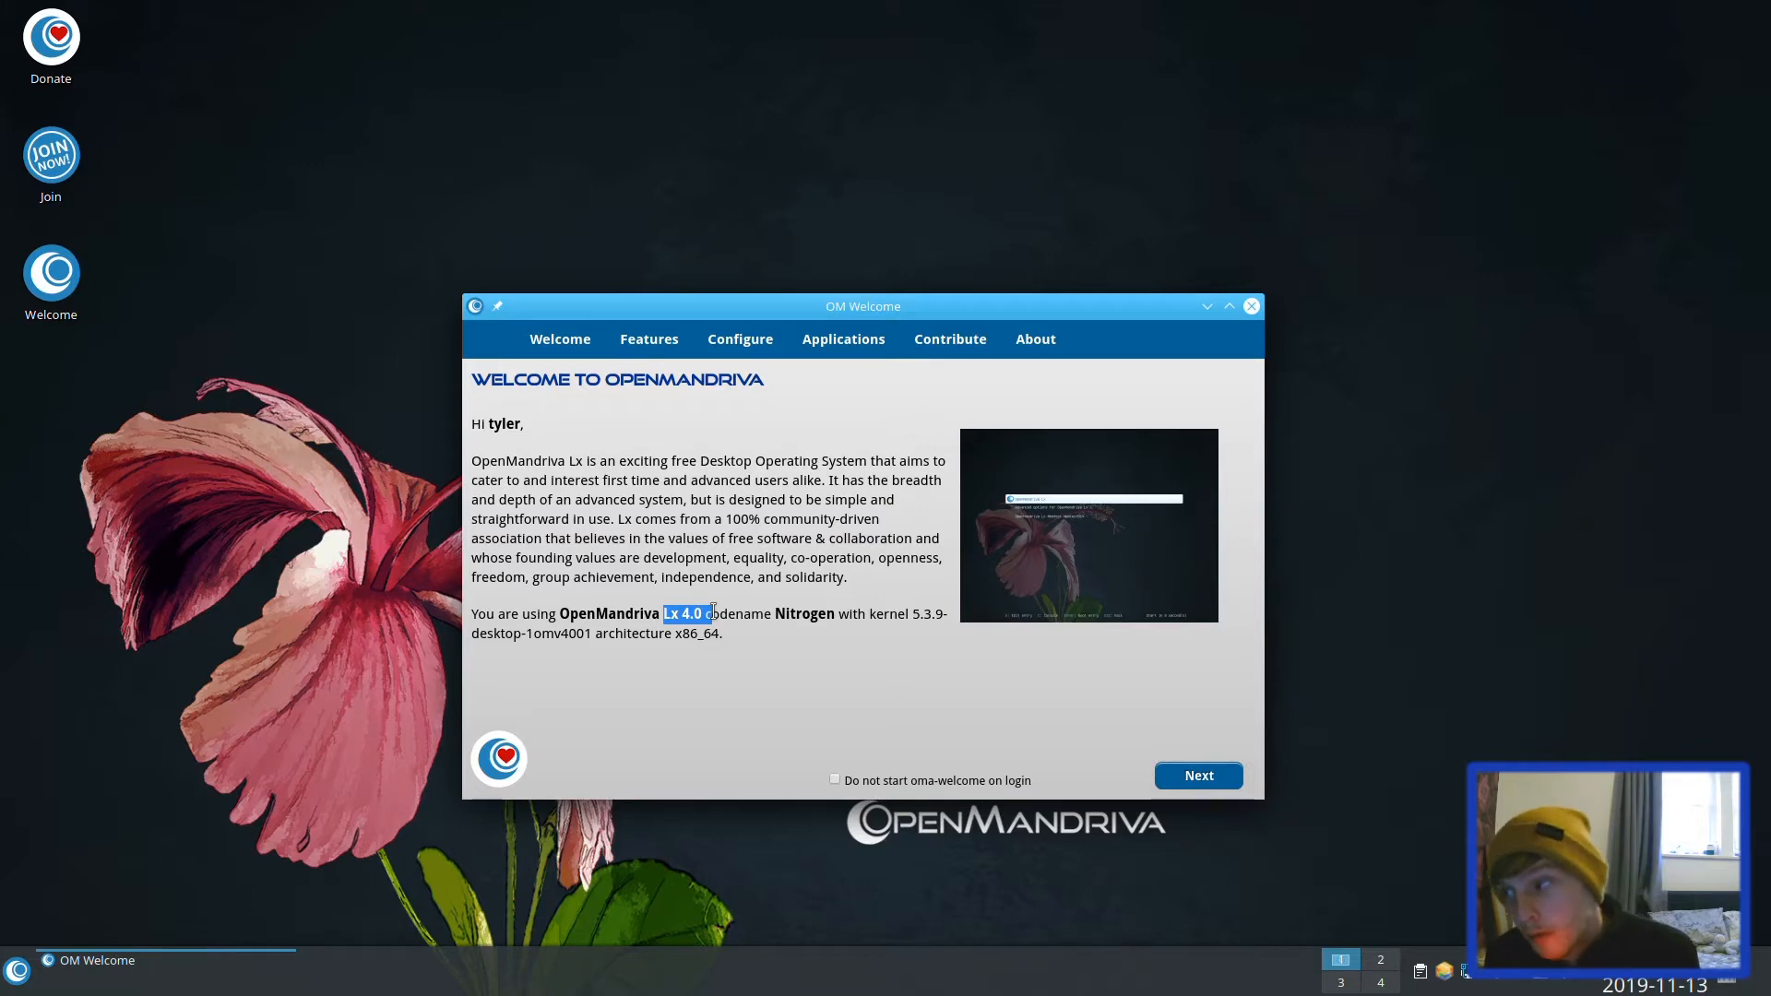
{"action": "mouse_move", "coordinate": [711, 659]}
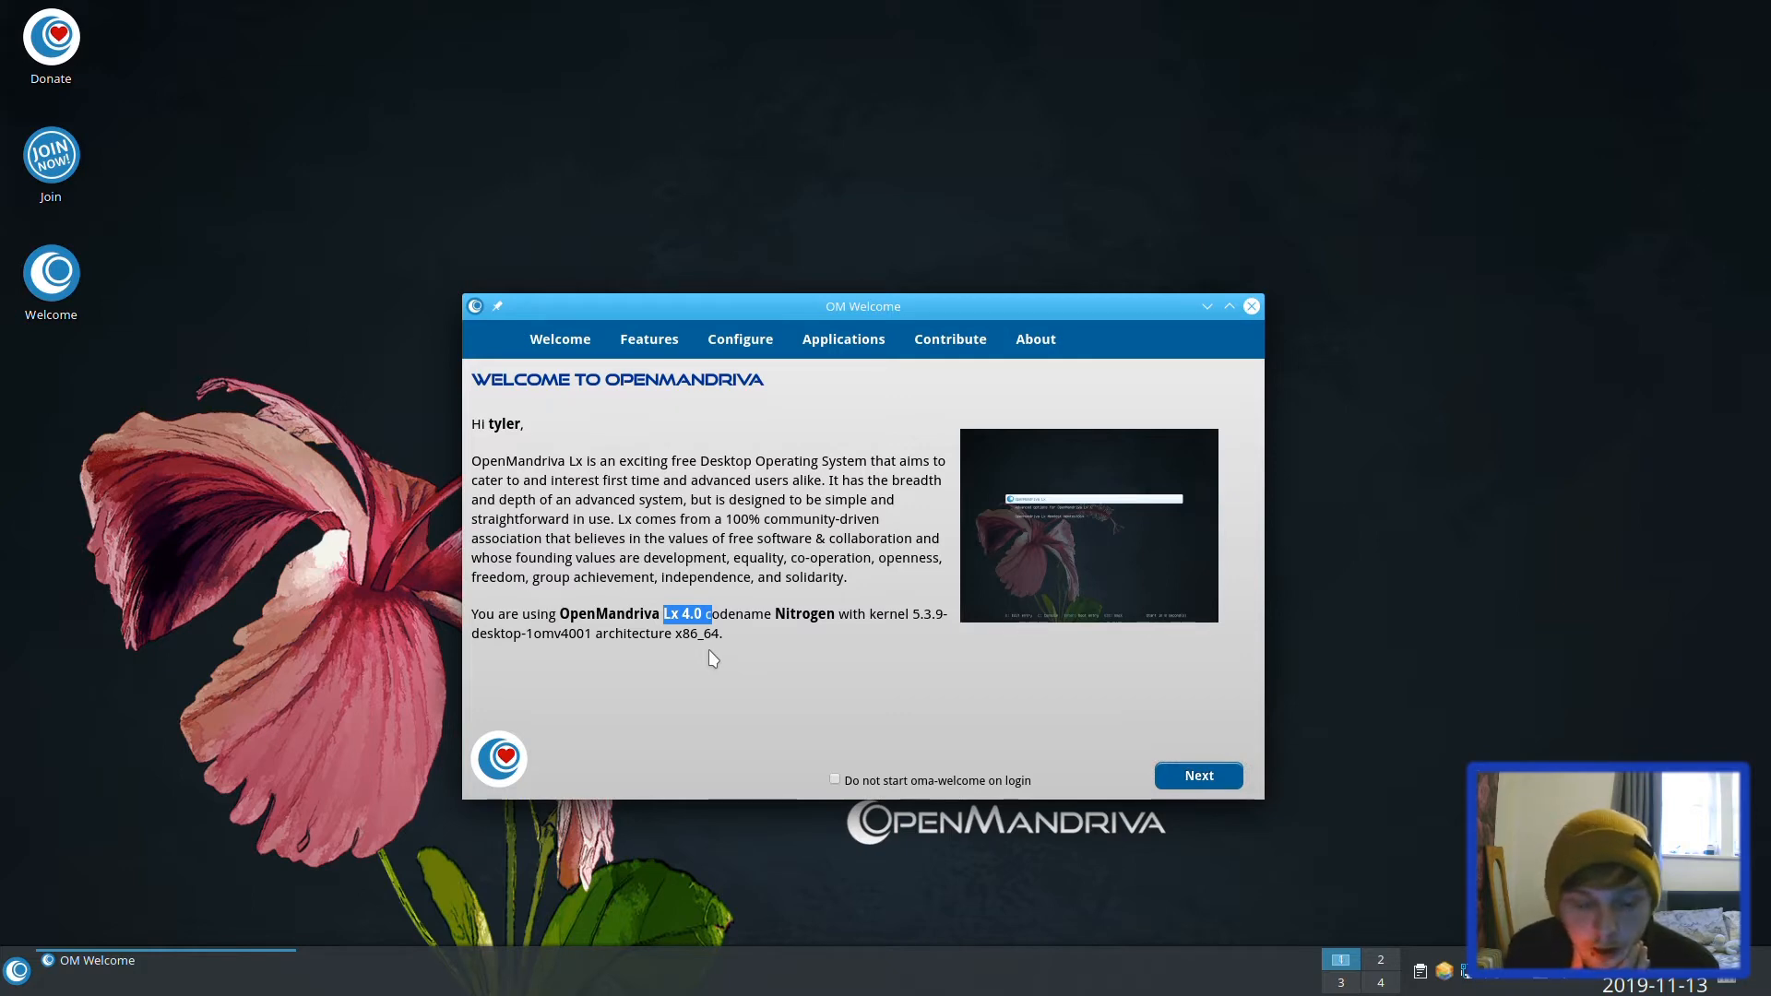
{"action": "mouse_move", "coordinate": [756, 442]}
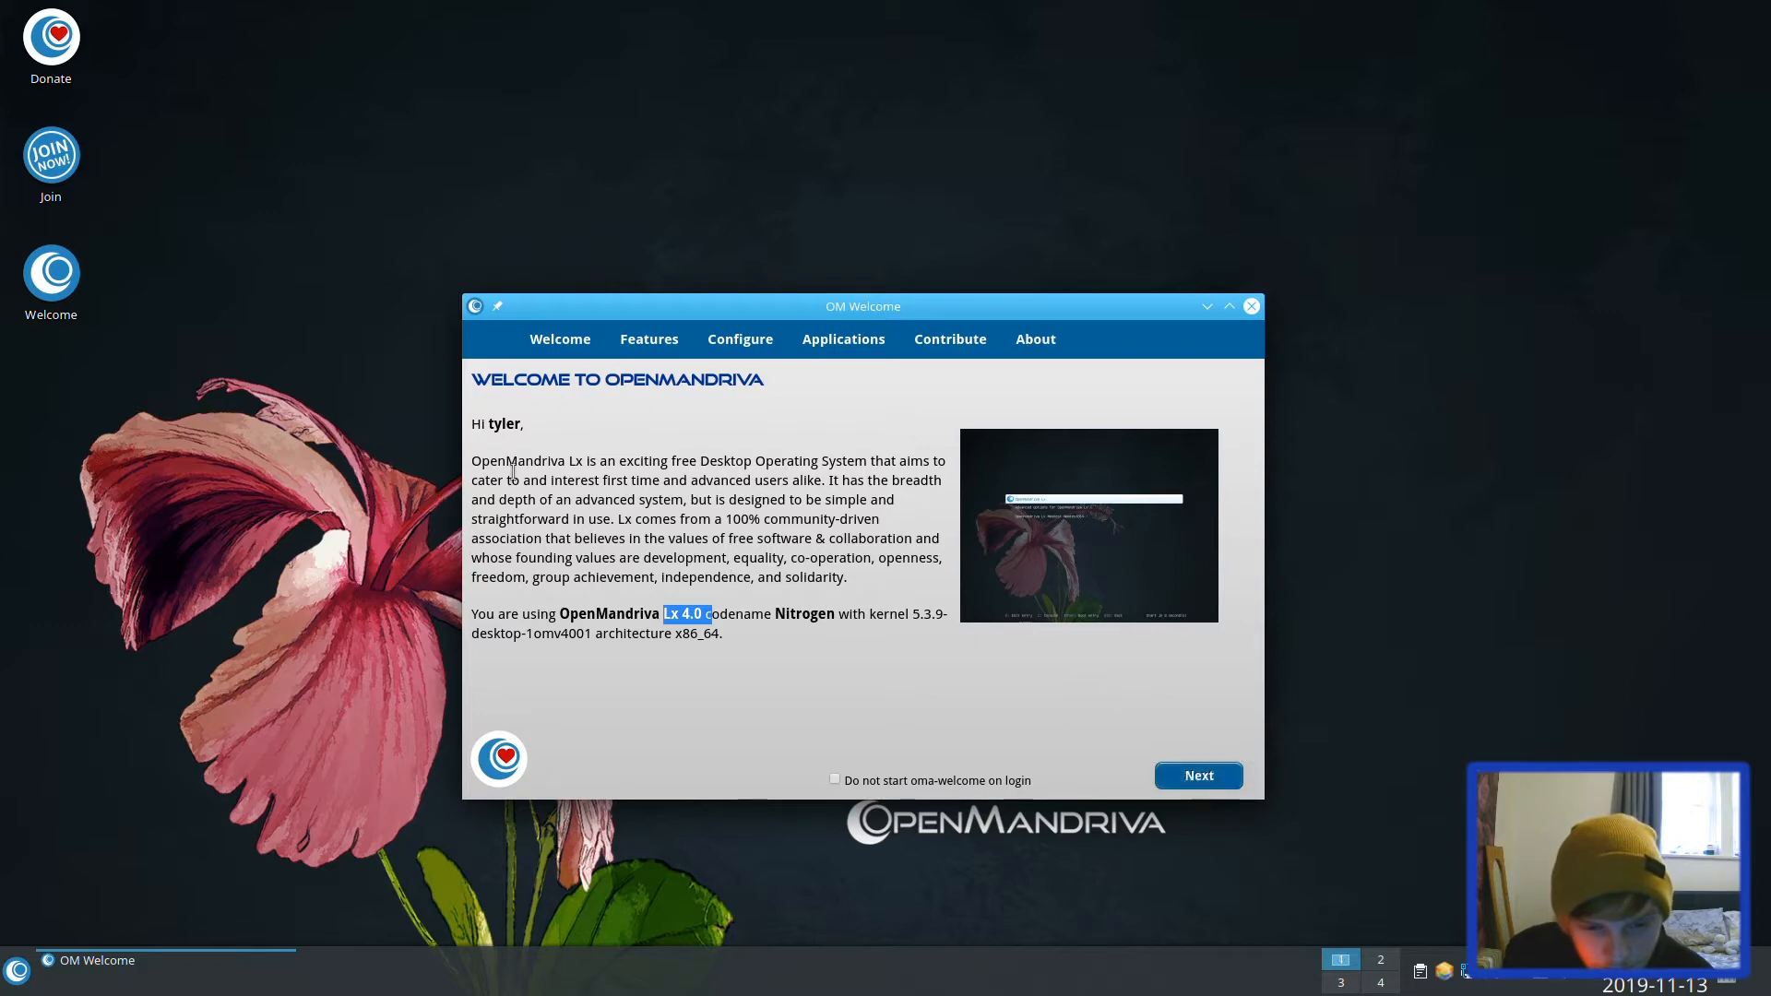
{"action": "mouse_move", "coordinate": [924, 502]}
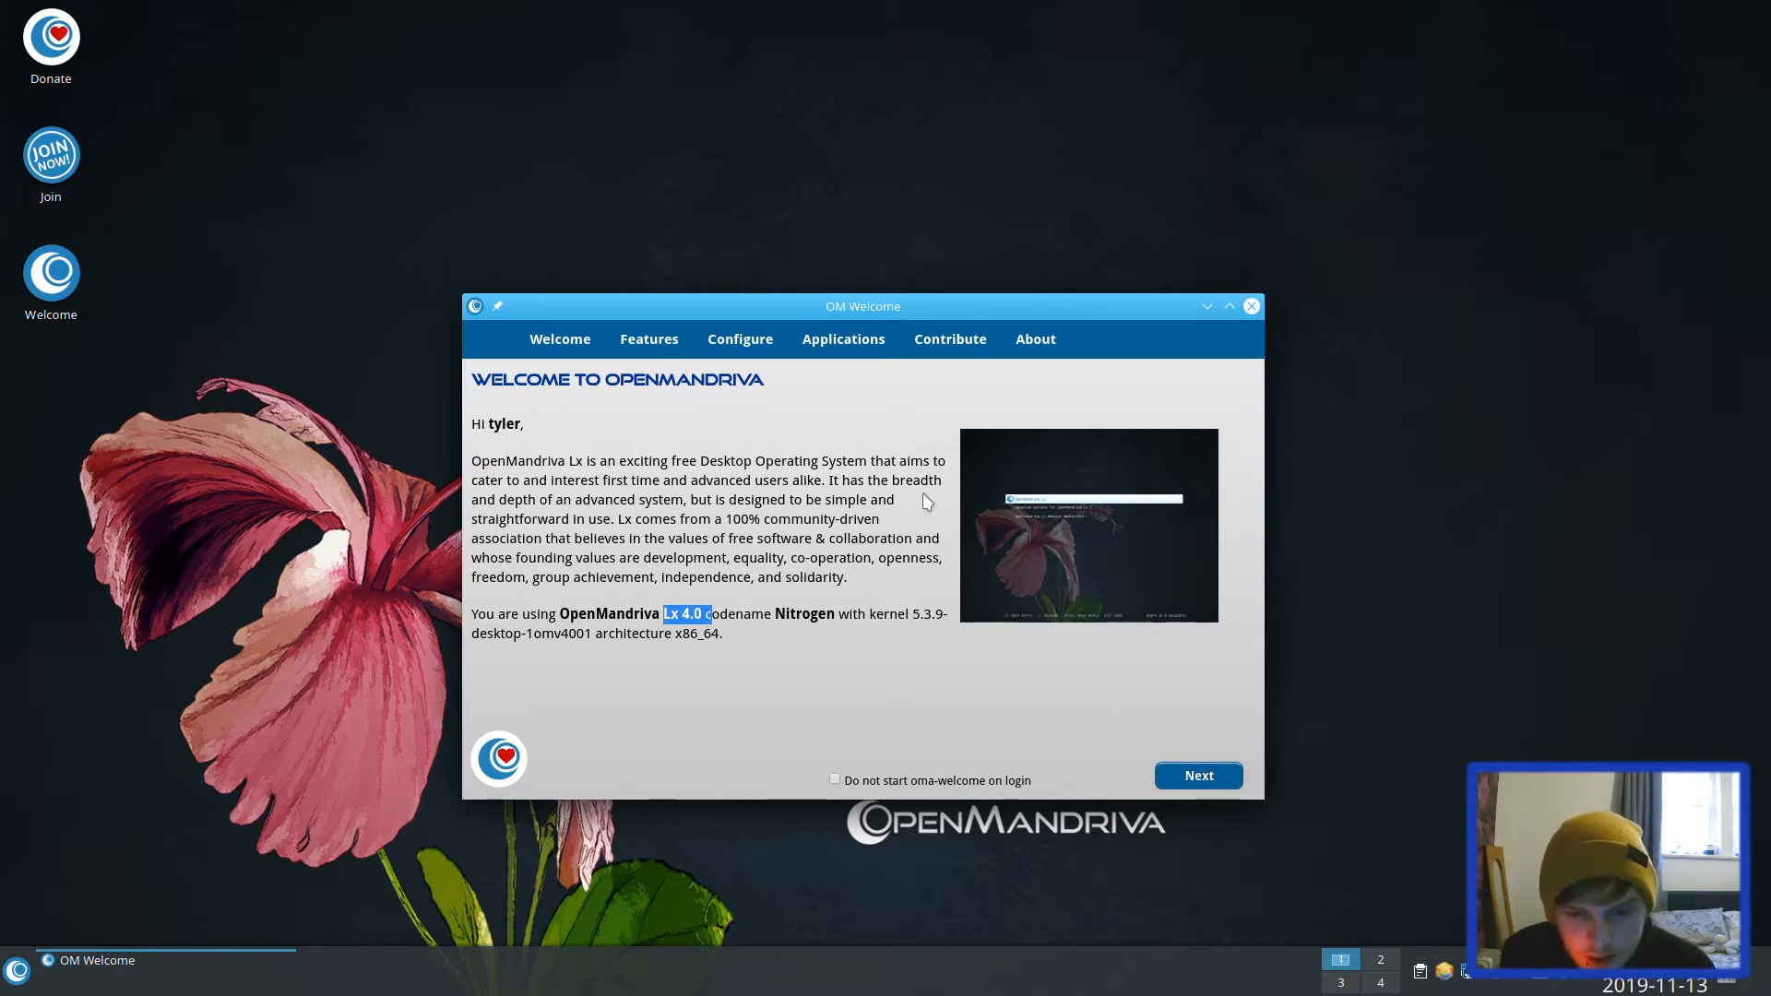
{"action": "mouse_move", "coordinate": [585, 532]}
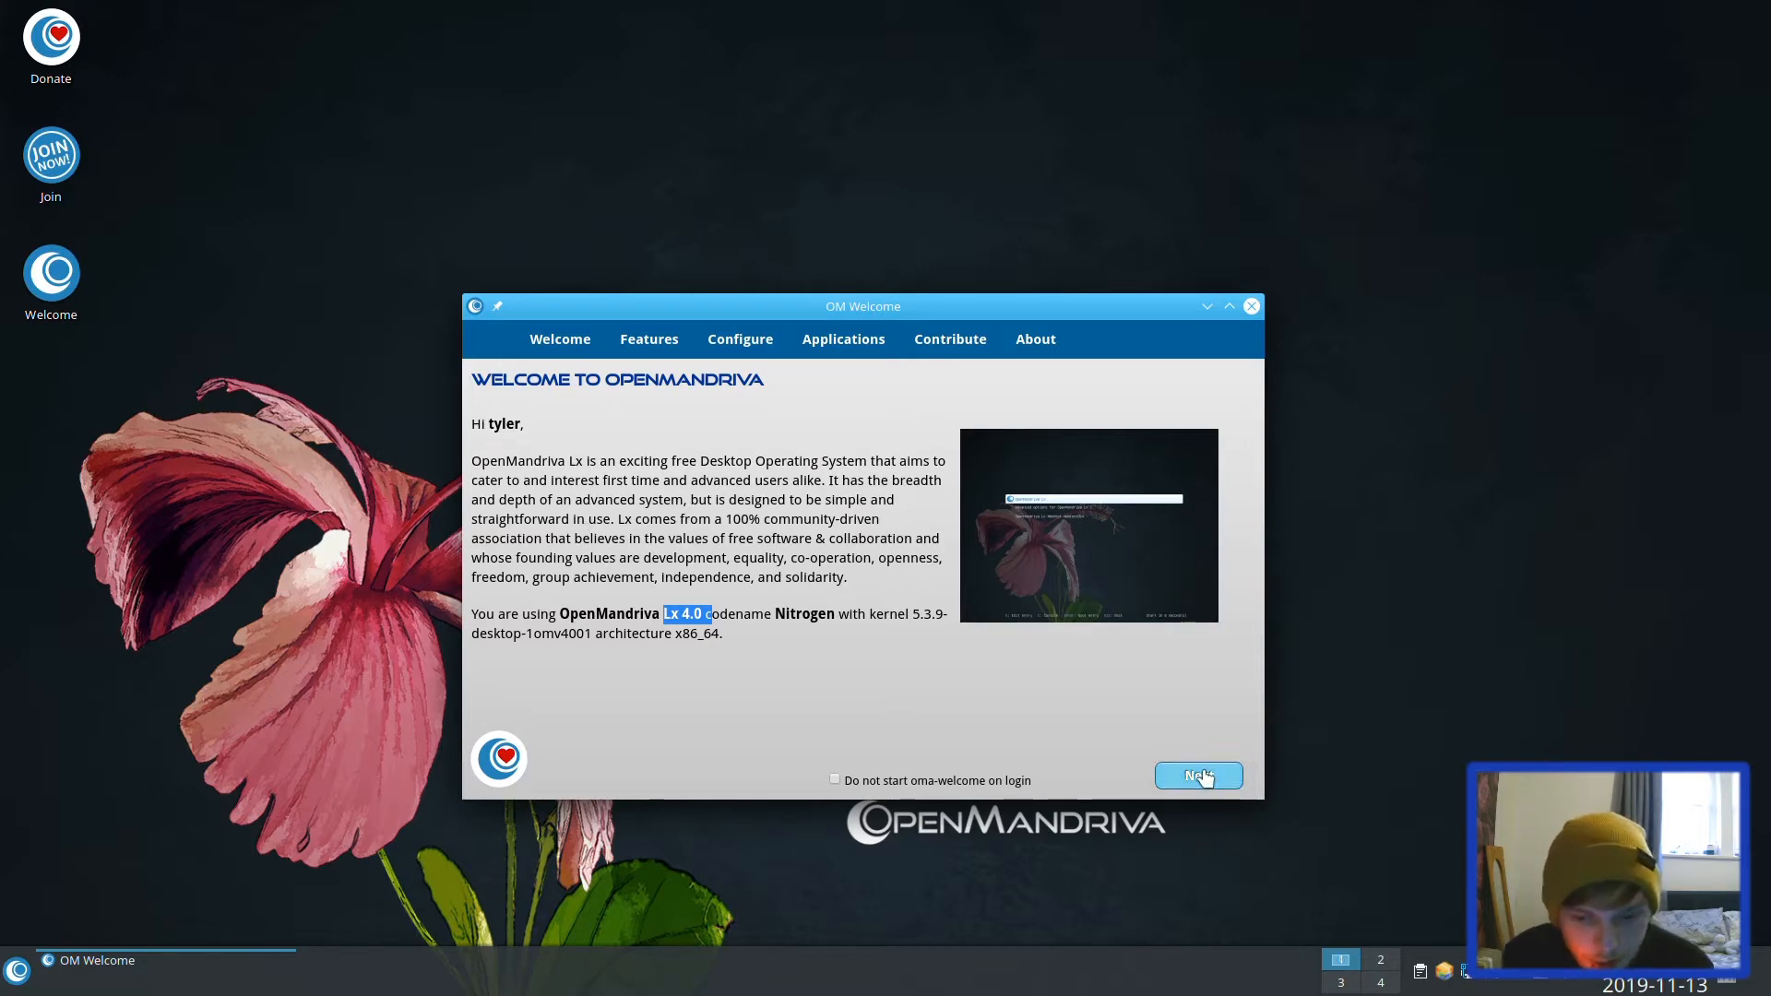
Step: Page through the Kernel and KDE Plasma feature pages to the Configure page
{"action": "left_click", "coordinate": [1197, 776]}
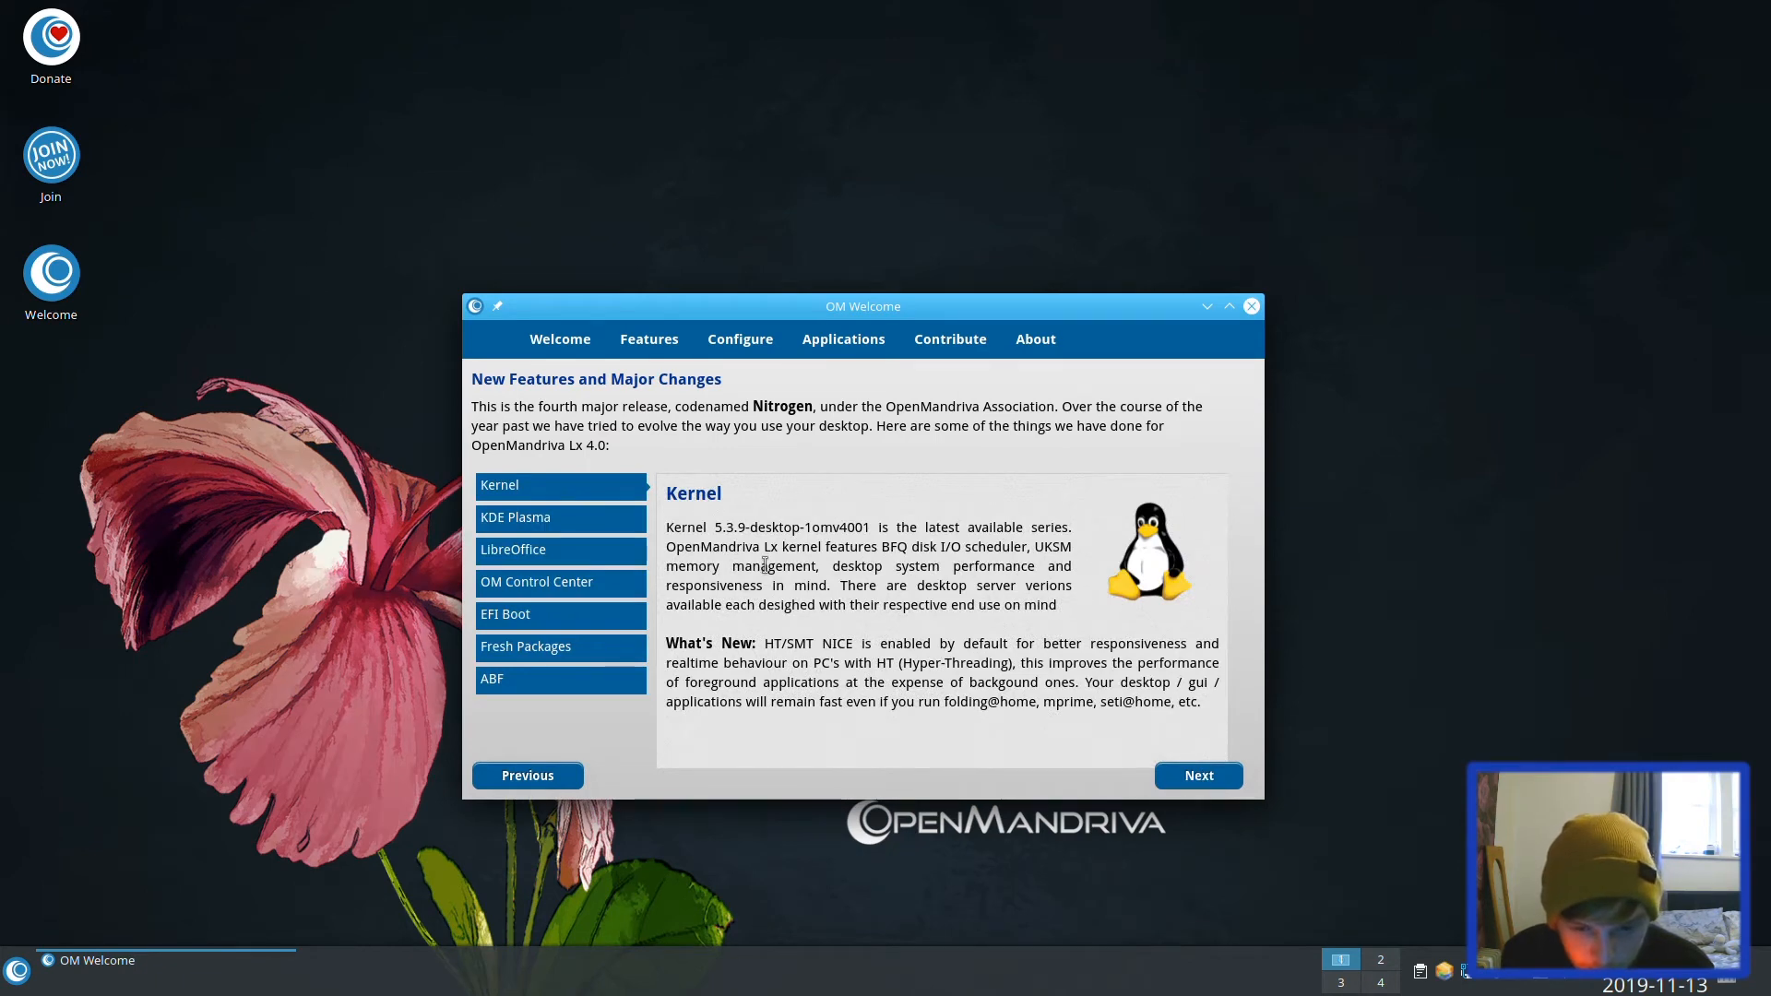
{"action": "mouse_move", "coordinate": [885, 608]}
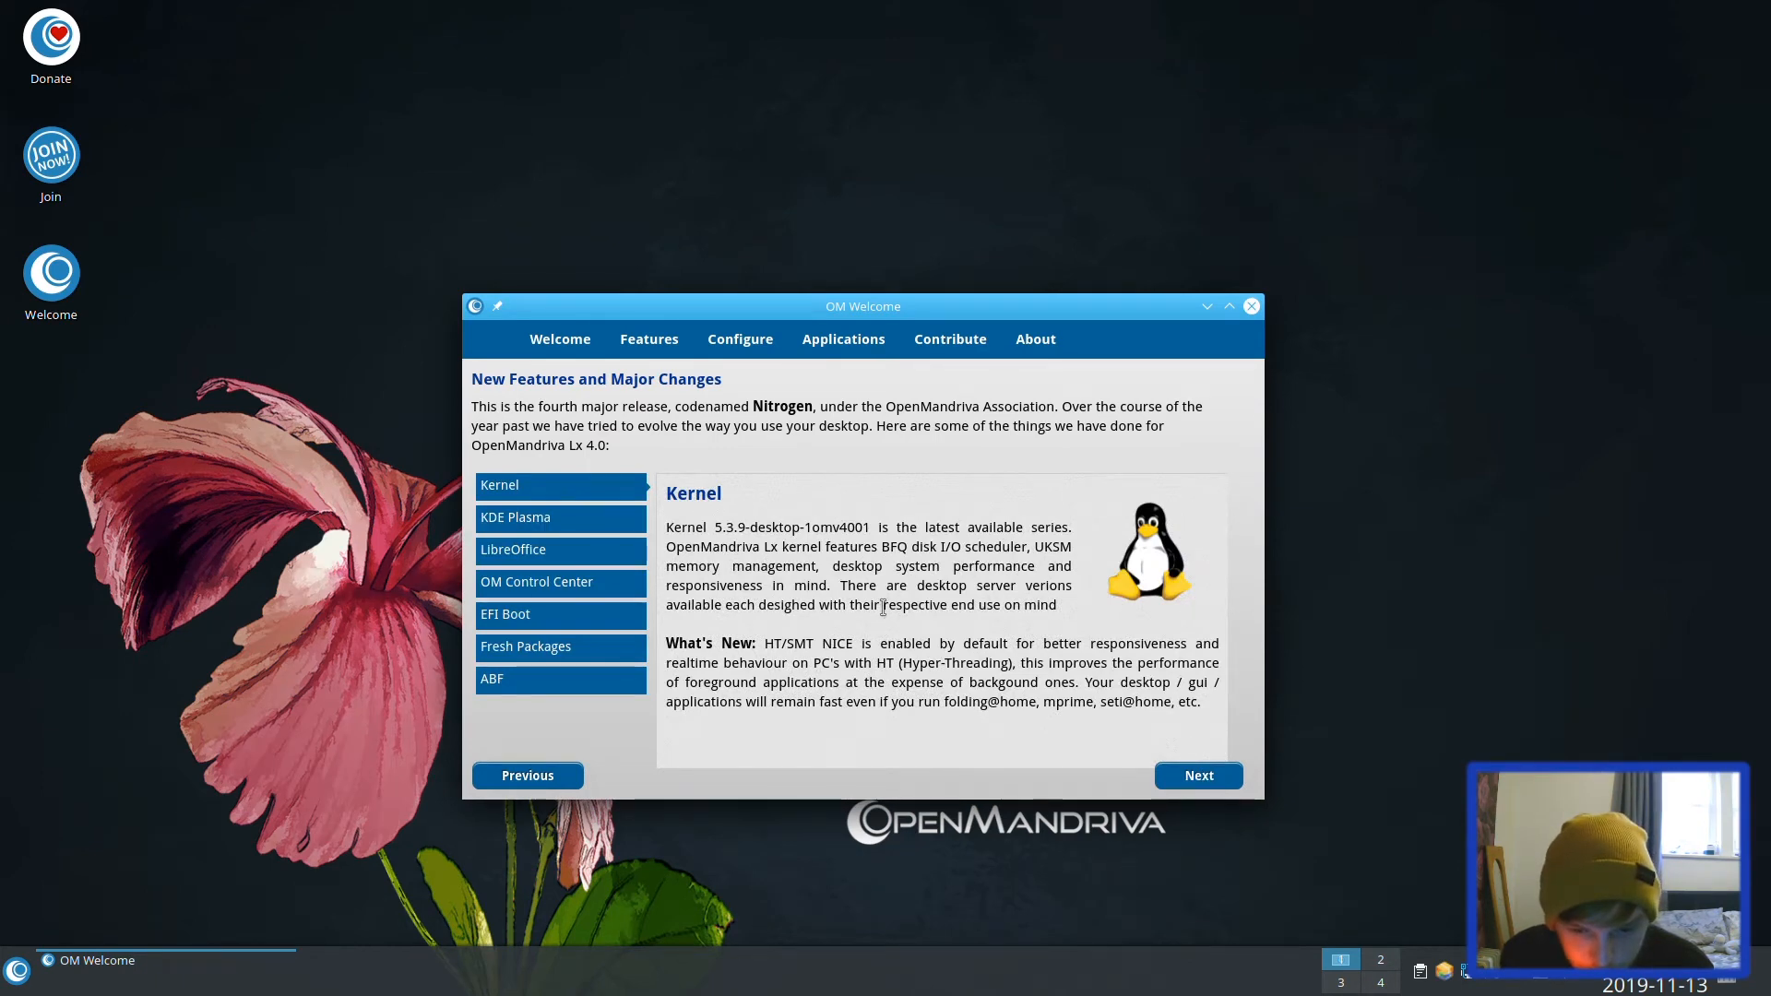
{"action": "mouse_move", "coordinate": [1008, 565]}
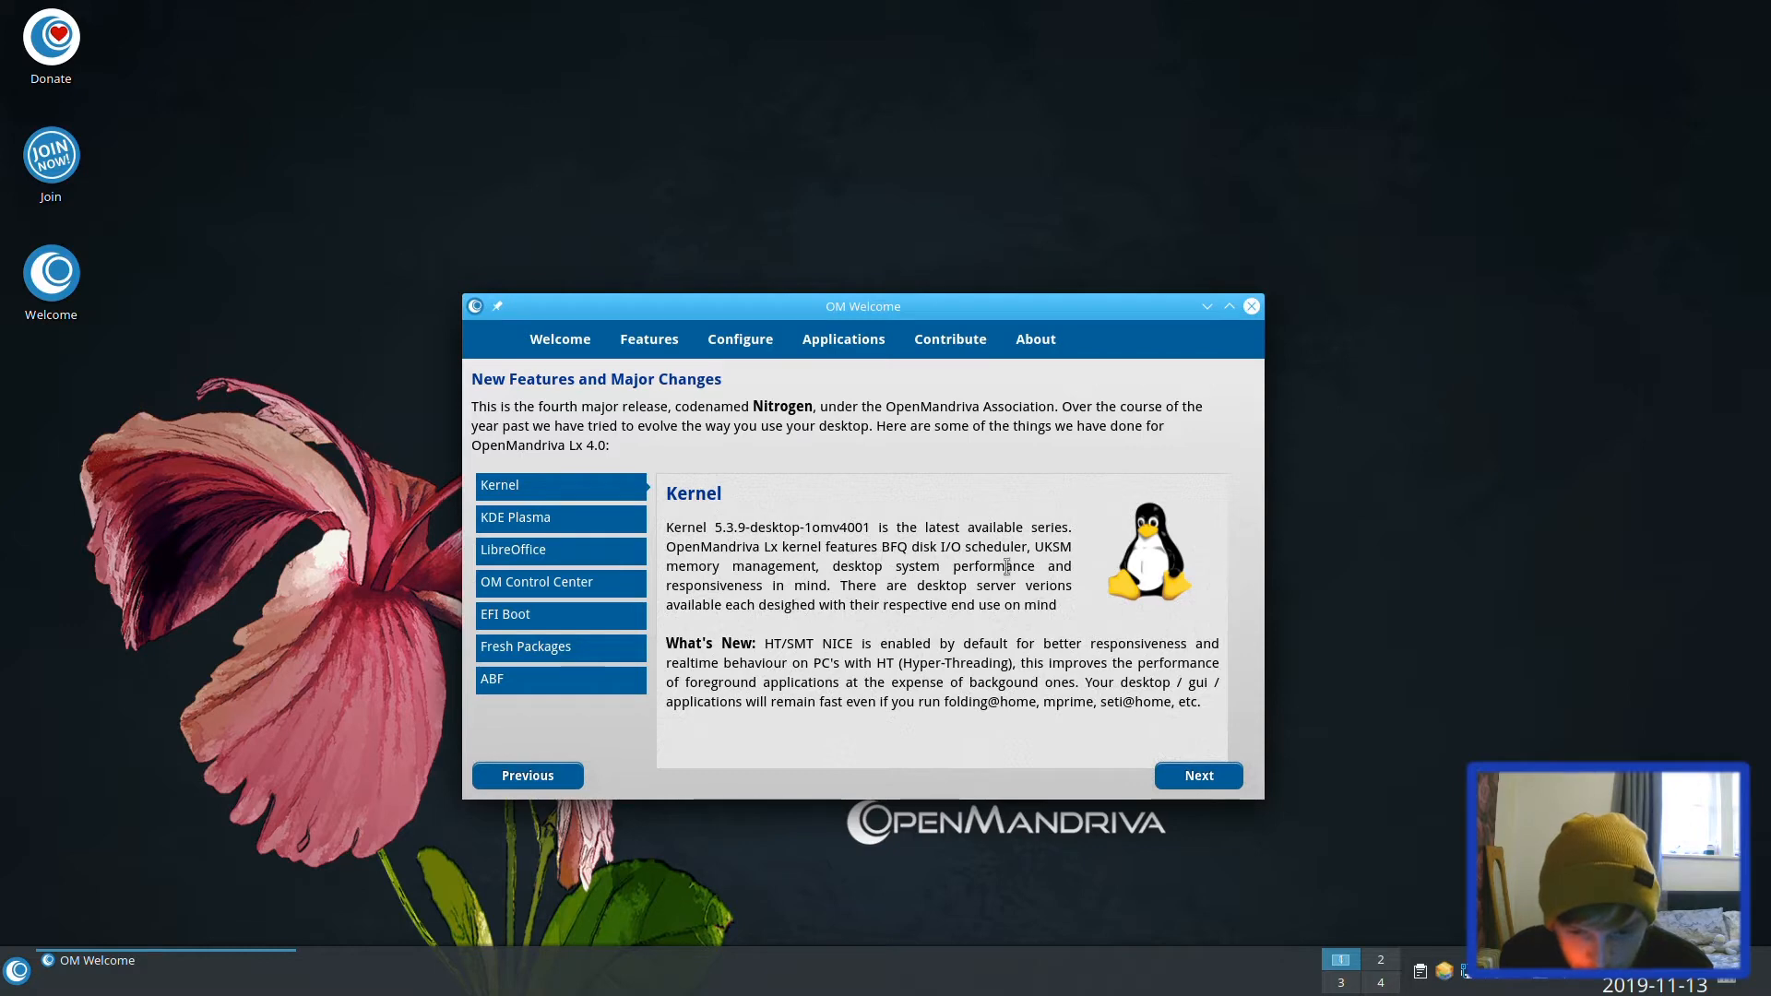
{"action": "mouse_move", "coordinate": [892, 675]}
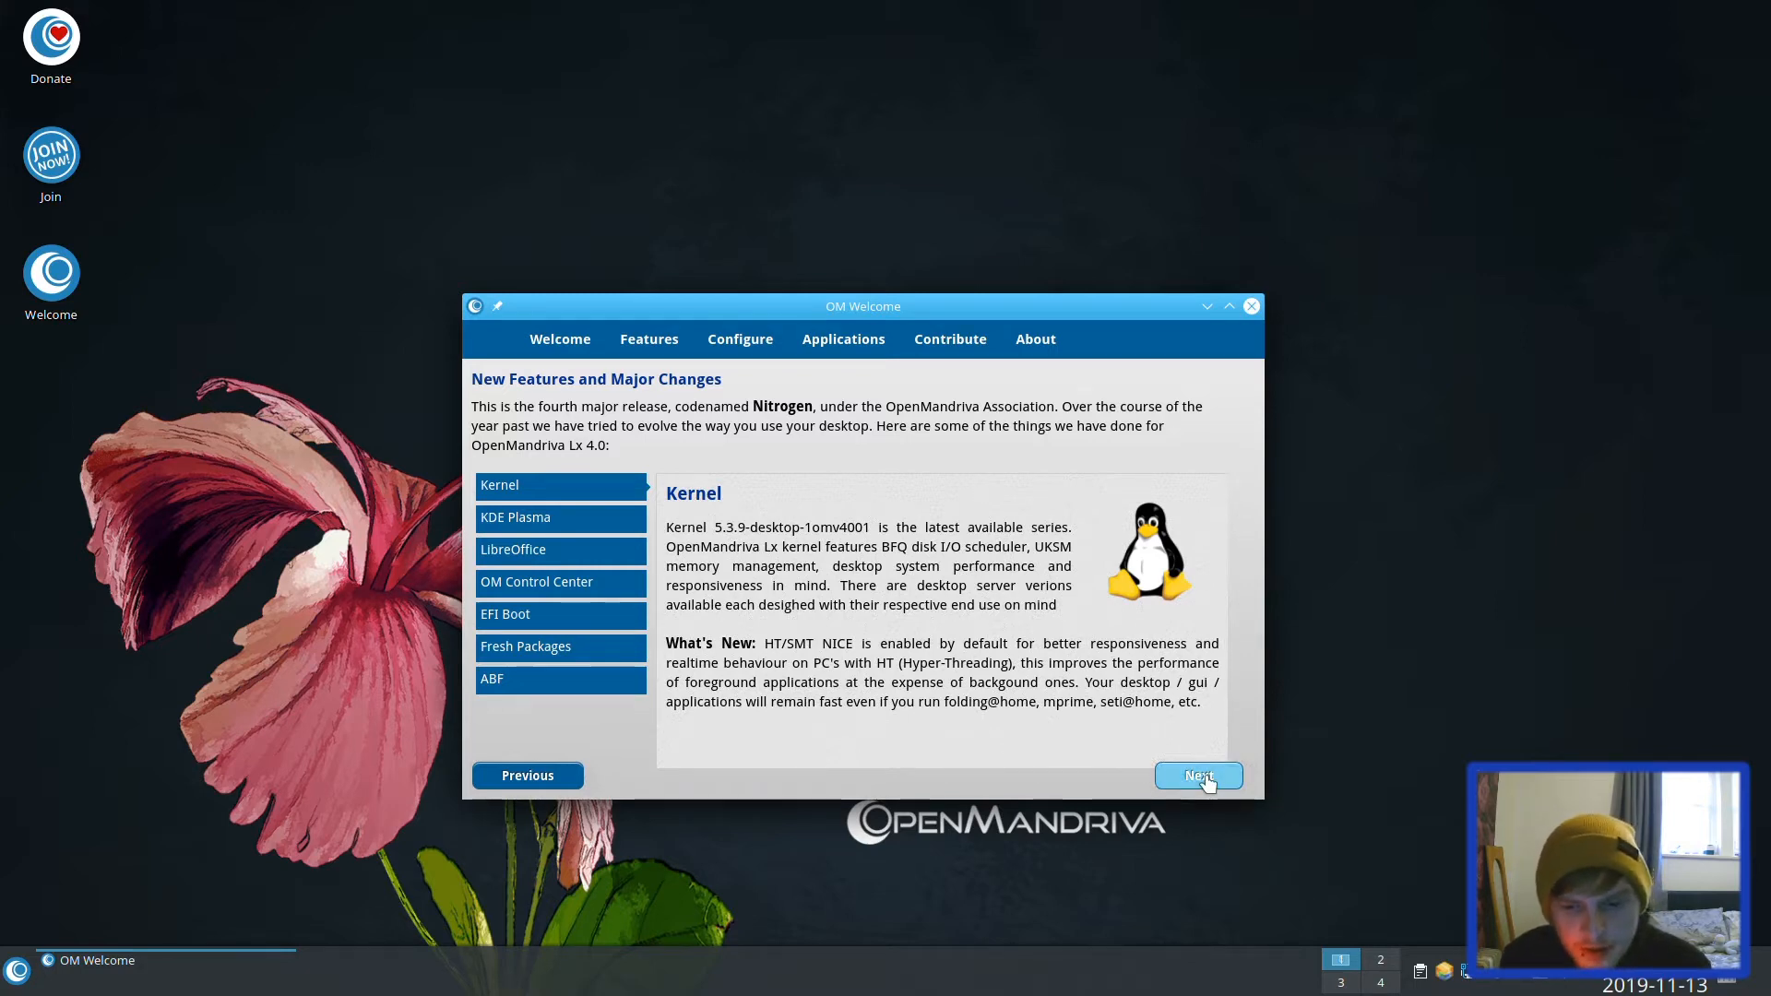
{"action": "left_click", "coordinate": [516, 517]}
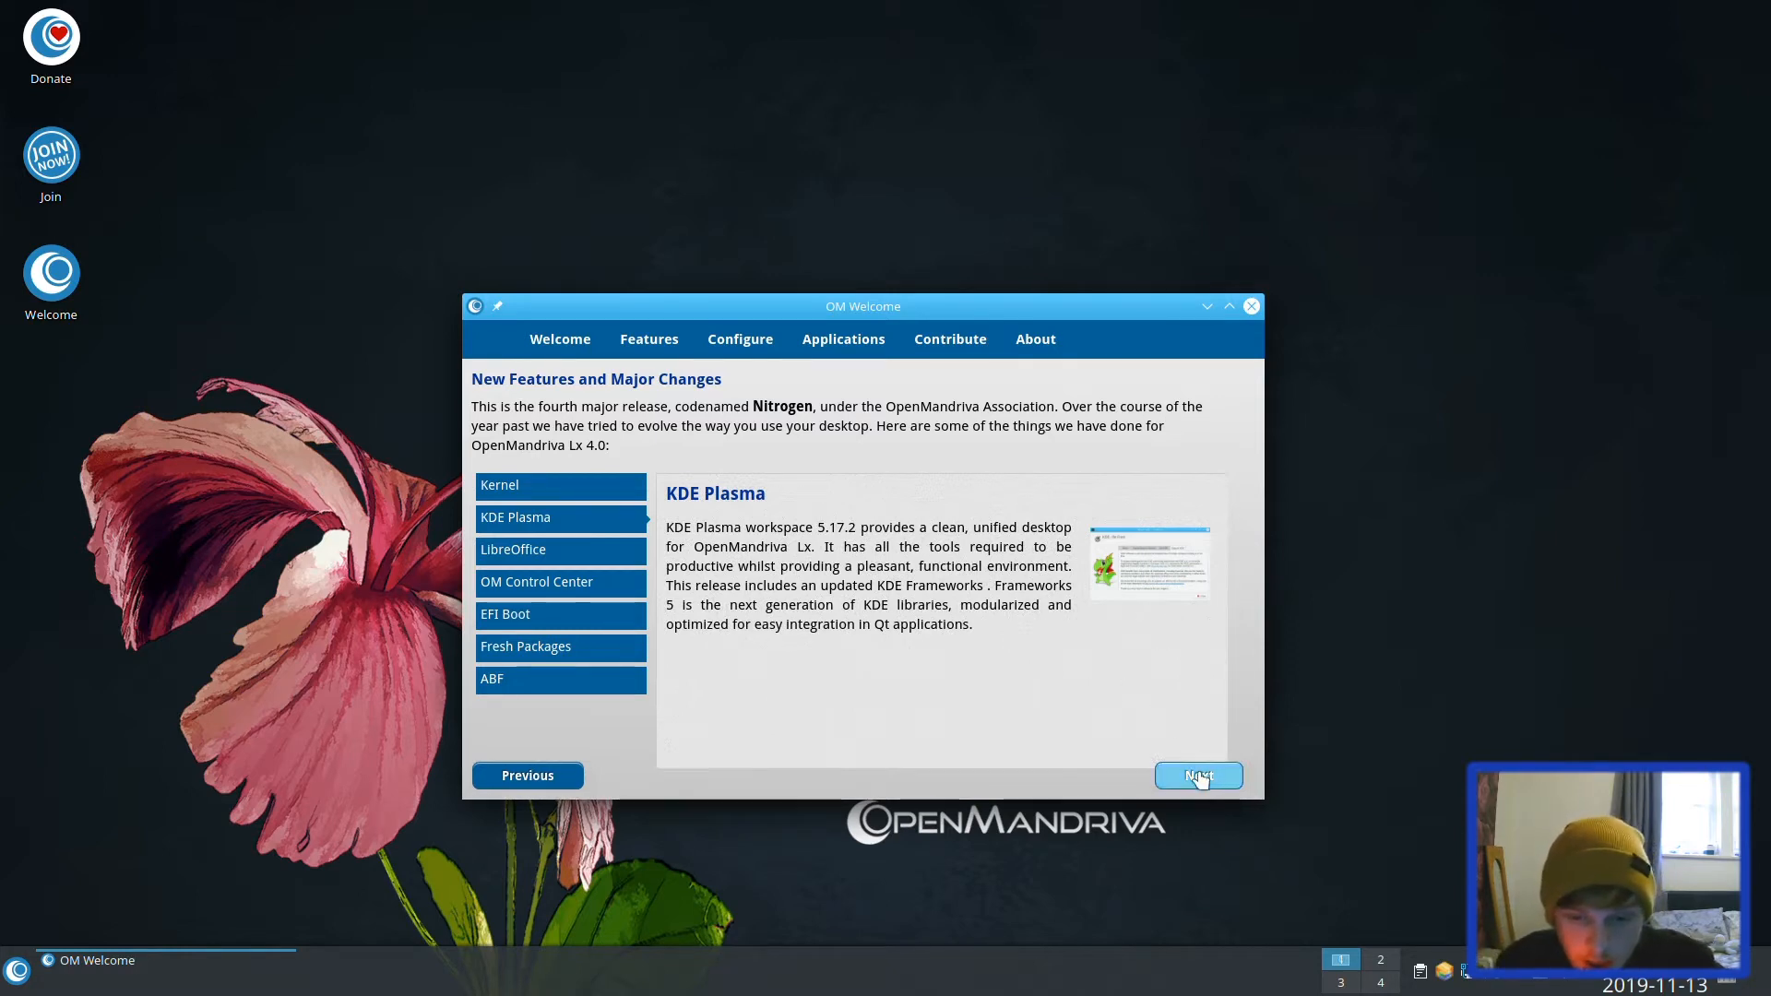
{"action": "left_click", "coordinate": [1197, 776]}
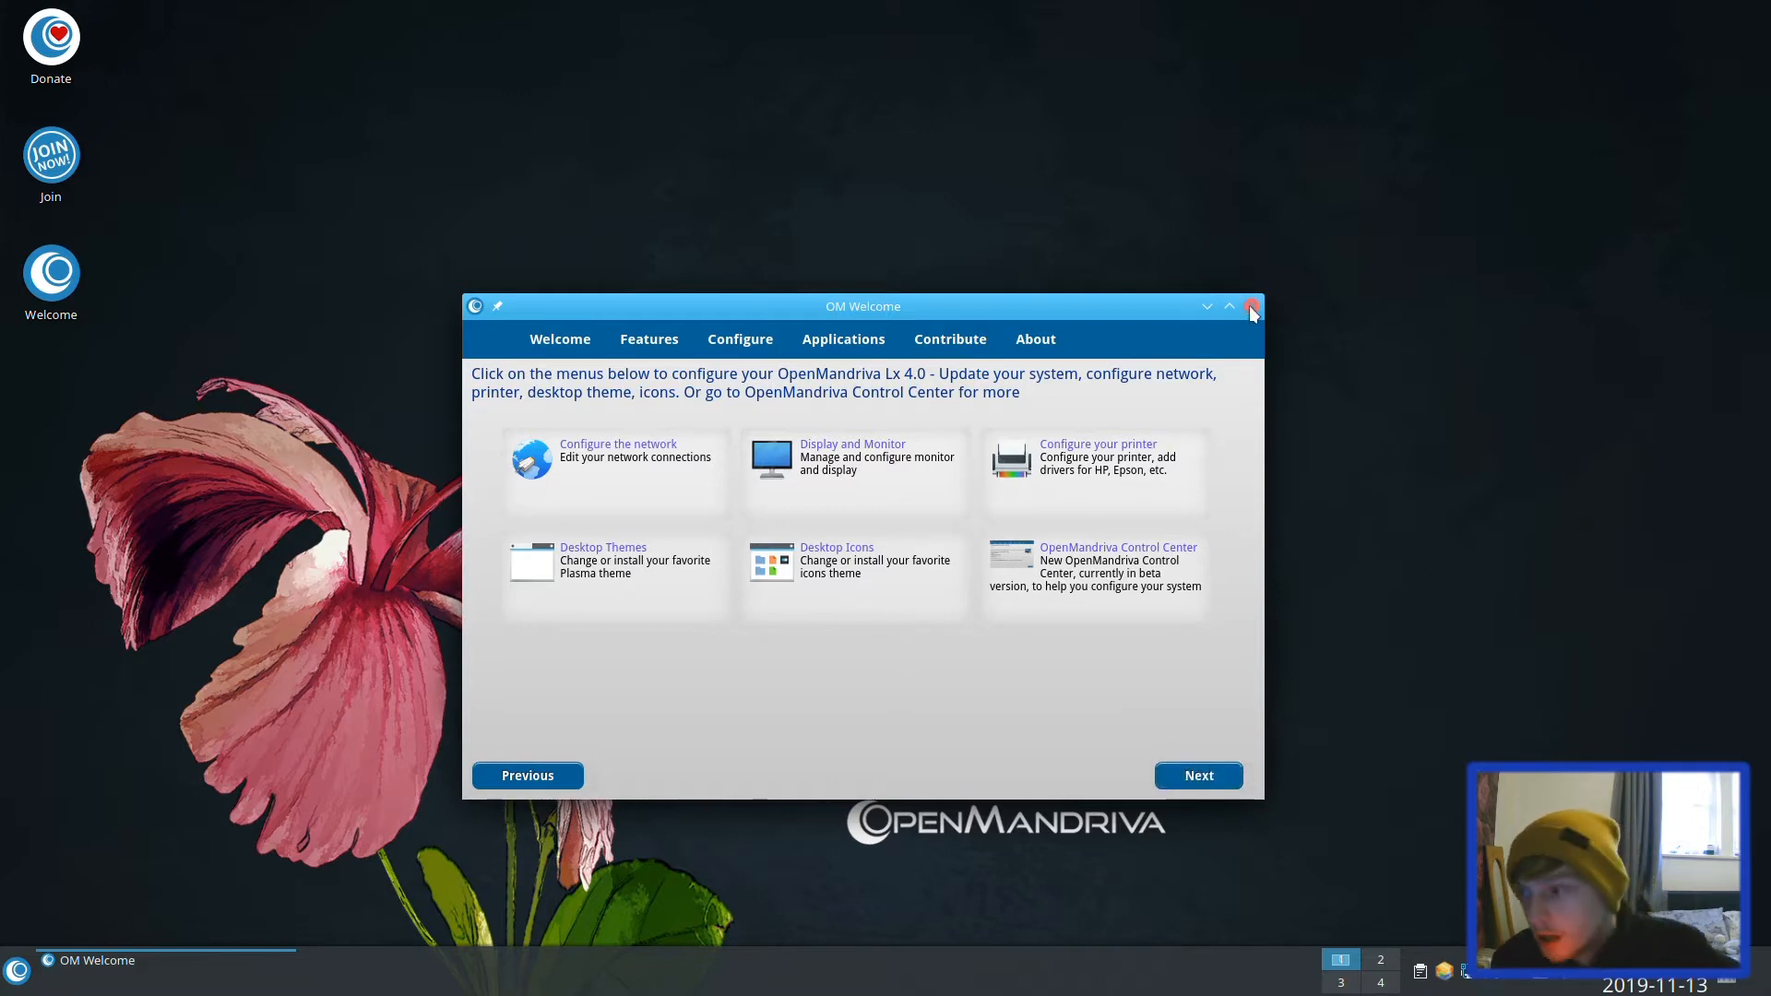
Step: Close OM Welcome and bring up the desktop's right-click options menu
{"action": "left_click", "coordinate": [1251, 306]}
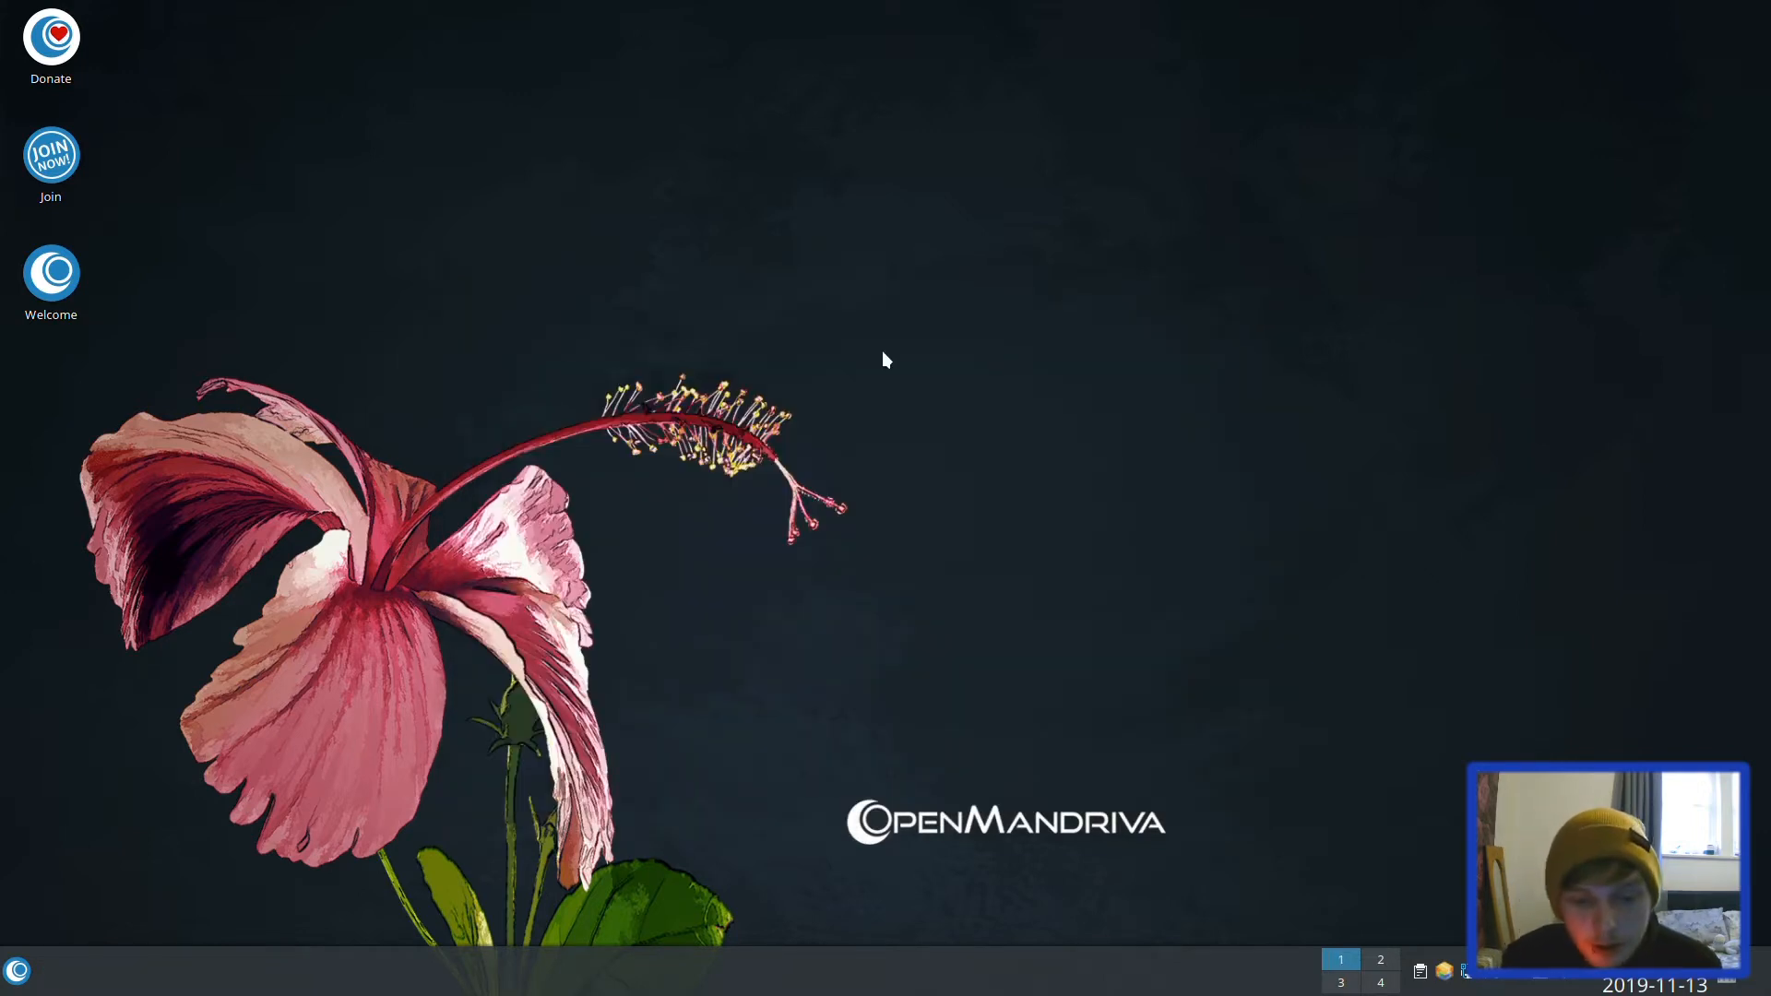
{"action": "right_click", "coordinate": [886, 360]}
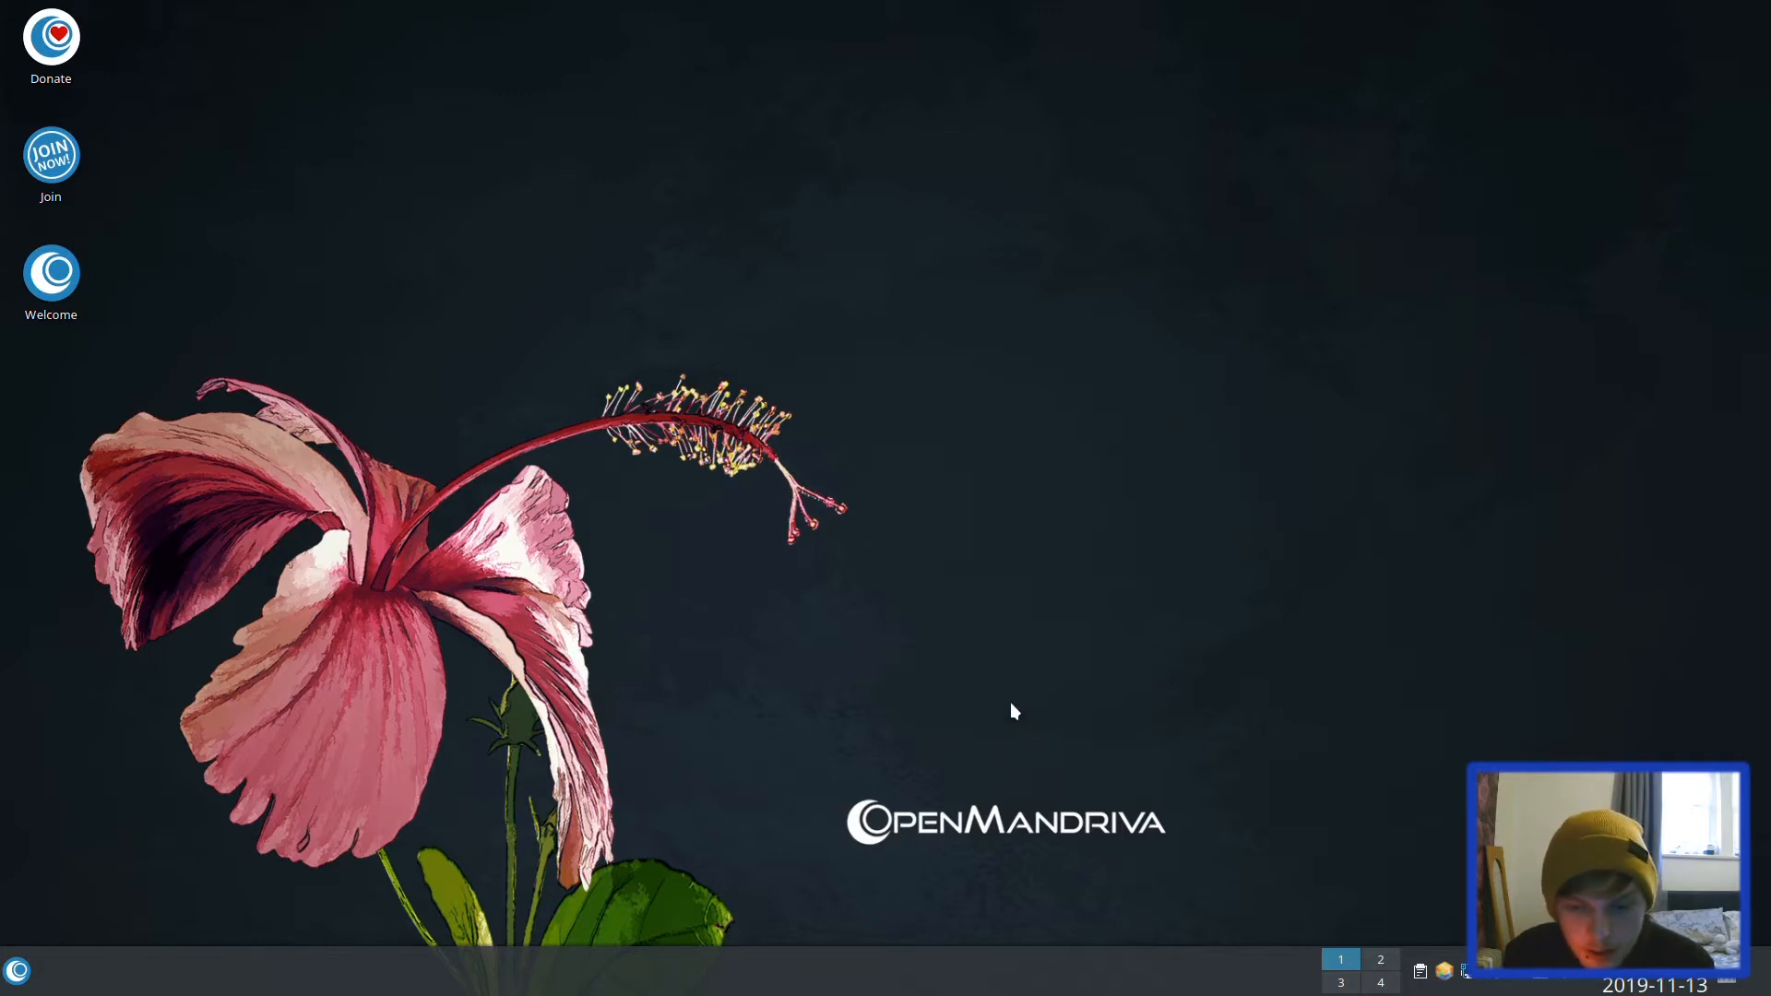
{"action": "mouse_move", "coordinate": [990, 711]}
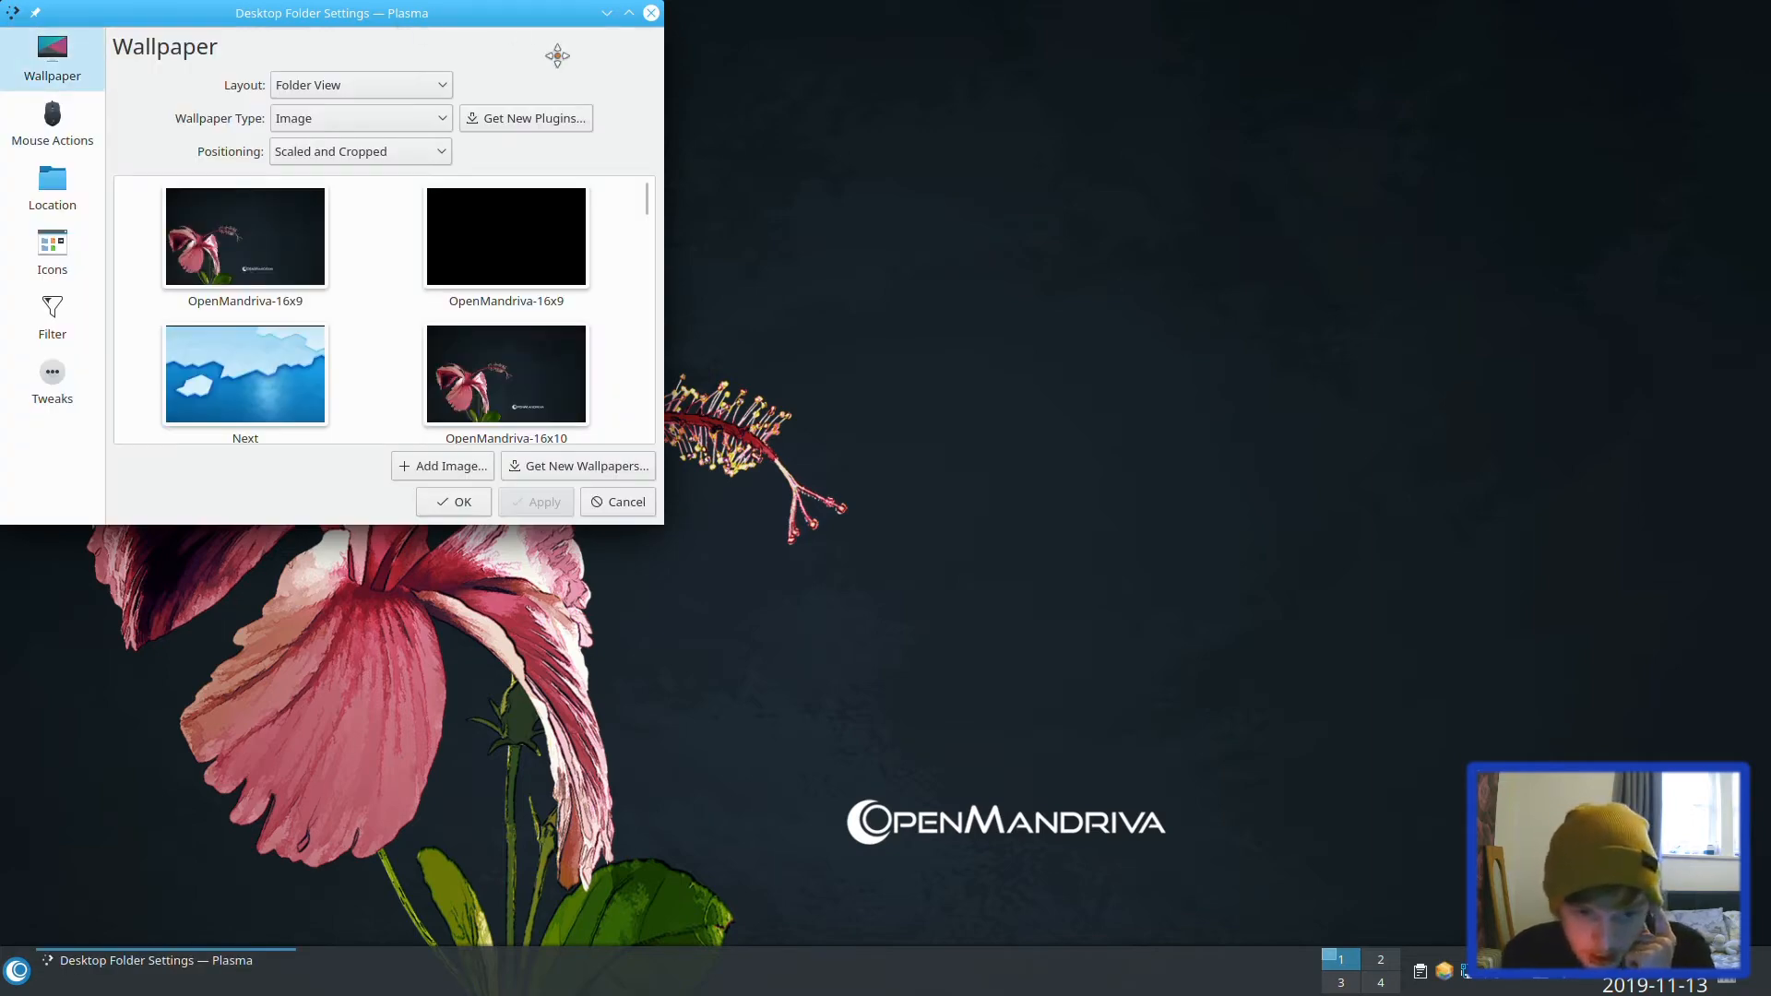
Step: Centre Desktop Folder Settings and pick the Flavor_of_freedom Misty Mountains wallpaper
{"action": "left_click_drag", "start_coordinate": [331, 12], "coordinate": [784, 160]}
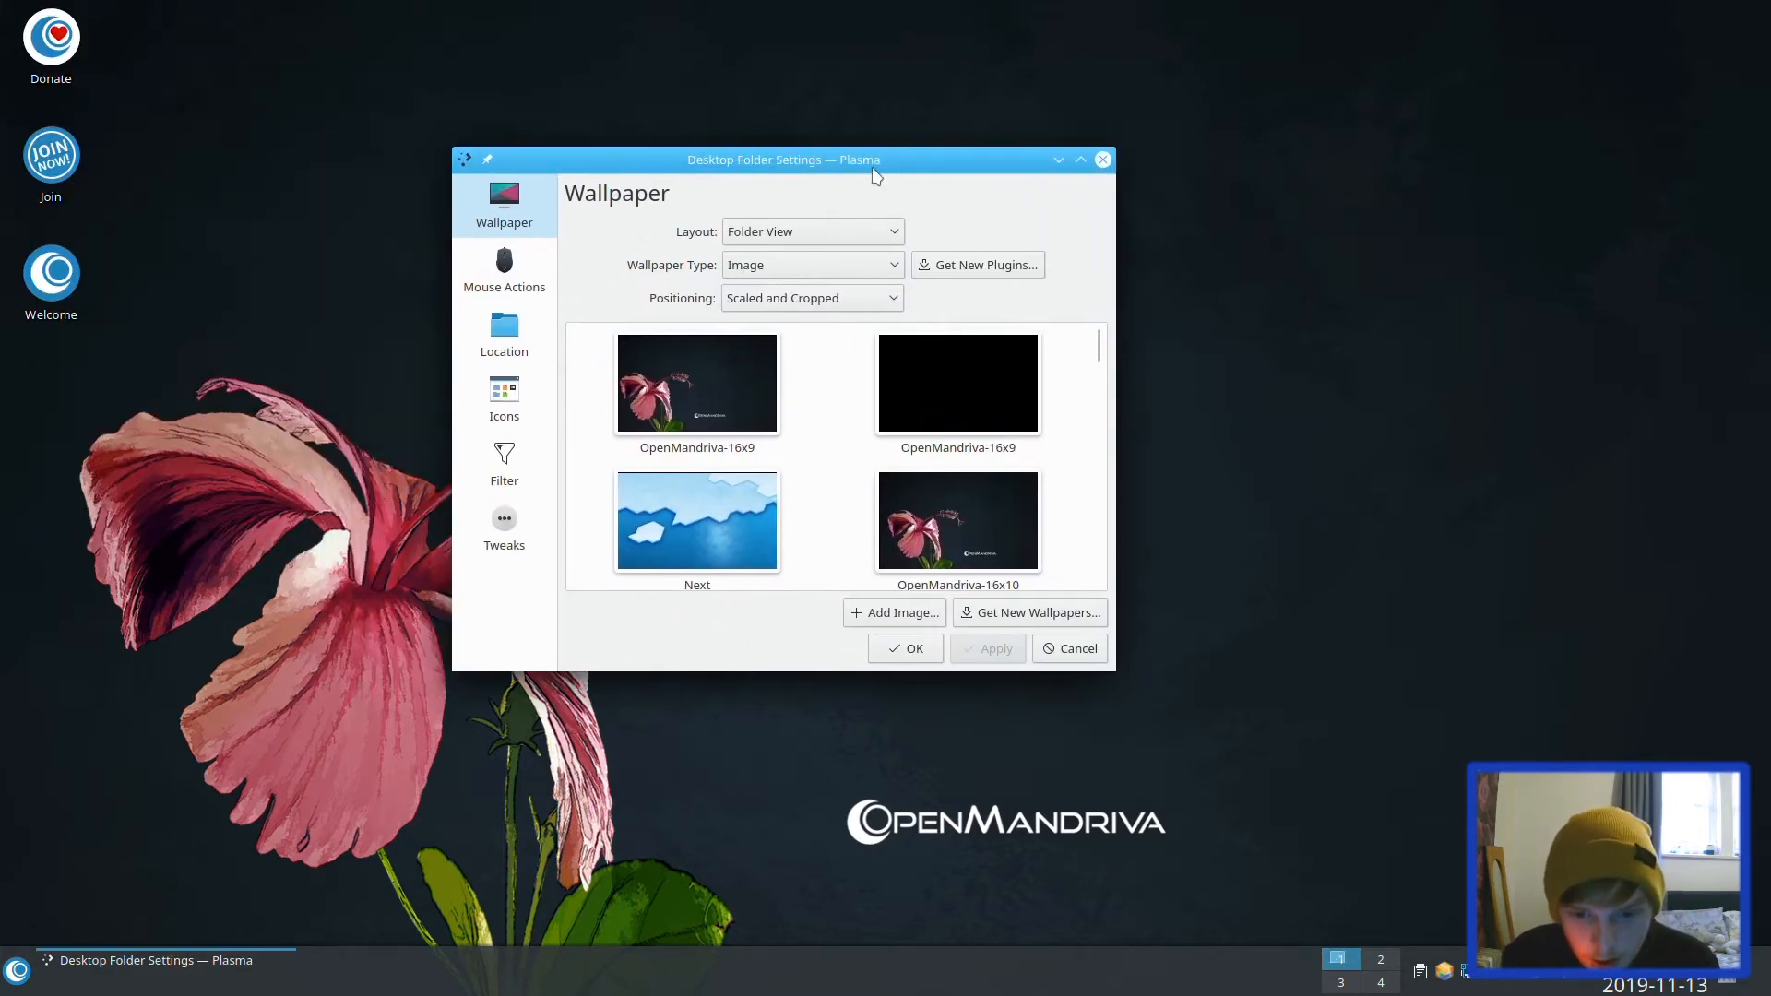
{"action": "left_click", "coordinate": [697, 520]}
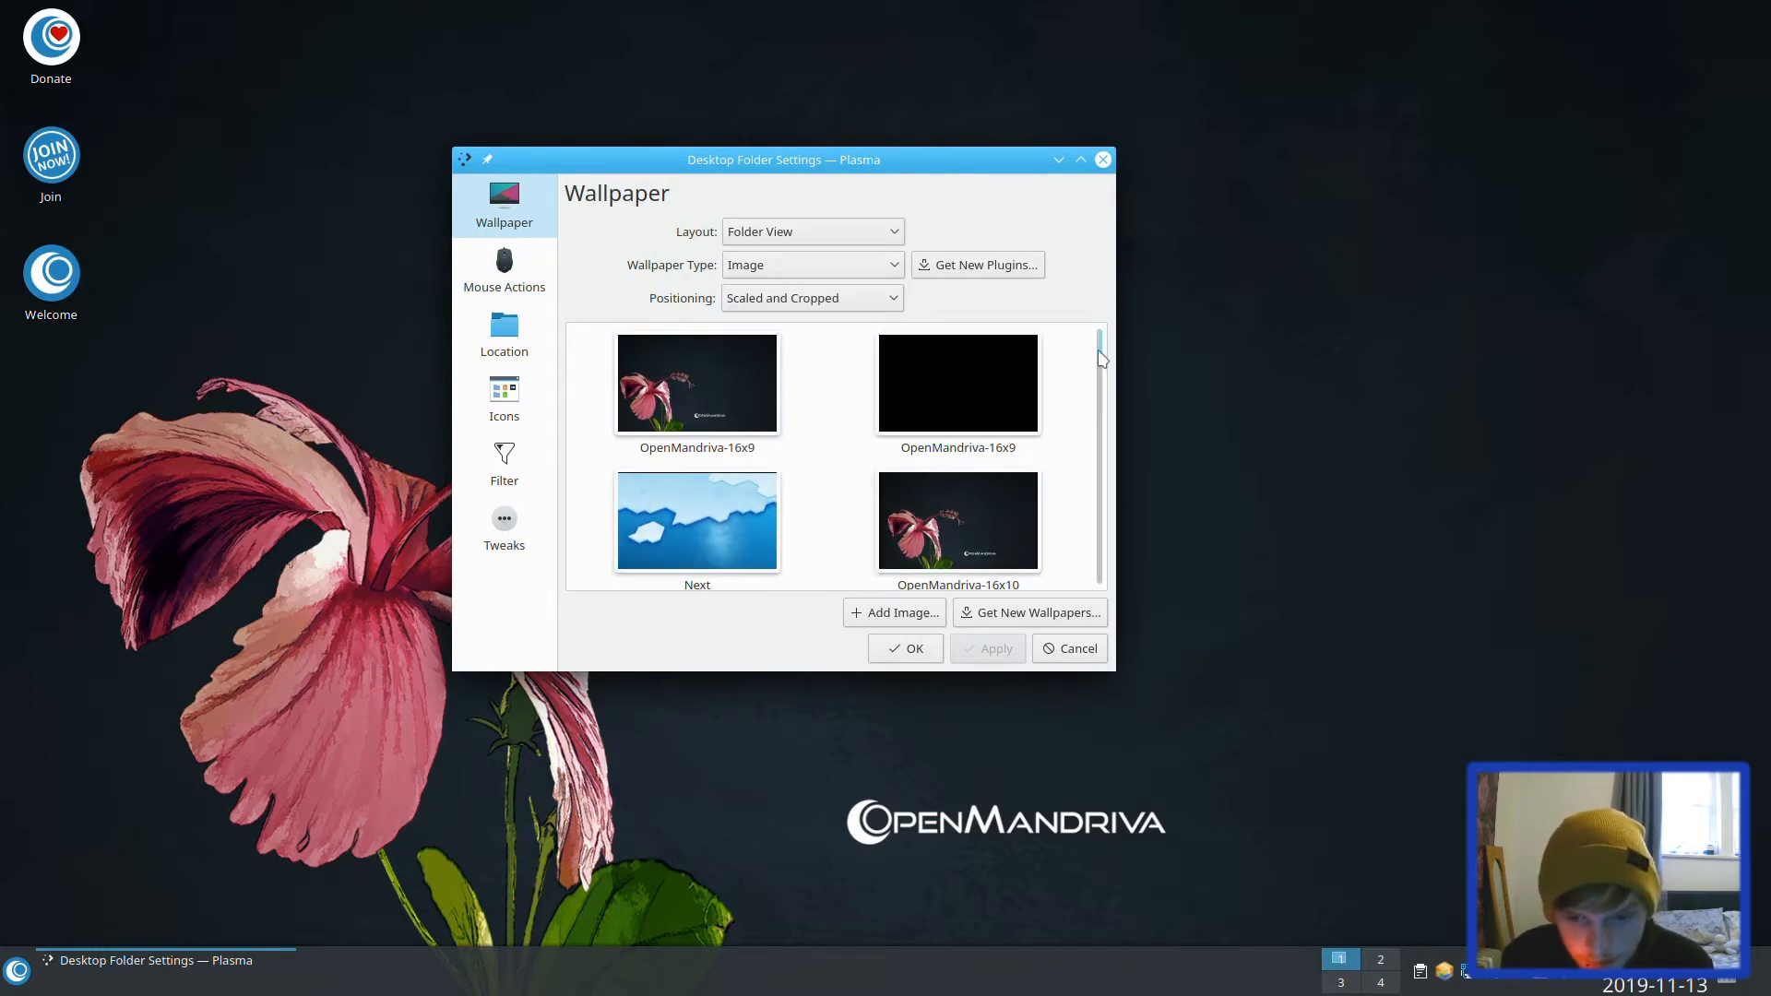
{"action": "scroll", "scroll_direction": "down", "scroll_amount": 3}
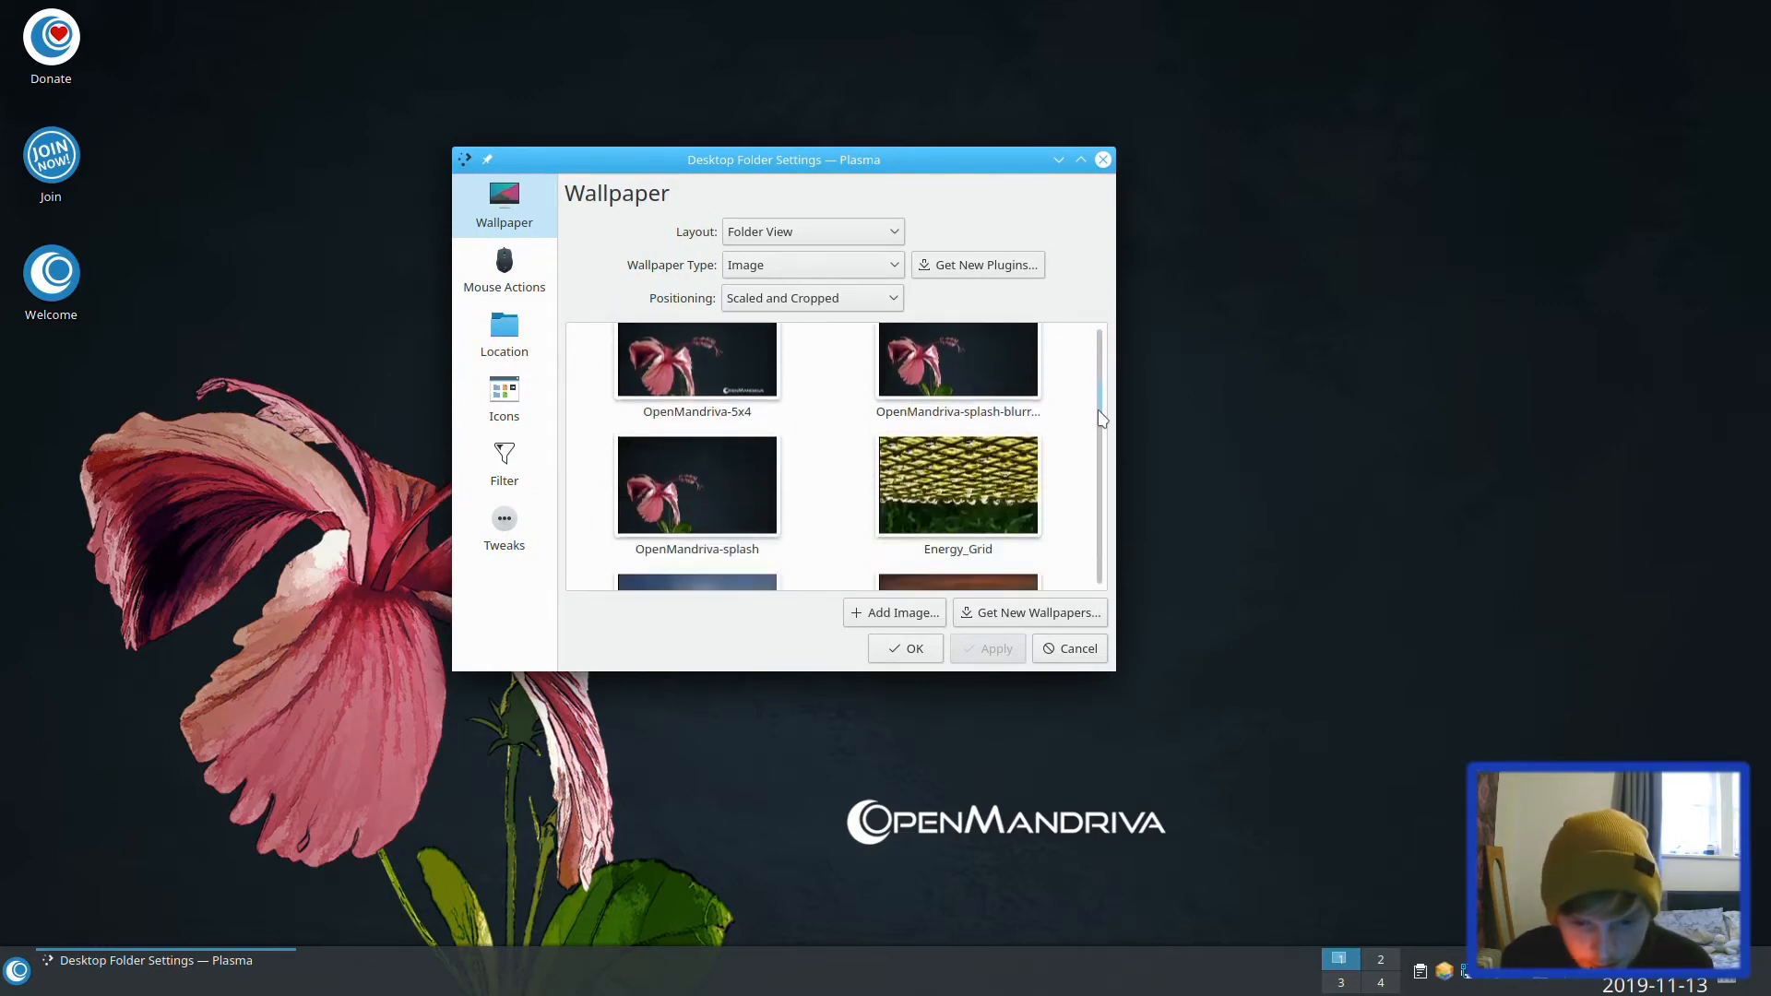
{"action": "scroll", "scroll_direction": "down", "scroll_amount": 3}
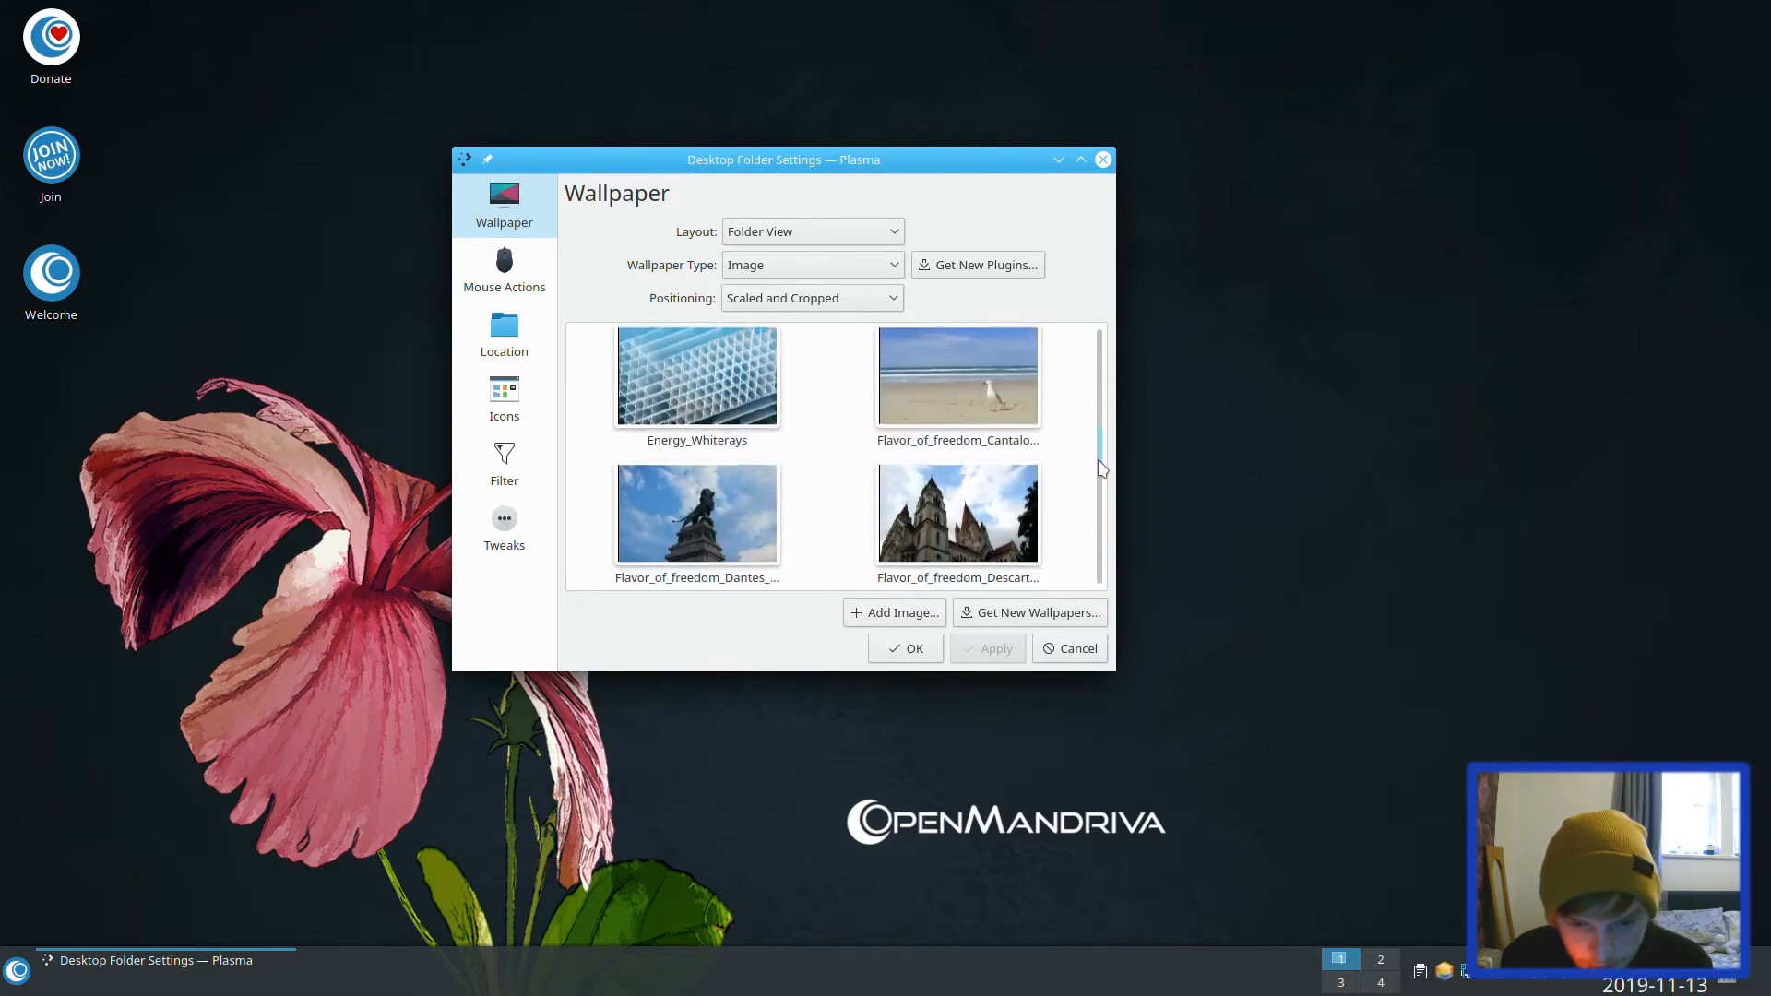
{"action": "scroll", "scroll_direction": "down", "scroll_amount": 3}
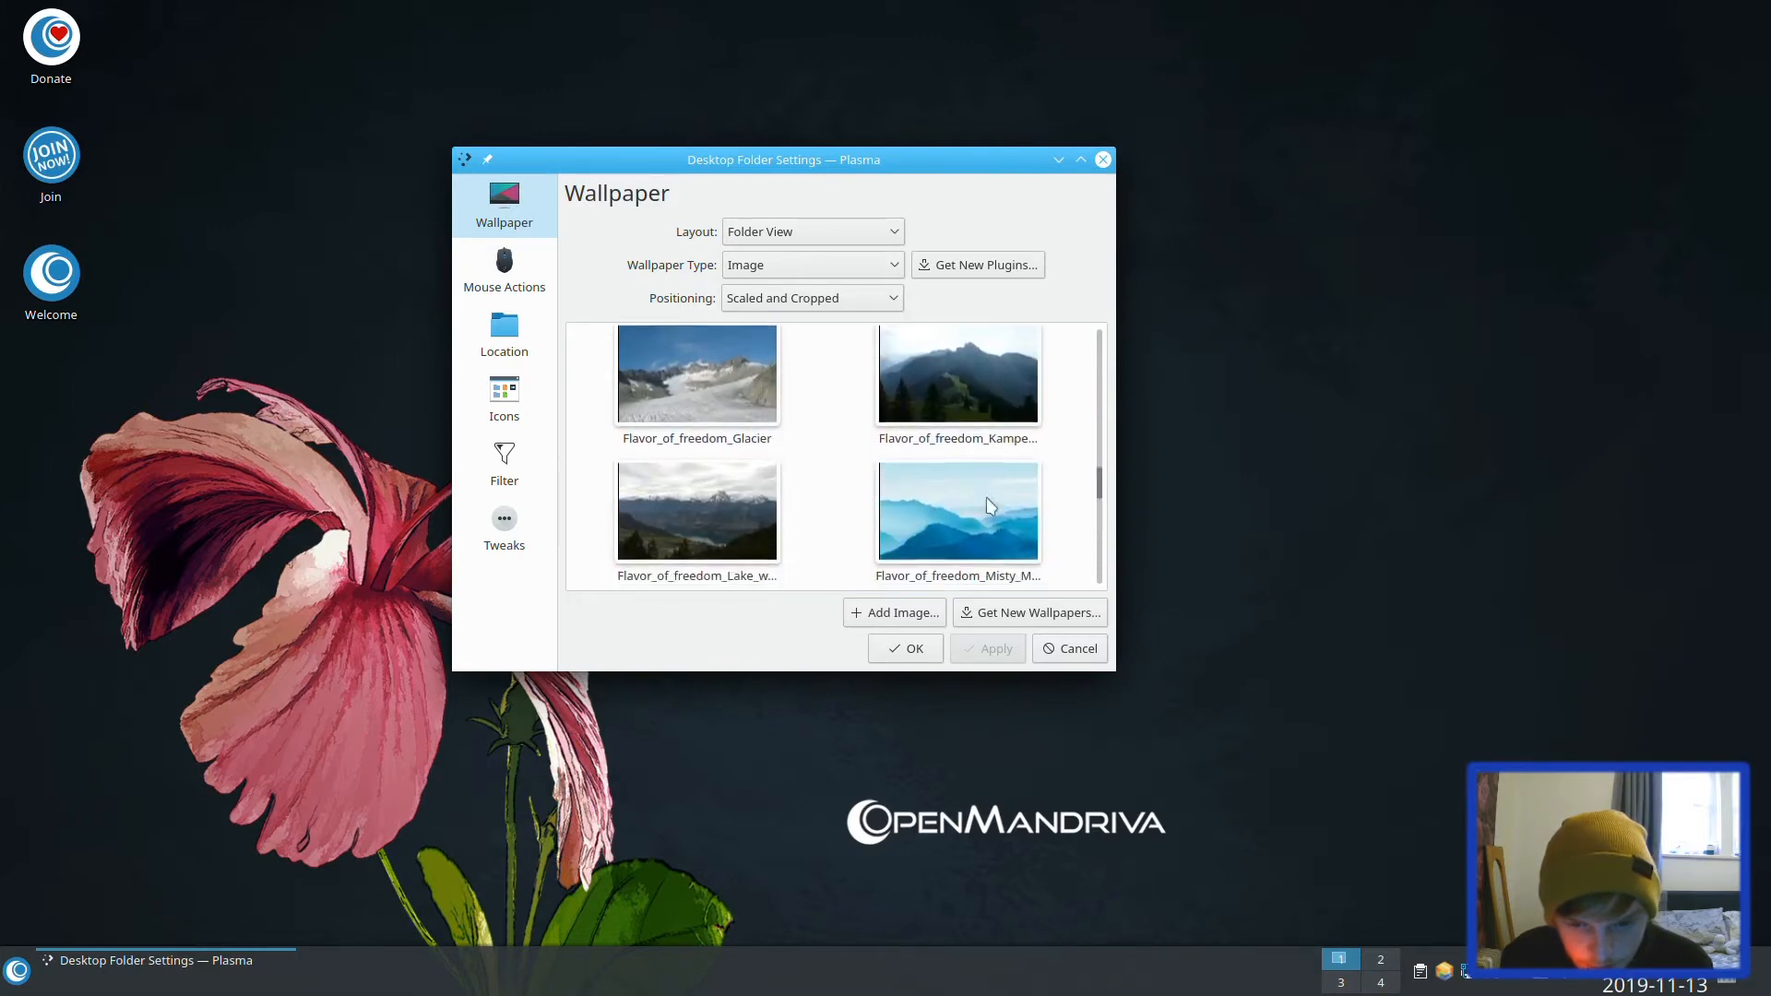
{"action": "left_click", "coordinate": [957, 510]}
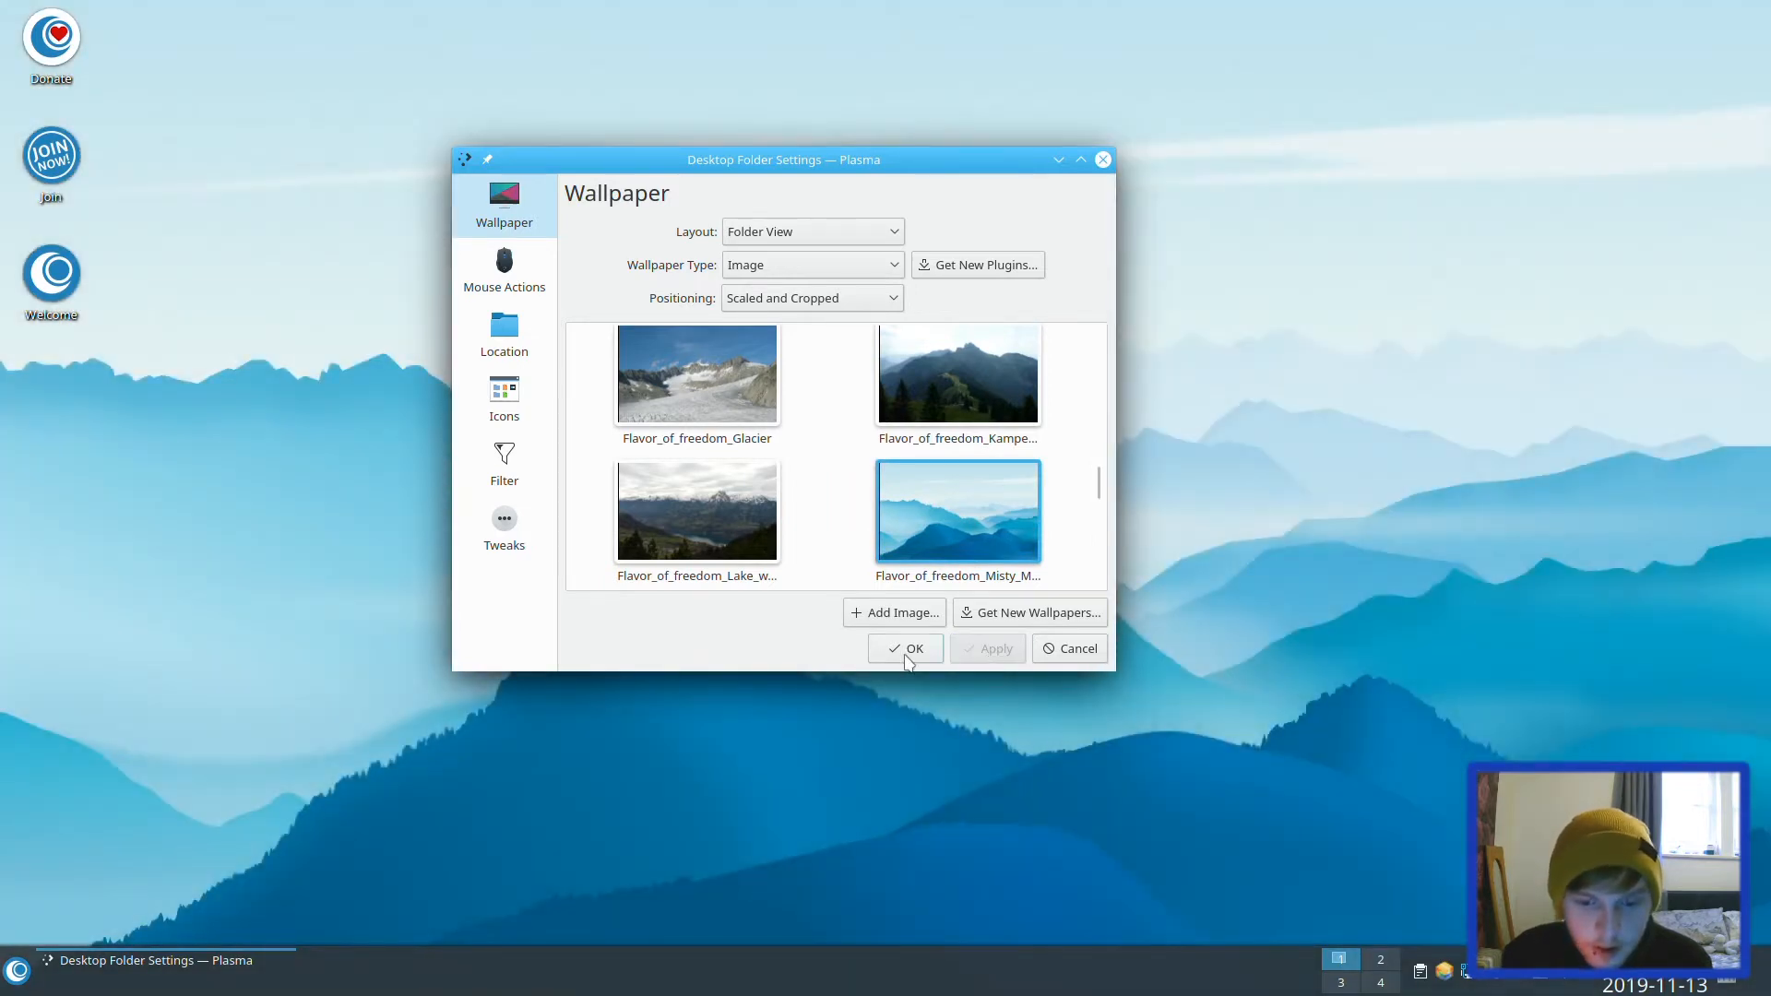
Step: Confirm the Misty Mountains wallpaper with OK in Desktop Folder Settings
{"action": "left_click", "coordinate": [905, 648]}
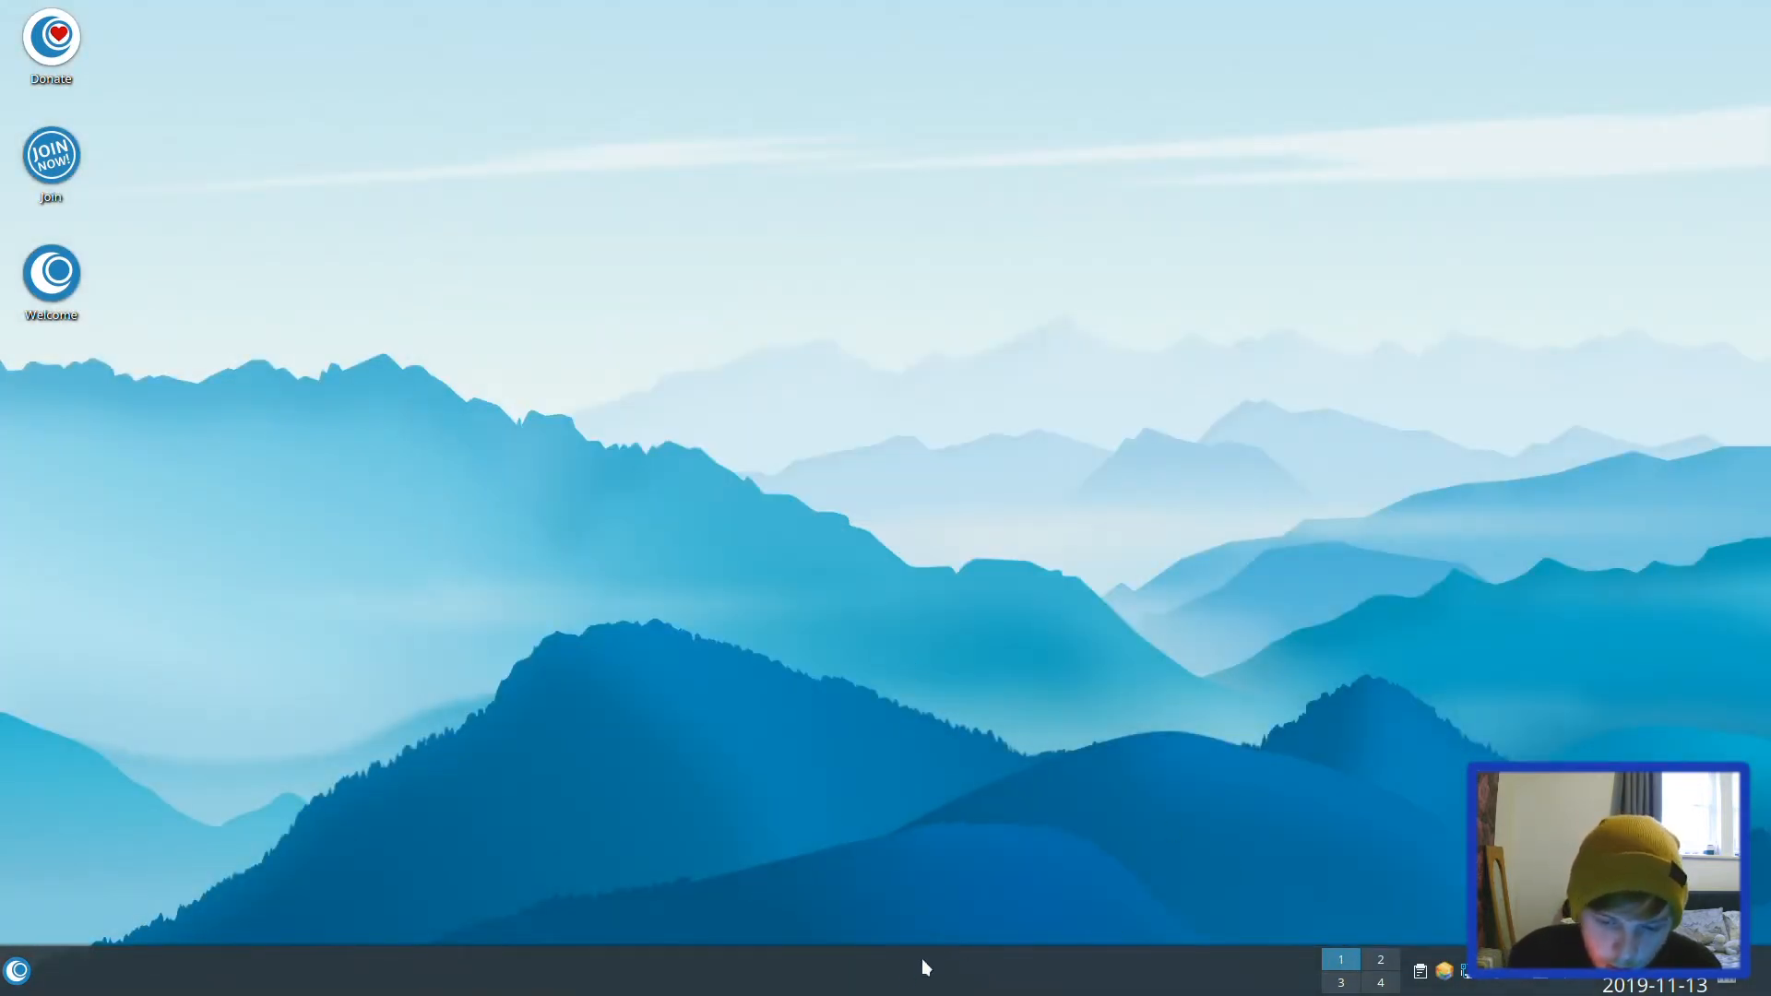
{"action": "mouse_move", "coordinate": [830, 967]}
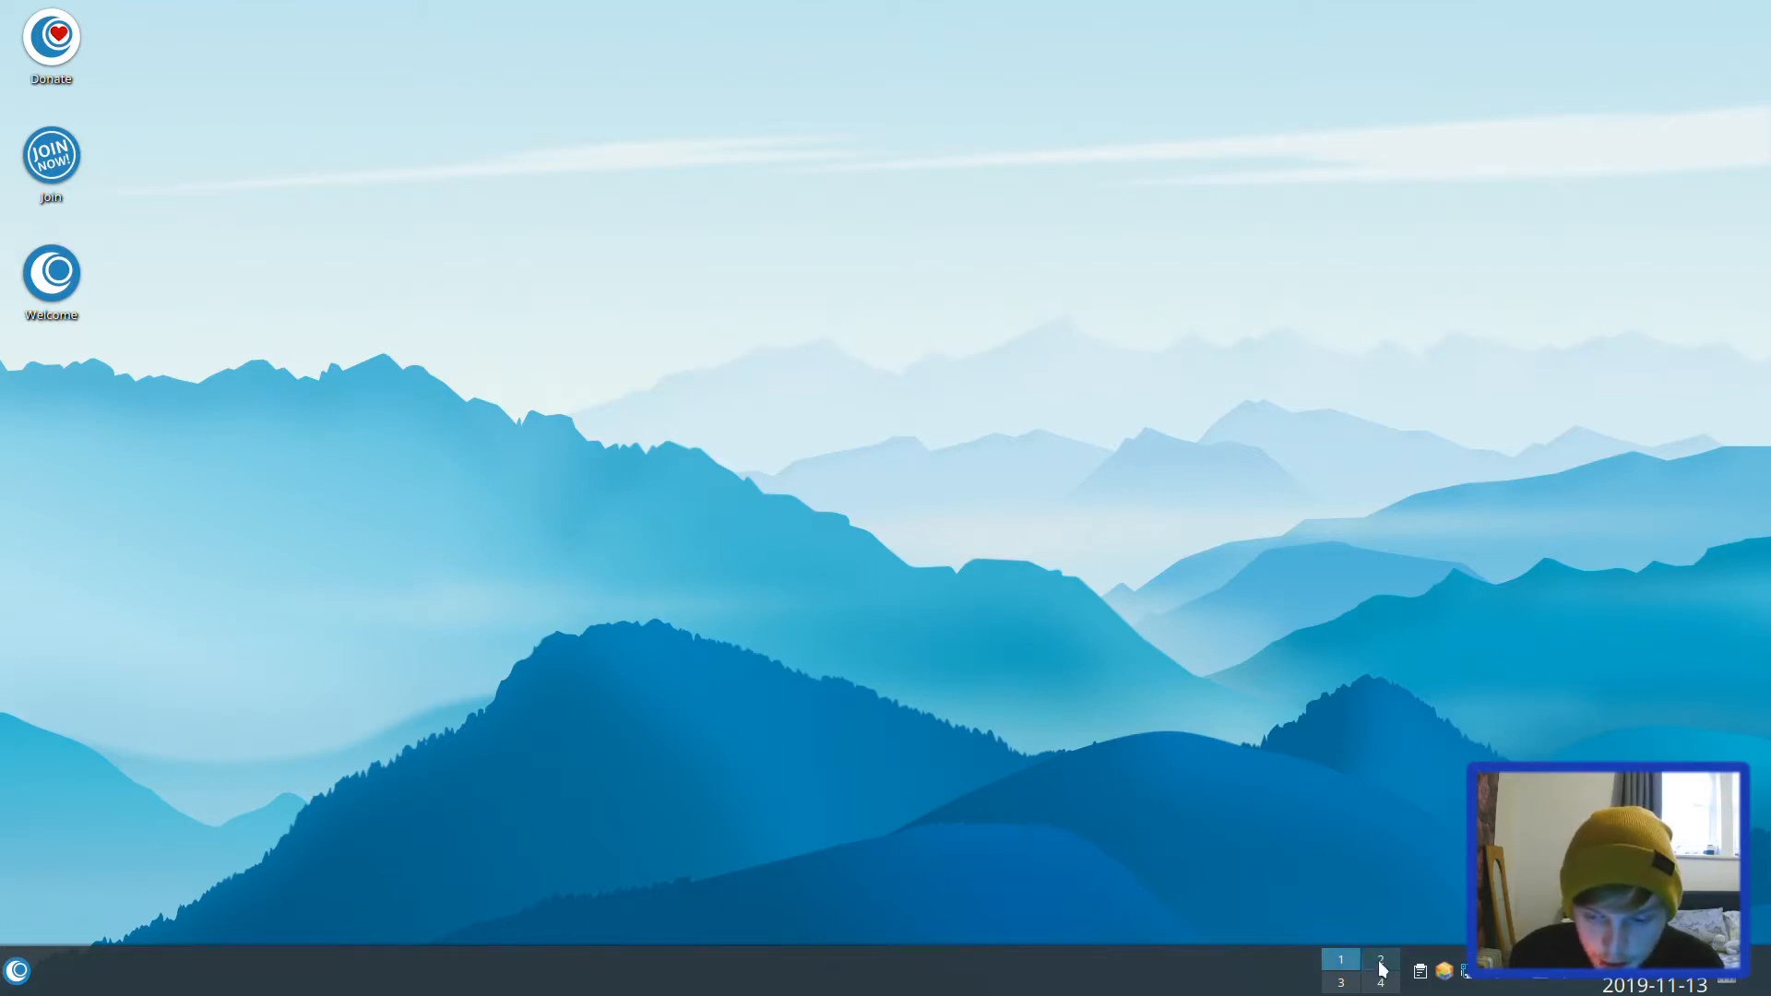
{"action": "mouse_move", "coordinate": [902, 955]}
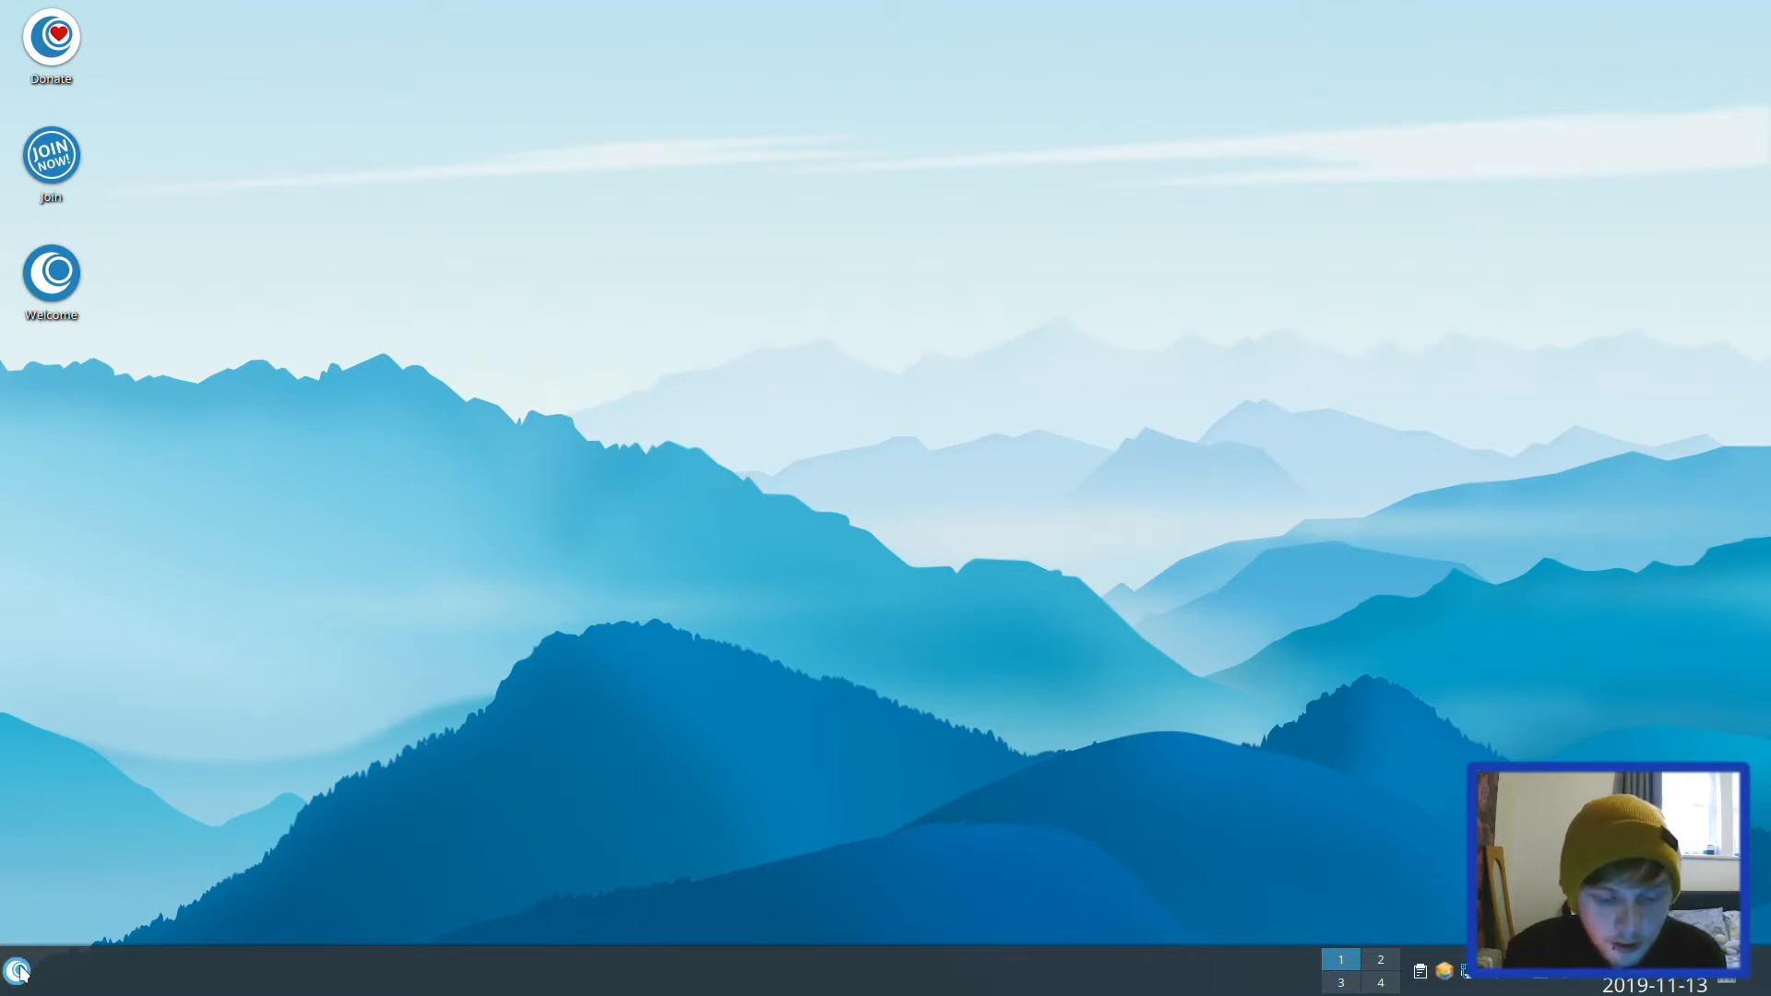
Step: Open the Application Launcher and expand its Graphics category
{"action": "left_click", "coordinate": [15, 970]}
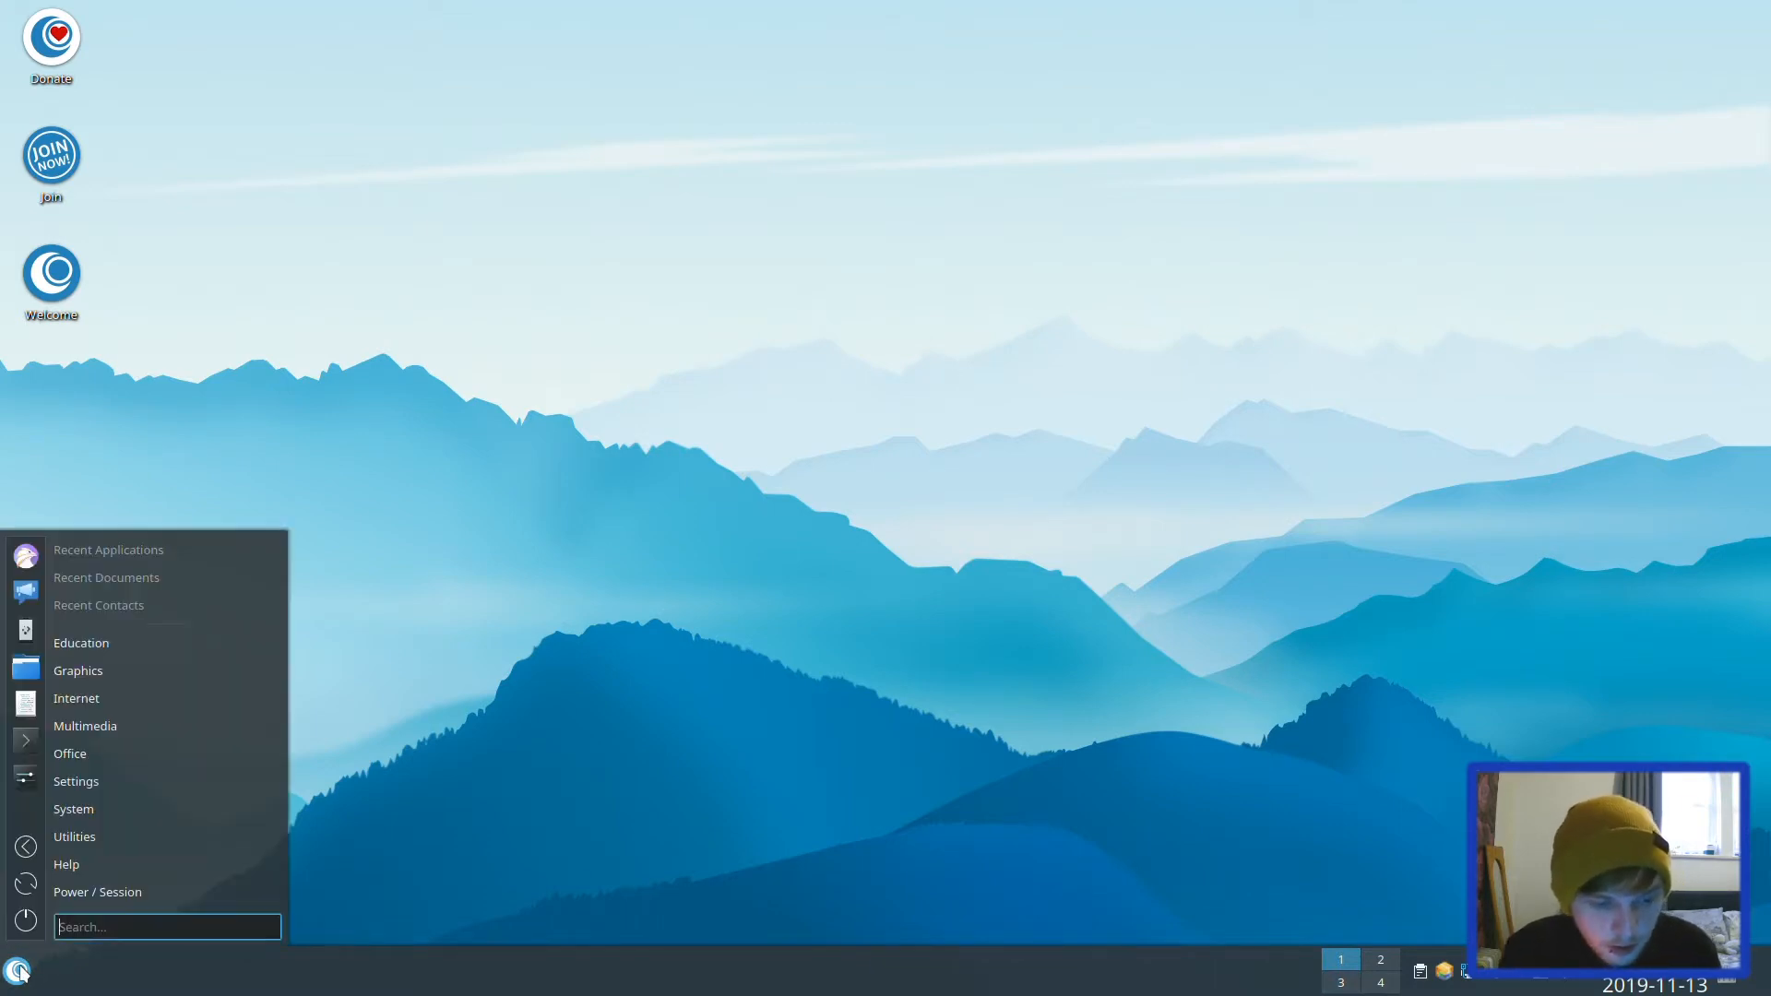
{"action": "left_click", "coordinate": [97, 891]}
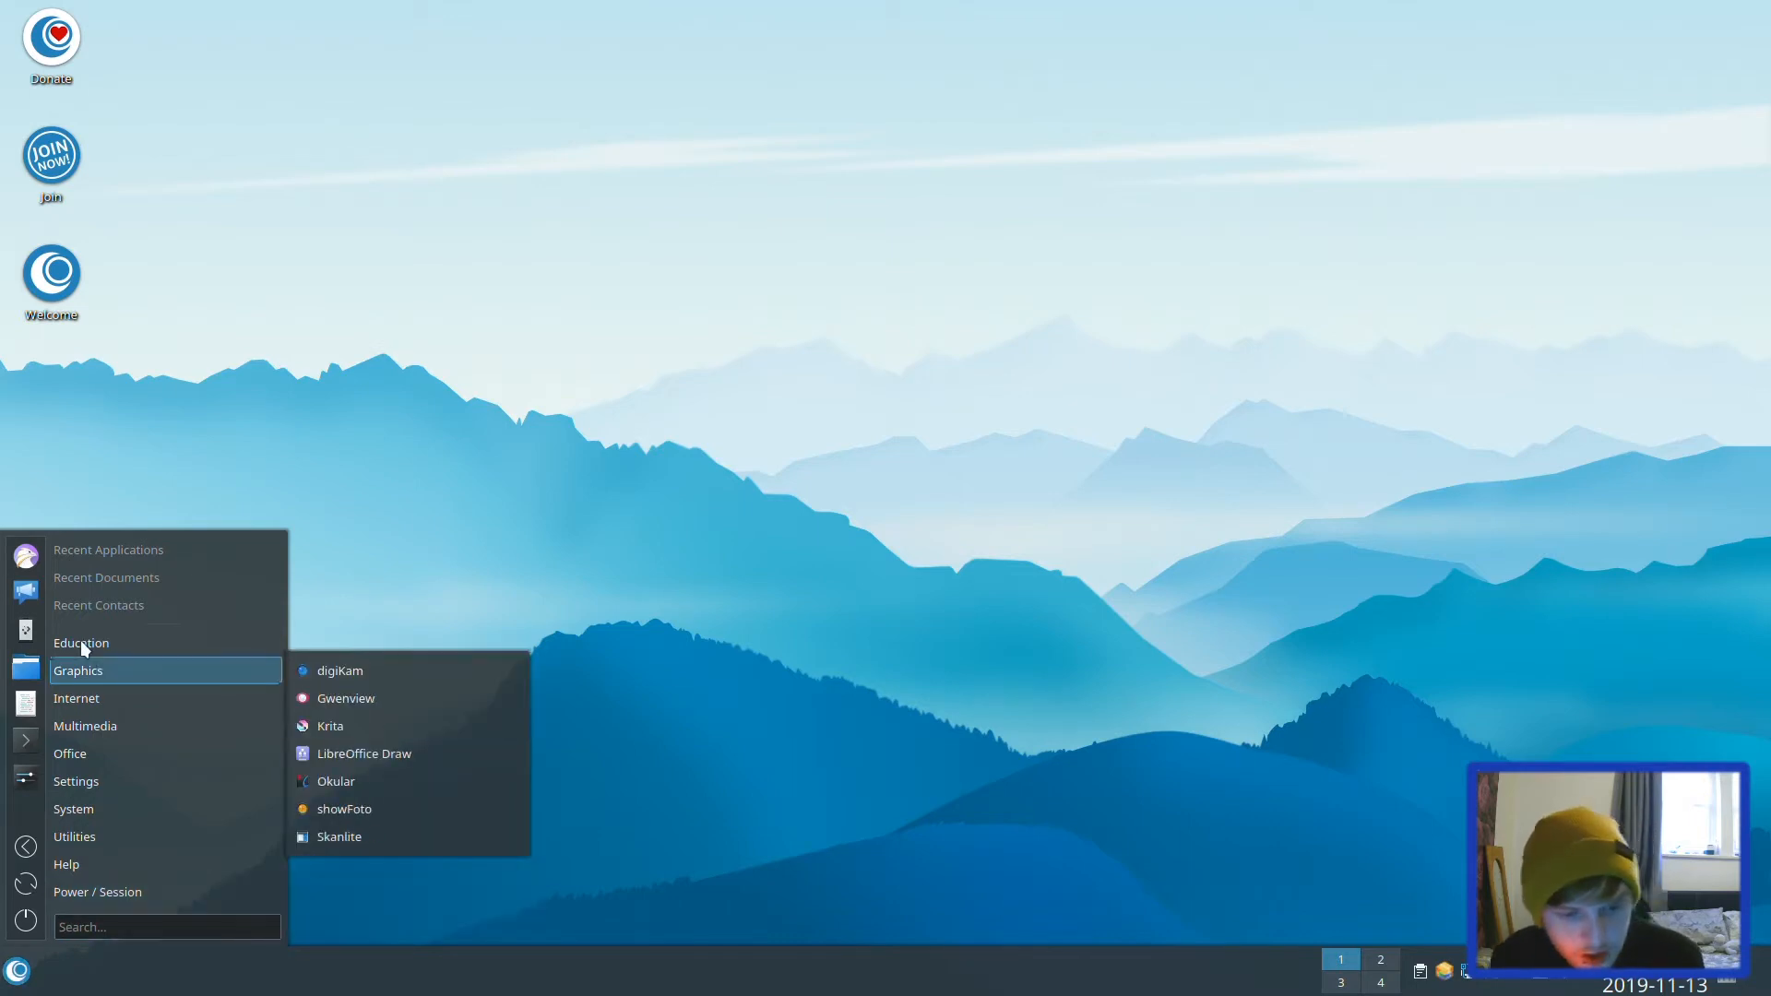
{"action": "mouse_move", "coordinate": [81, 643]}
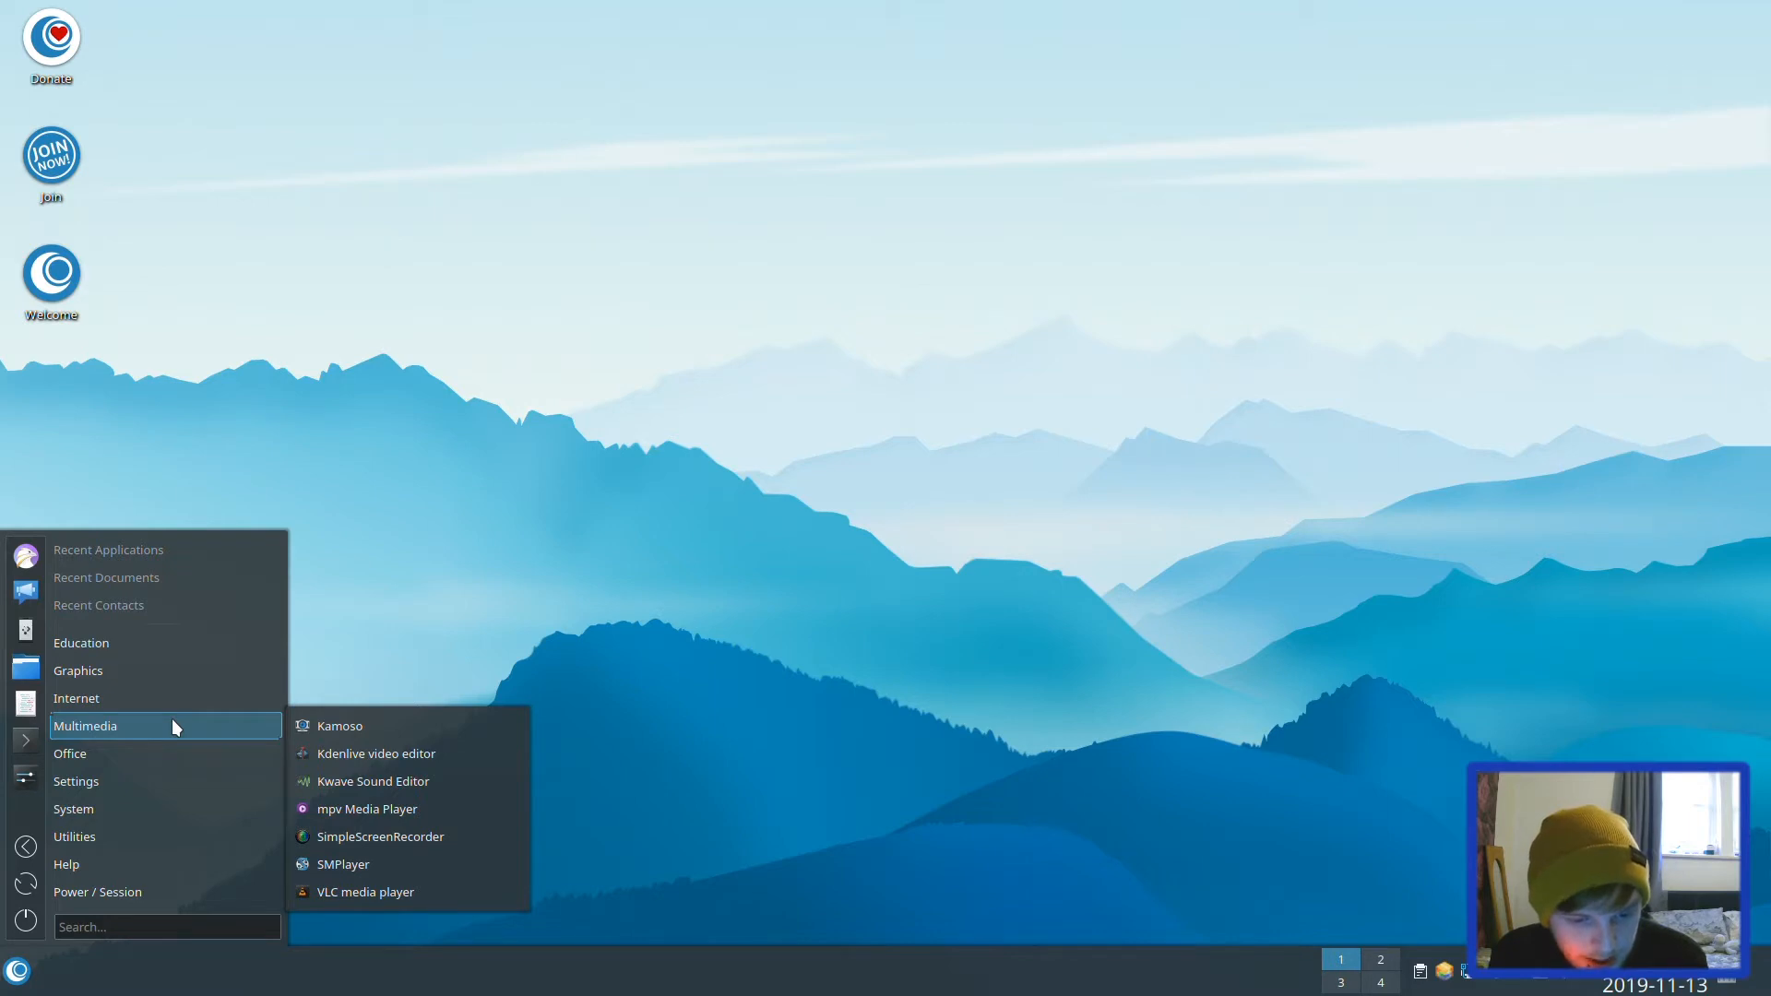
{"action": "mouse_move", "coordinate": [189, 726]}
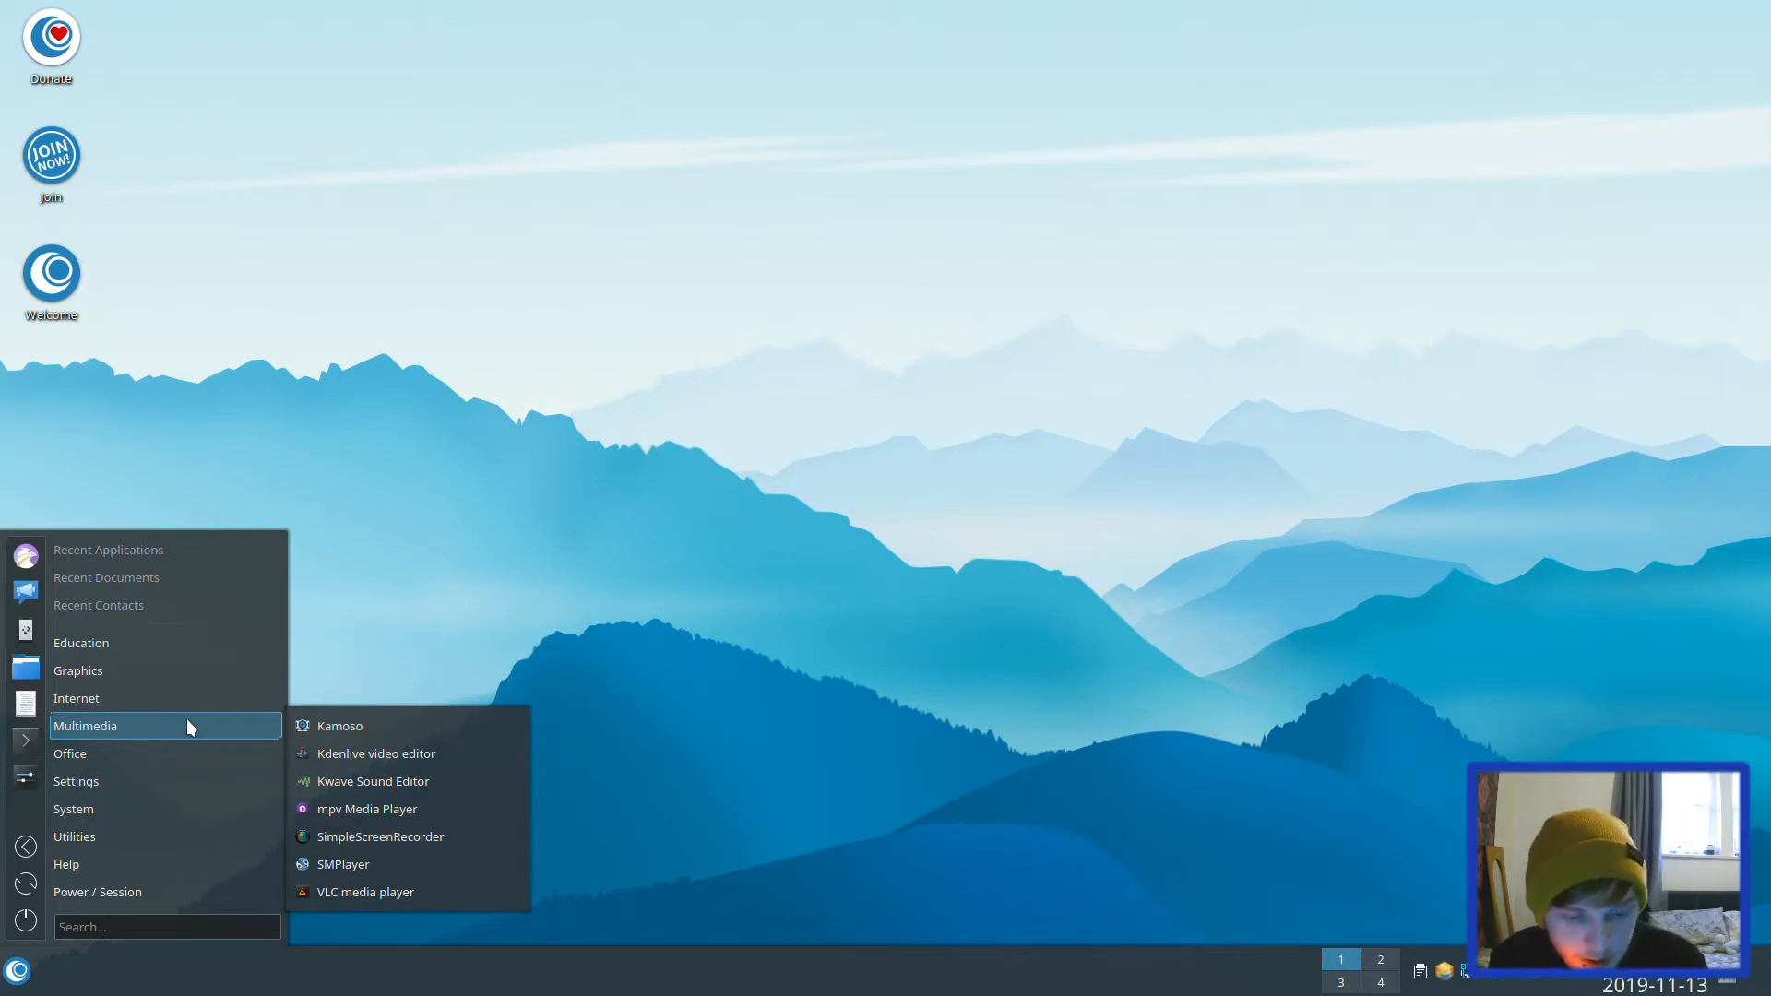
{"action": "mouse_move", "coordinate": [377, 753]}
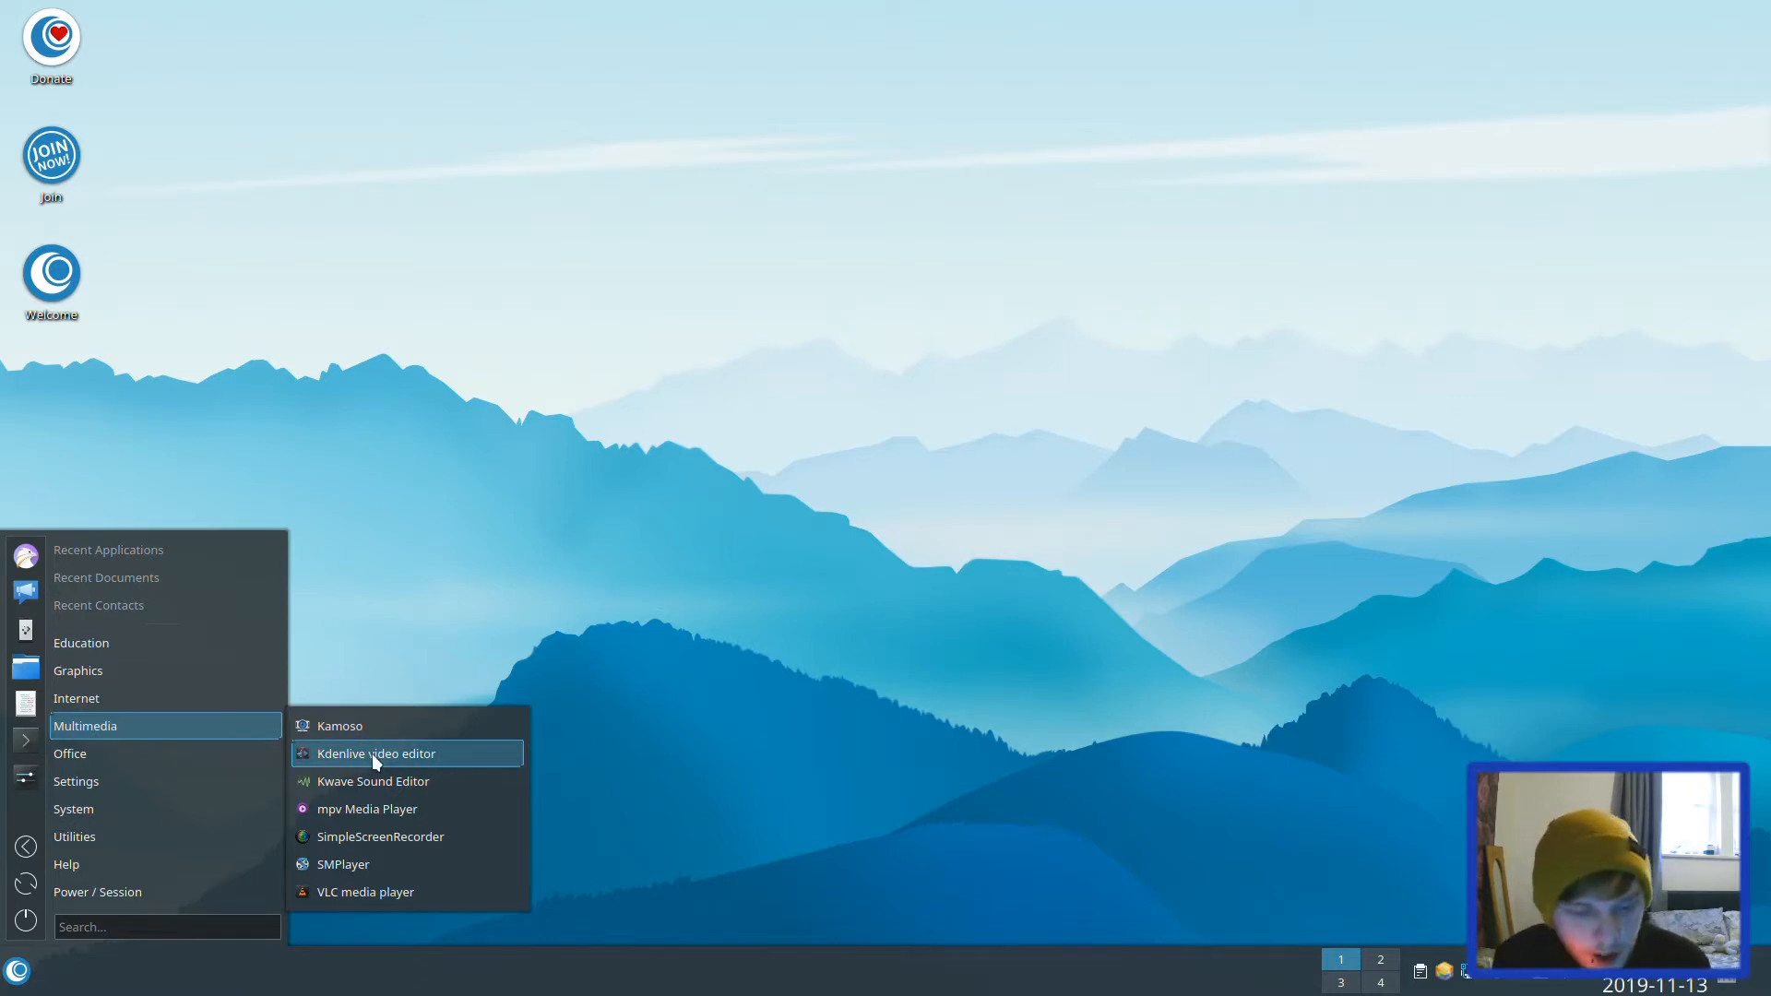
{"action": "mouse_move", "coordinate": [426, 835]}
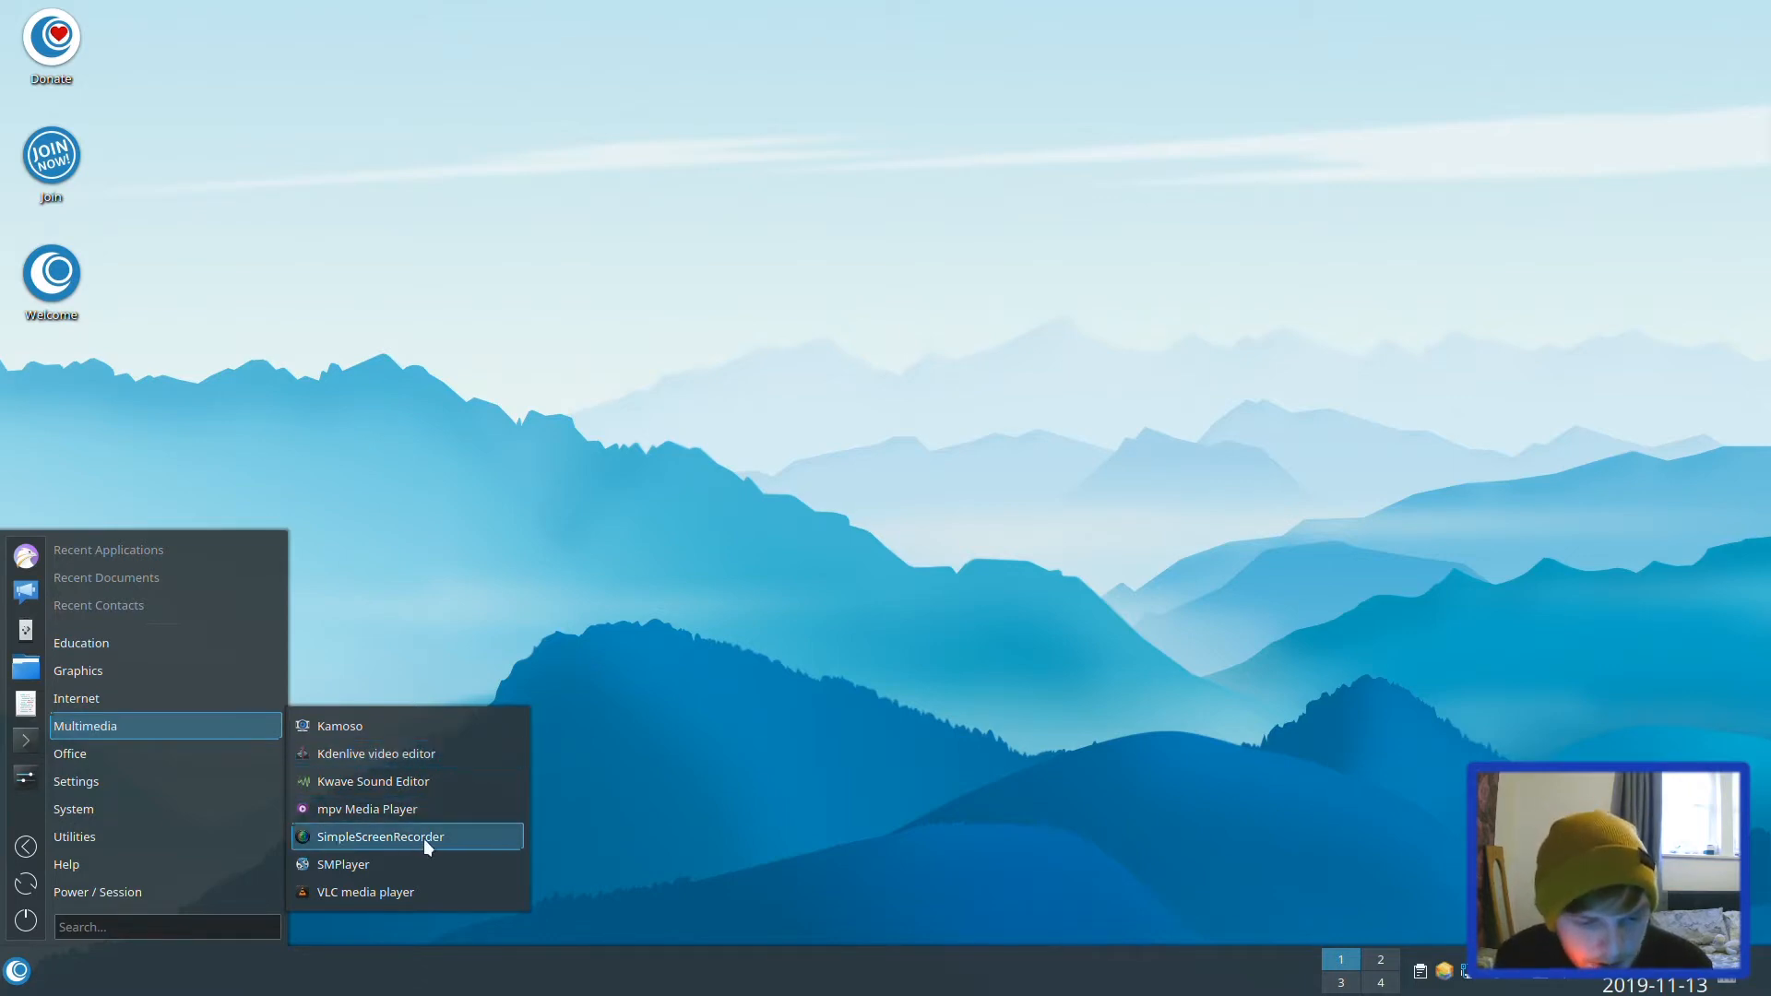
{"action": "mouse_move", "coordinate": [314, 810]}
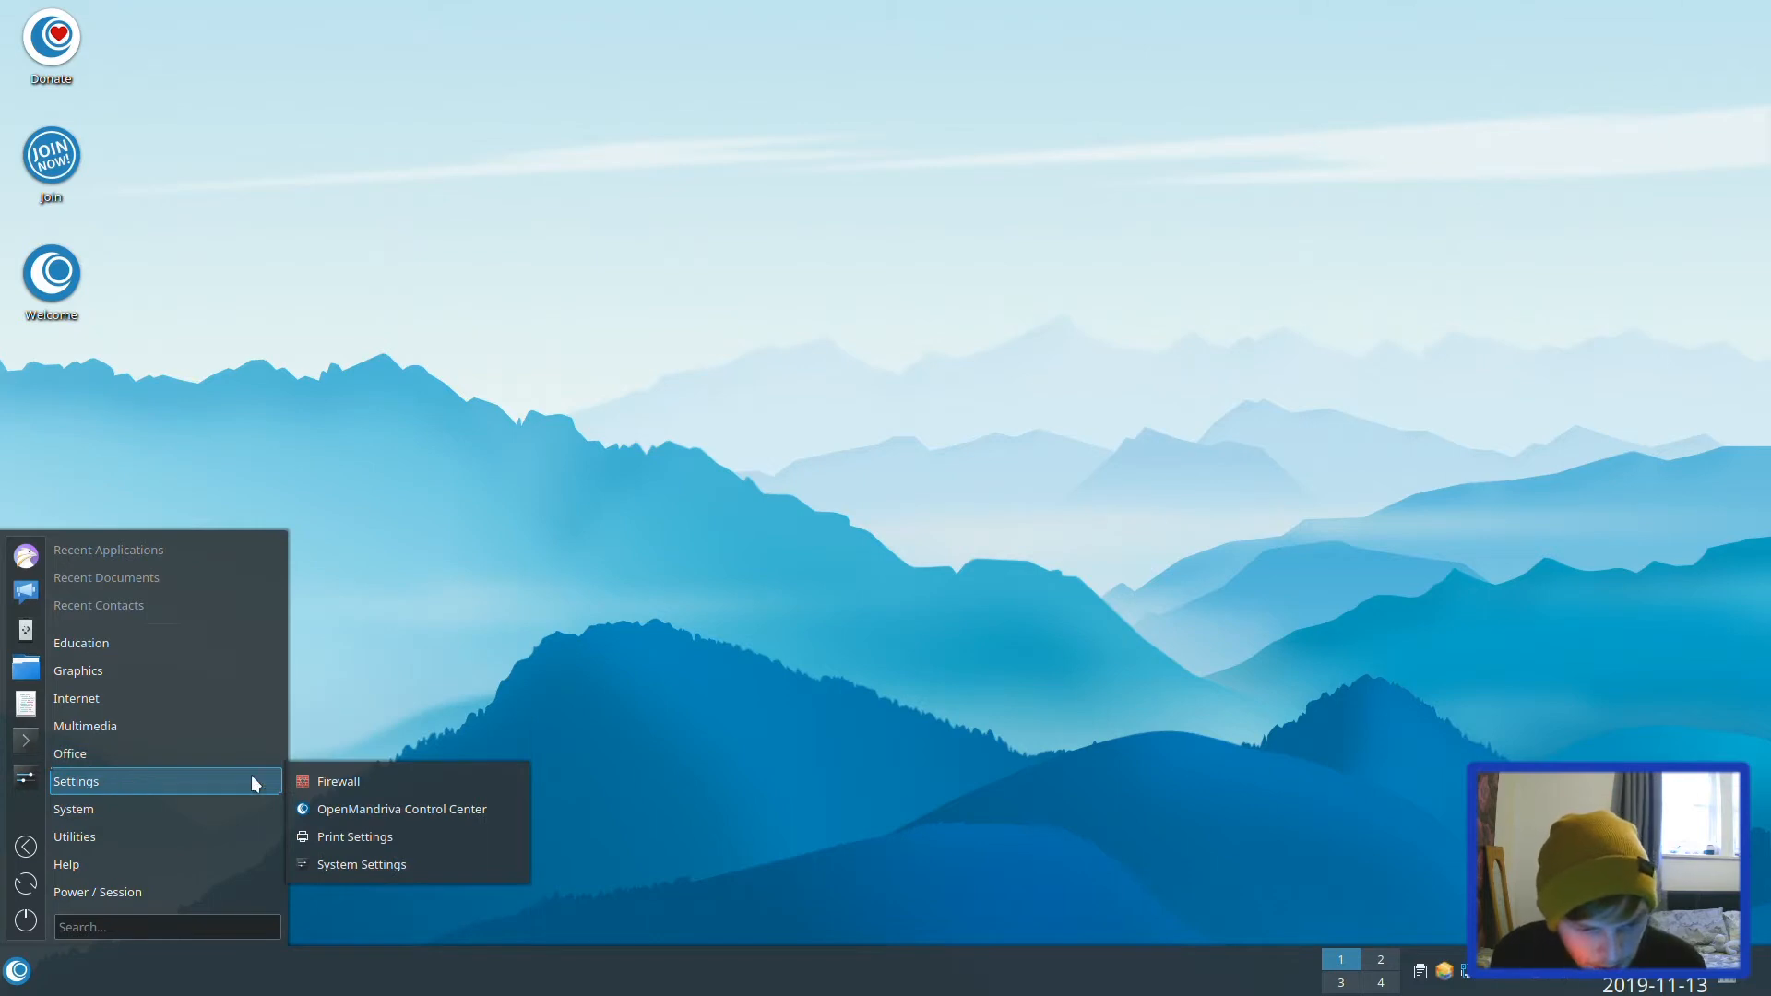
{"action": "mouse_move", "coordinate": [401, 809]}
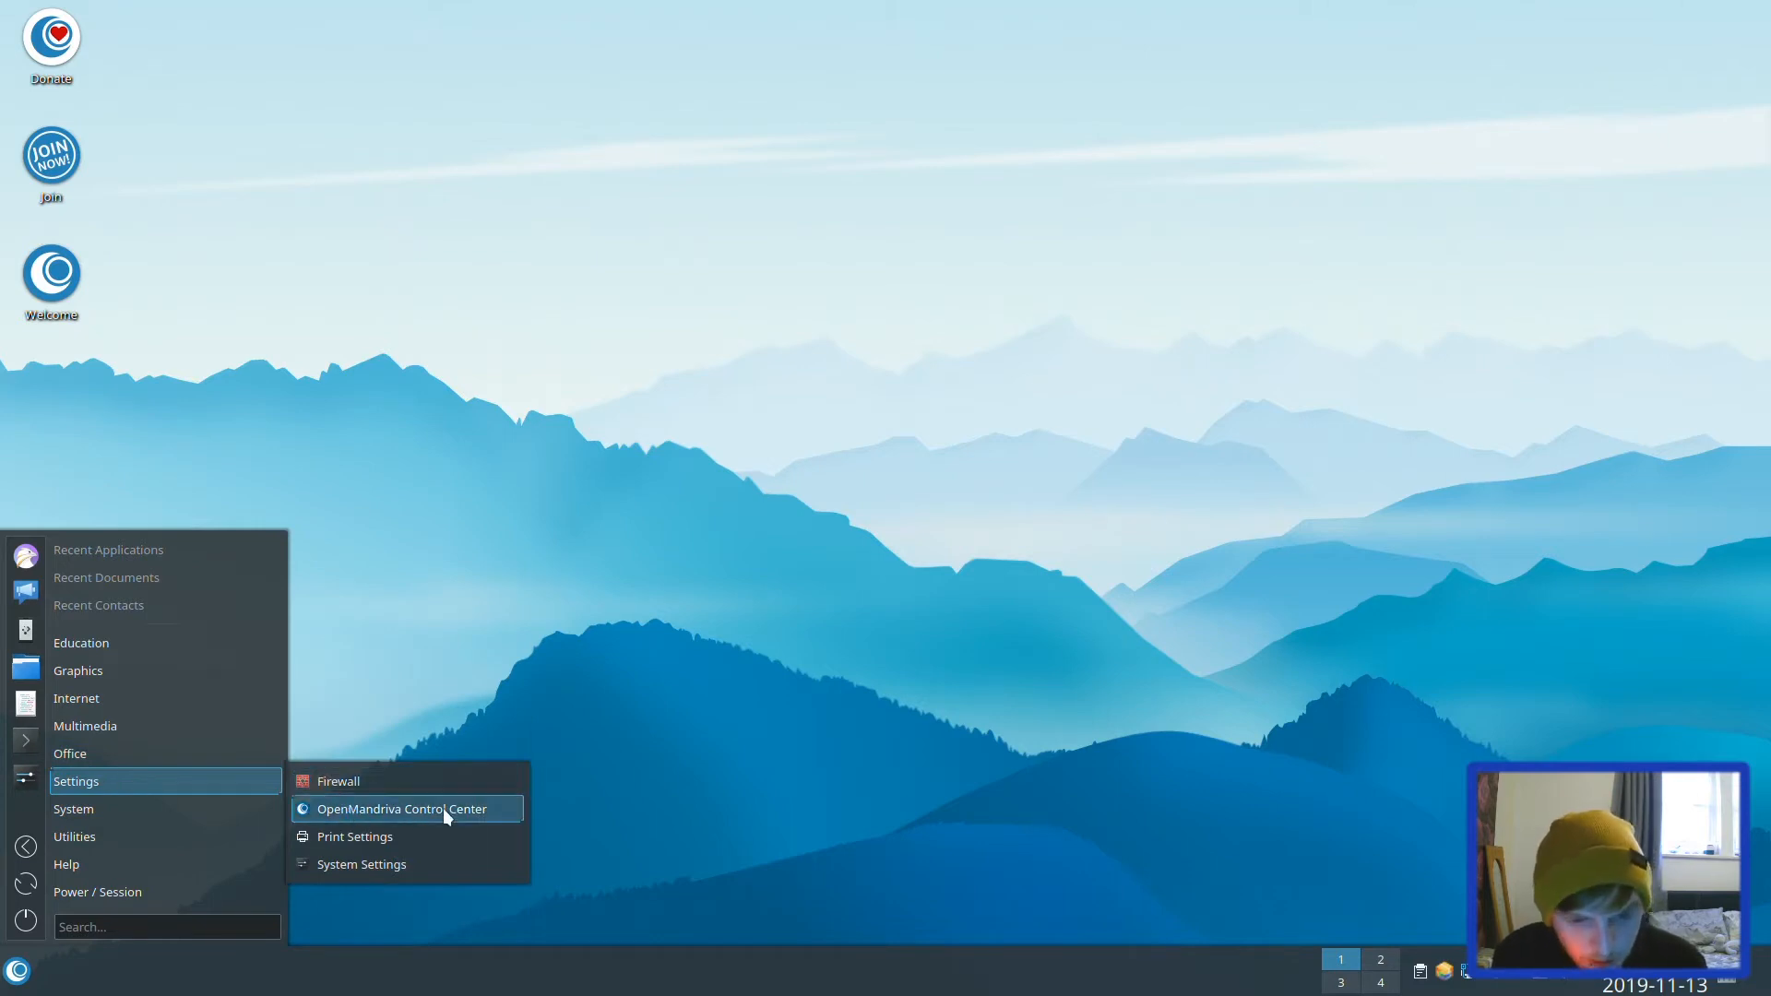
Step: Launch OpenMandriva Control Center, reach software management and authorise dnfdragora as root
{"action": "left_click", "coordinate": [402, 809]}
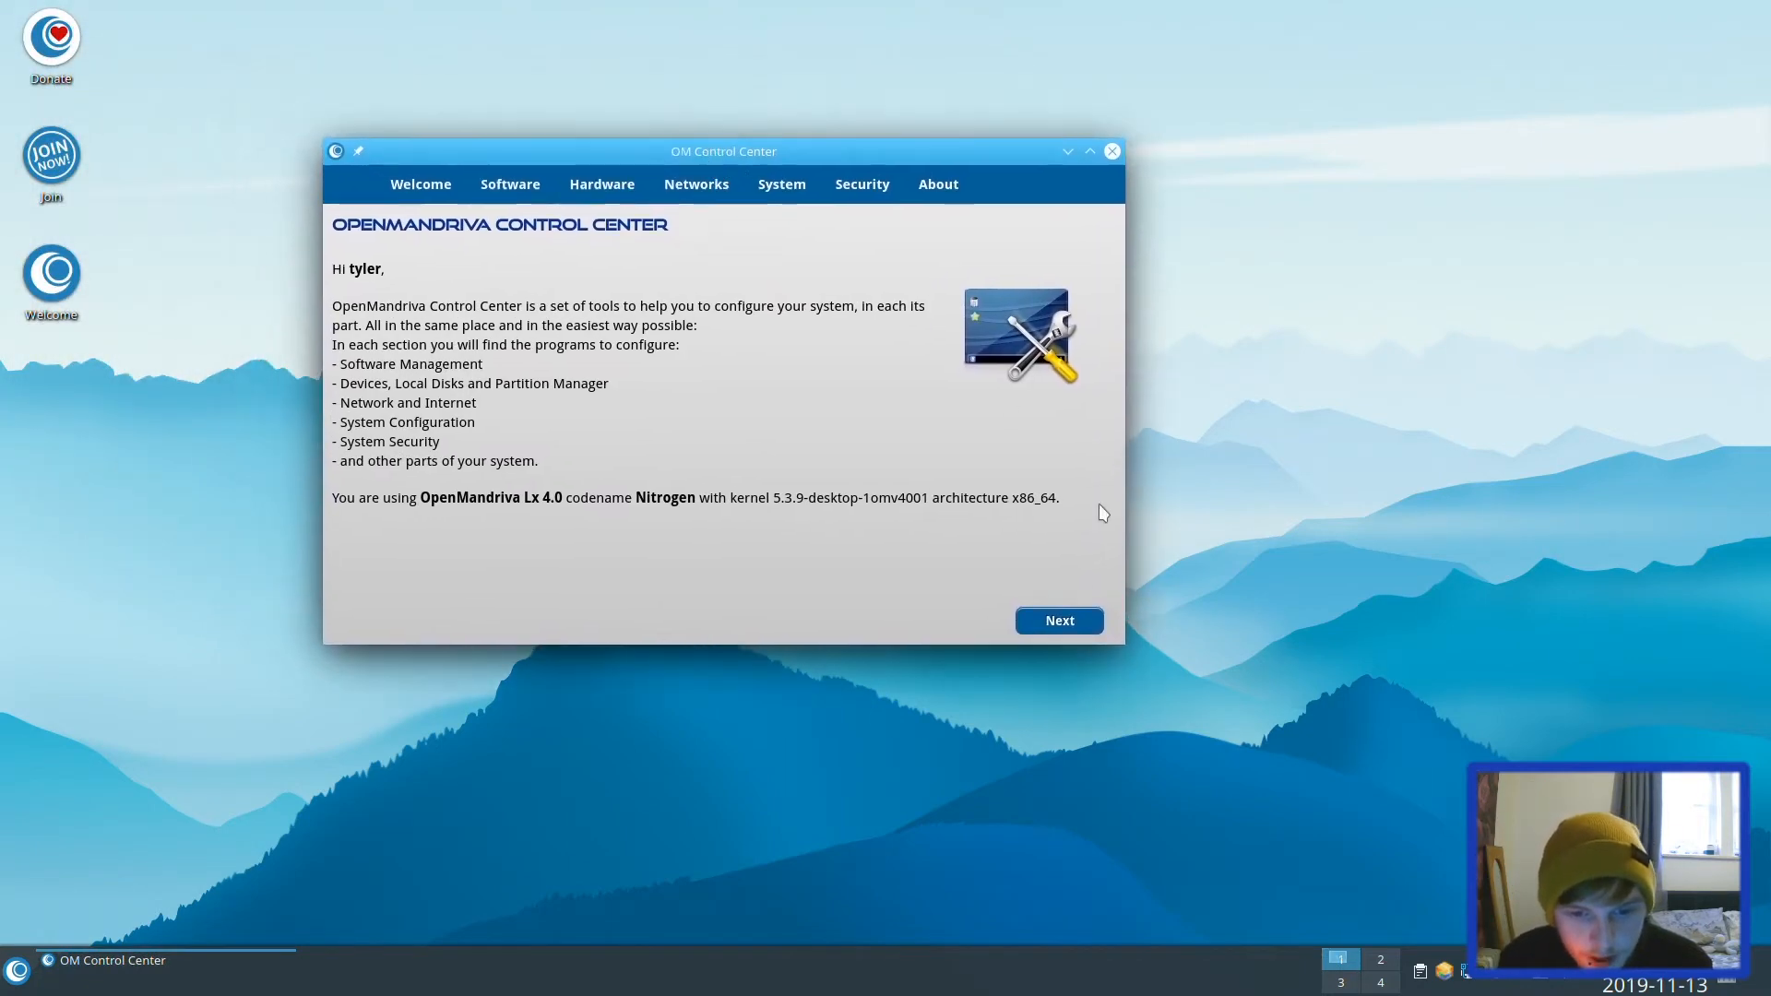
{"action": "mouse_move", "coordinate": [1058, 620]}
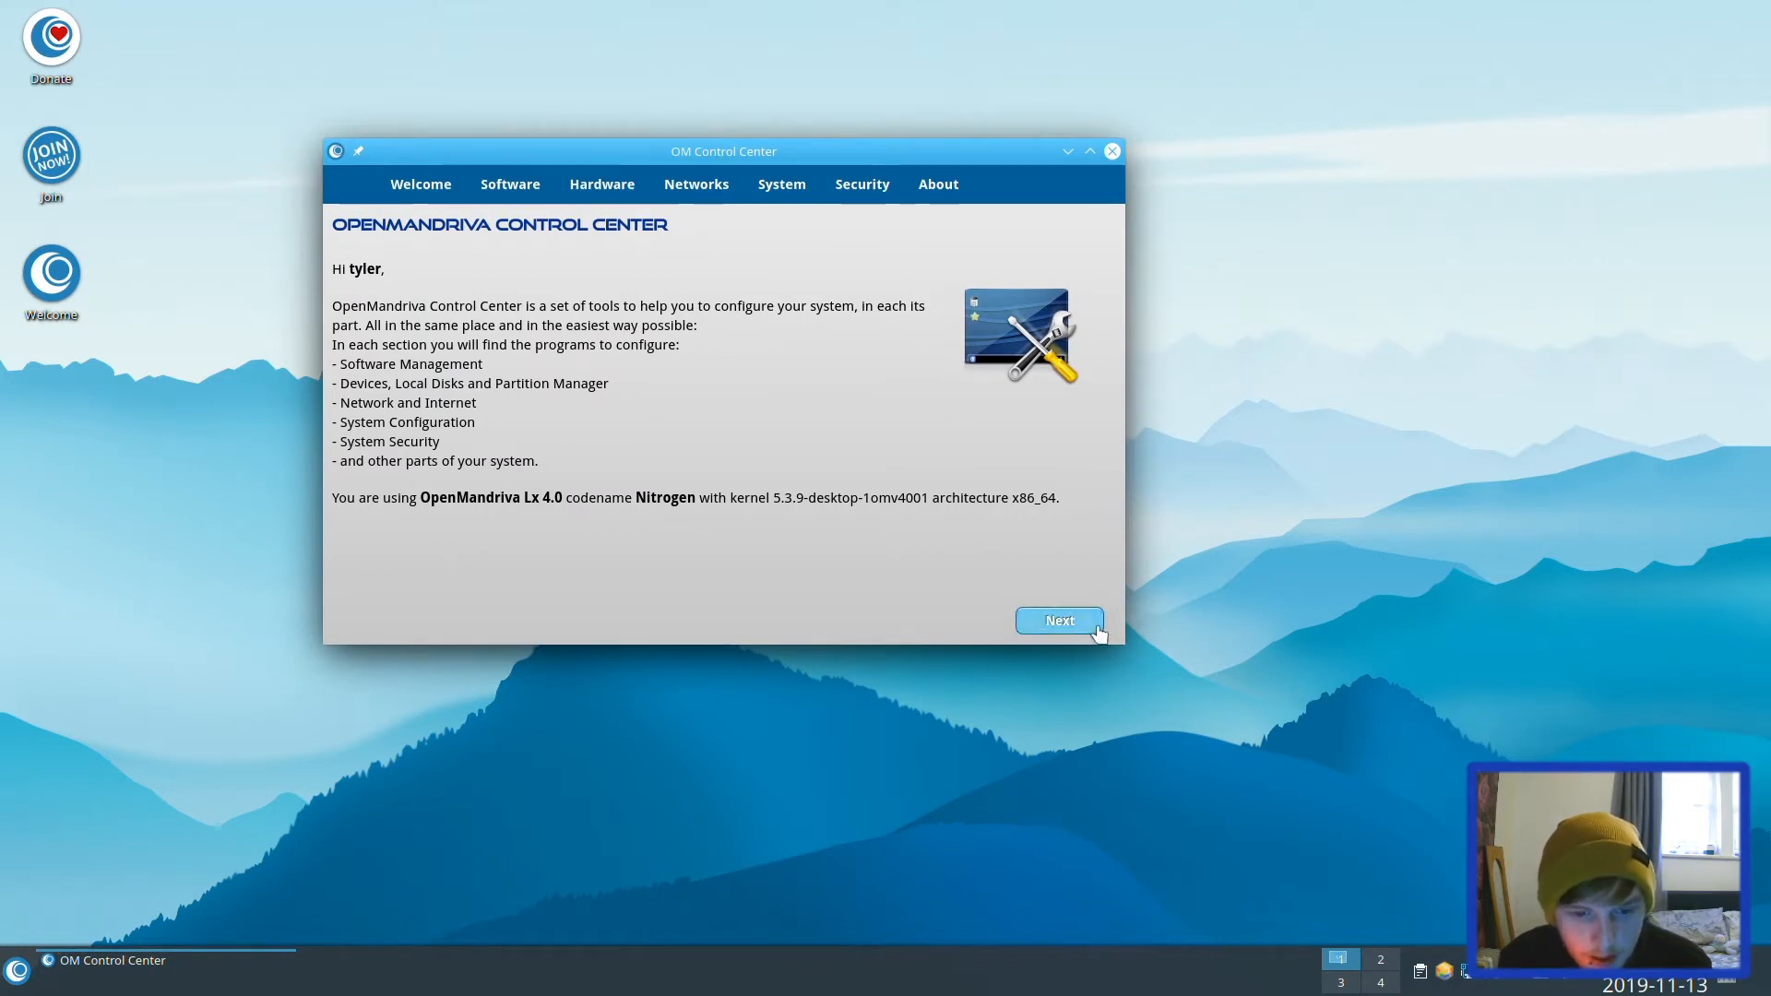
{"action": "left_click", "coordinate": [1058, 620]}
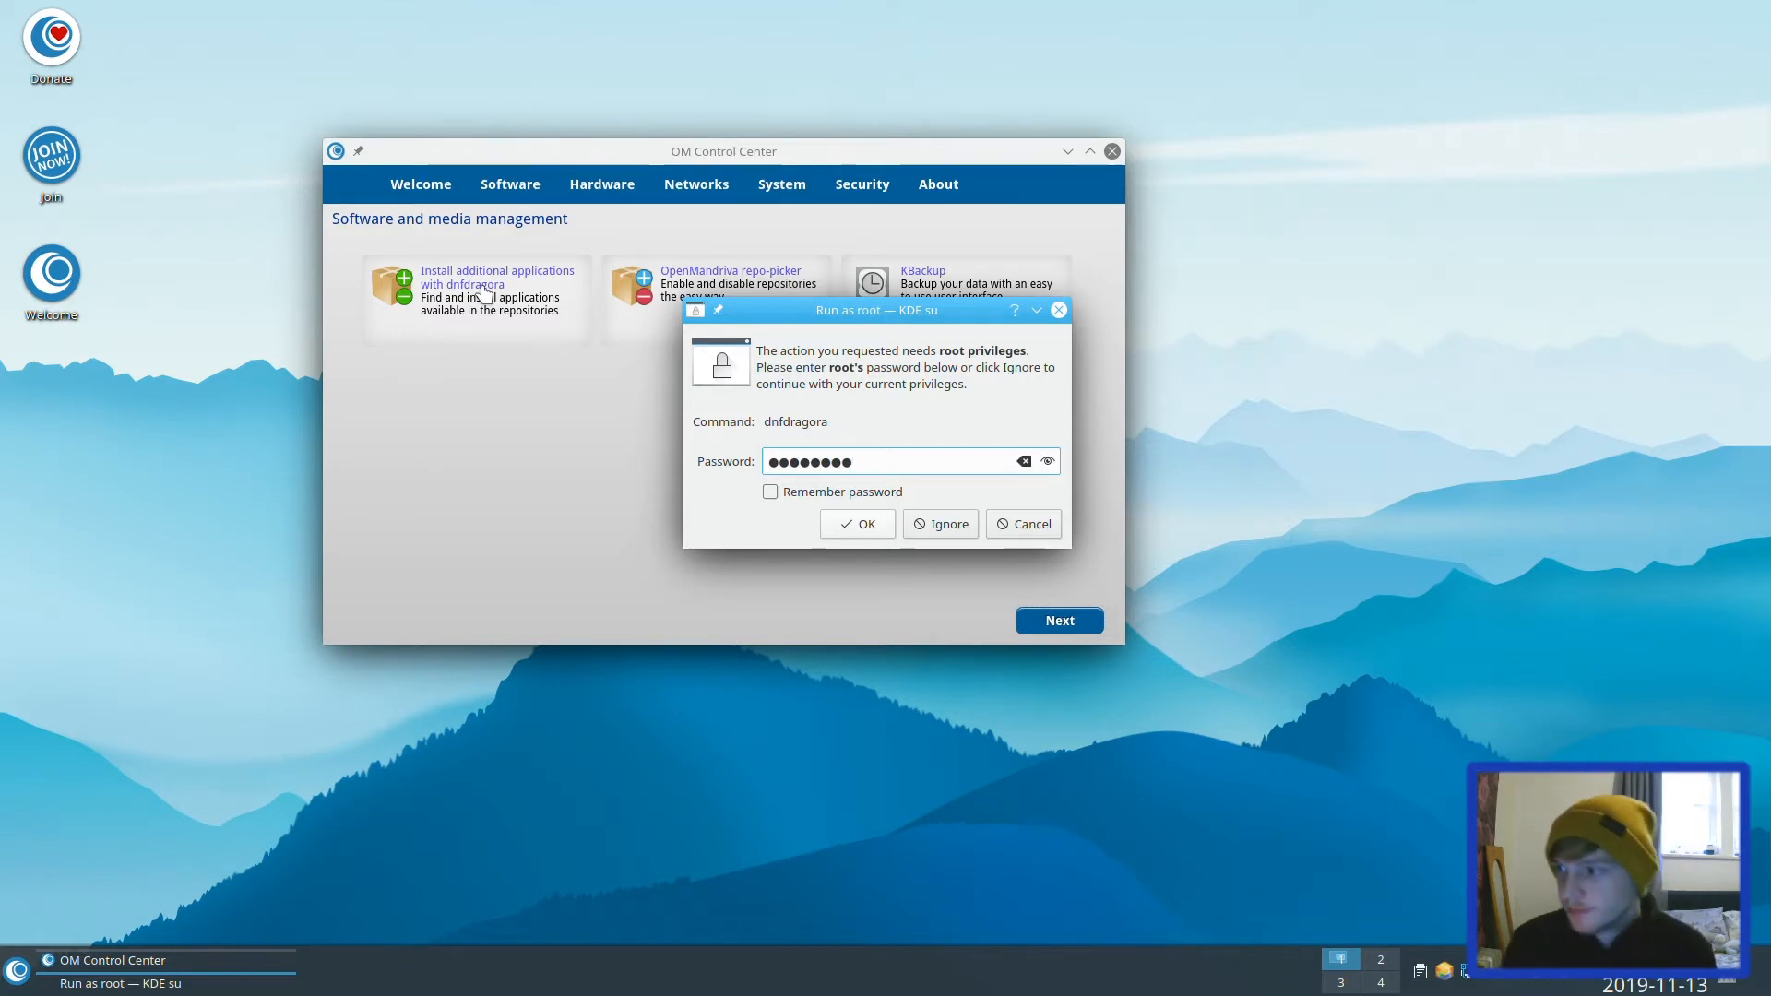
{"action": "left_click", "coordinate": [856, 523]}
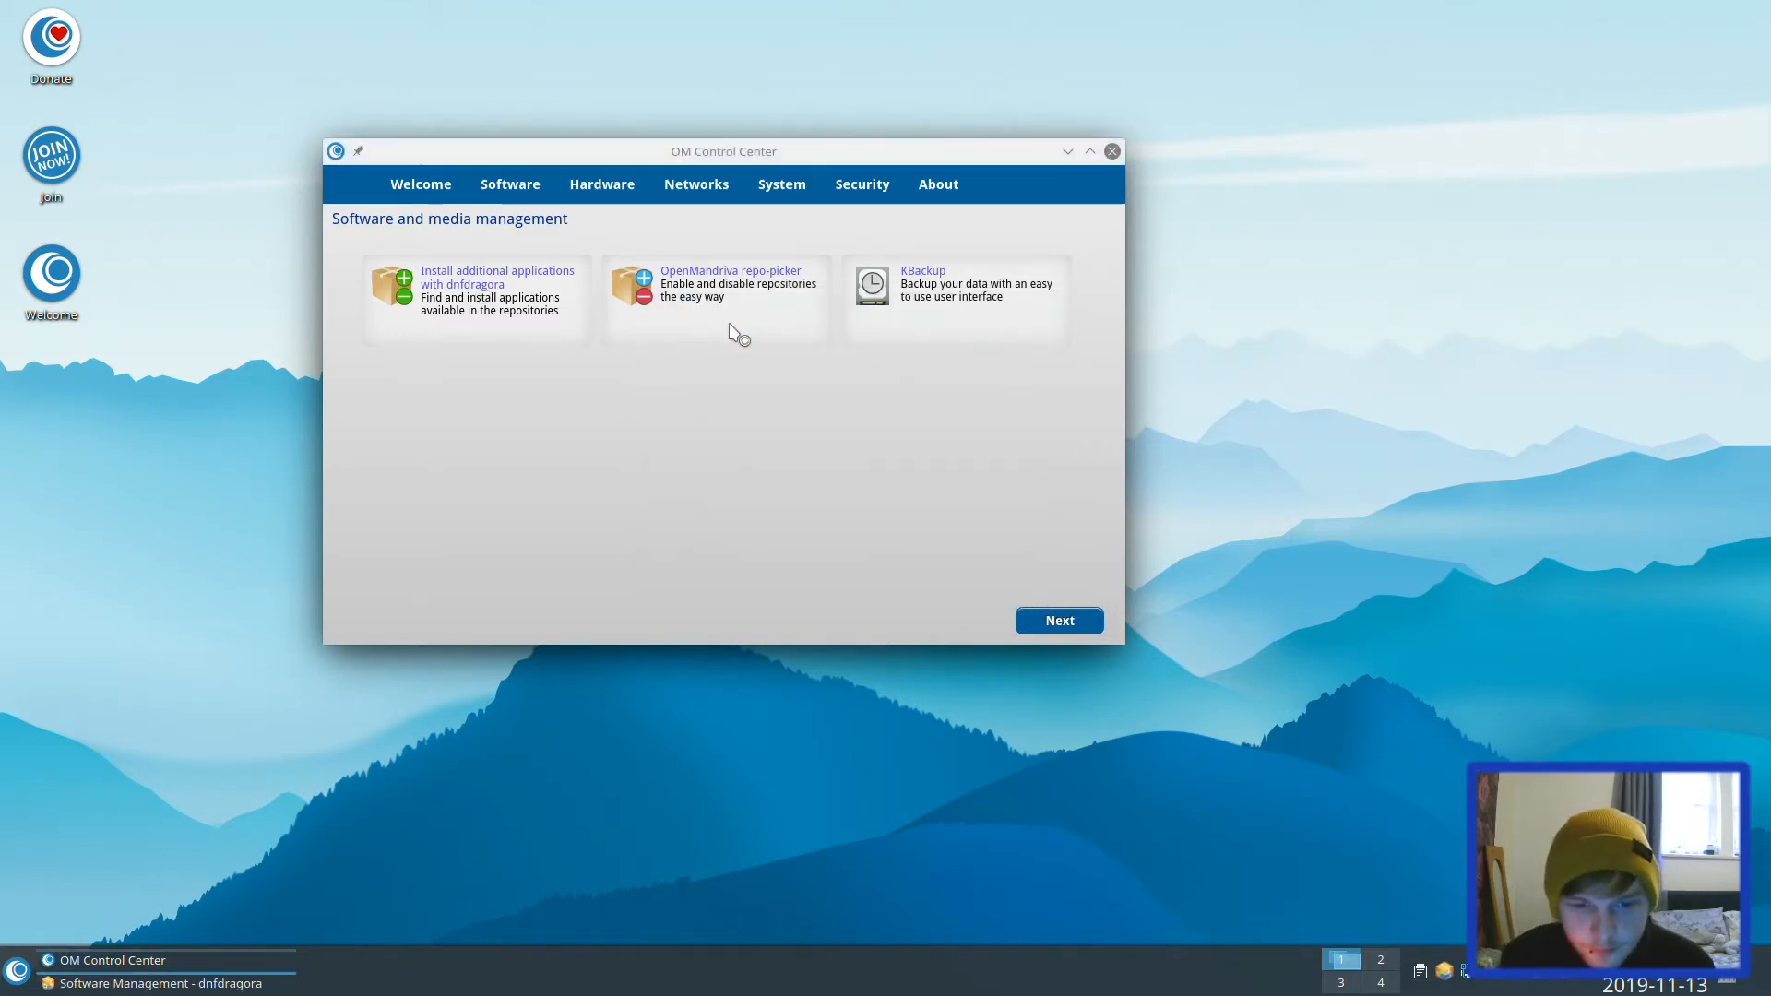
Step: Search dnfdragora for gimp and tmux, return to All packages, then open Falkon
{"action": "left_click", "coordinate": [497, 277]}
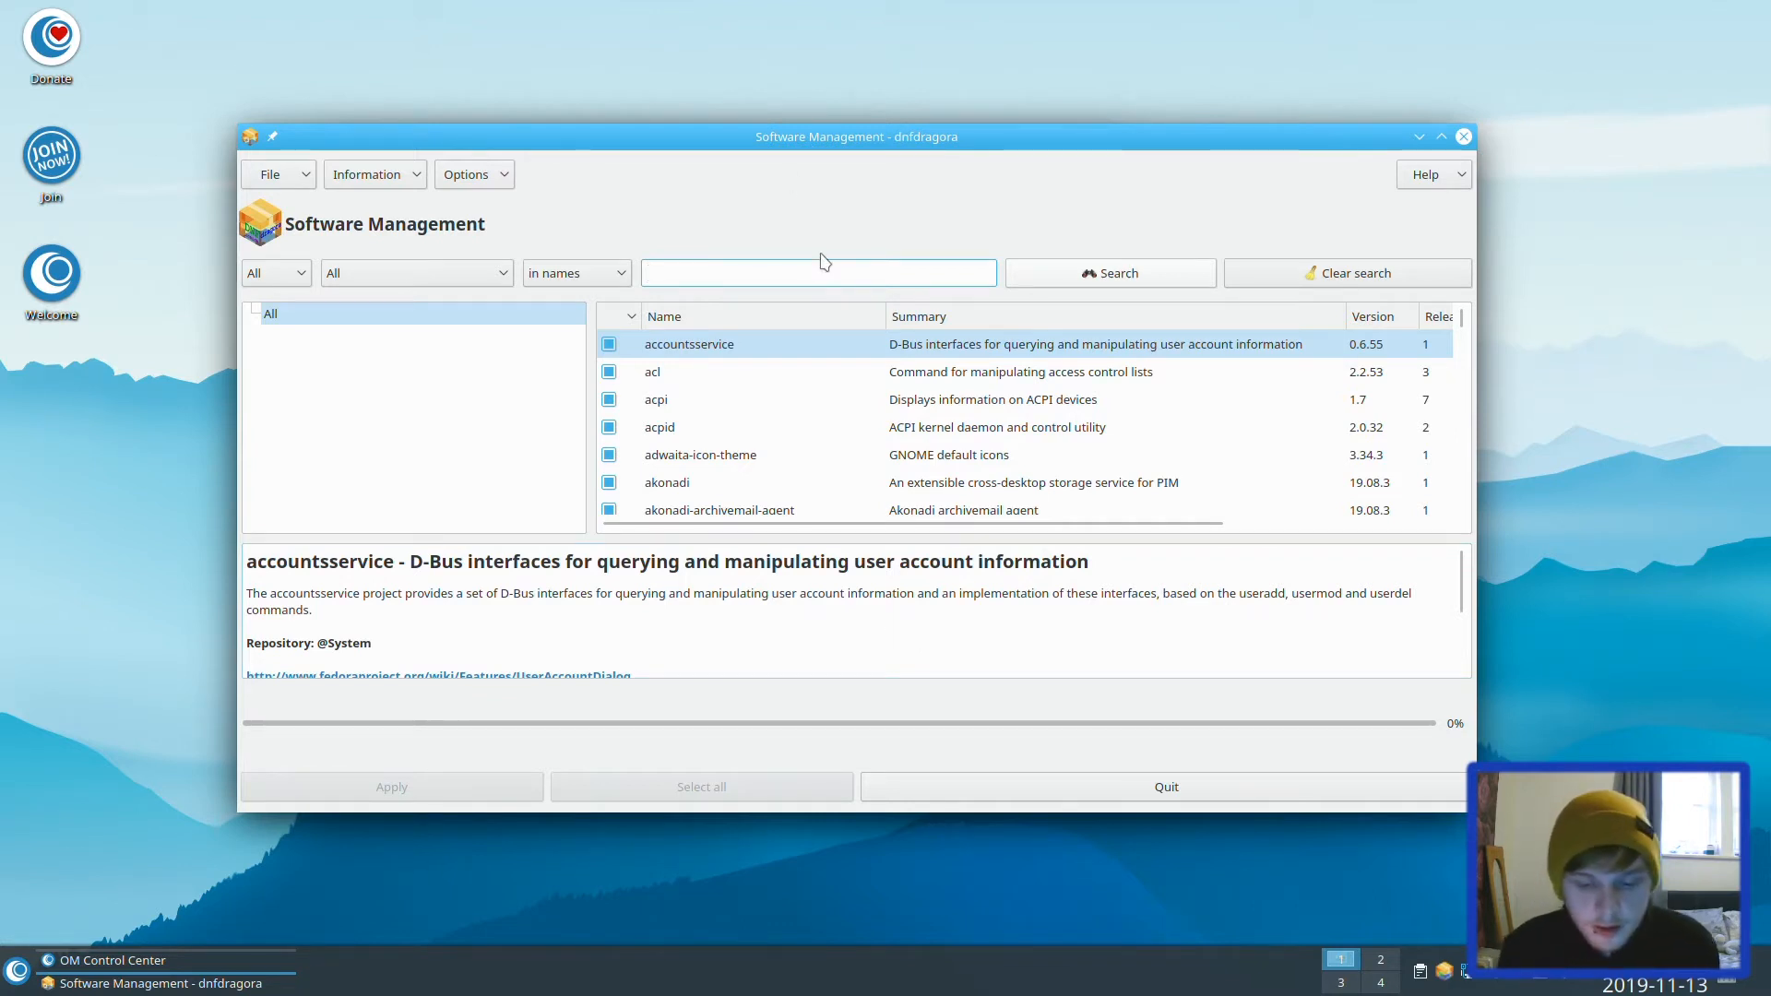
{"action": "type", "text": "gimp"}
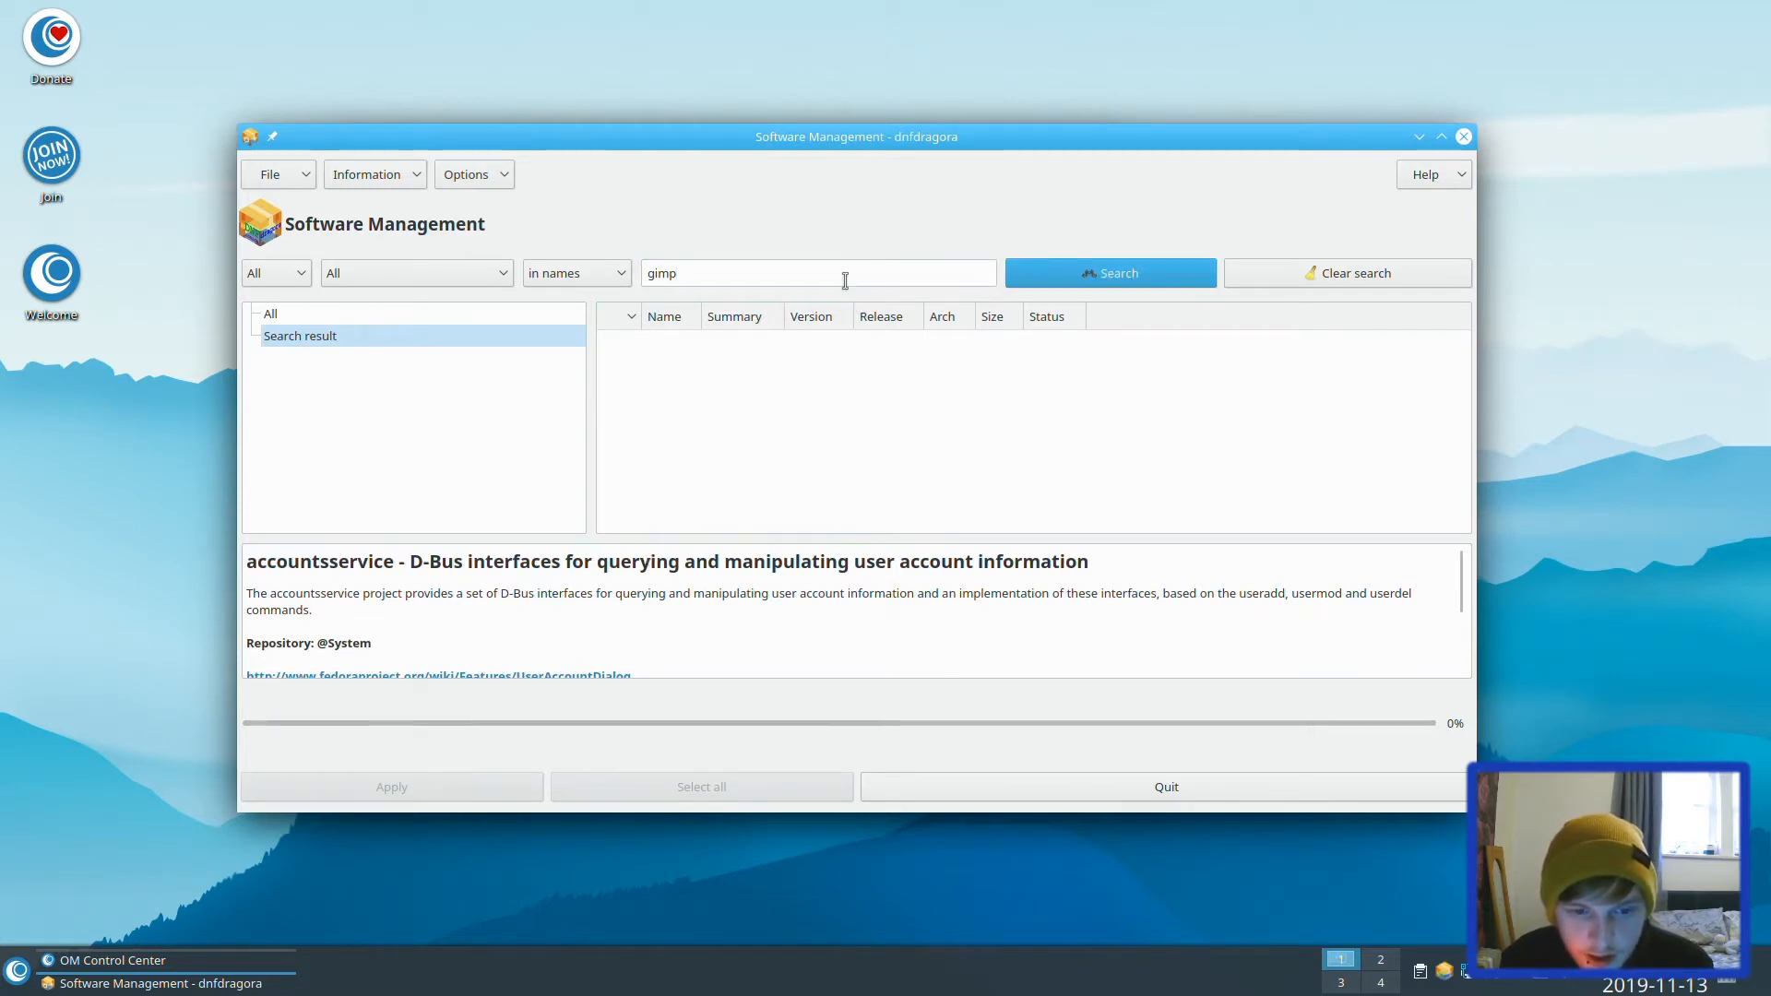
{"action": "type", "text": "tmux"}
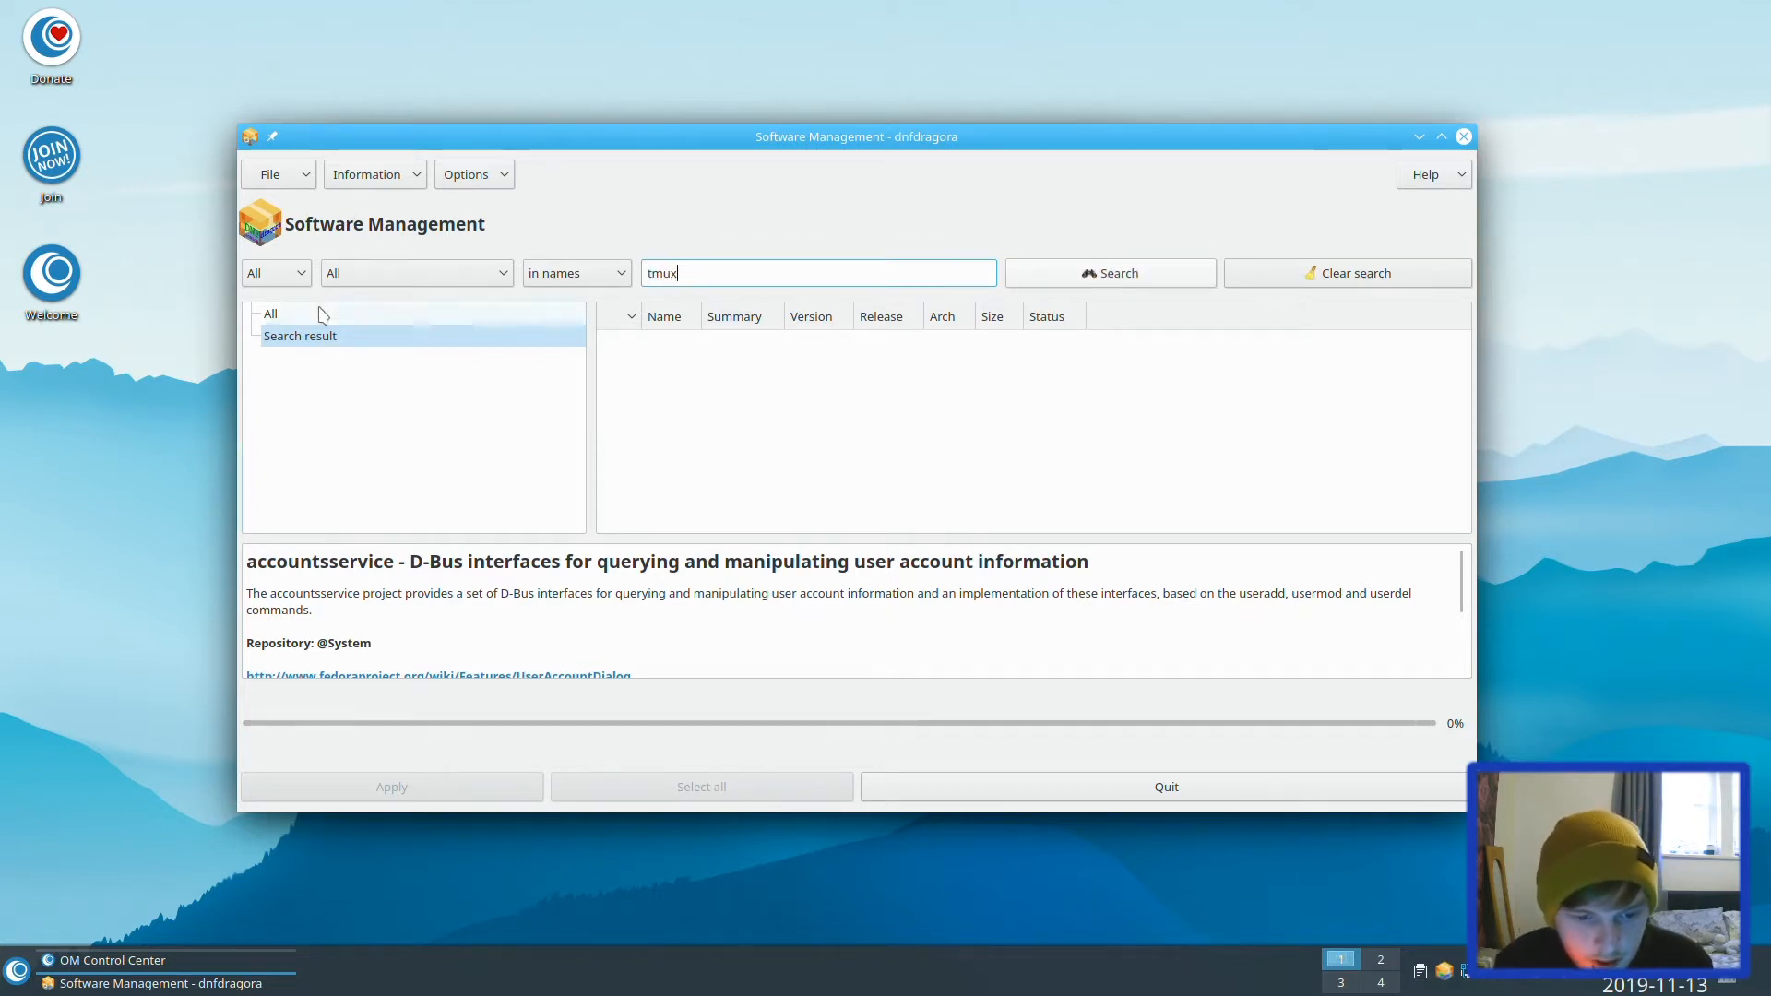
{"action": "left_click", "coordinate": [270, 313]}
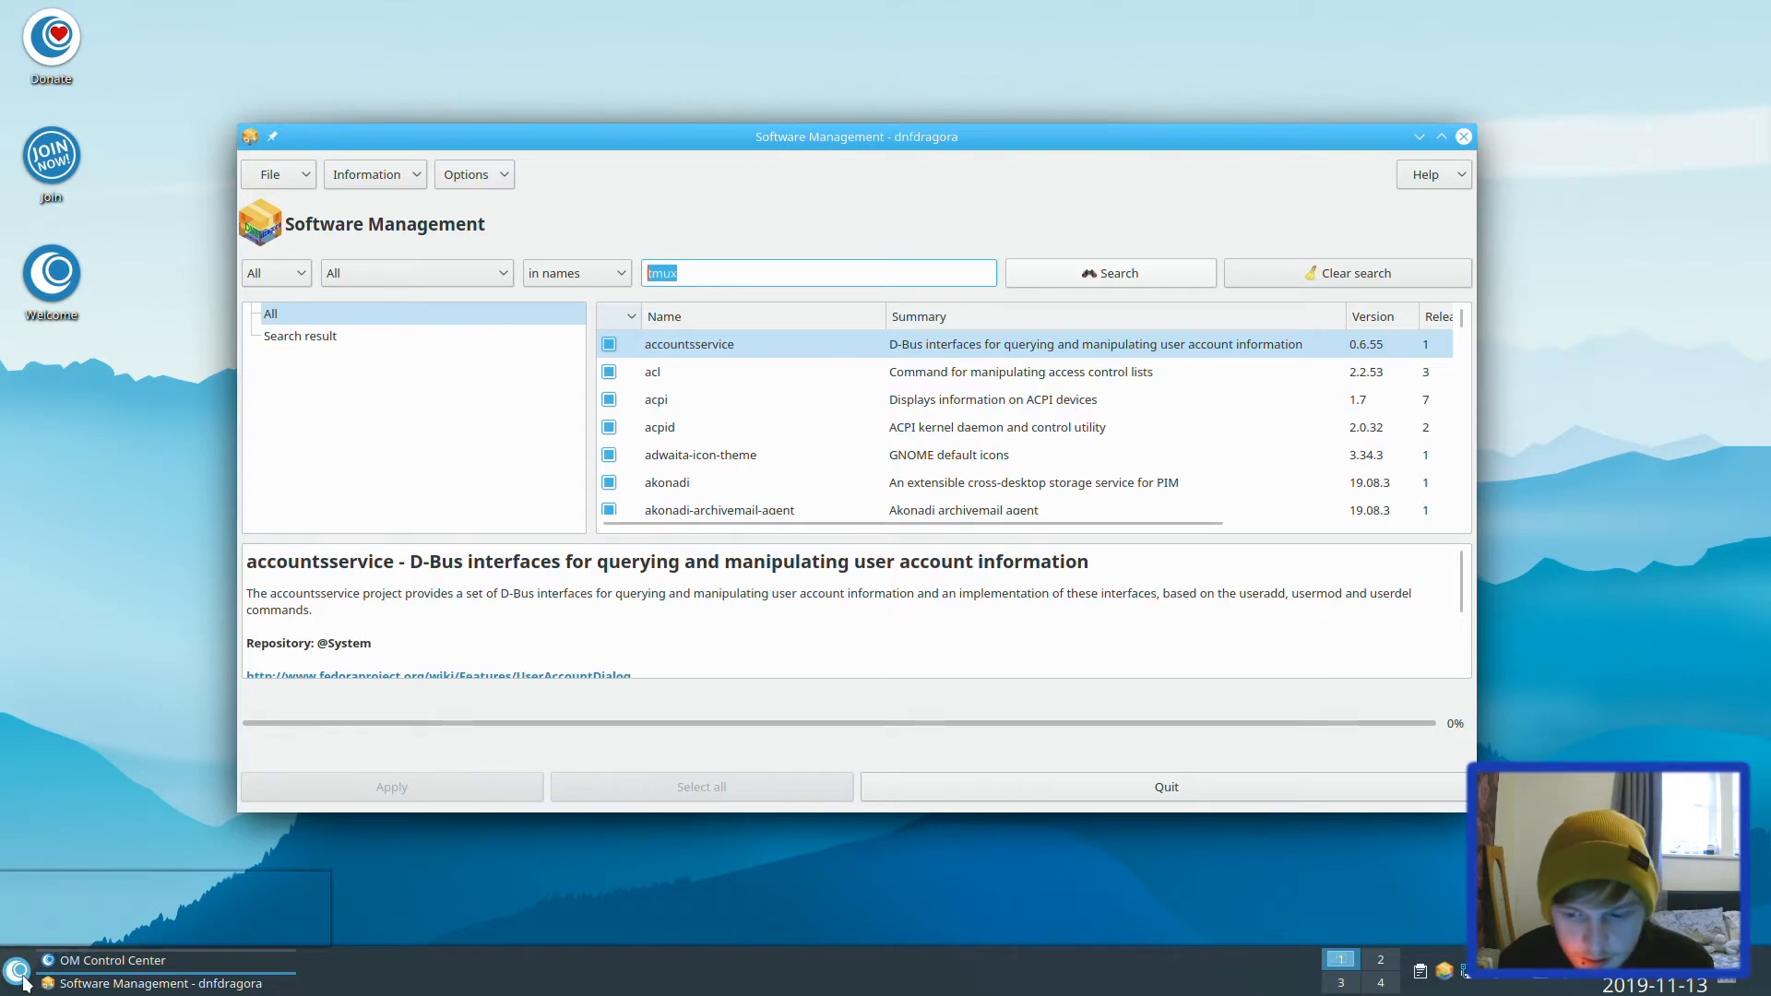
{"action": "left_click", "coordinate": [16, 960]}
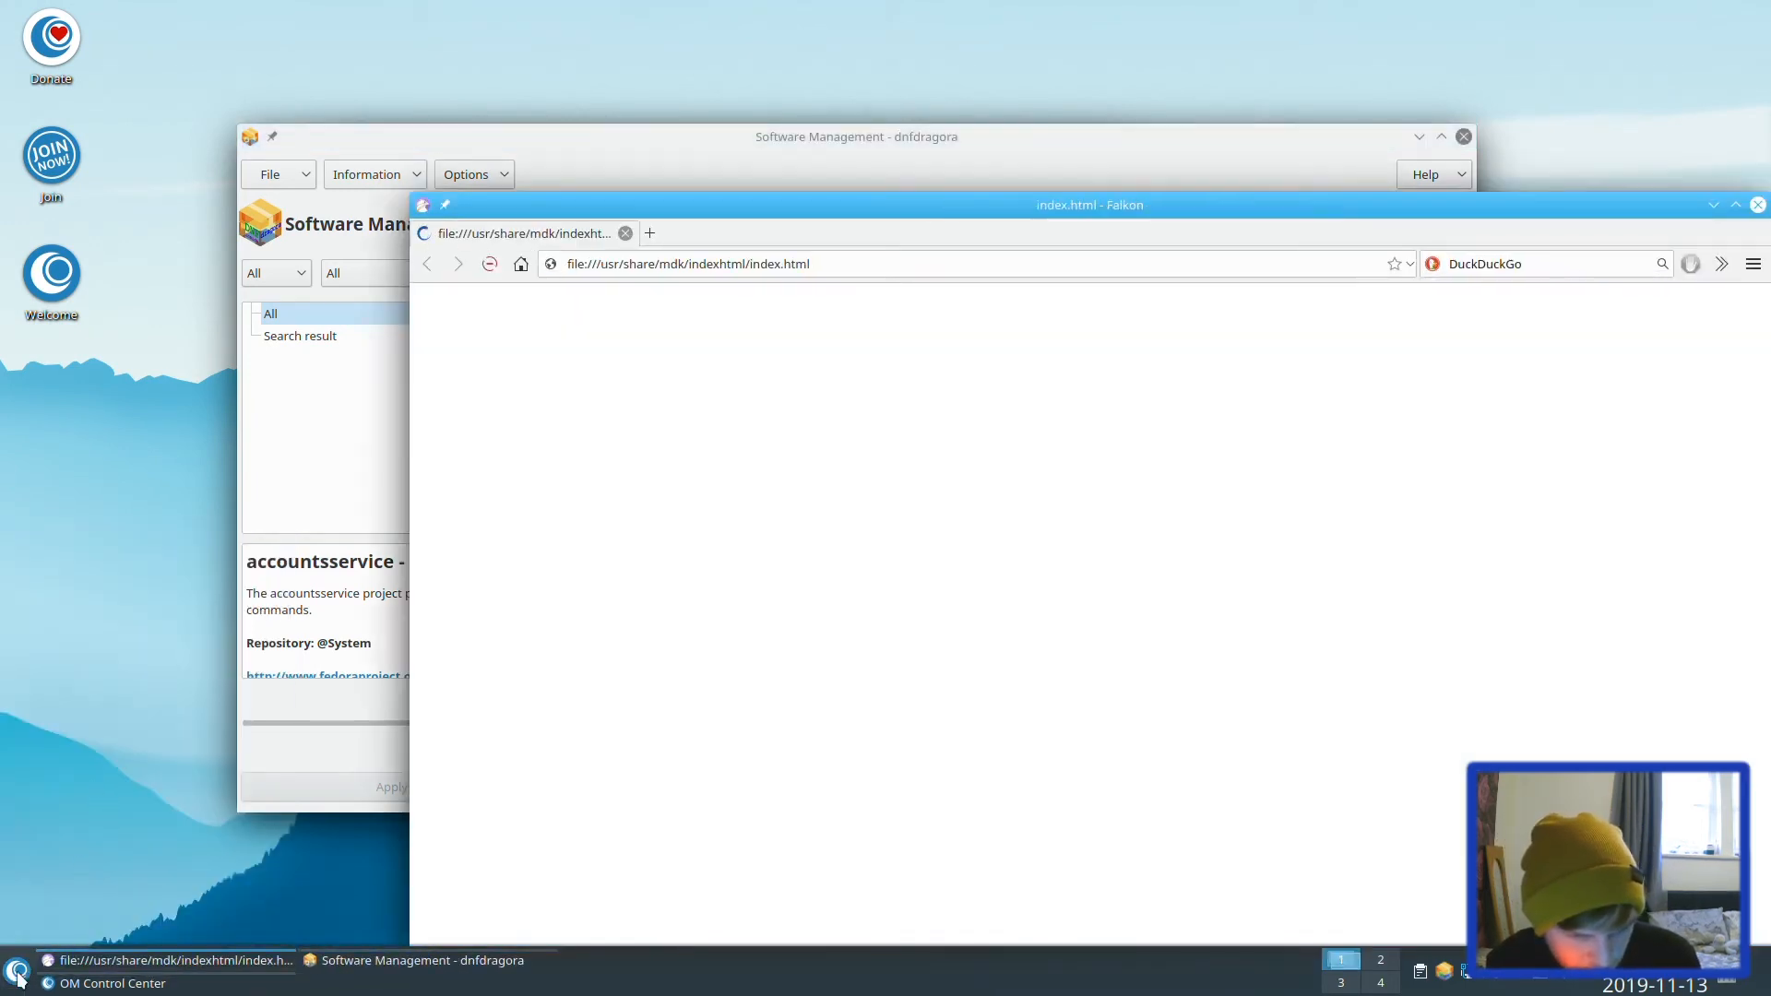
{"action": "left_click", "coordinate": [17, 967]}
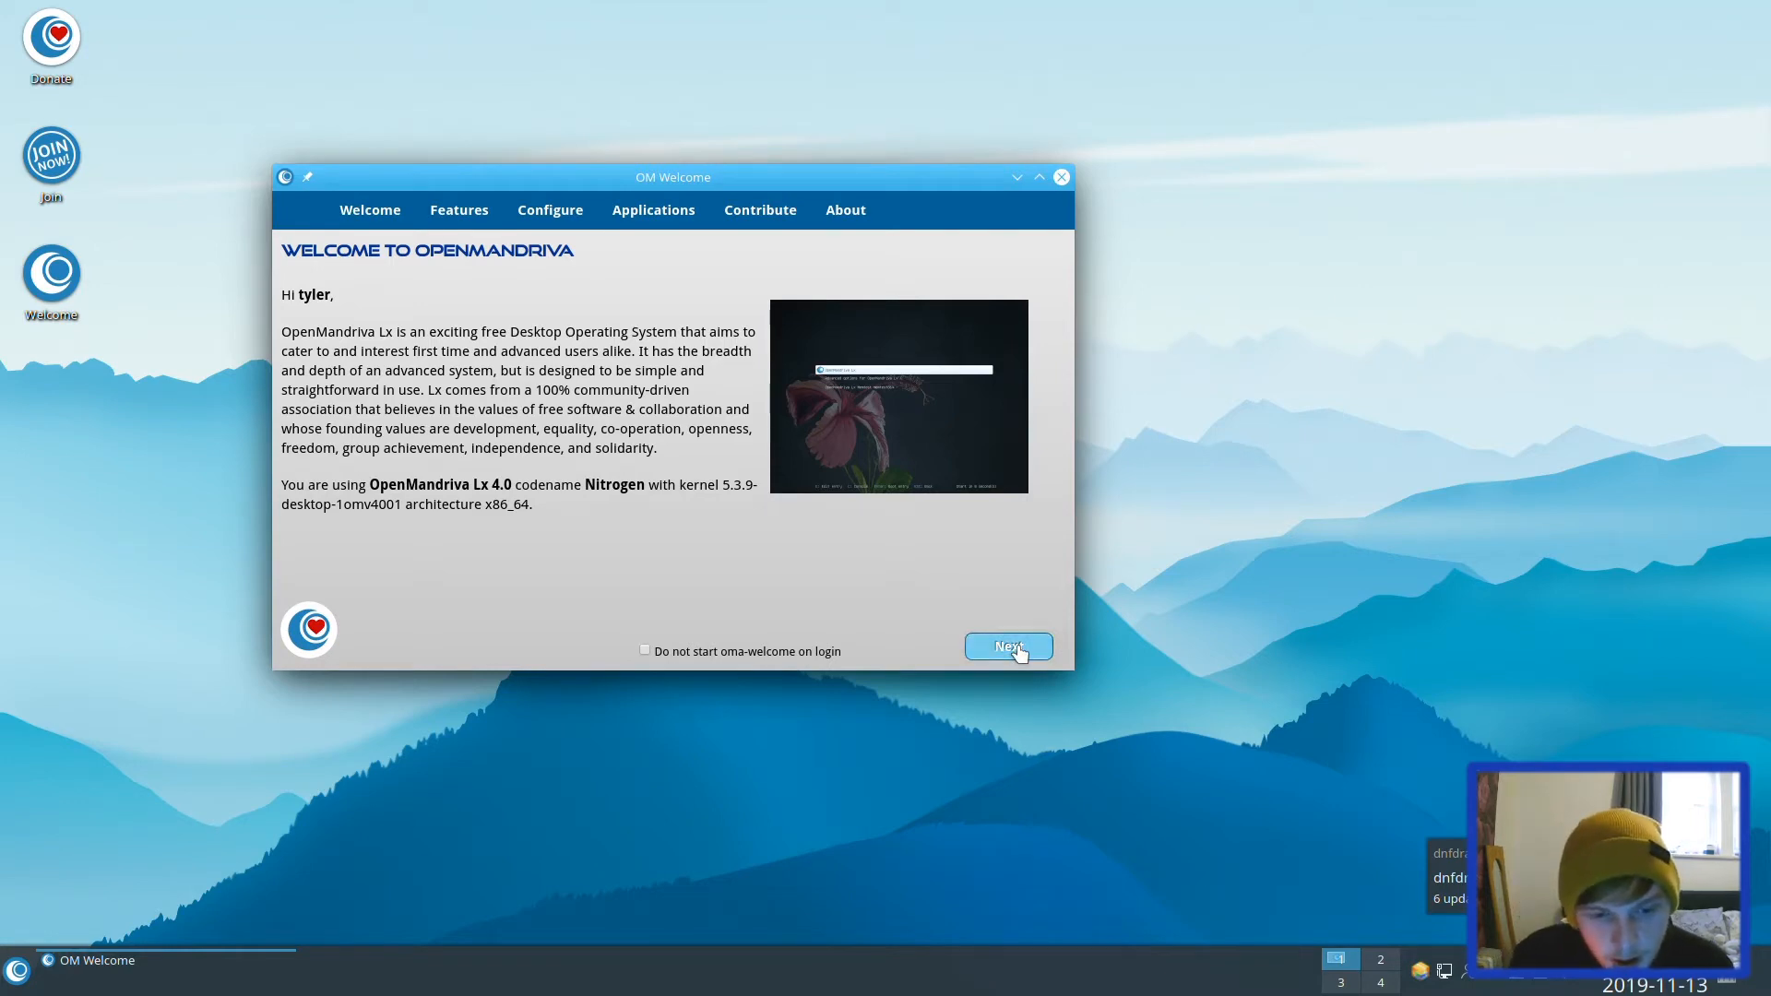
Step: Return OM Welcome to the New Features page, then search the launcher for 'control'
{"action": "left_click", "coordinate": [1006, 646]}
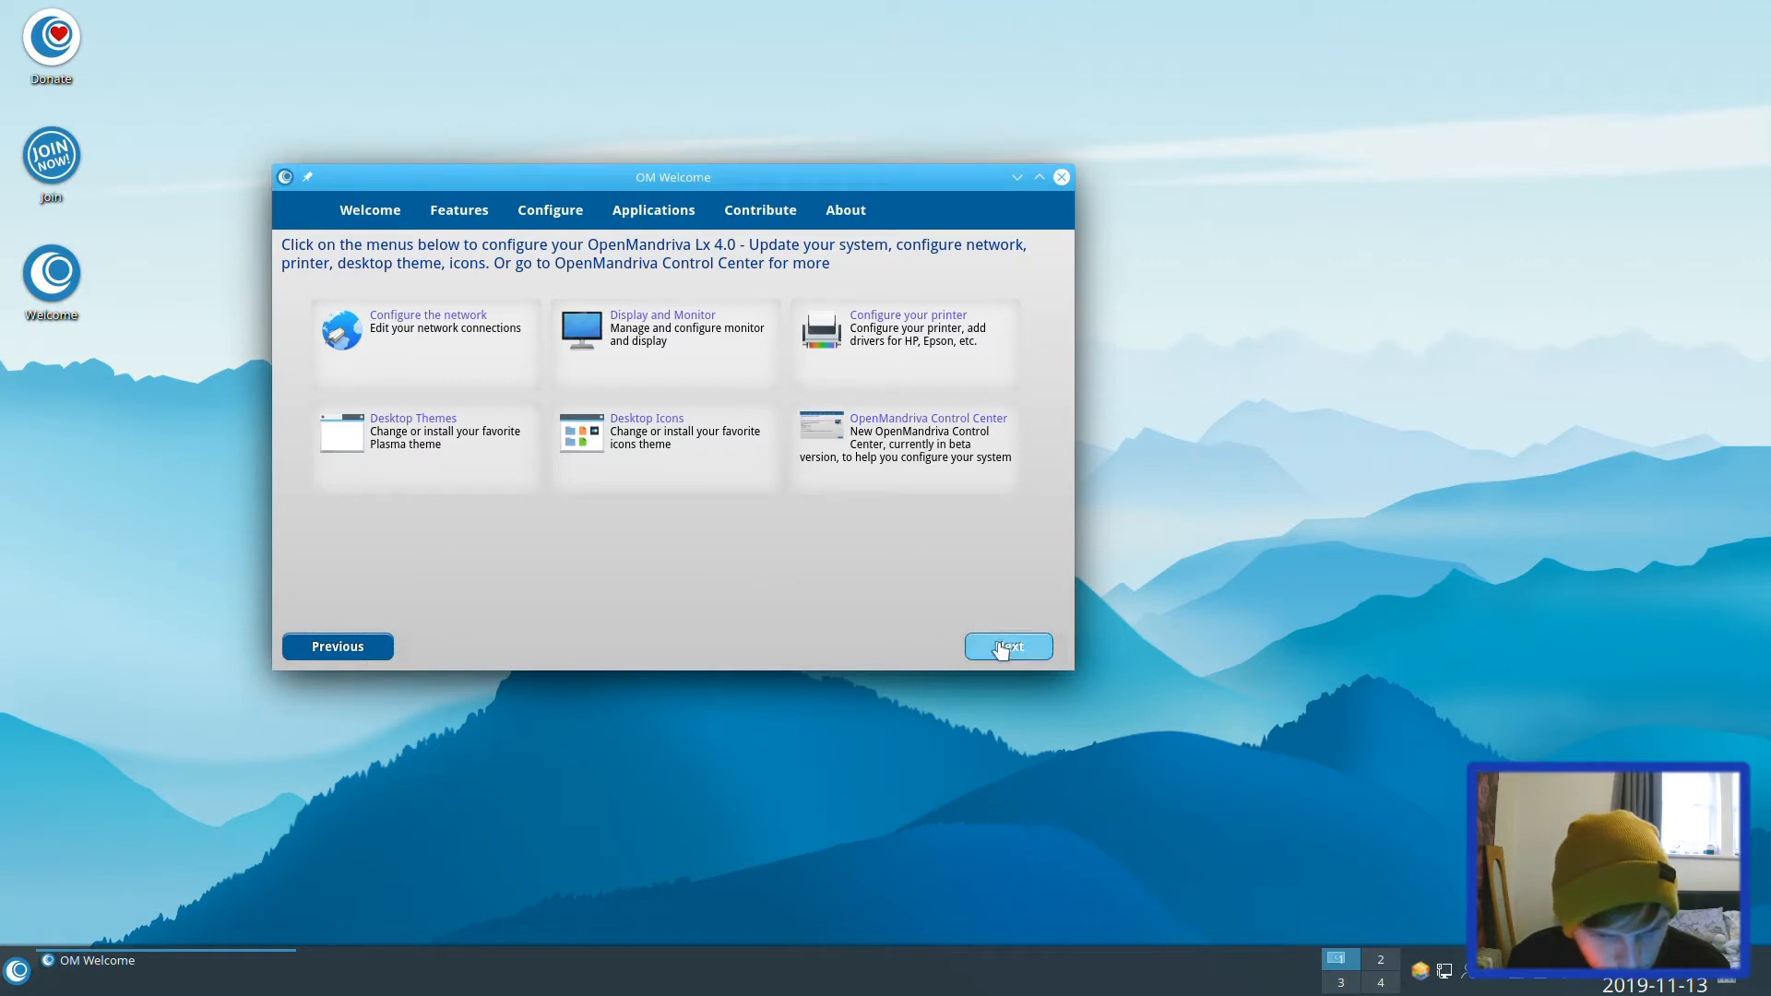
{"action": "left_click", "coordinate": [1005, 646]}
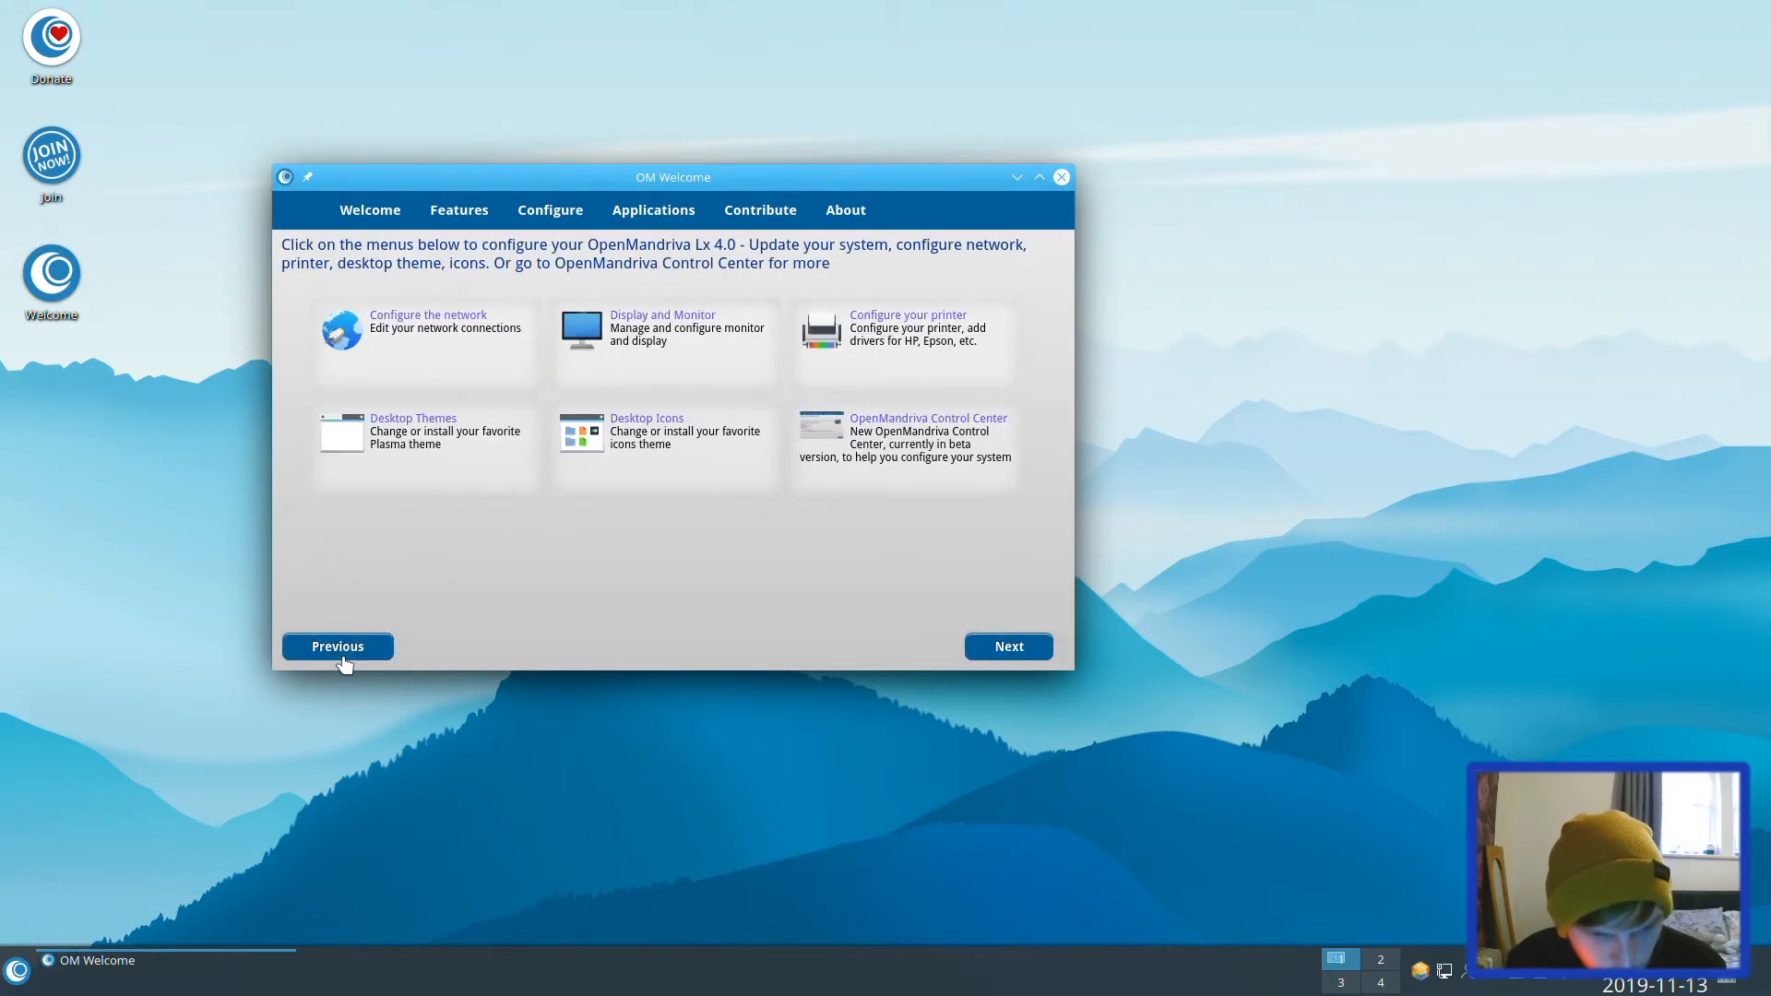
{"action": "left_click", "coordinate": [458, 210]}
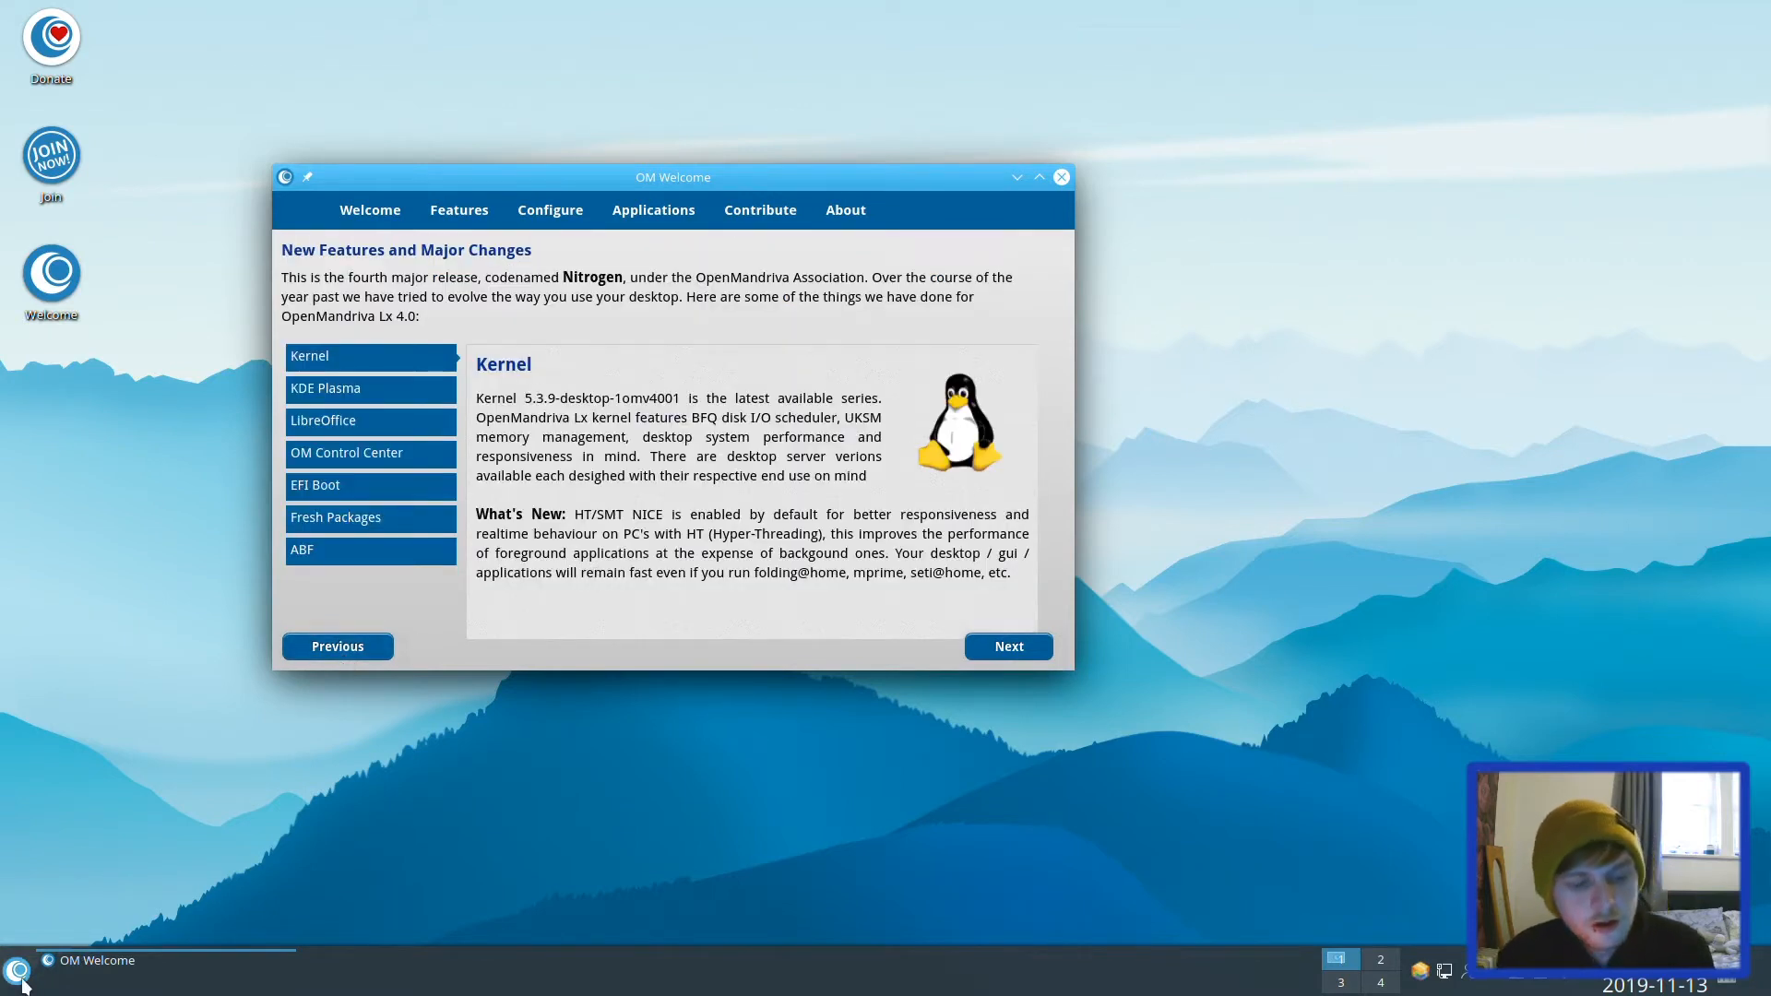
{"action": "left_click", "coordinate": [16, 969]}
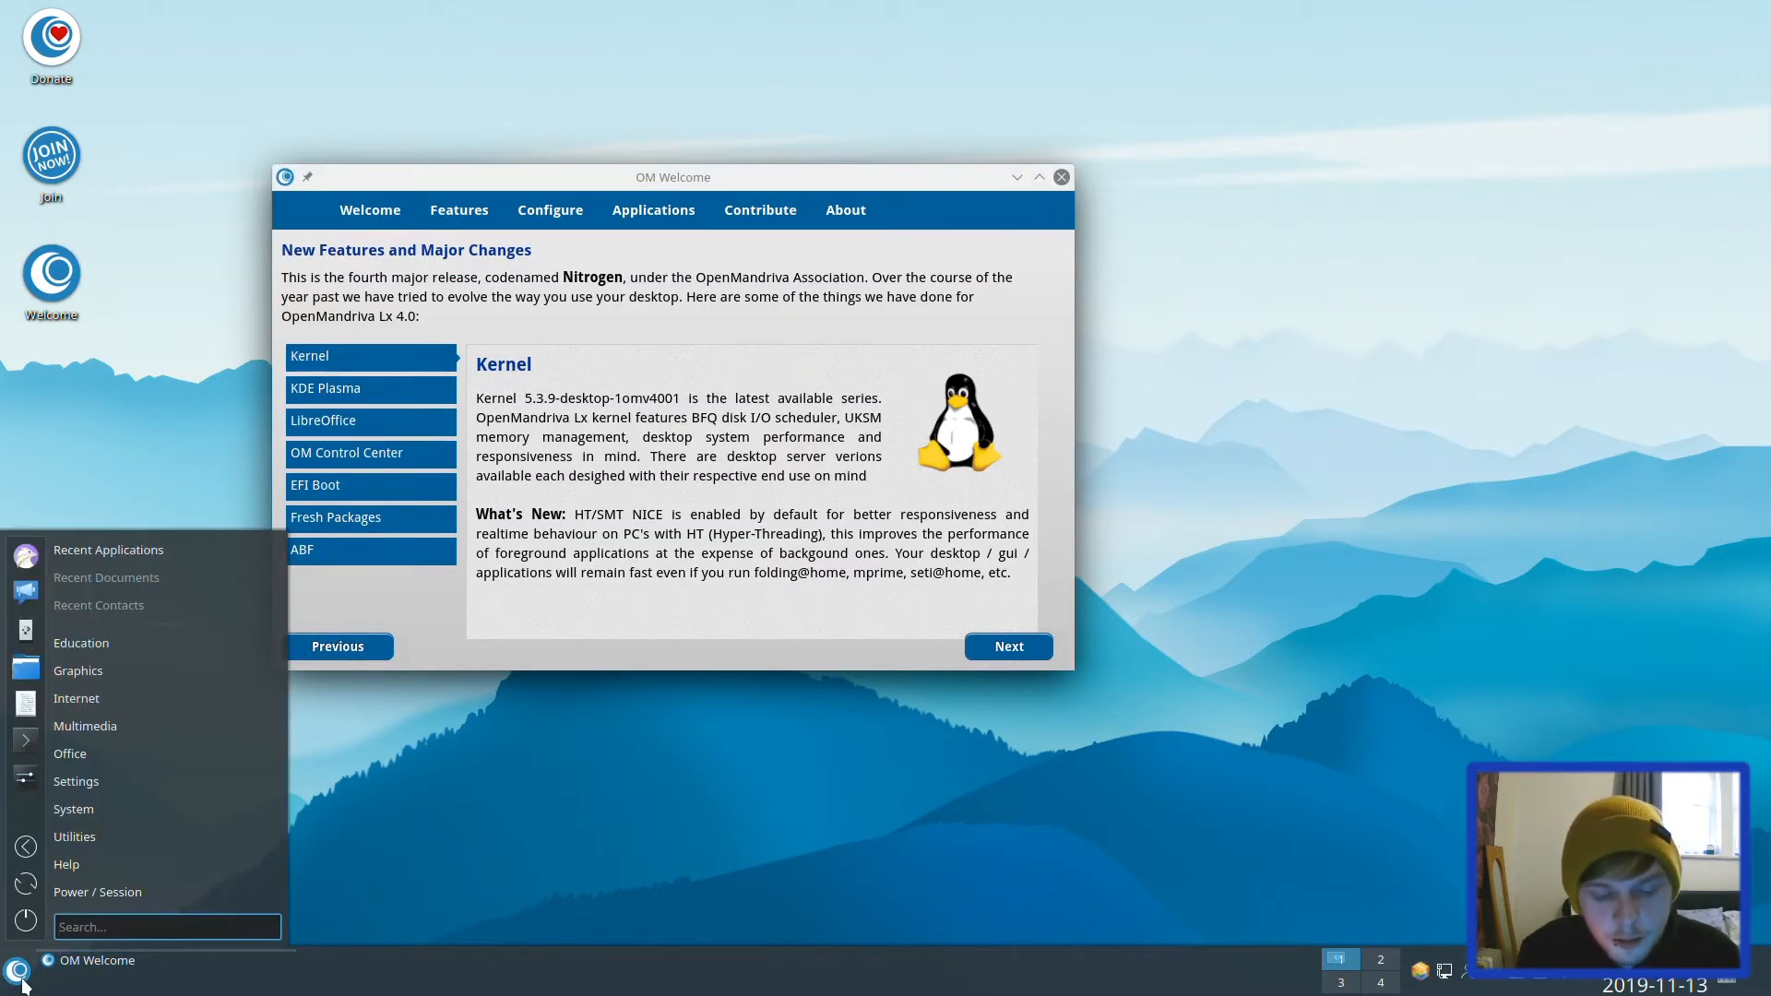
{"action": "type", "text": "control"}
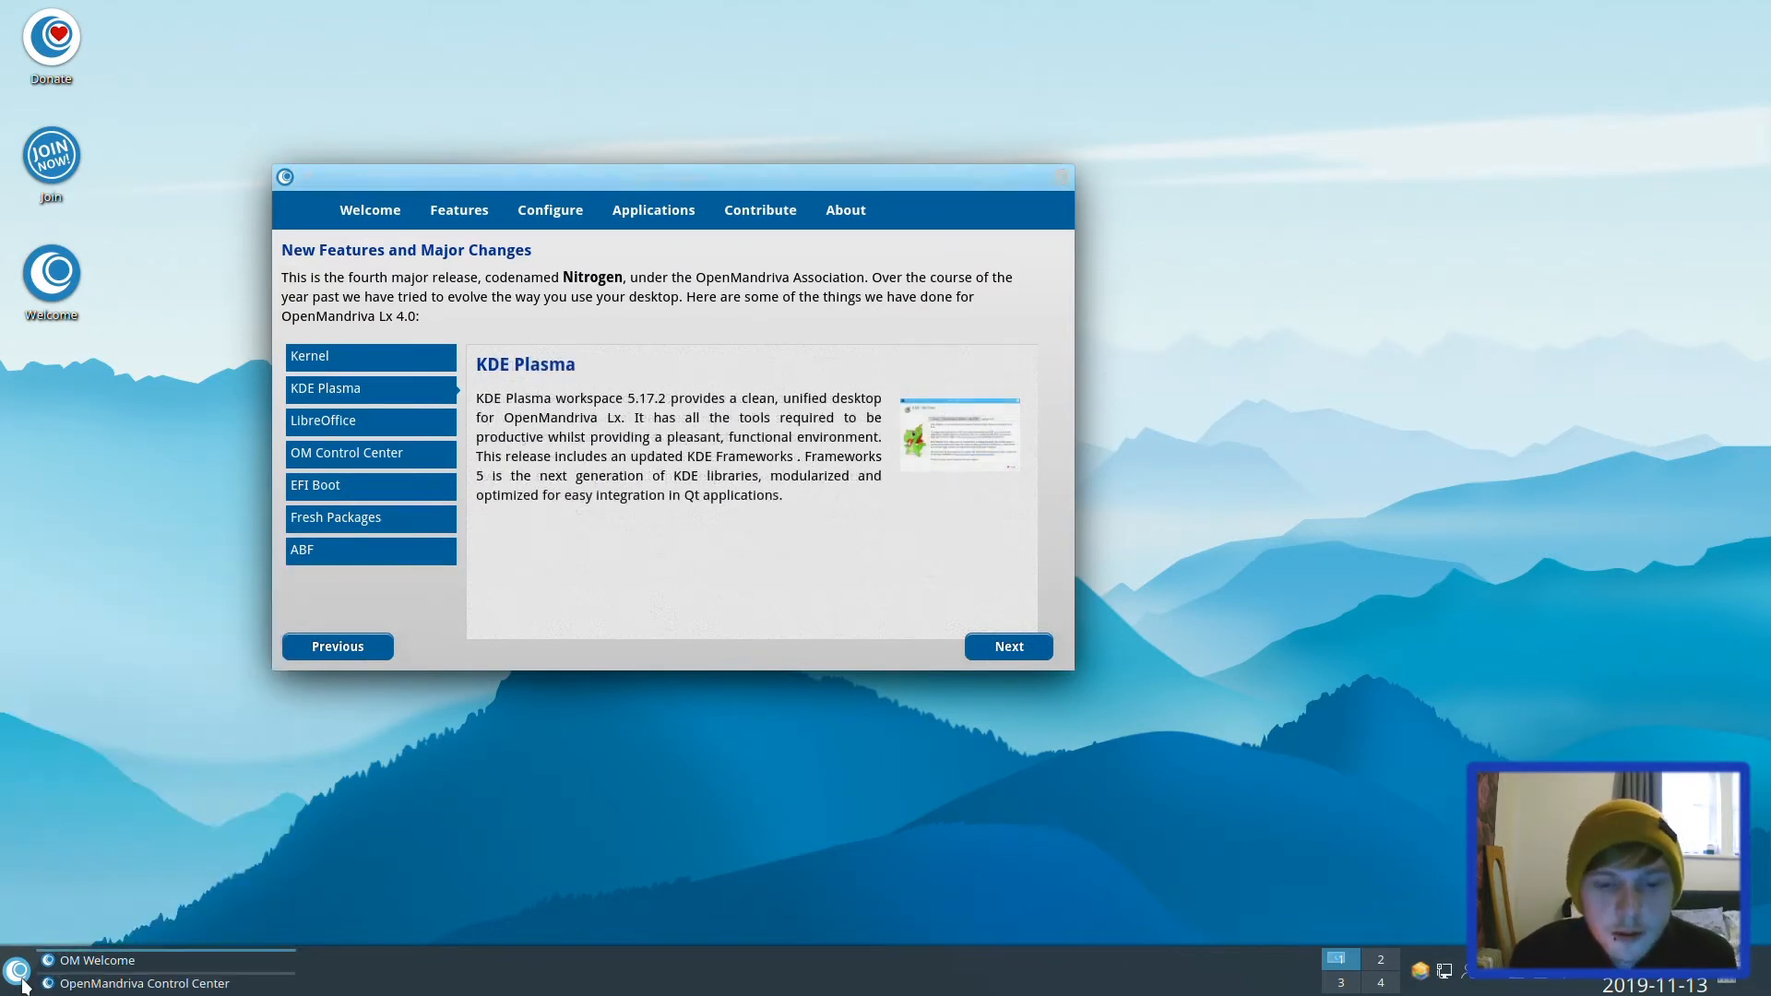
Step: Start OpenMandriva Control Center, reach Software management and launch dnfdragora as root
{"action": "left_click", "coordinate": [142, 982]}
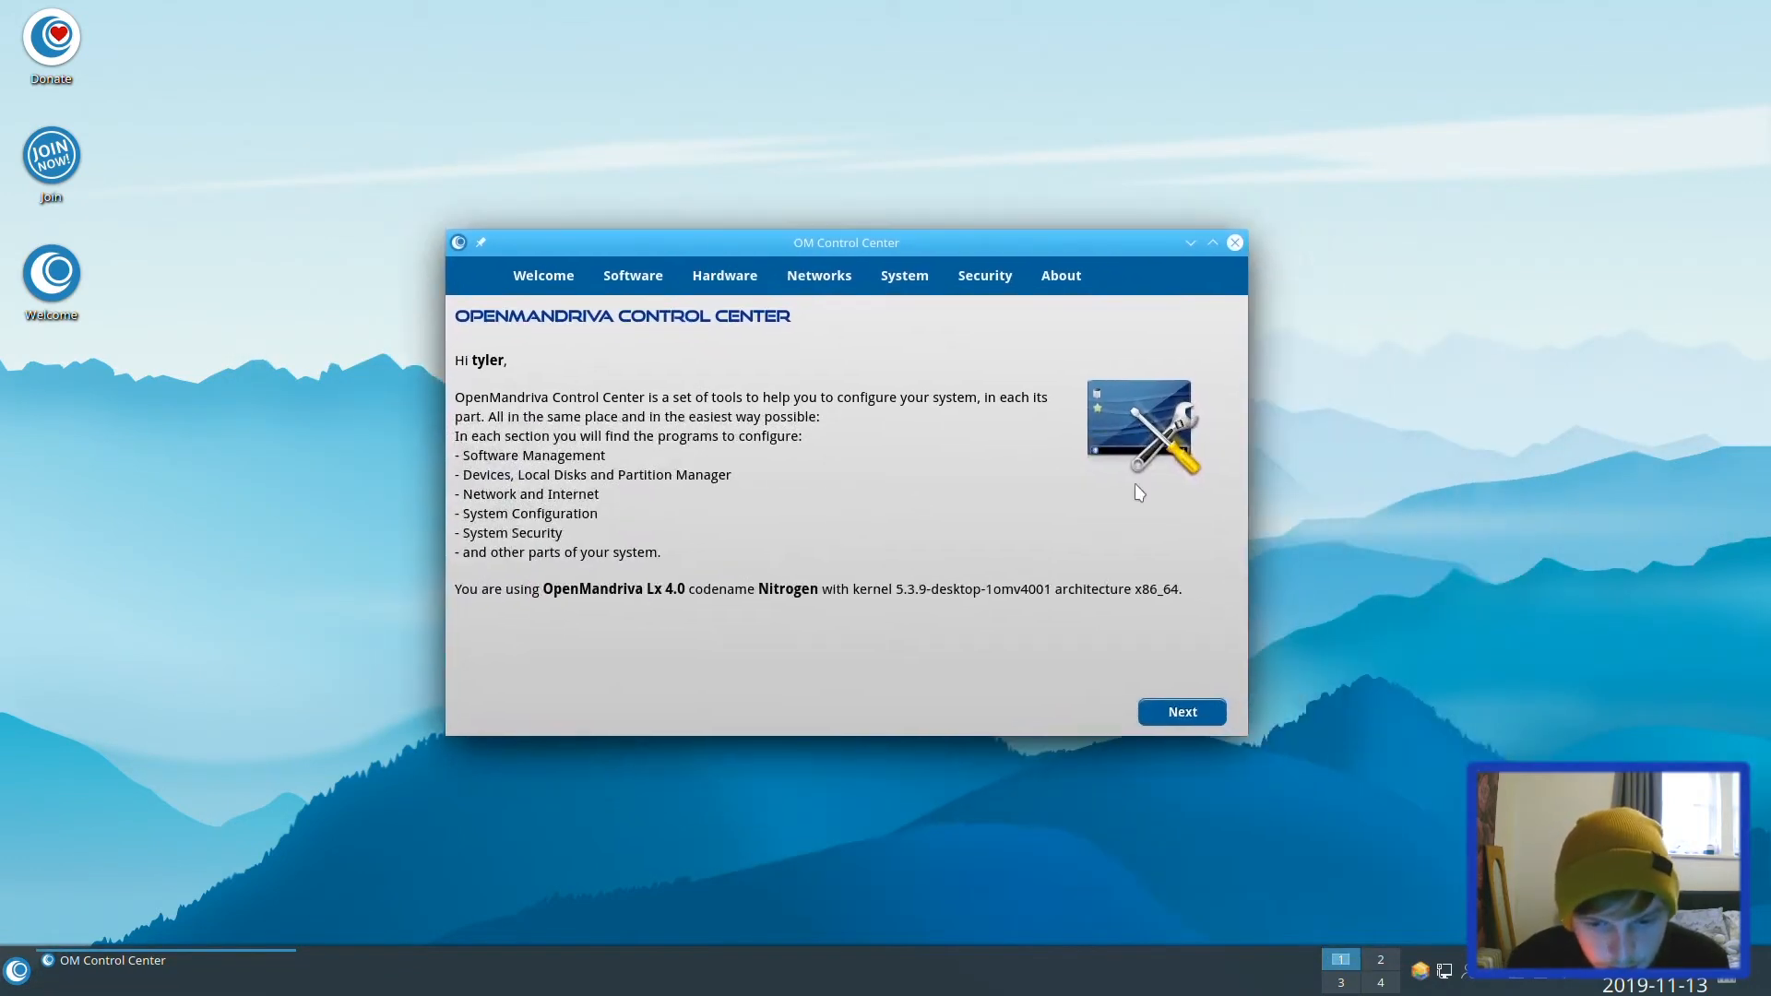
{"action": "left_click", "coordinate": [1180, 711]}
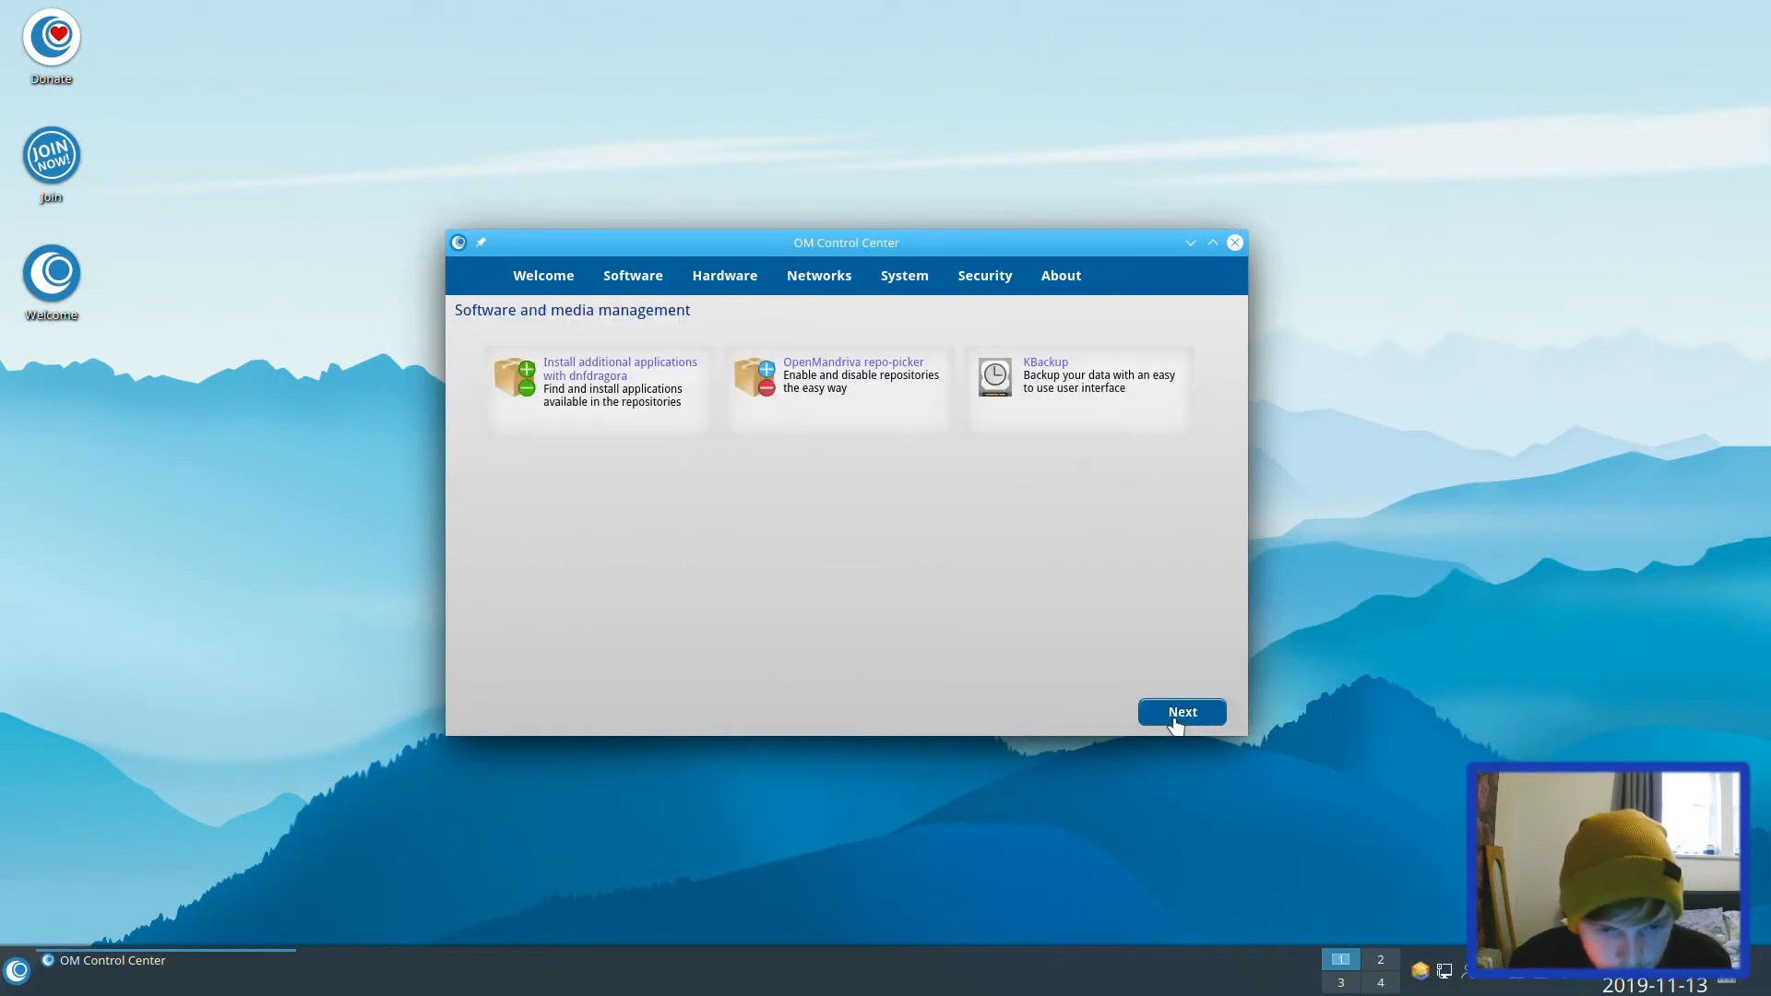
{"action": "mouse_move", "coordinate": [607, 388]}
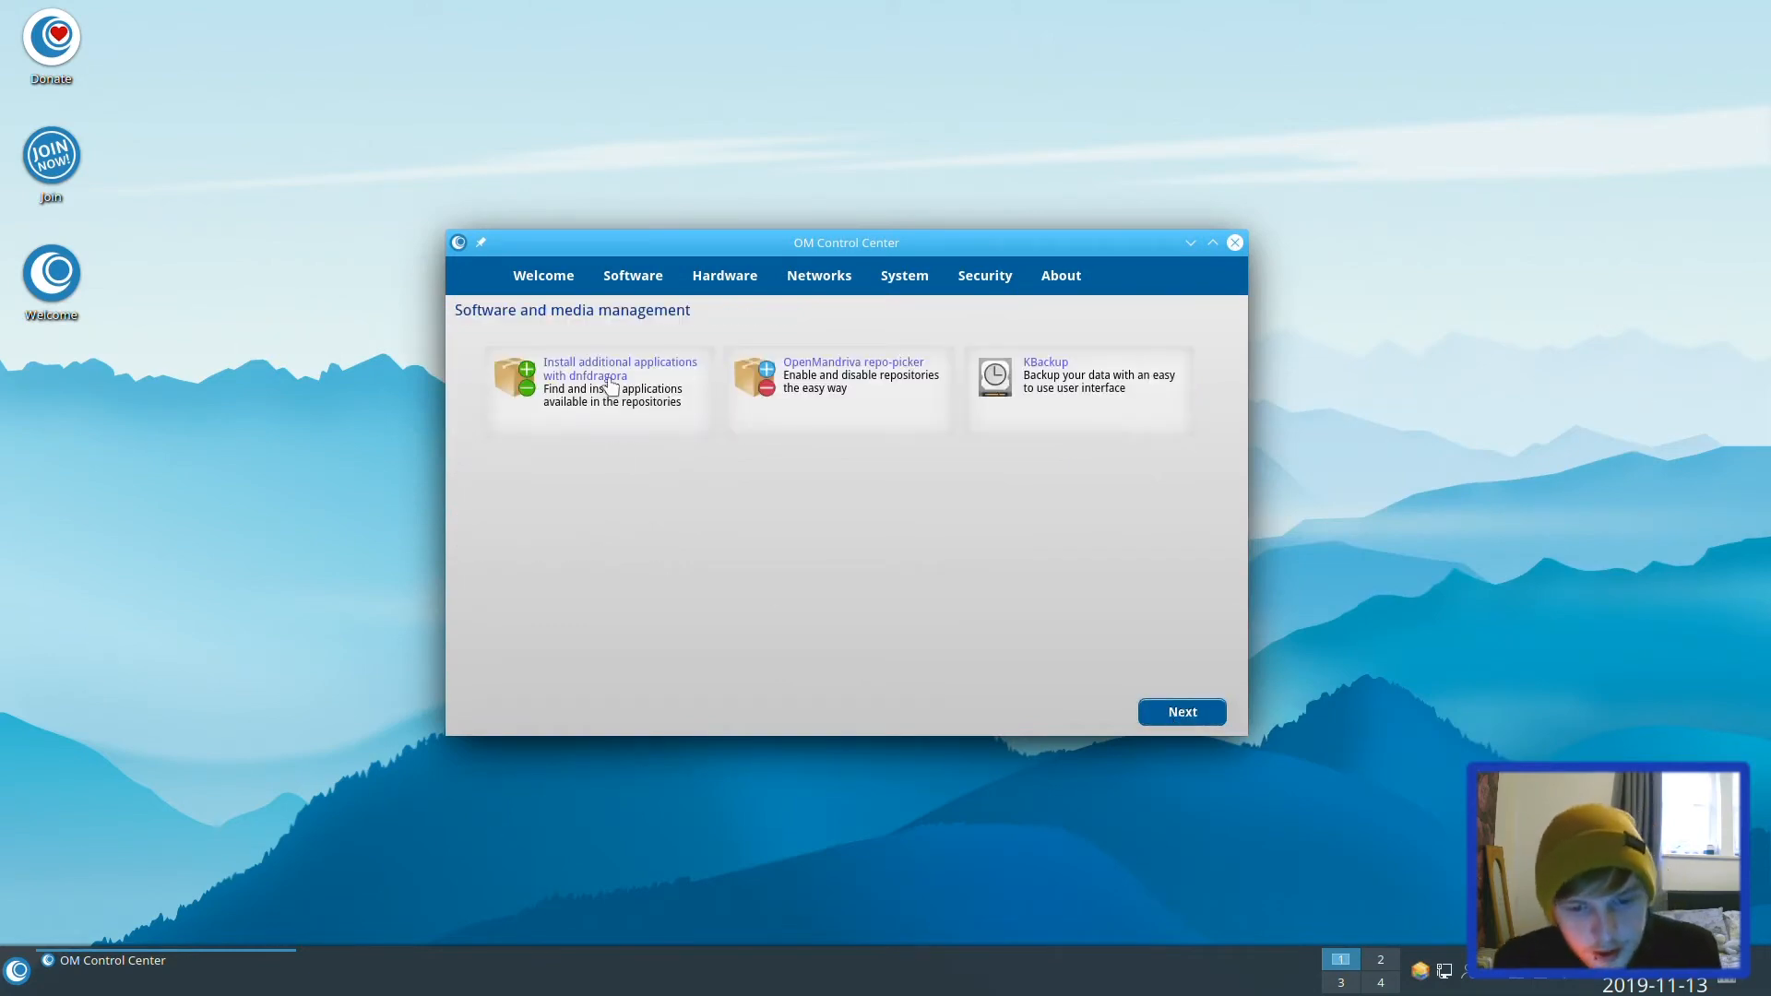
{"action": "left_click", "coordinate": [598, 383]}
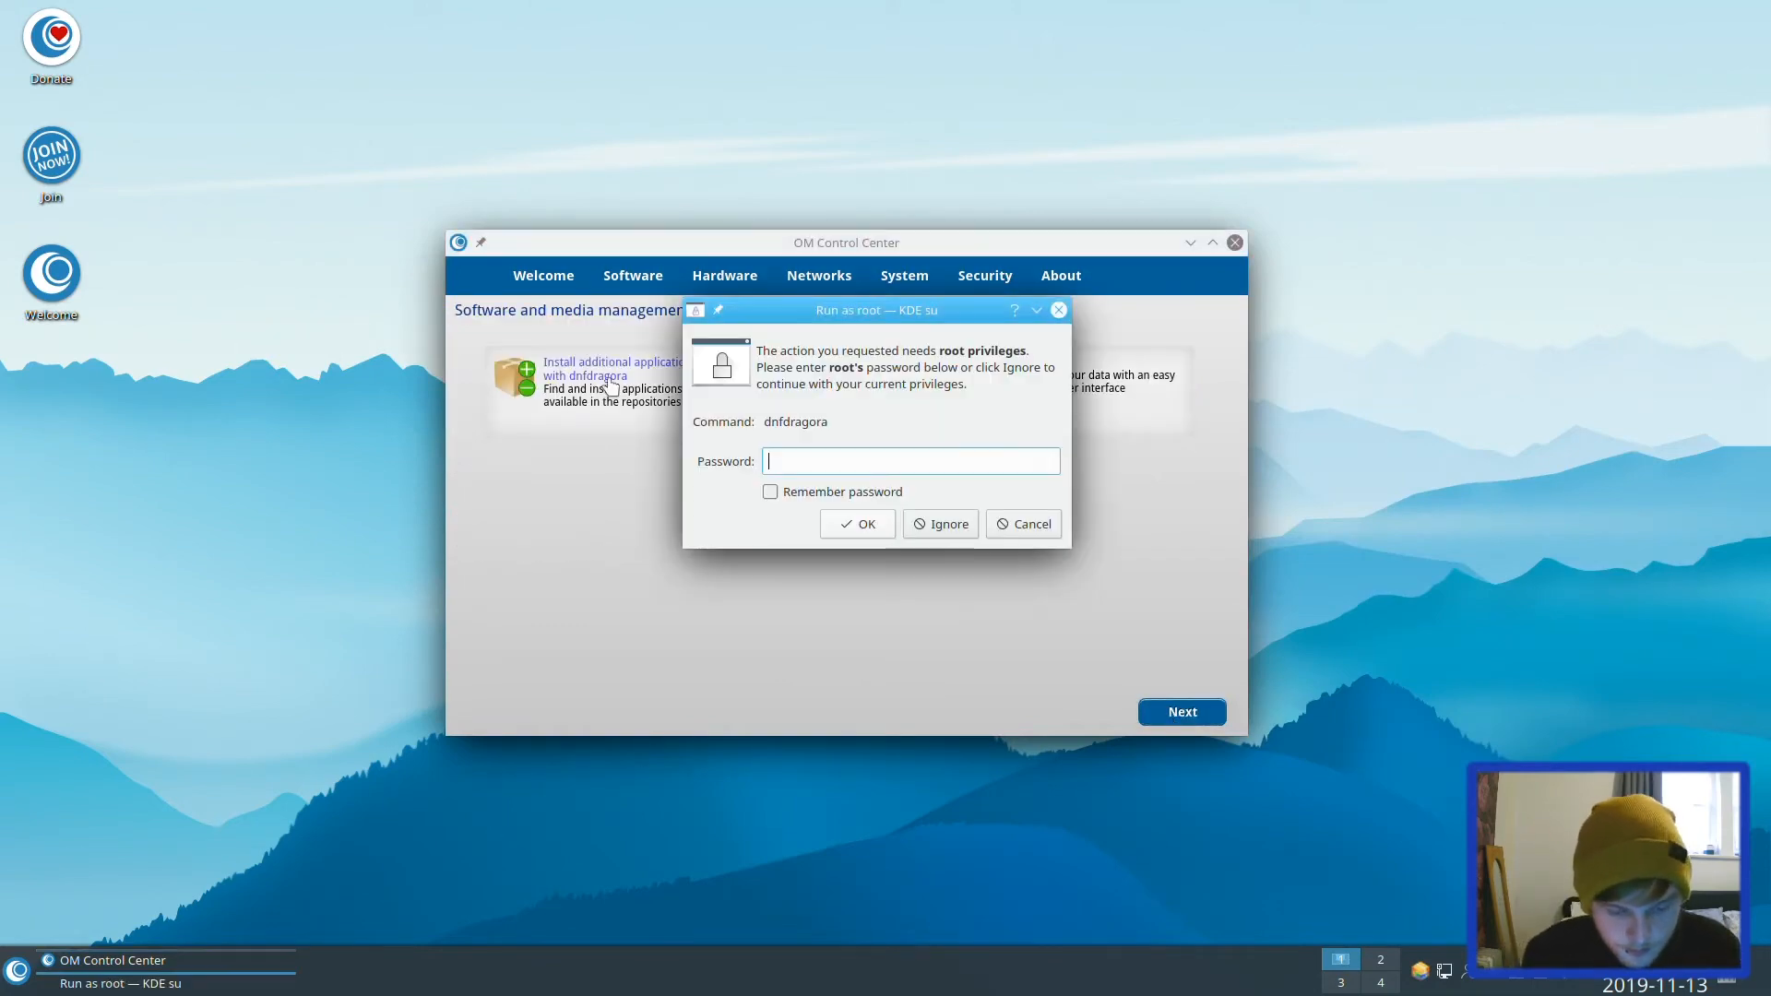
{"action": "left_click", "coordinate": [1022, 523]}
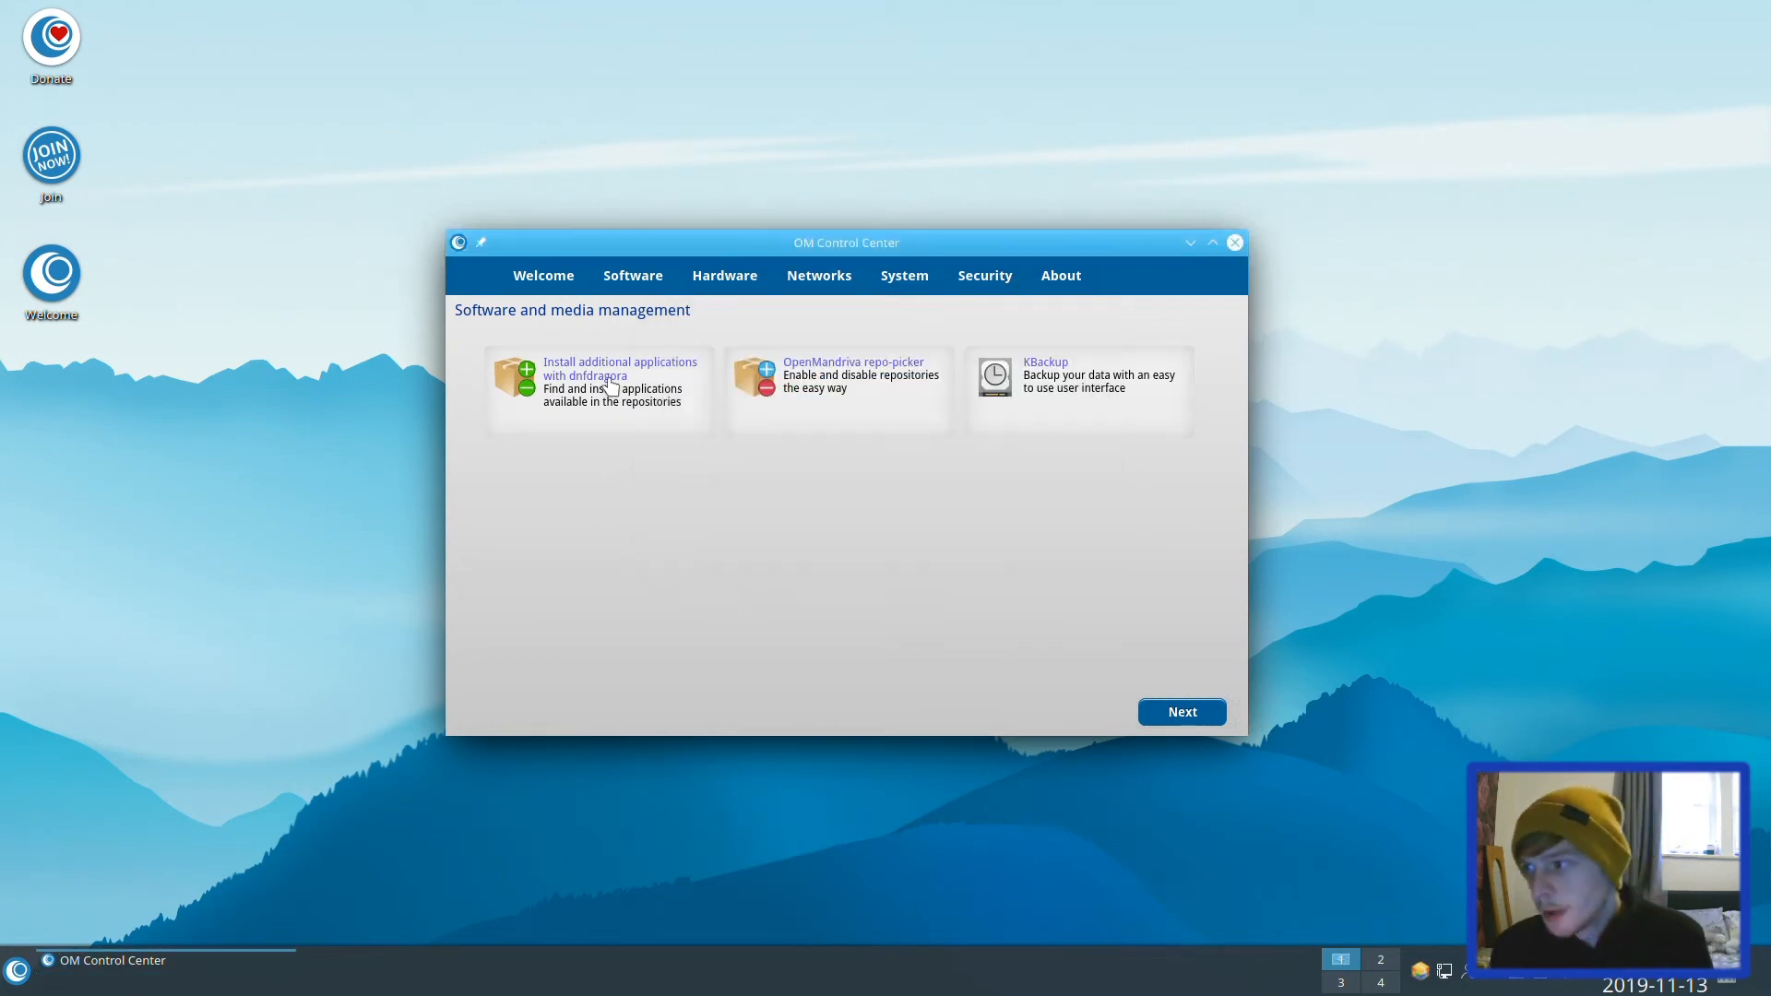
{"action": "left_click", "coordinate": [621, 368]}
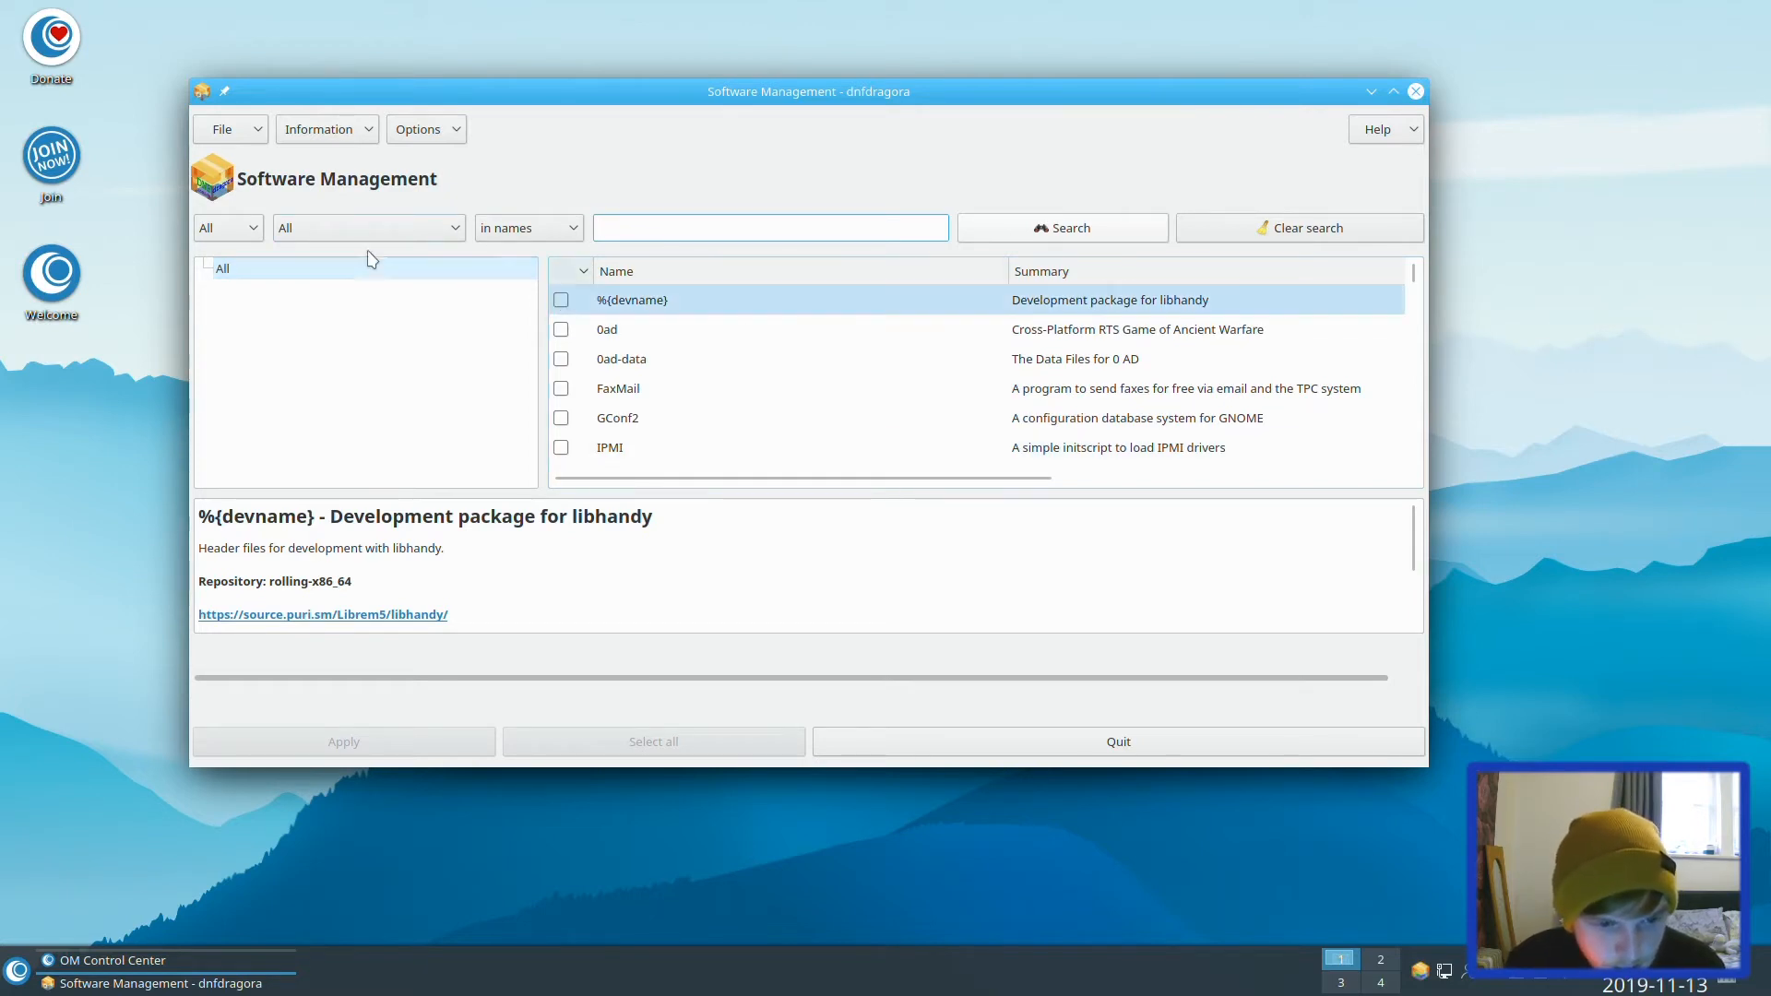
Step: Search for gimp, mark it for install and accept the 25 M dependency transaction
{"action": "left_click", "coordinate": [770, 227]}
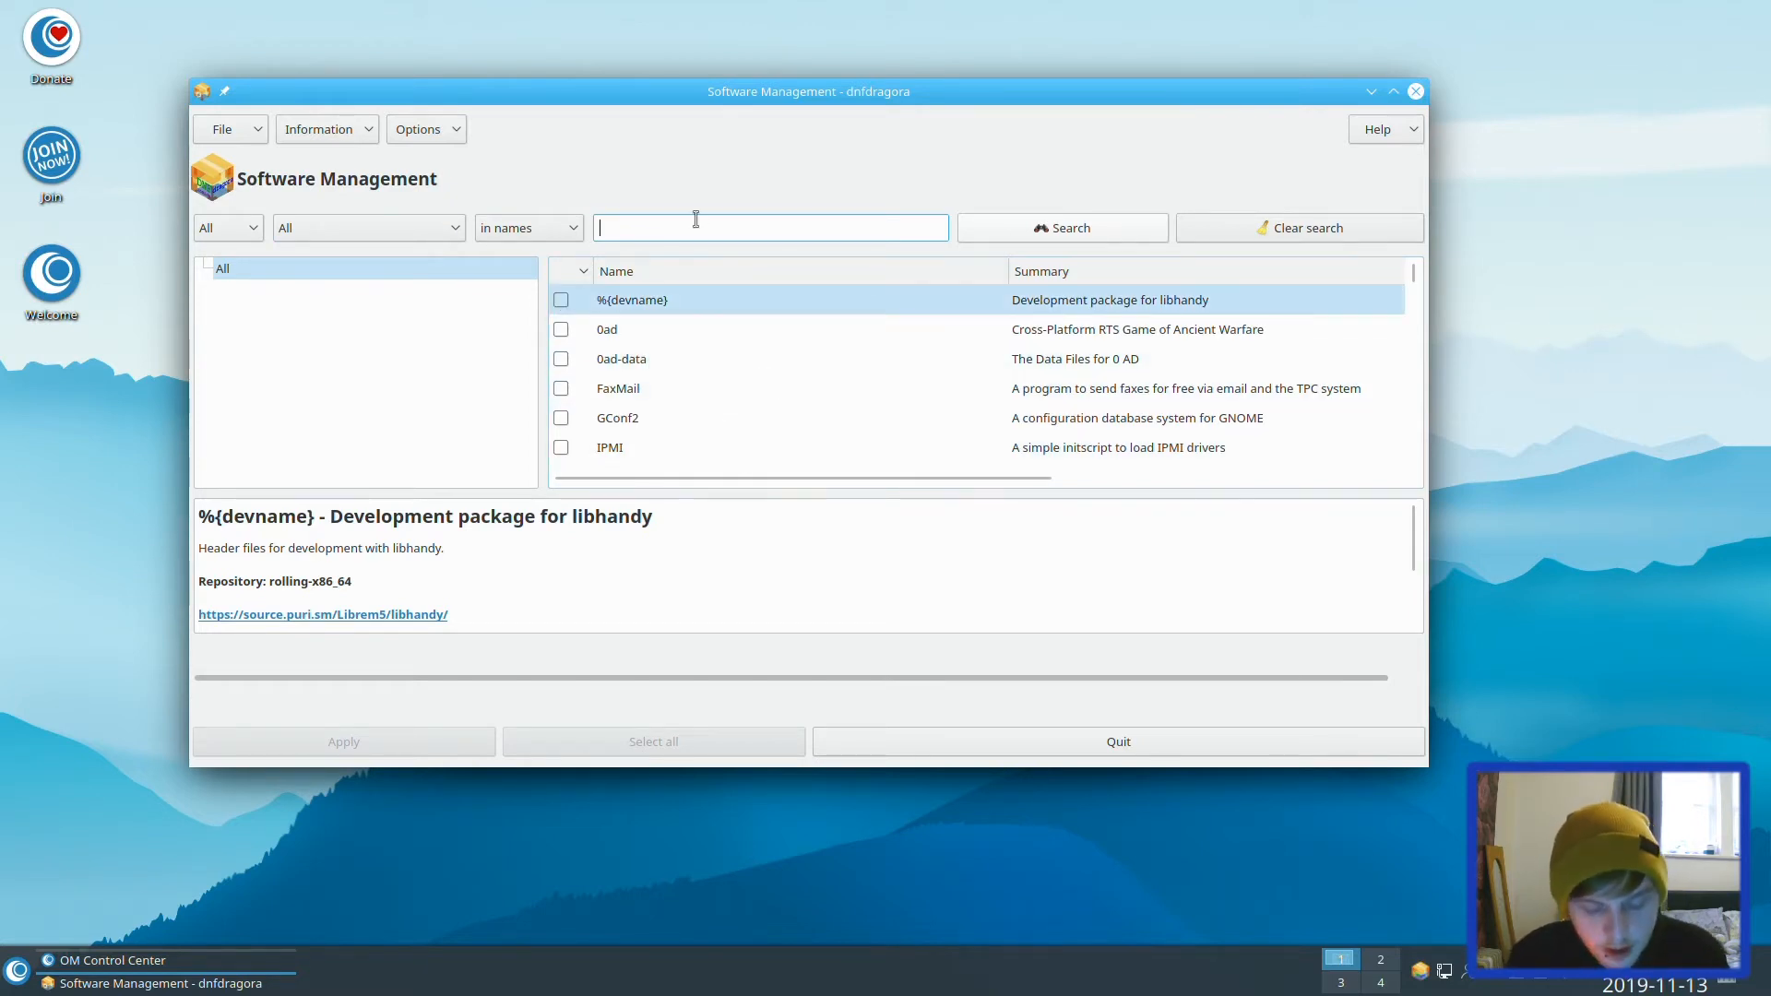
{"action": "type", "text": "gimp"}
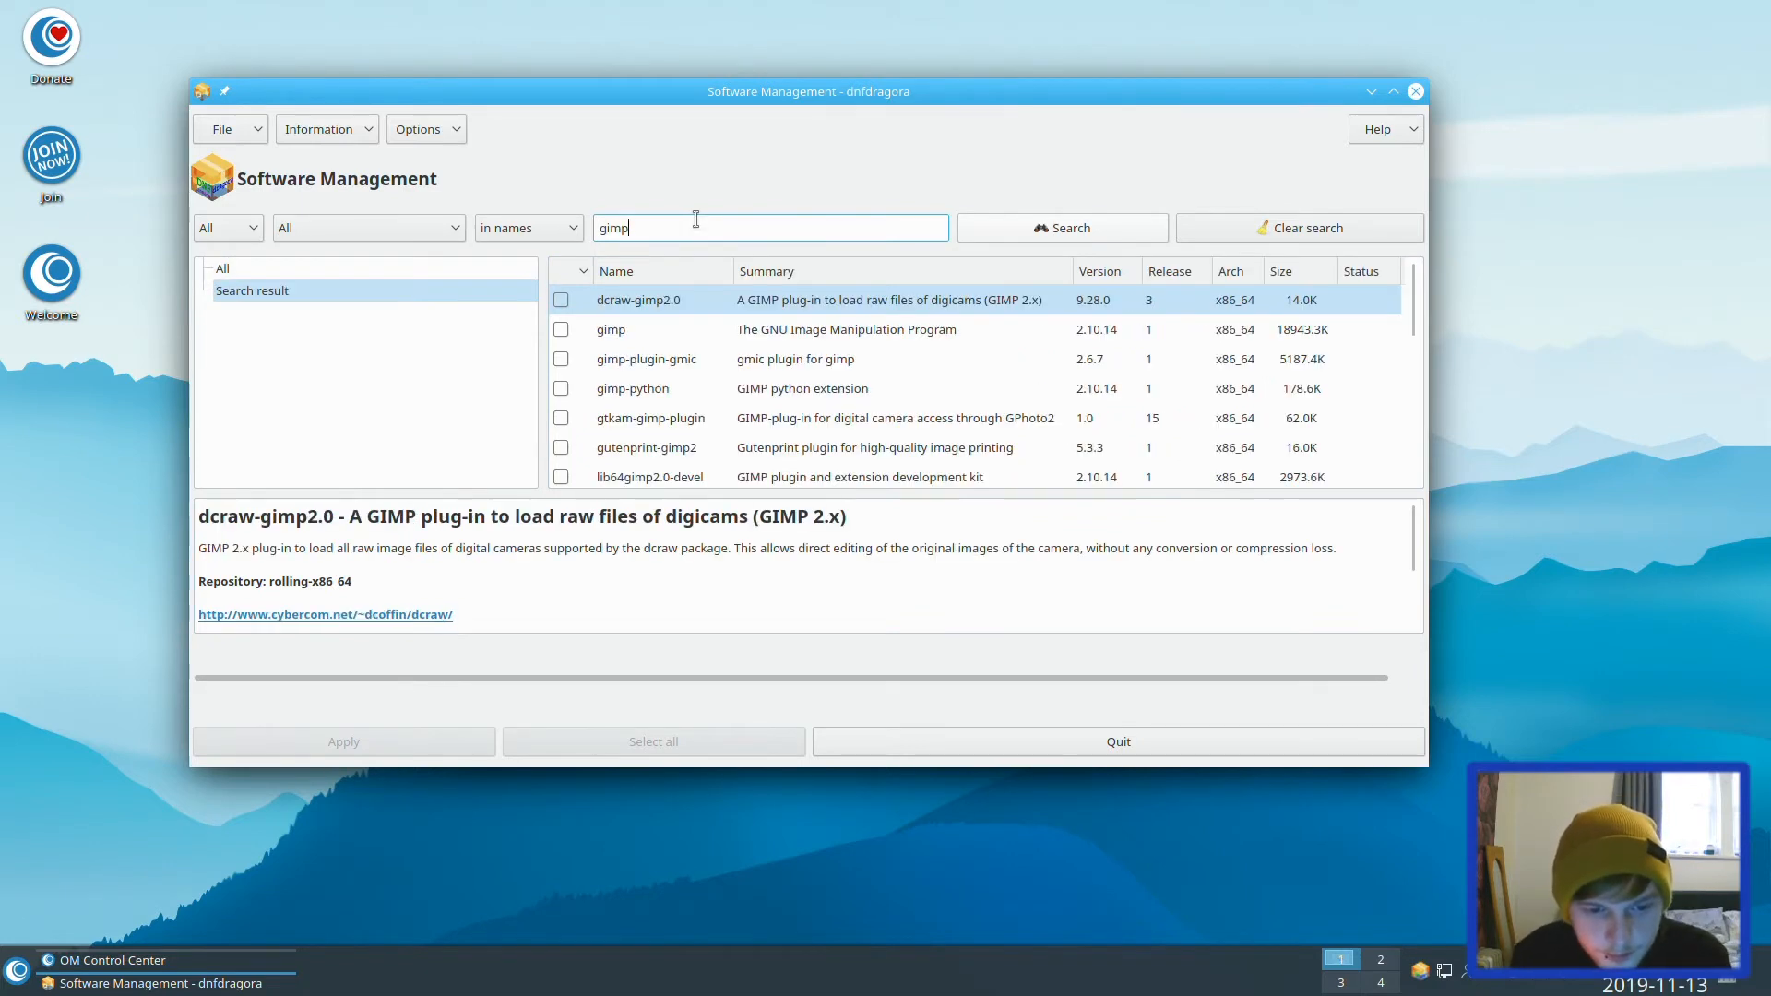
{"action": "left_click", "coordinate": [611, 328]}
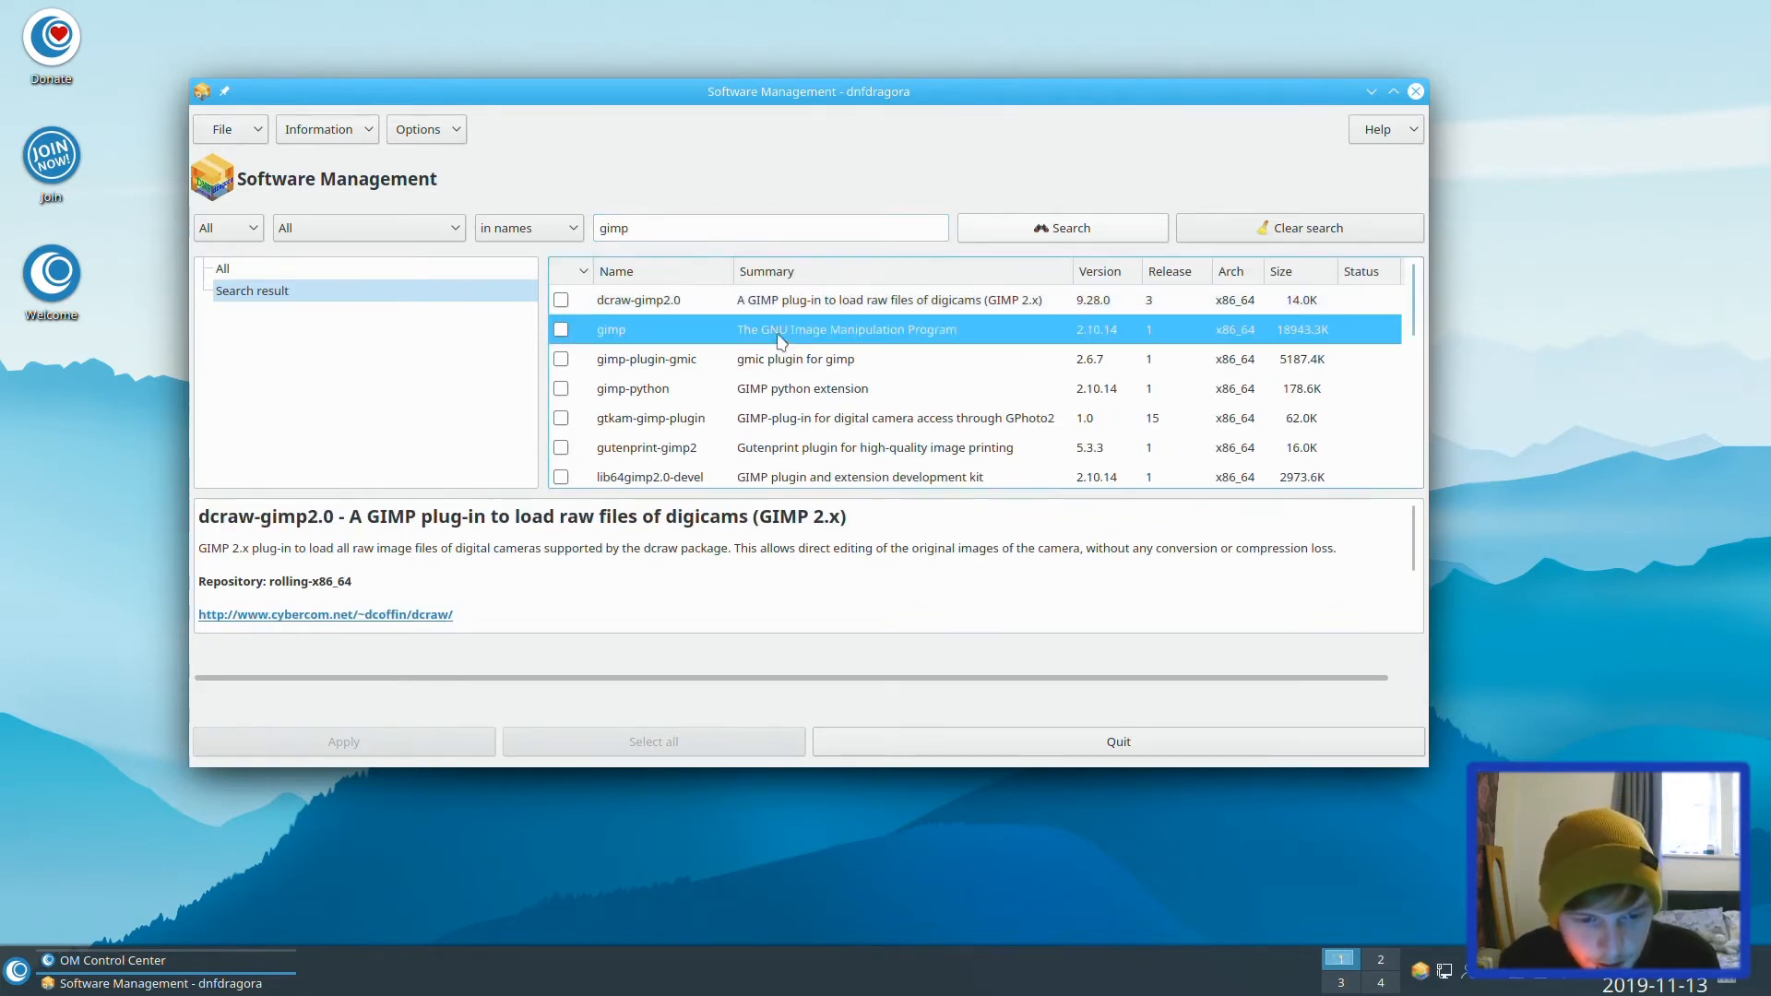
{"action": "left_click", "coordinate": [610, 329]}
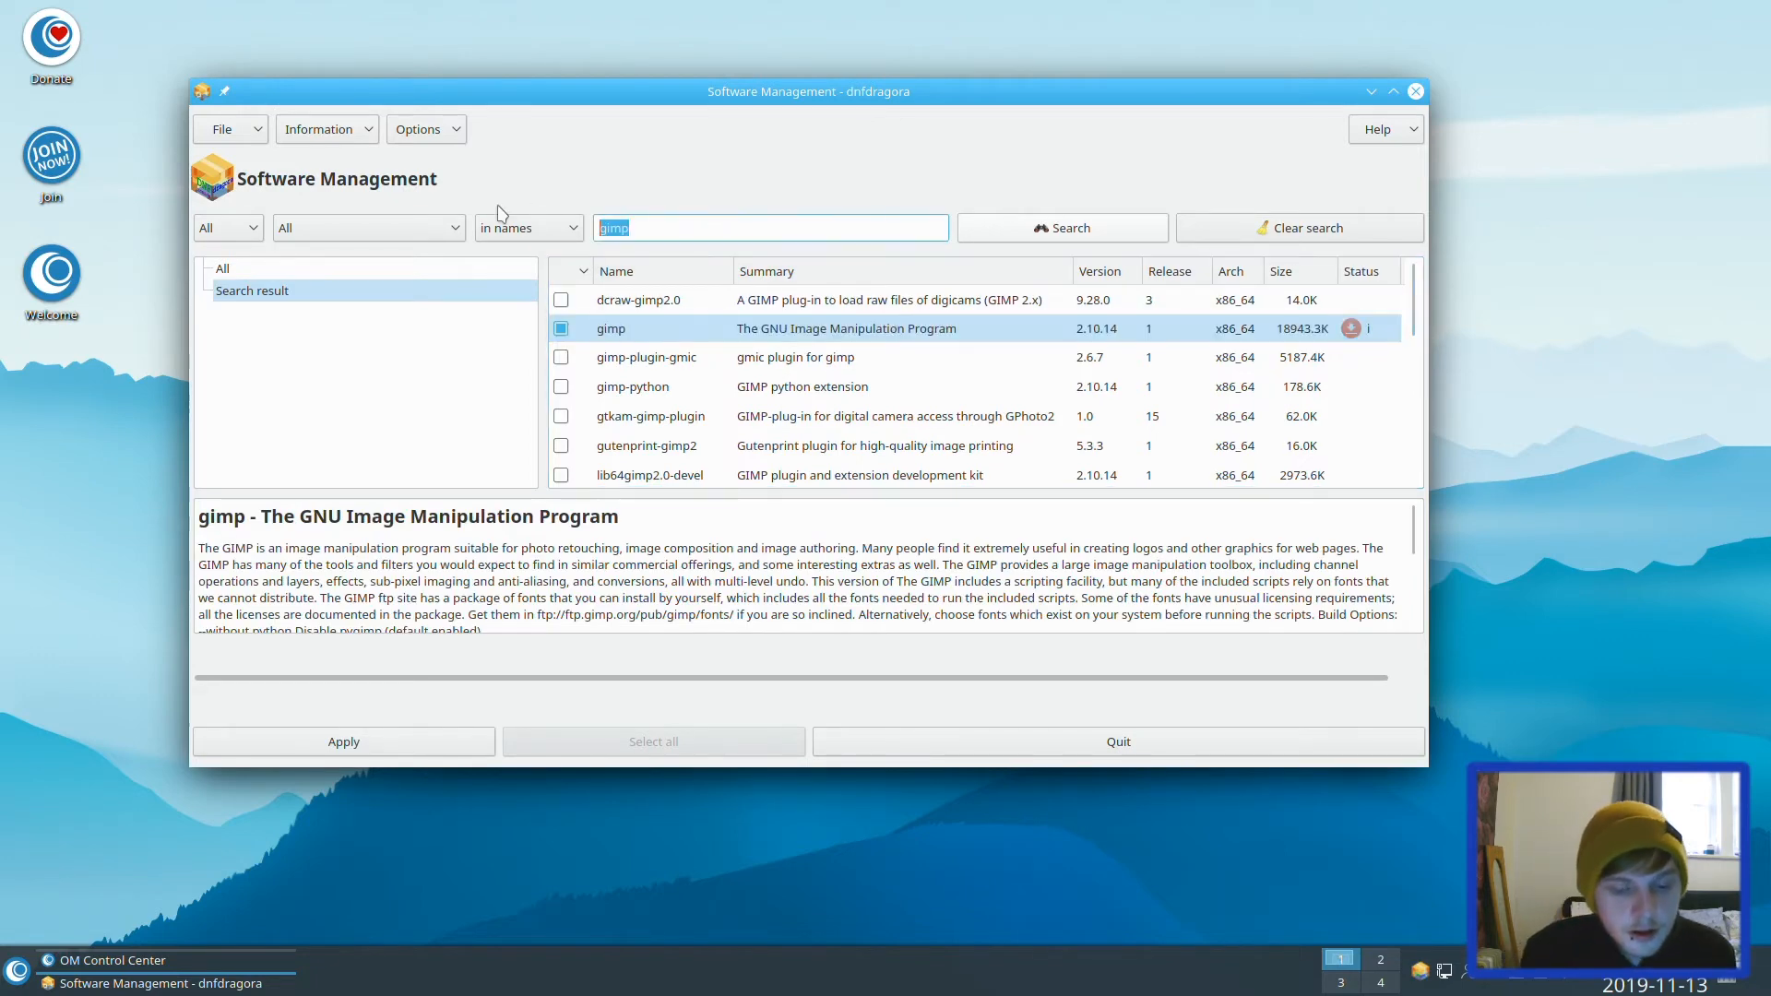
{"action": "type", "text": "tmux"}
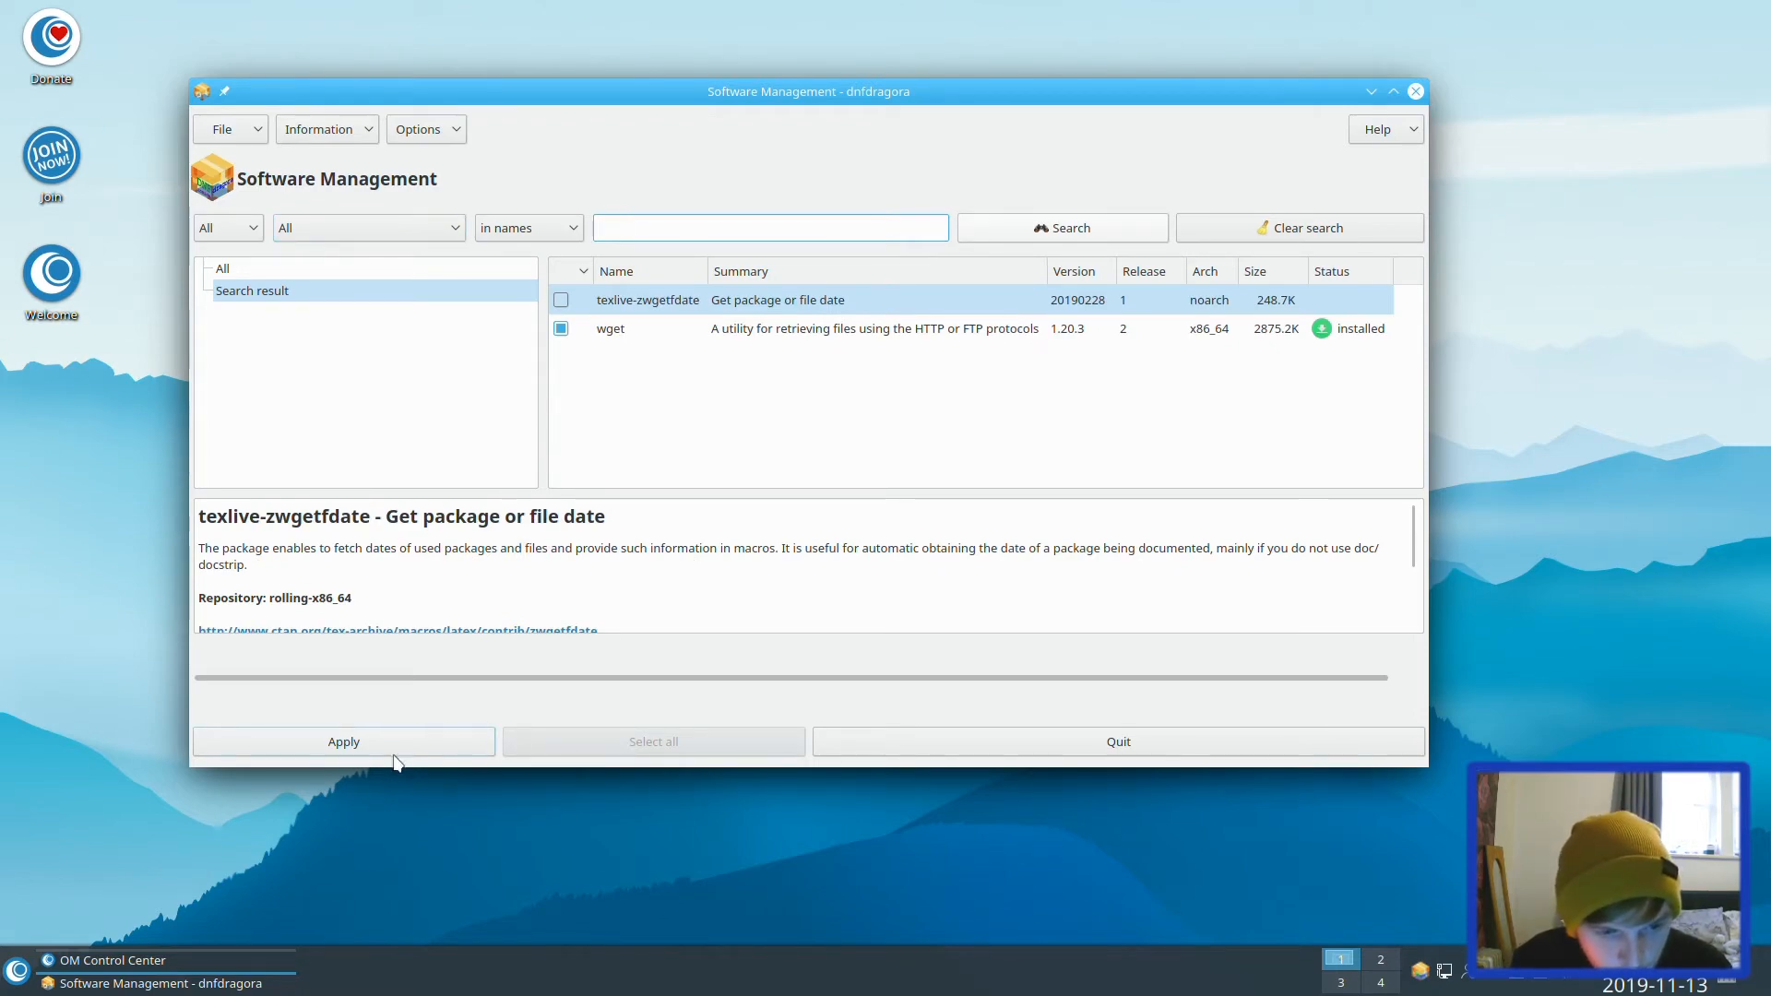
{"action": "left_click", "coordinate": [343, 742]}
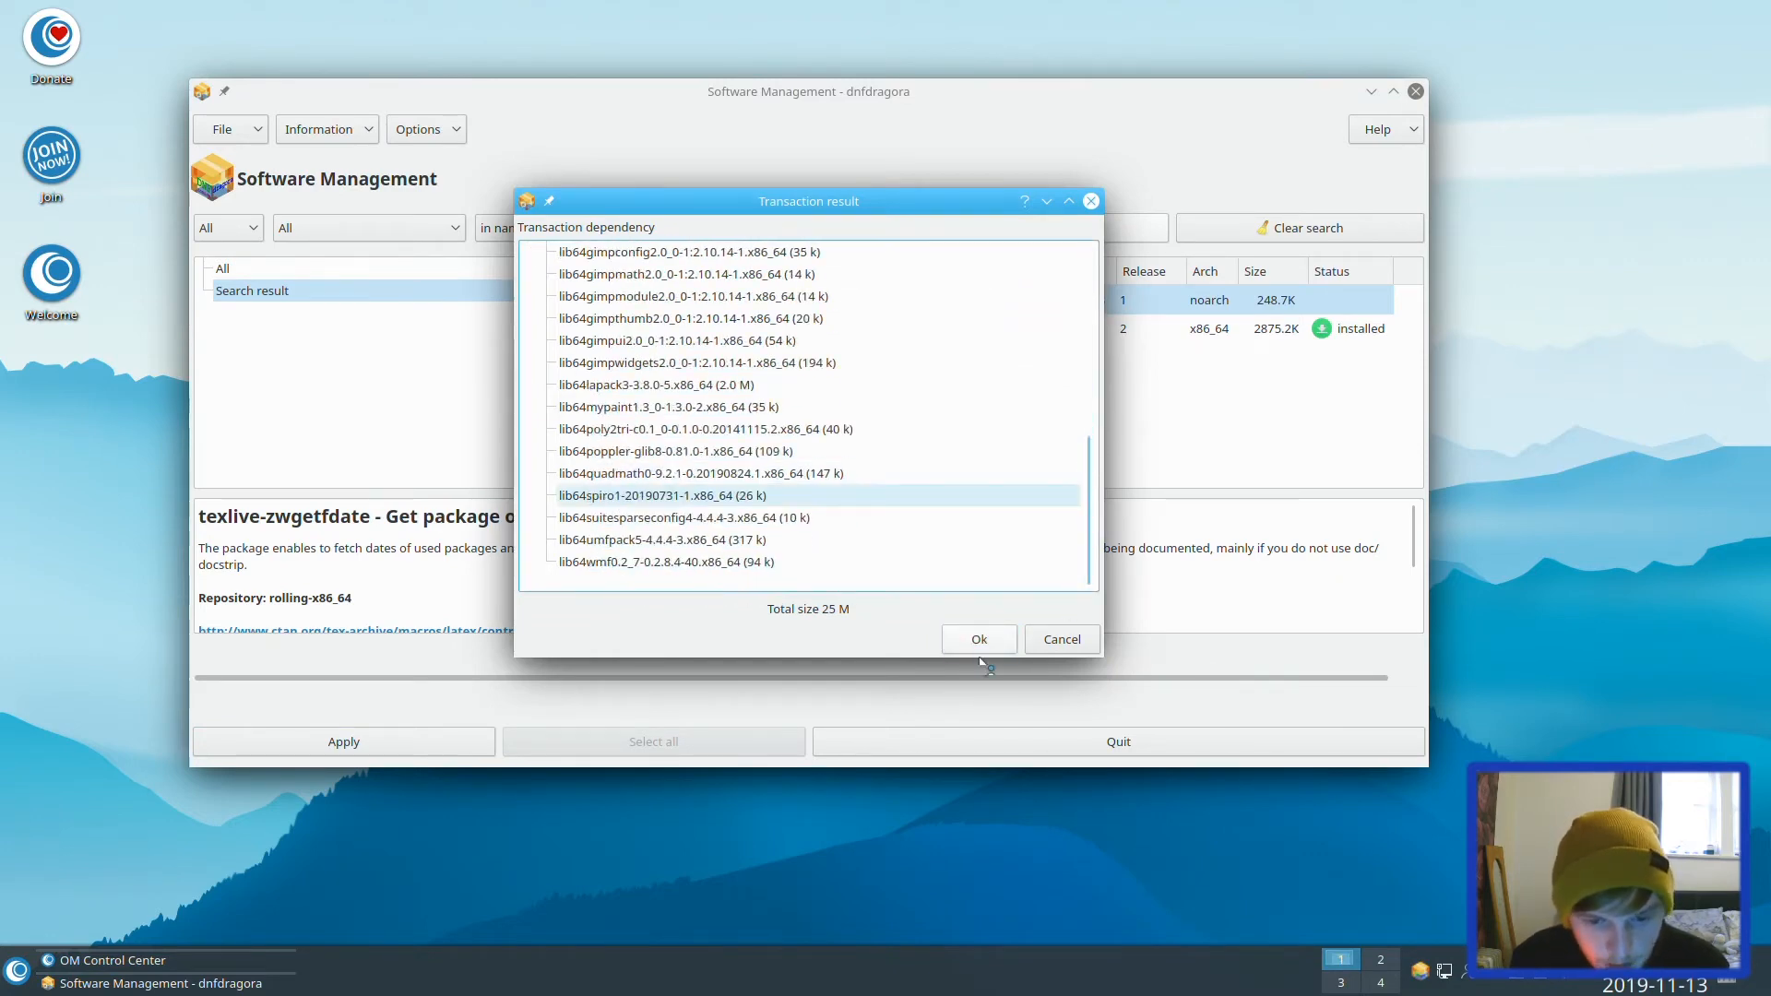
{"action": "left_click", "coordinate": [976, 638]}
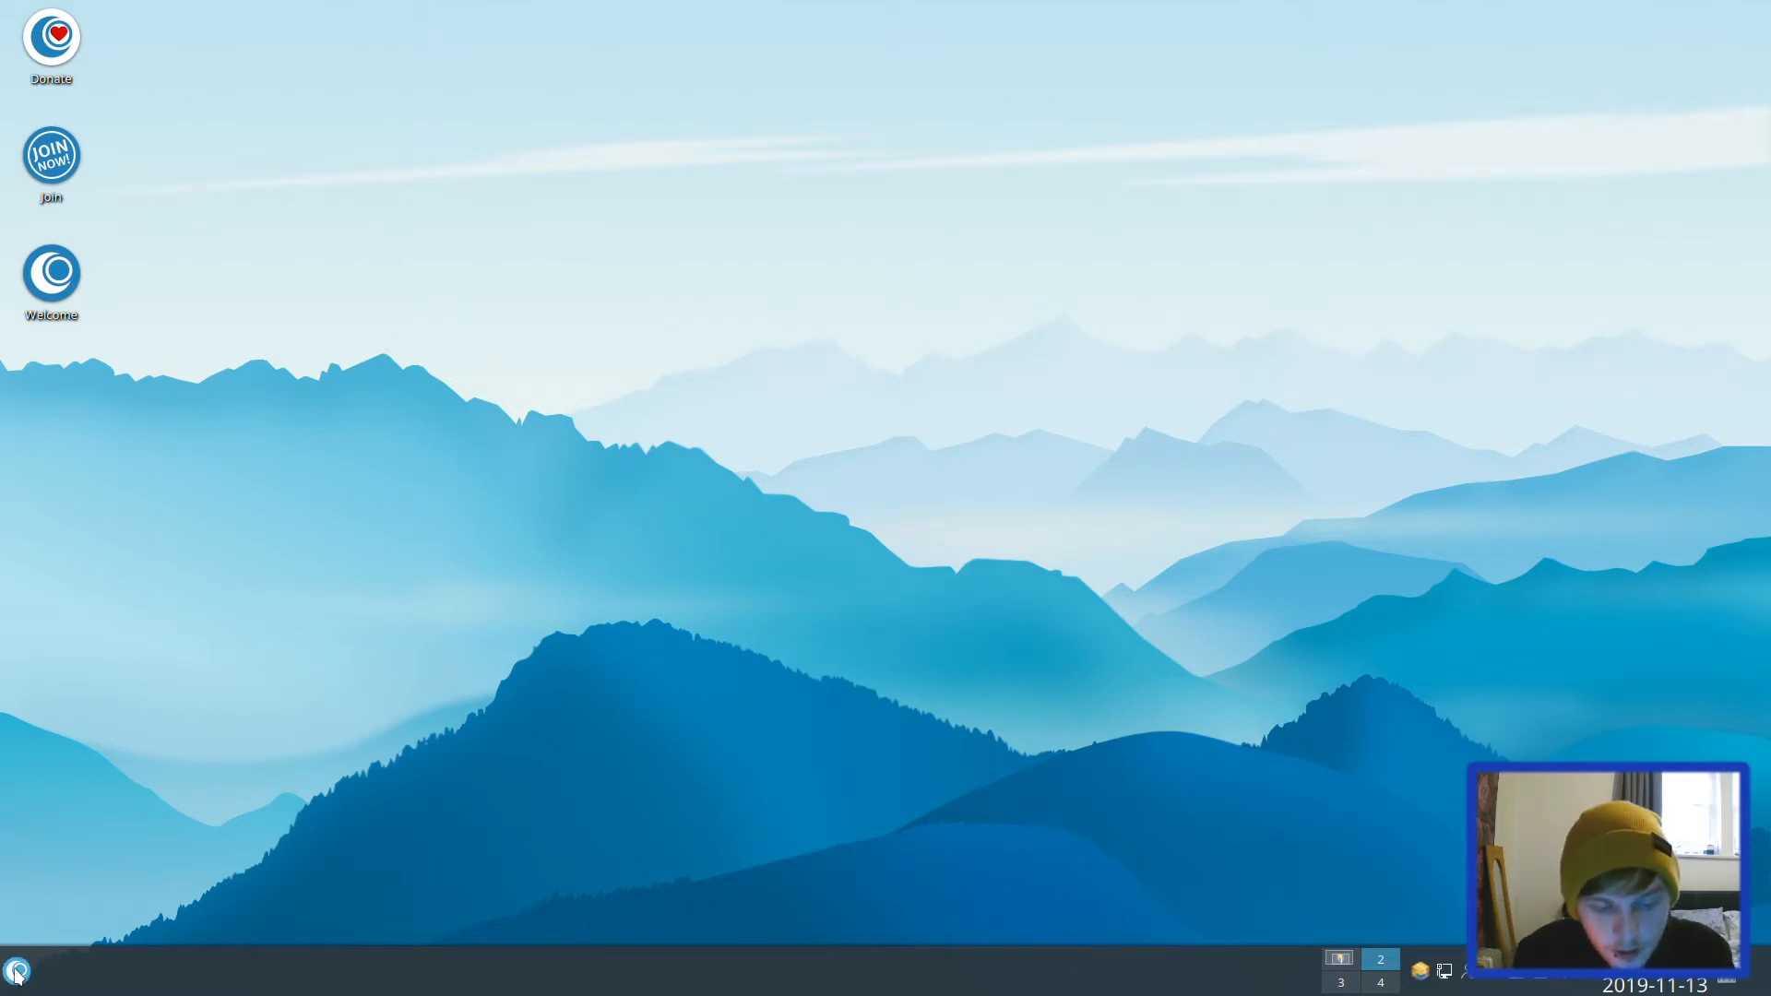
Step: Search 'control' in the application menu and launch OpenMandriva Control Center
{"action": "type", "text": "theme"}
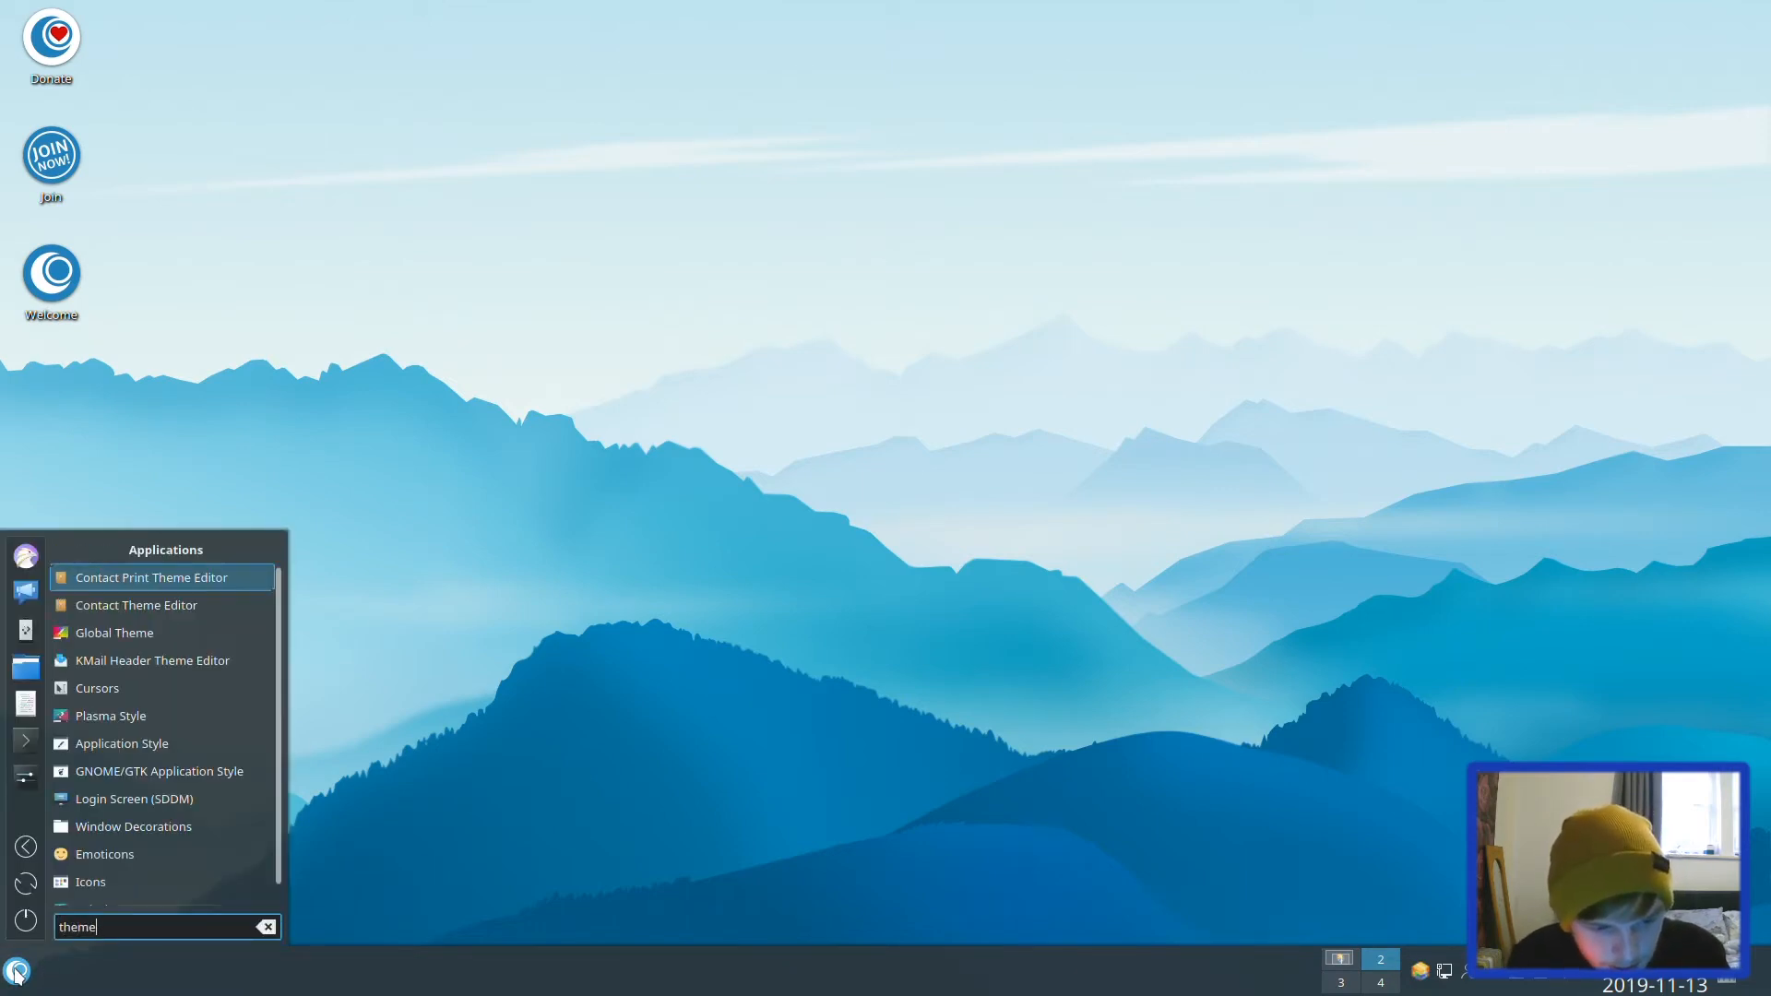
{"action": "left_click", "coordinate": [267, 925]}
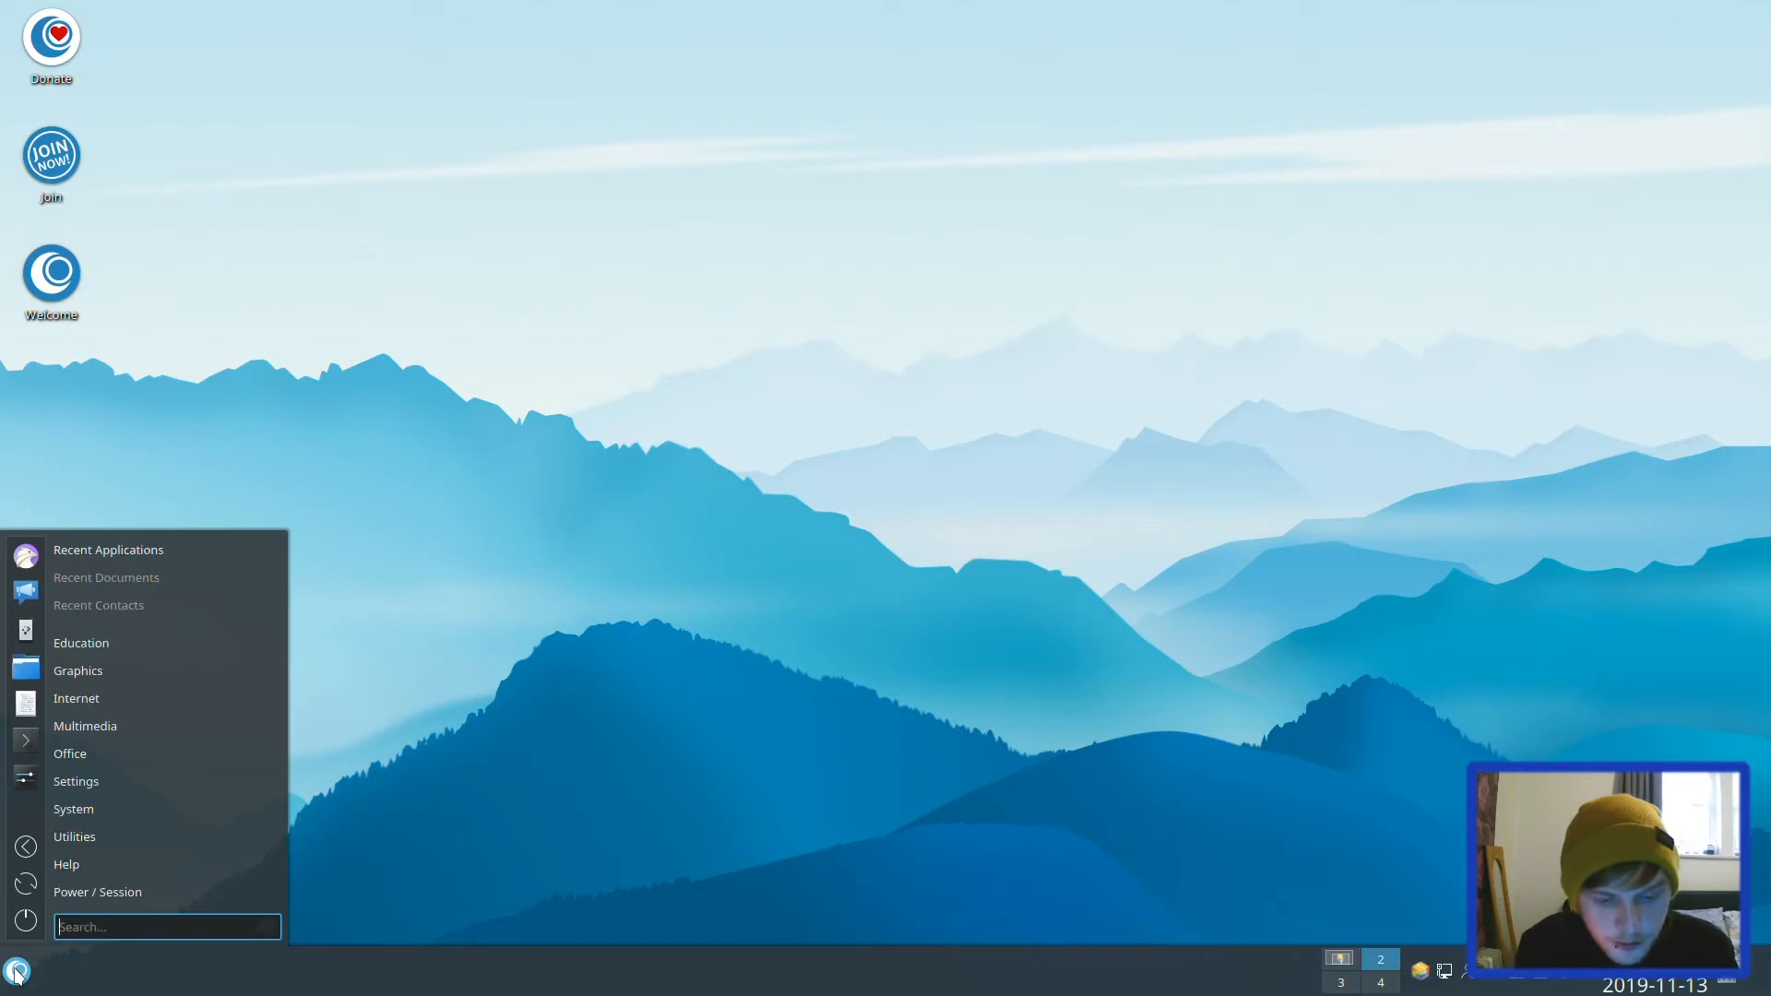
{"action": "type", "text": "control"}
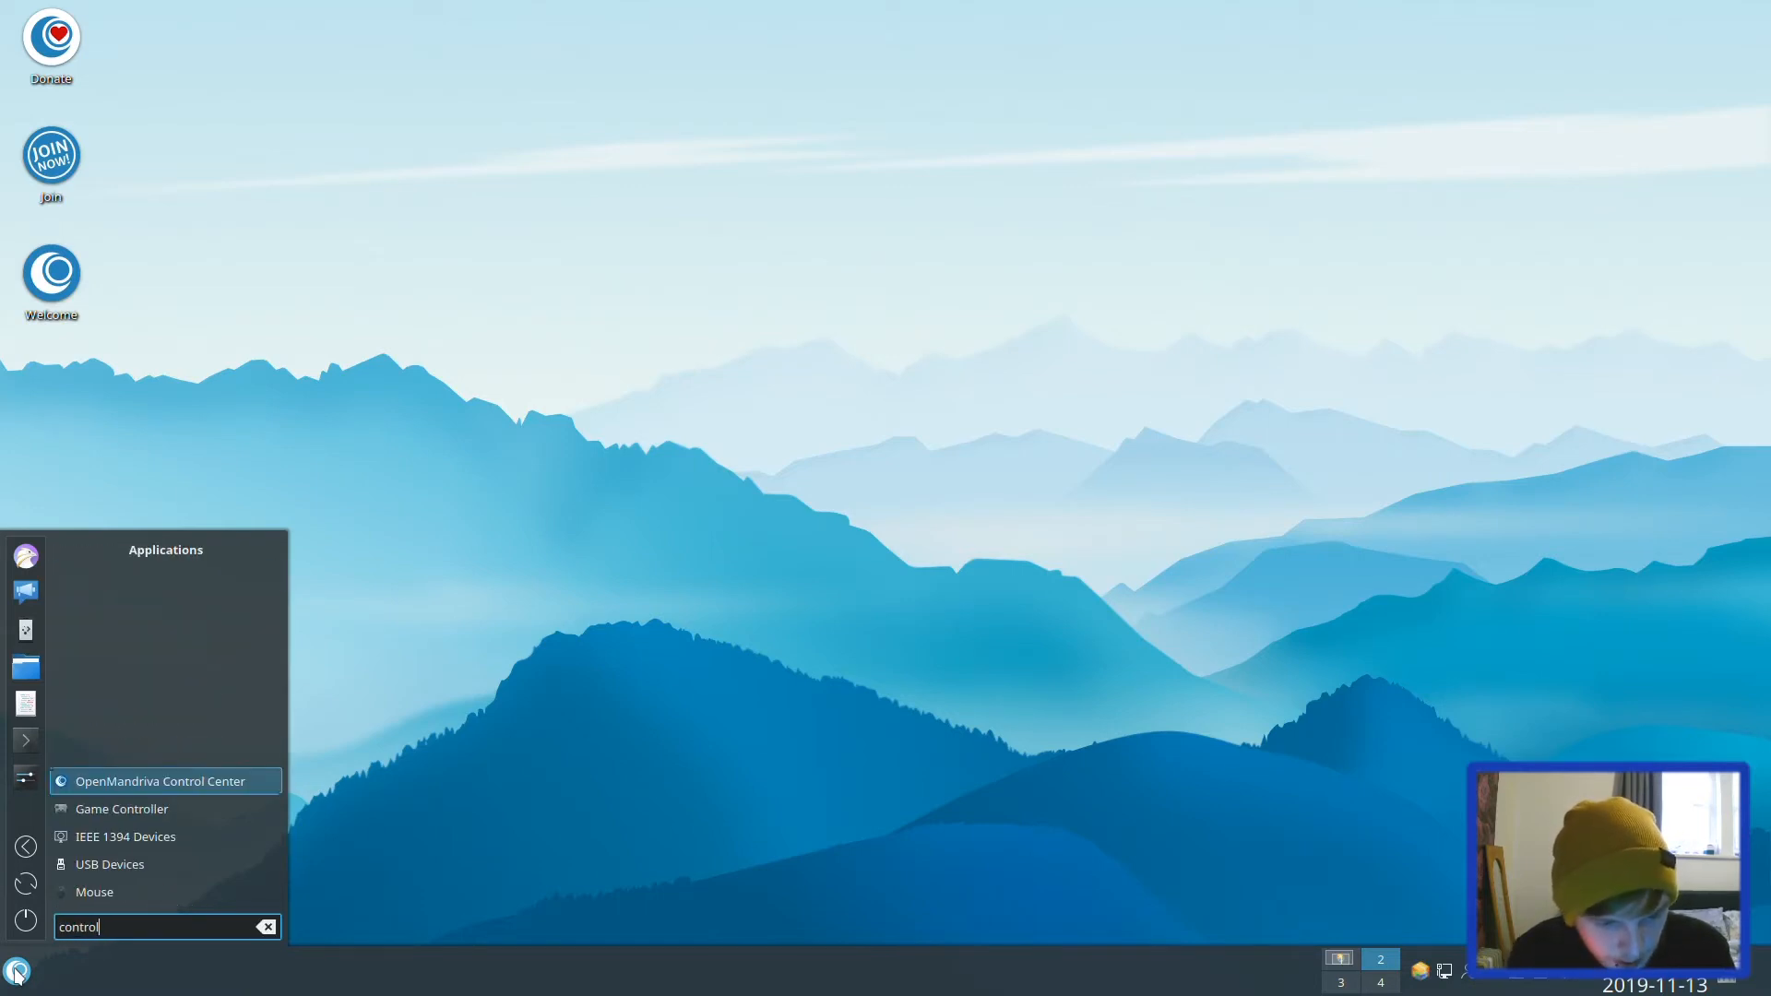
{"action": "left_click", "coordinate": [160, 781]}
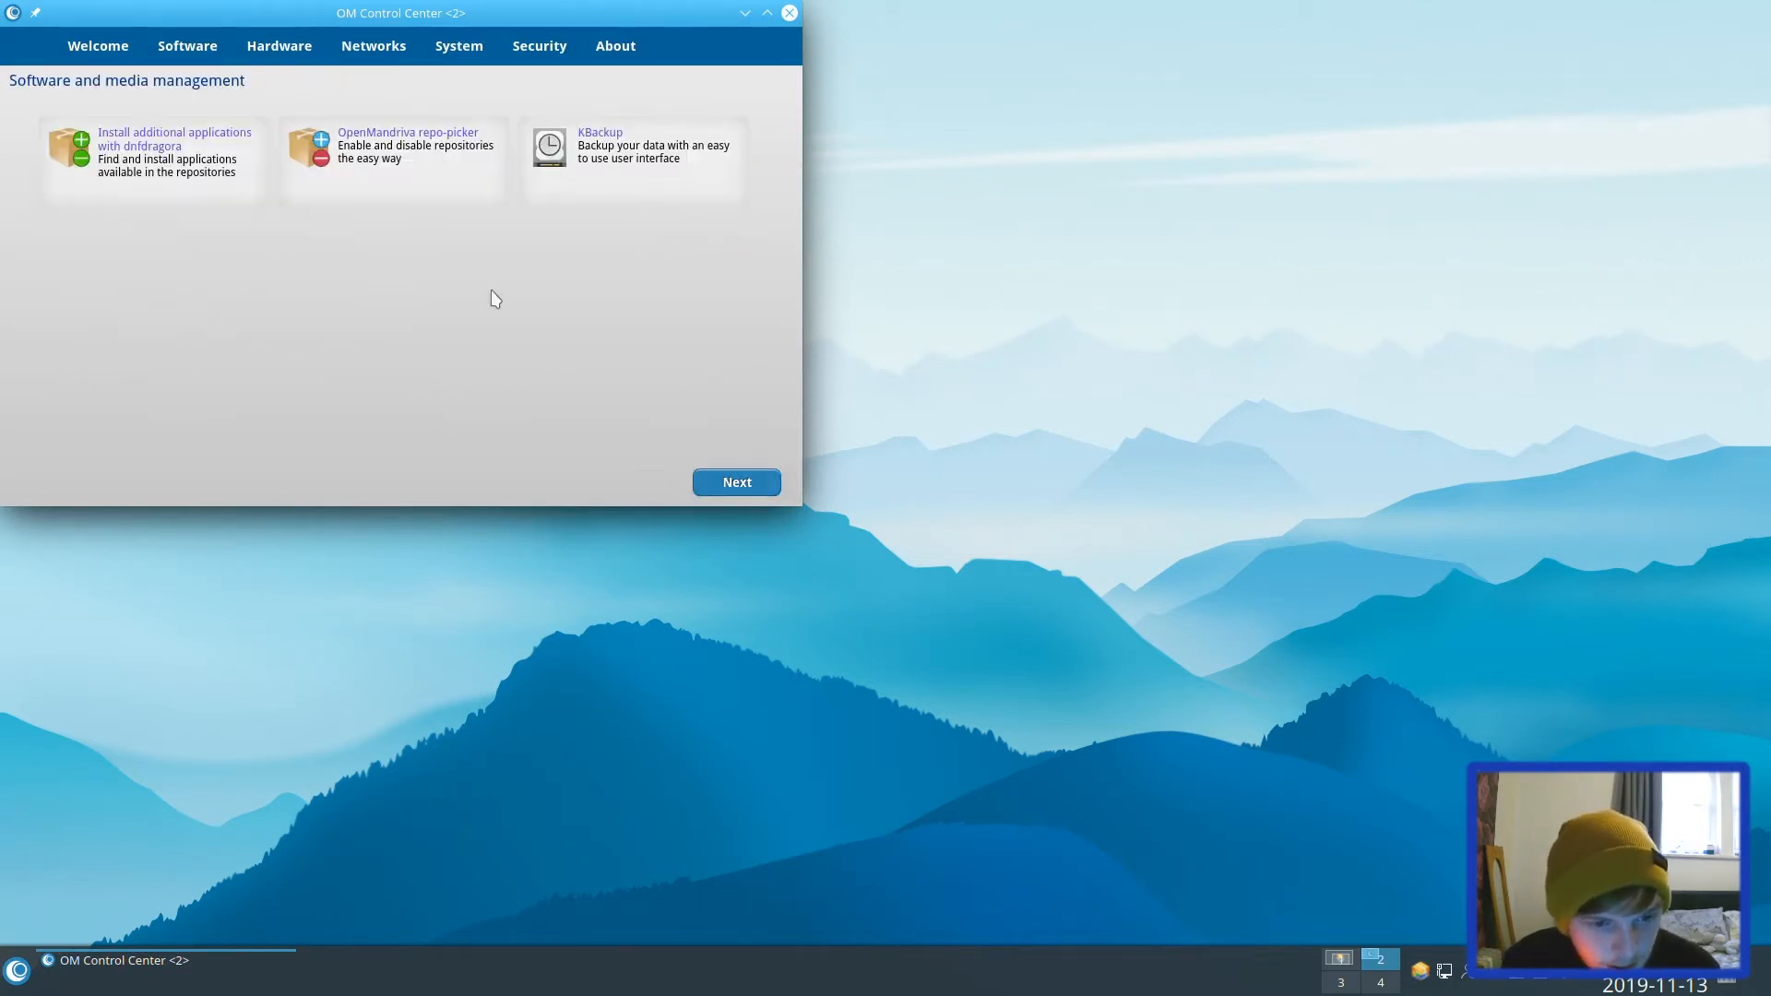
{"action": "mouse_move", "coordinate": [373, 46]}
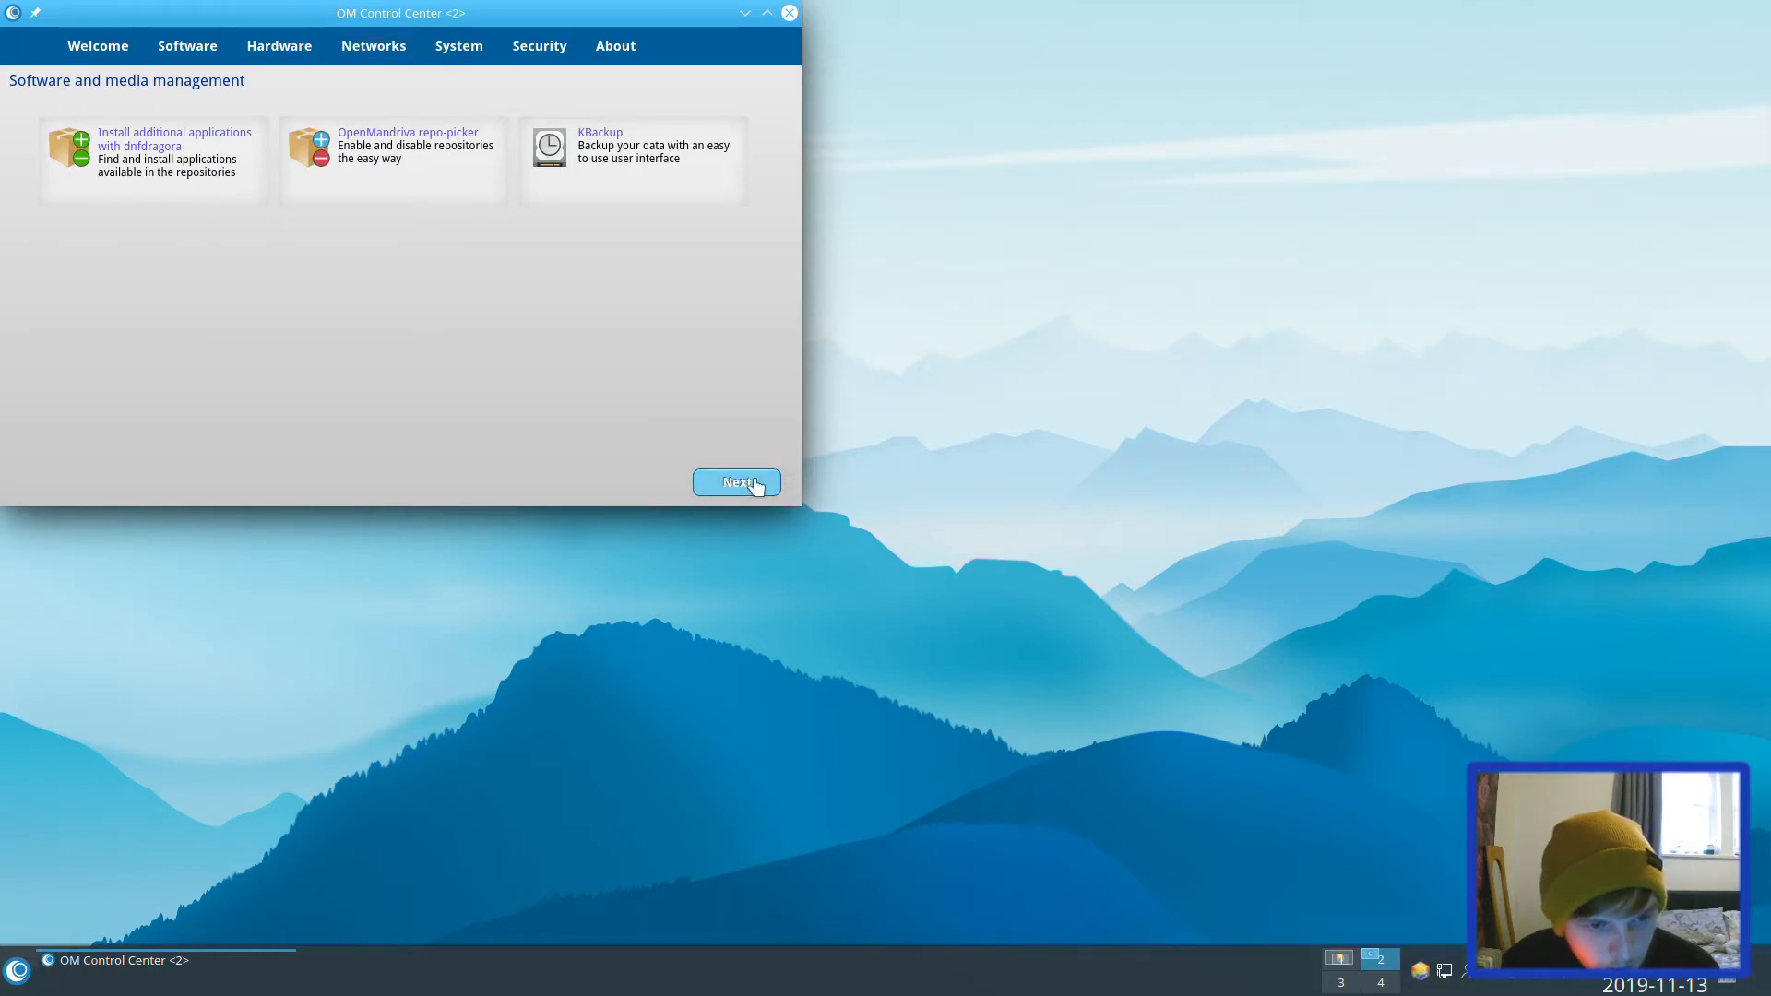
Step: Step through the Control Center sections from software to About, then exit
{"action": "left_click", "coordinate": [735, 483]}
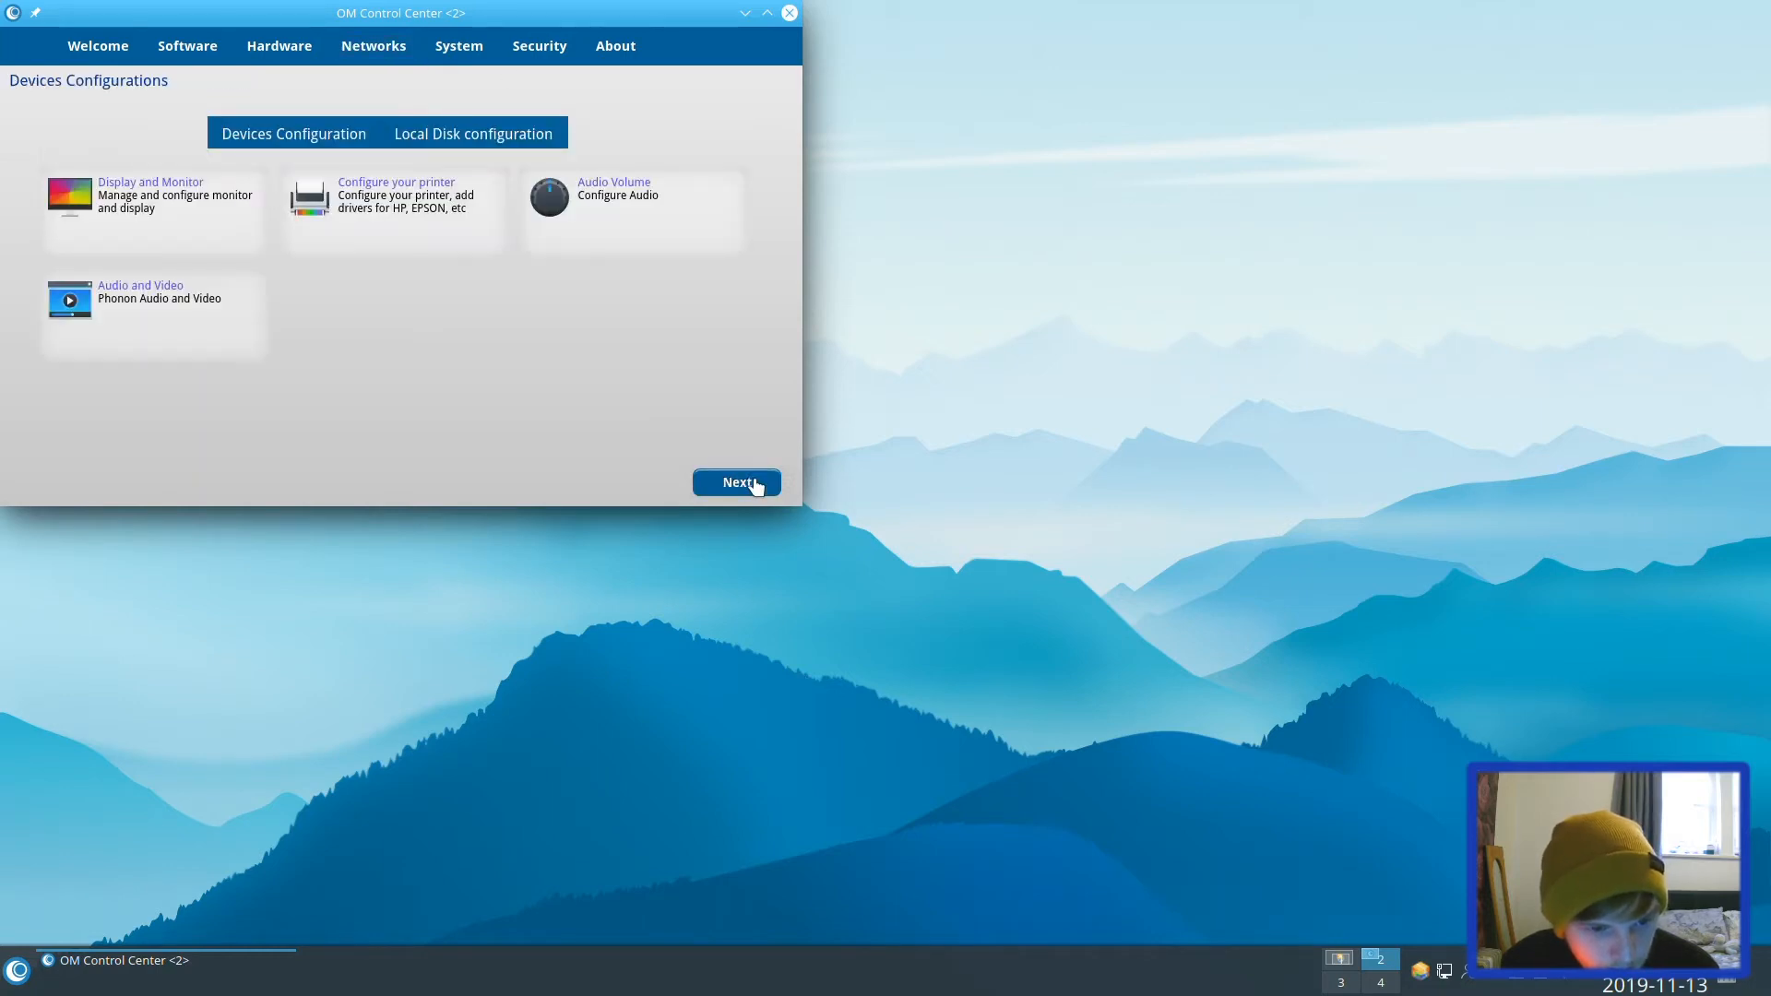
{"action": "left_click", "coordinate": [372, 45]}
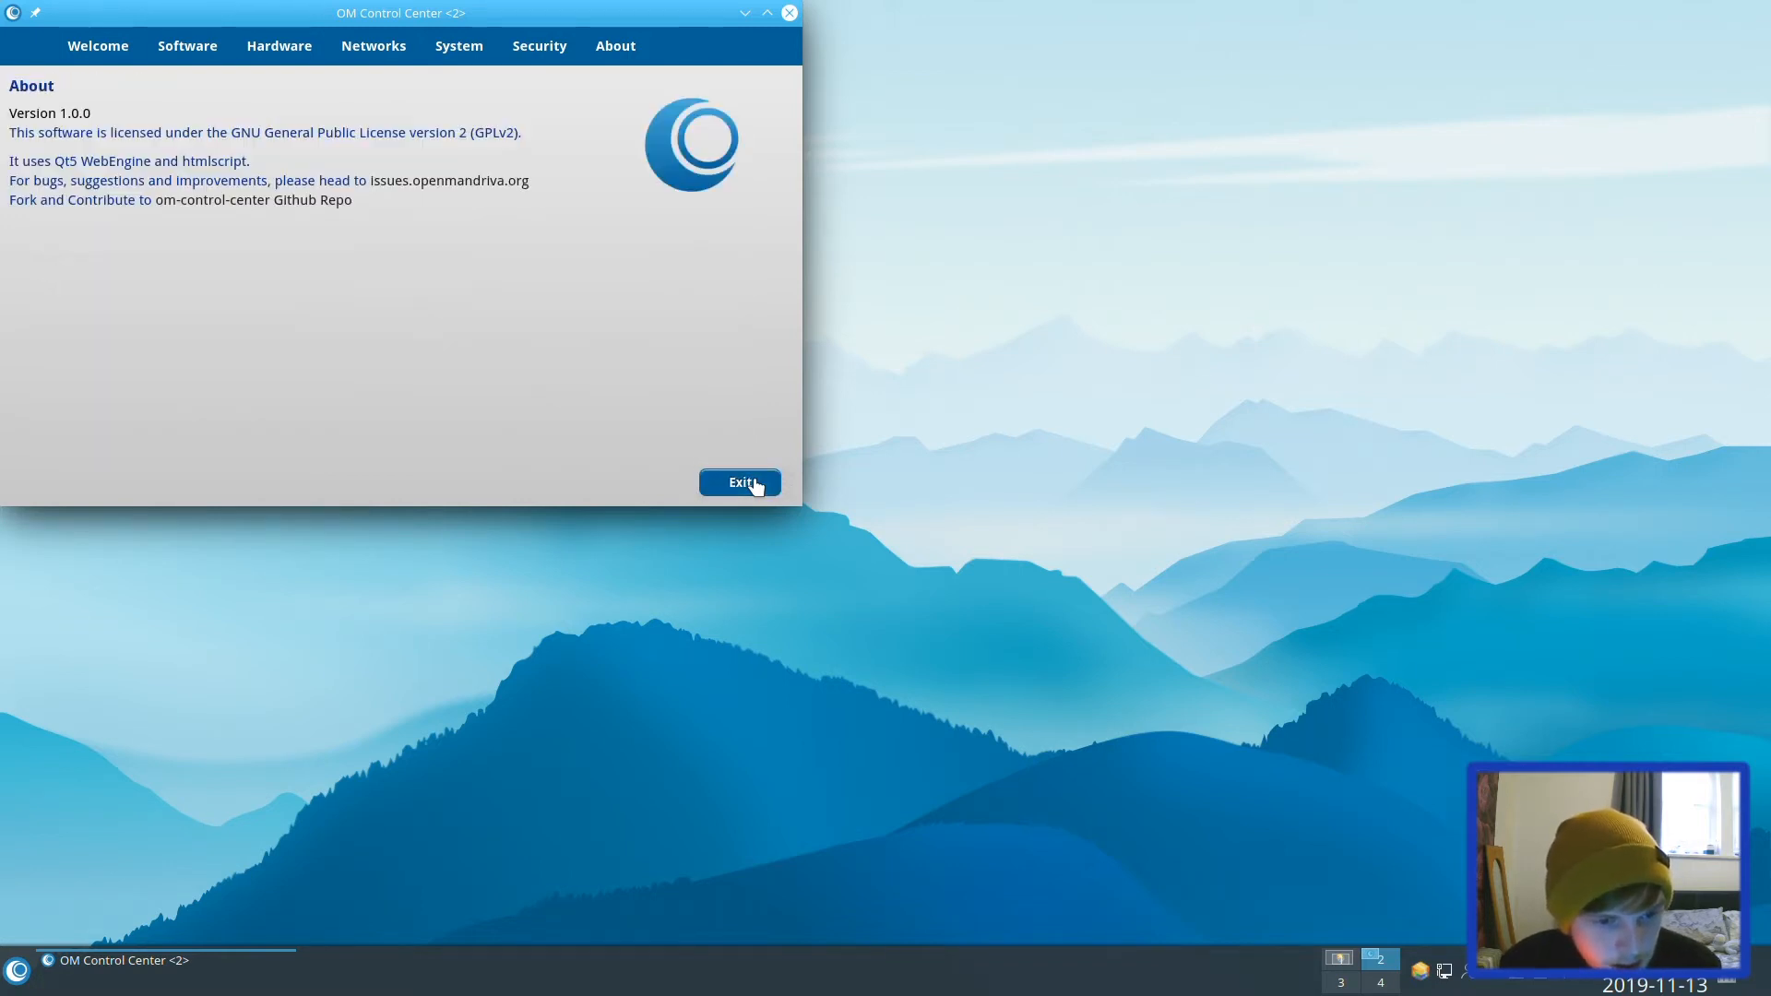
{"action": "left_click", "coordinate": [738, 483]}
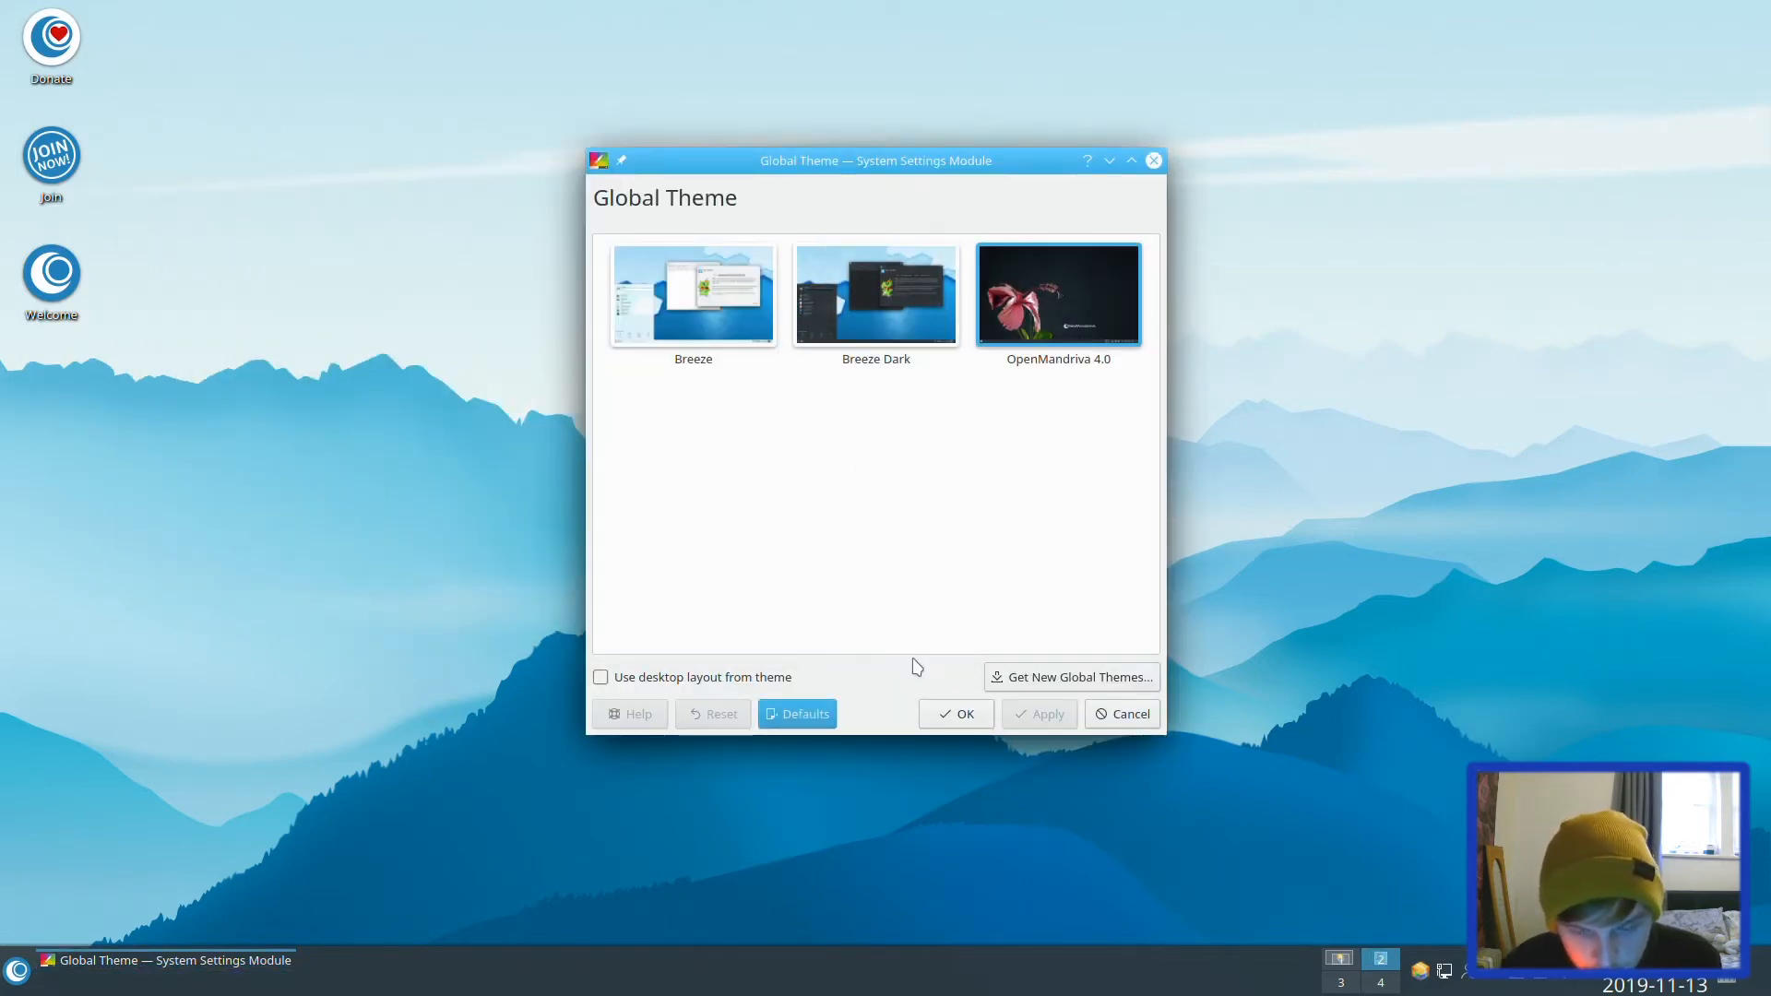
{"action": "left_click", "coordinate": [16, 968]}
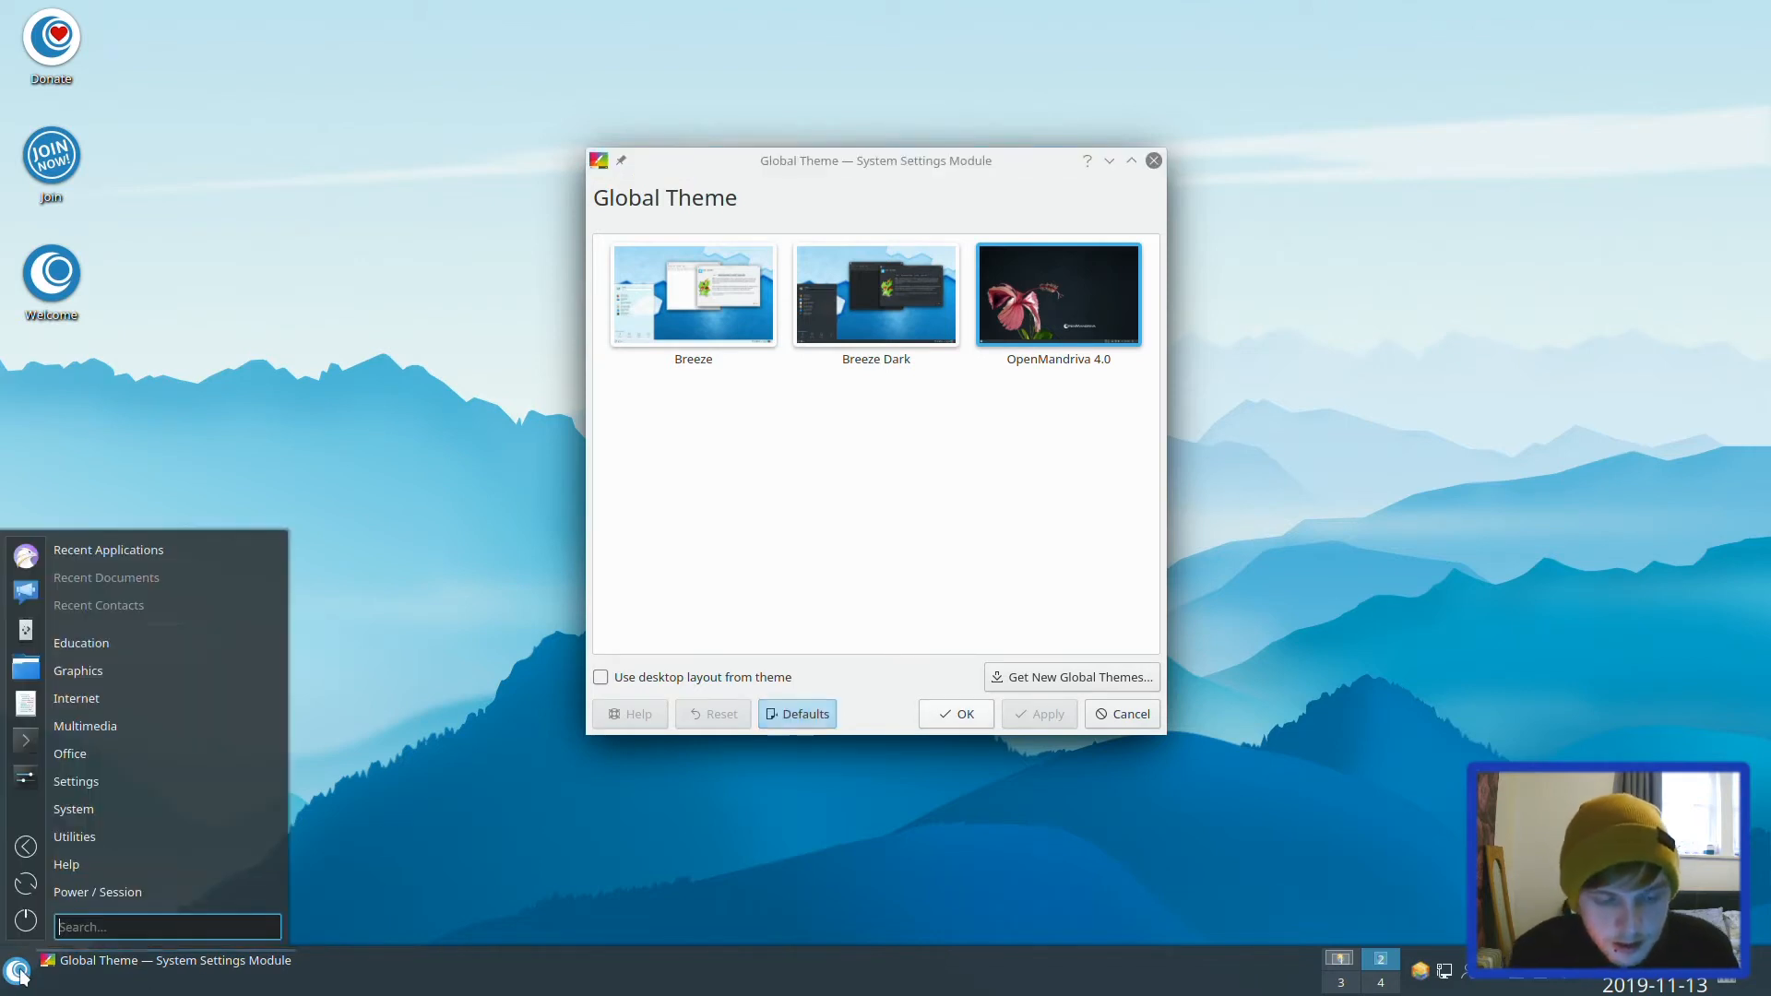
{"action": "type", "text": "theme"}
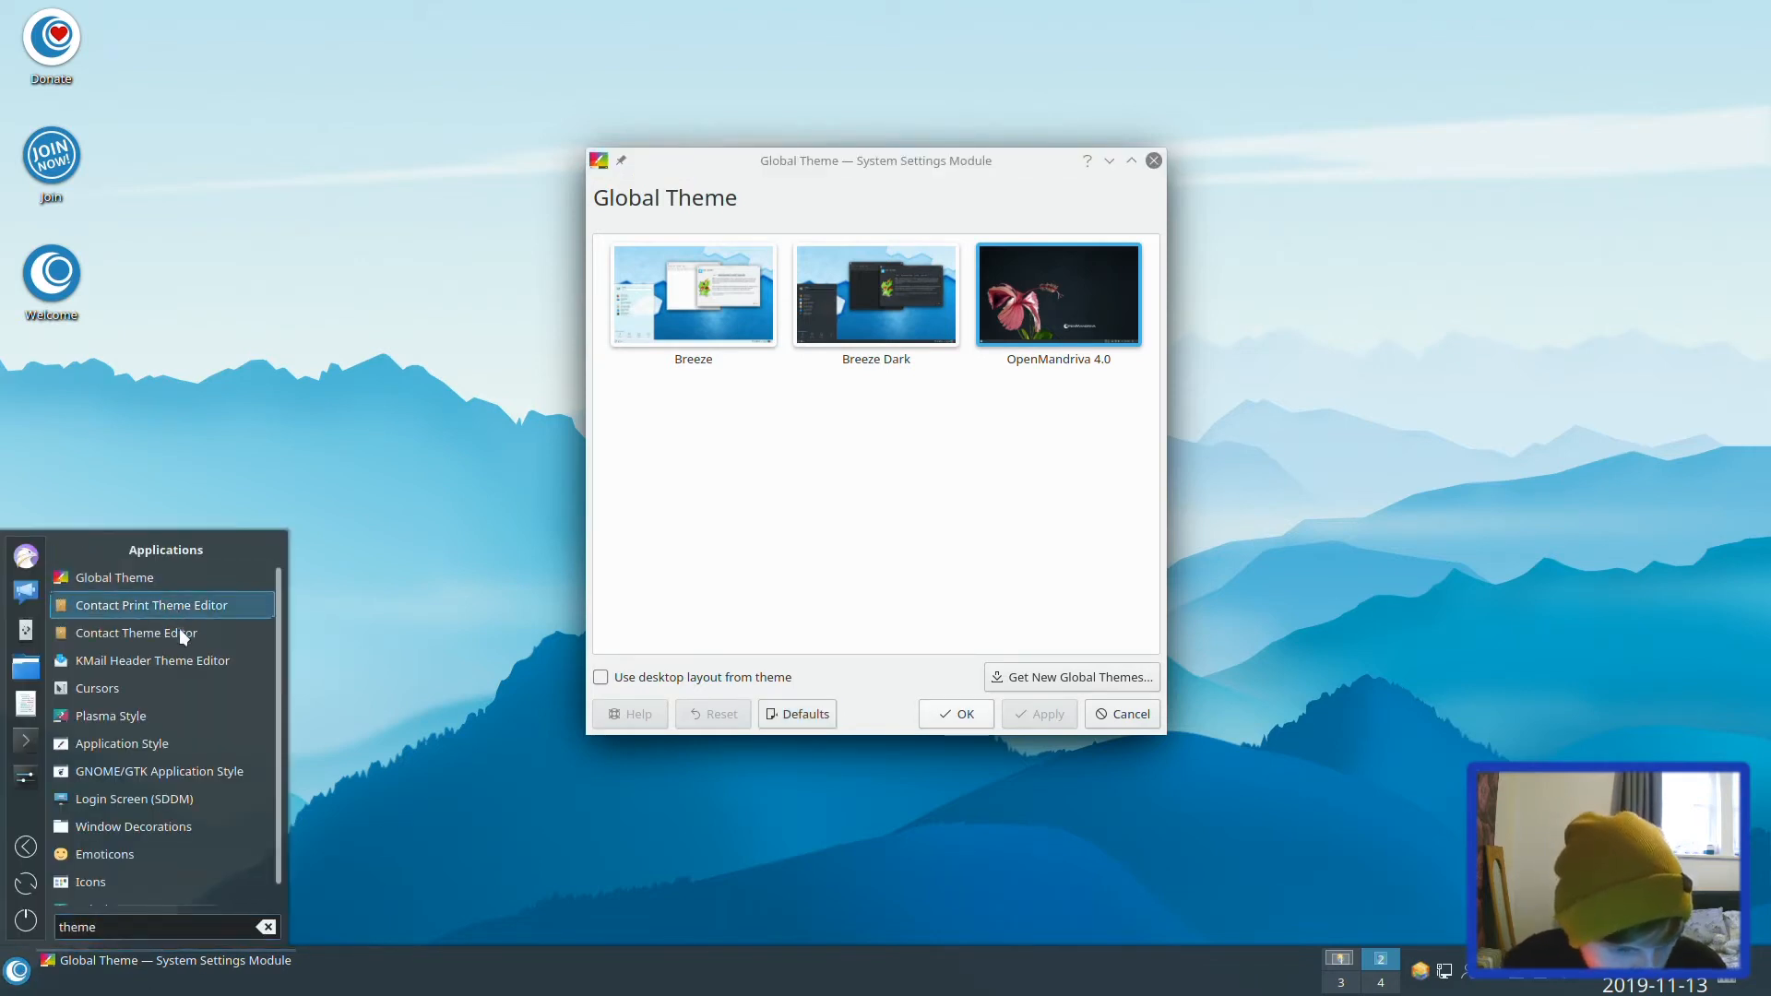
{"action": "mouse_move", "coordinate": [165, 743]}
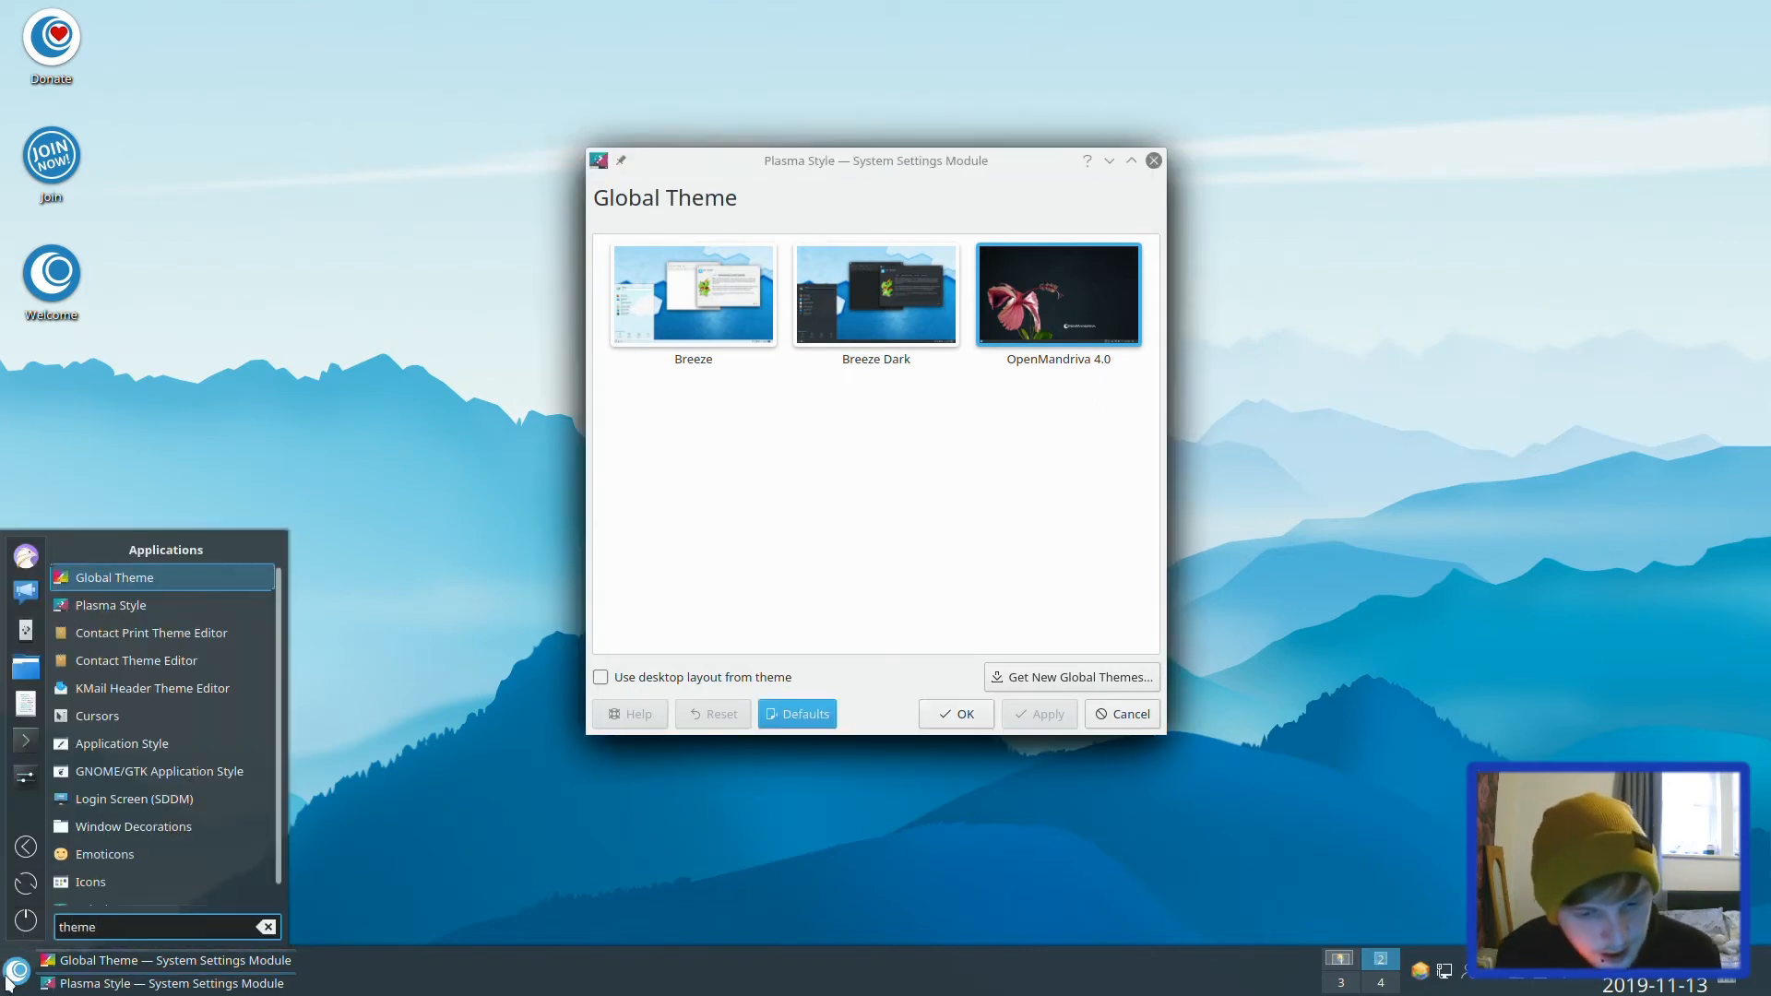
{"action": "left_click", "coordinate": [111, 604]}
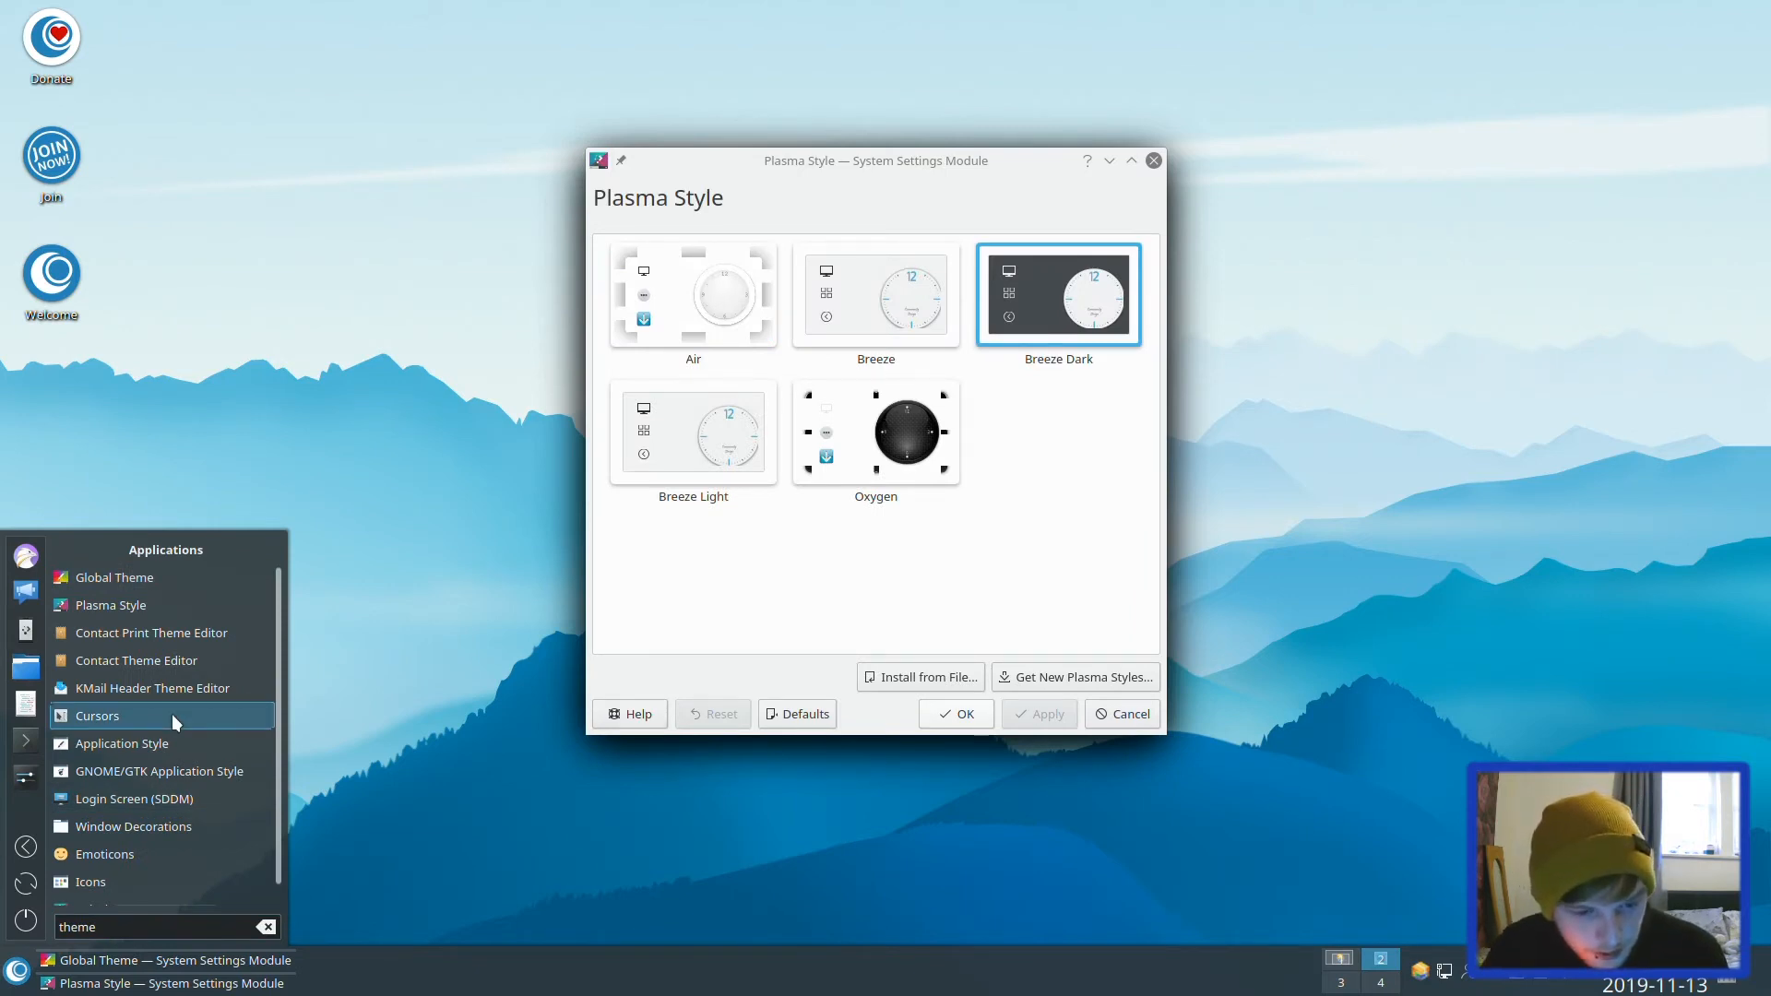
{"action": "mouse_move", "coordinate": [146, 688]}
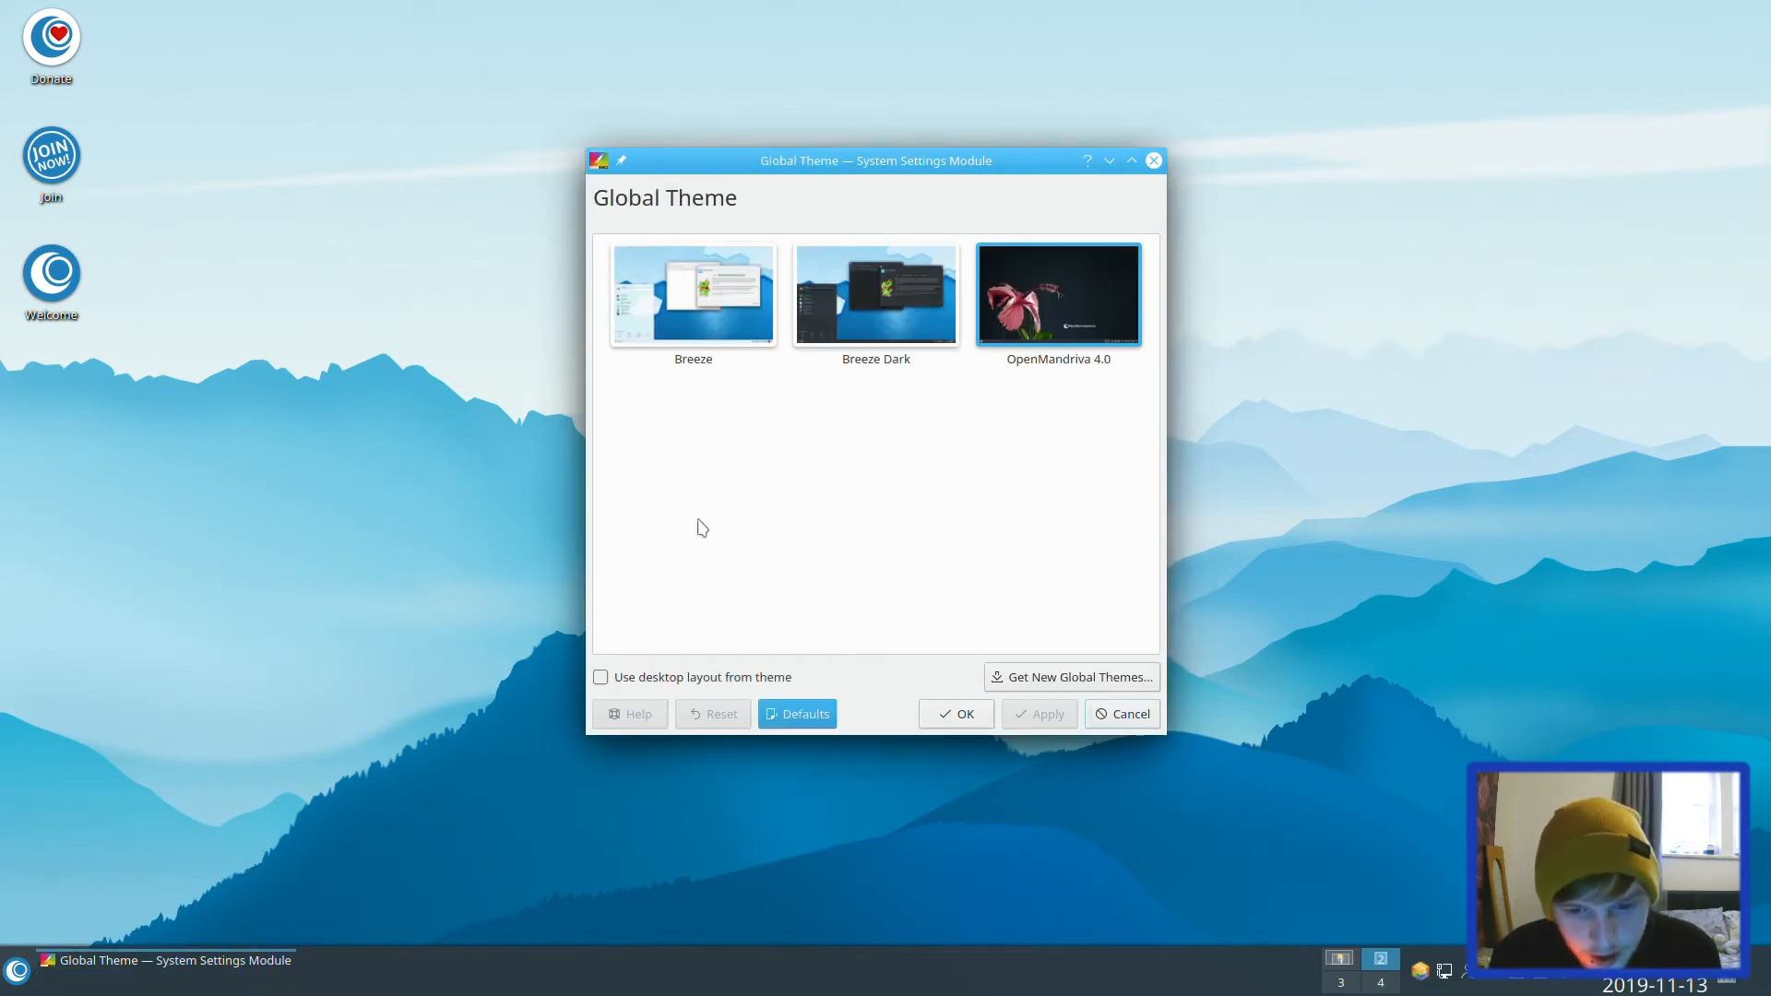
{"action": "left_click", "coordinate": [875, 293]}
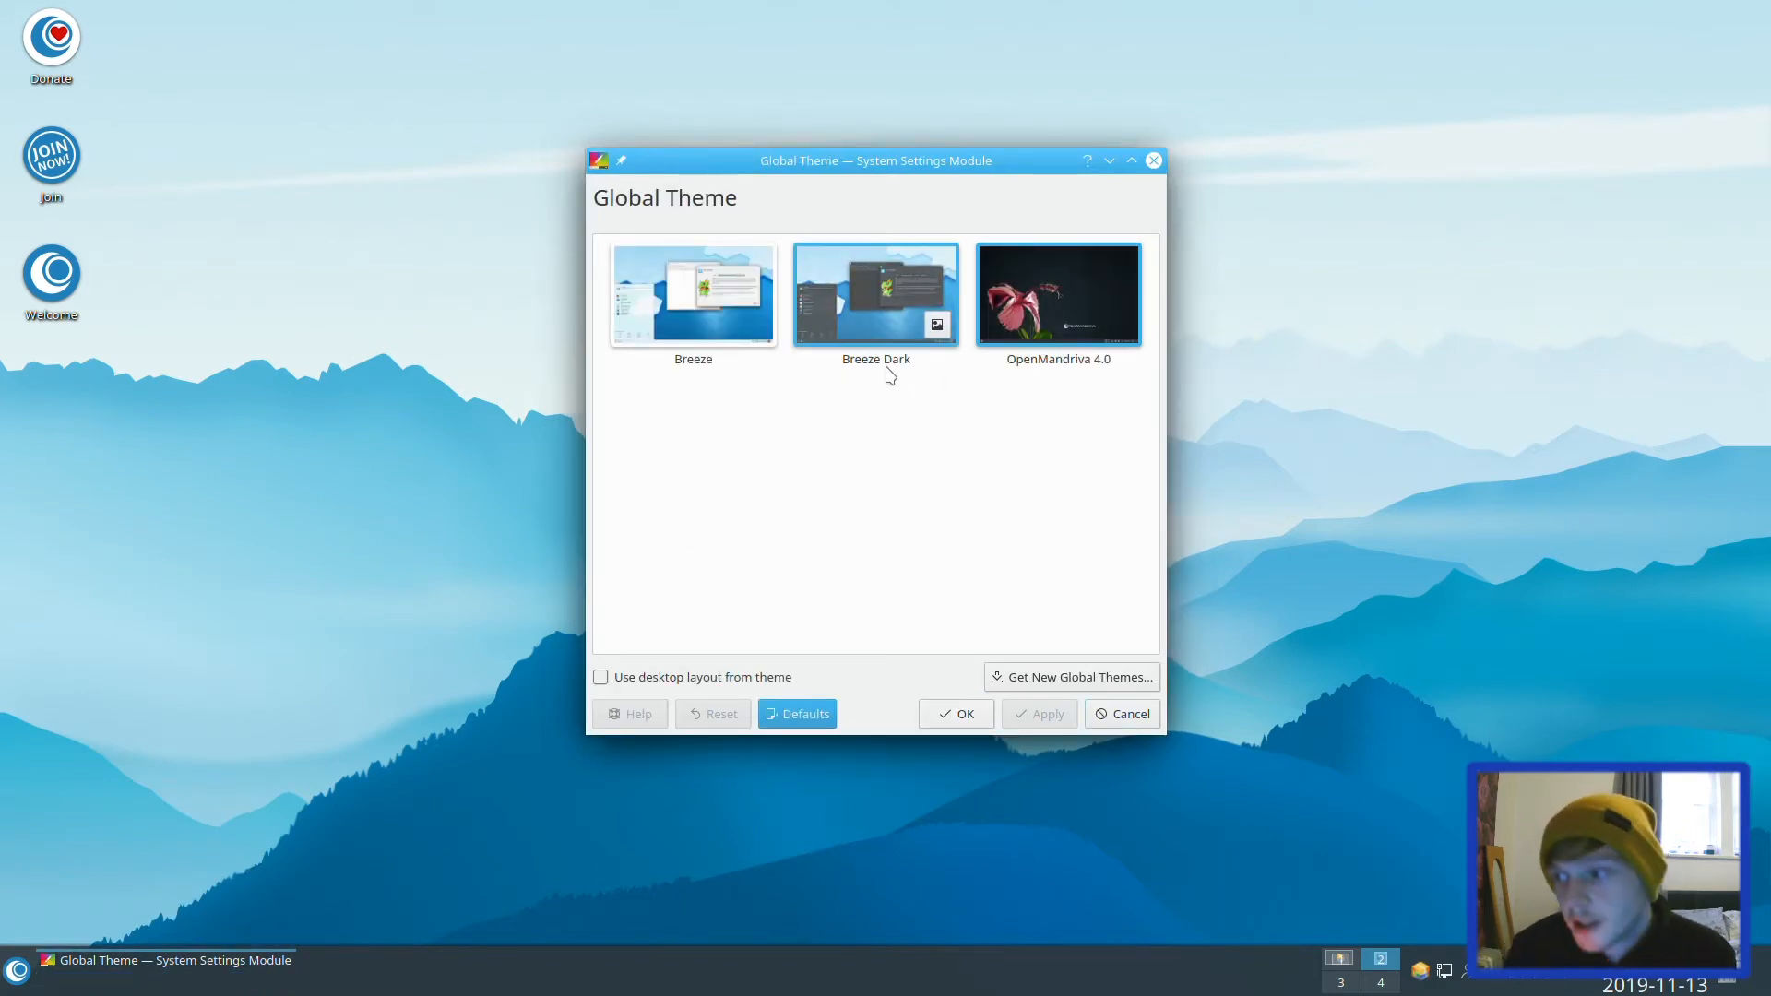
{"action": "mouse_move", "coordinate": [875, 294]}
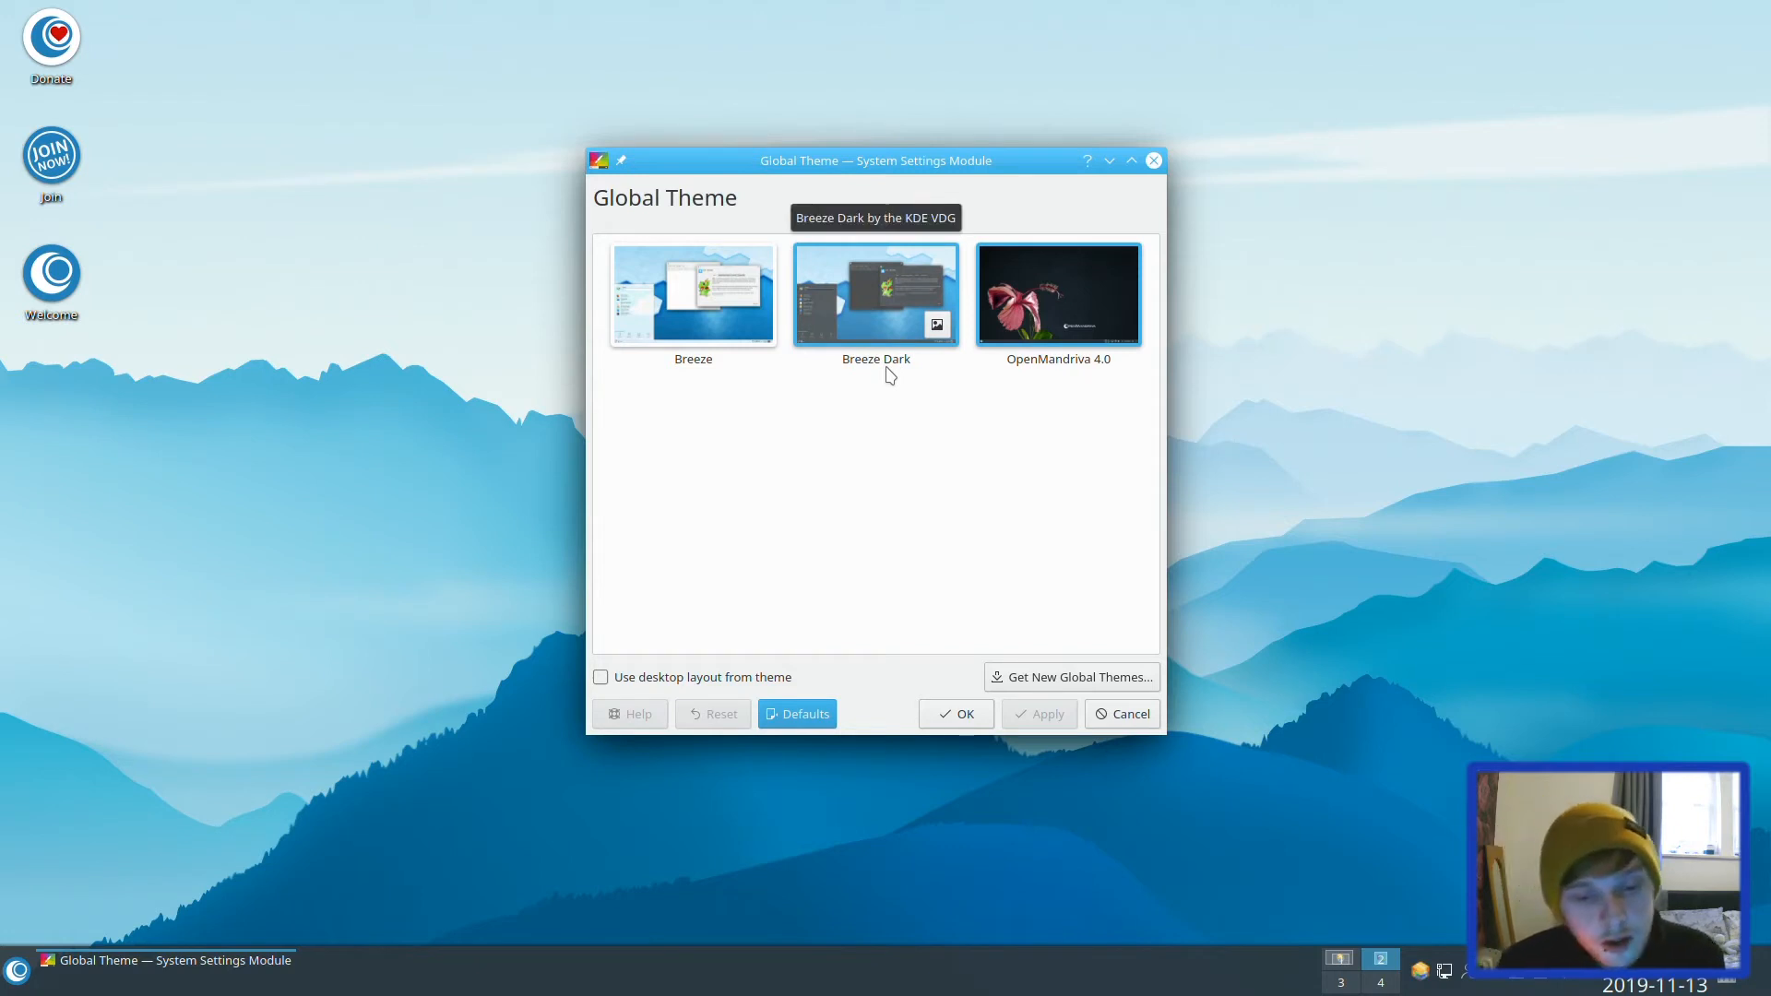
{"action": "mouse_move", "coordinate": [1096, 644]}
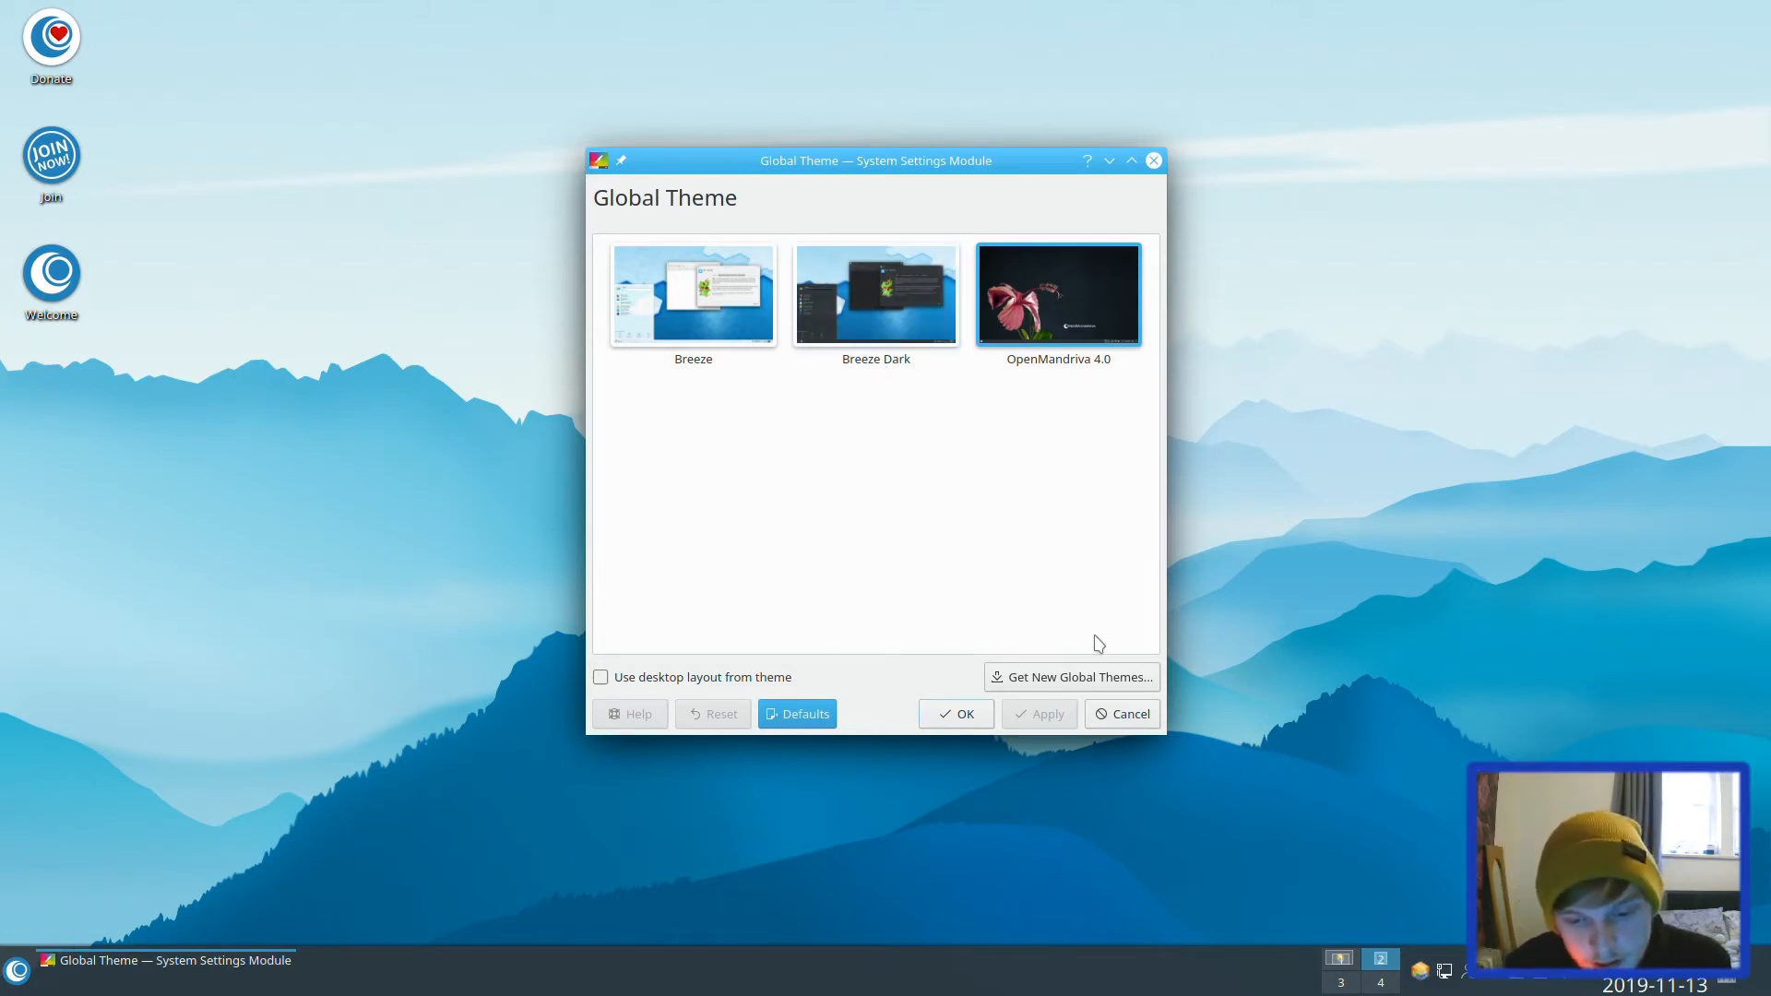
Step: Install the McMojave LAF global theme, then search icon themes for 'moka' and install Arc-ICONS
{"action": "left_click", "coordinate": [1068, 676]}
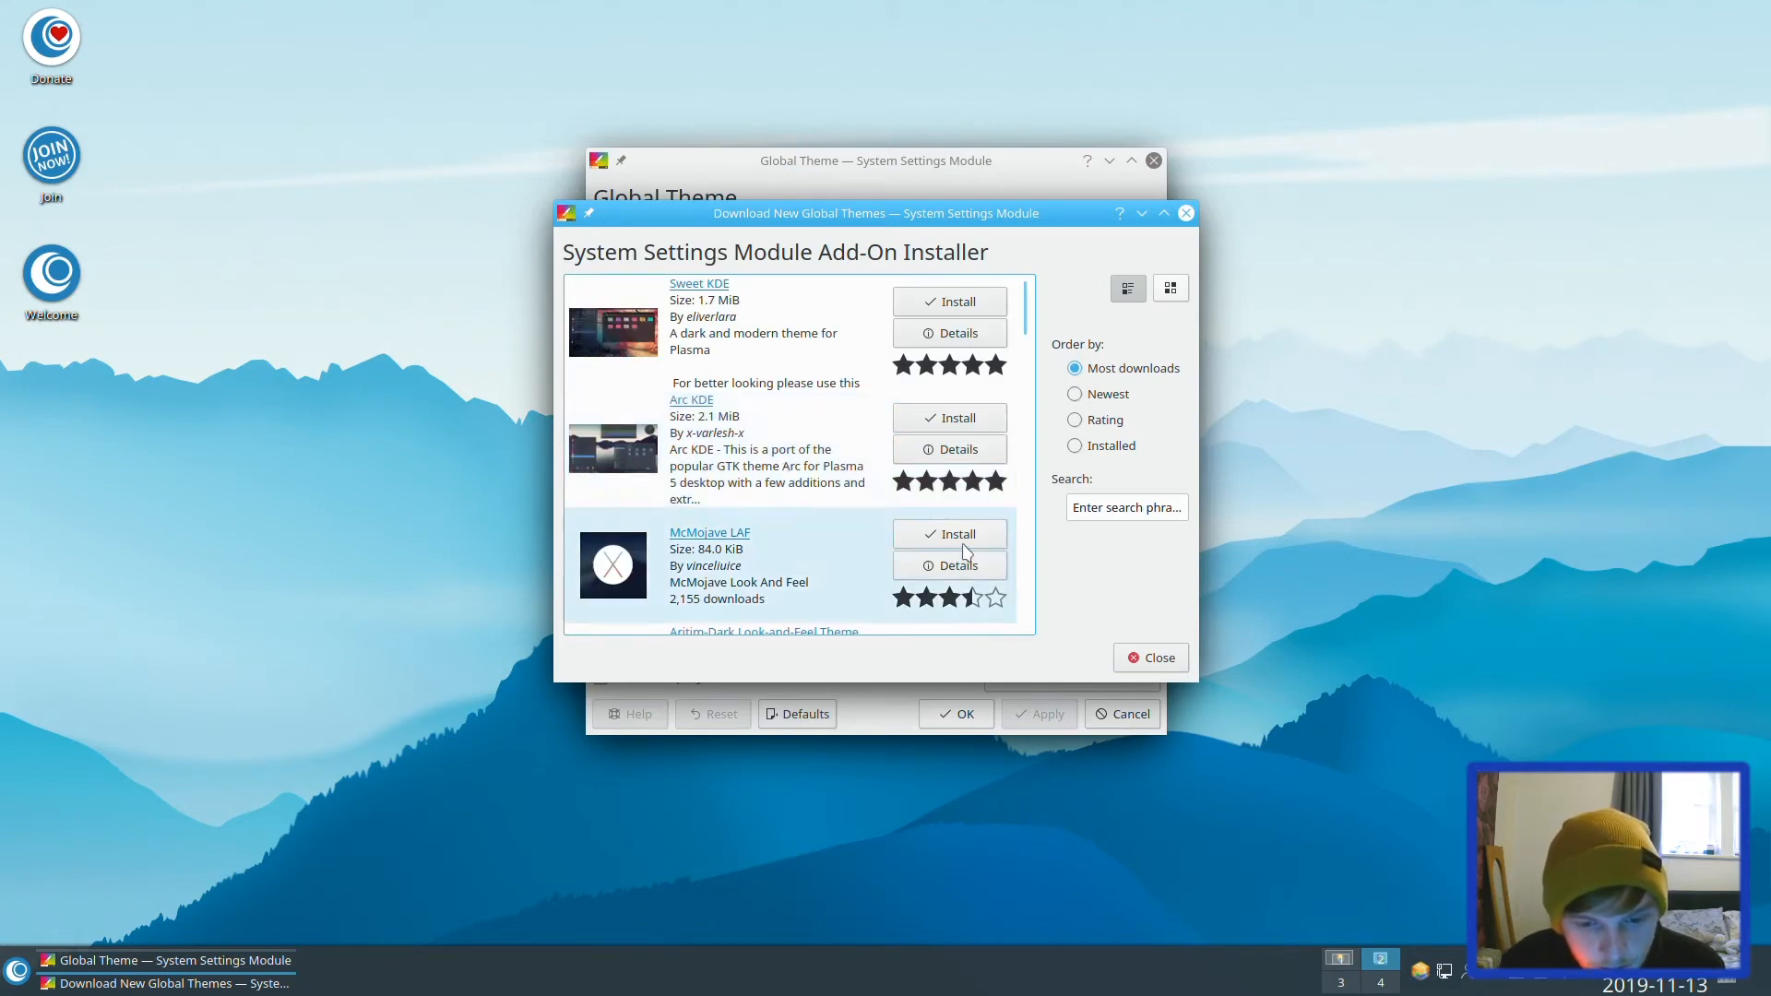
{"action": "left_click", "coordinate": [949, 534]}
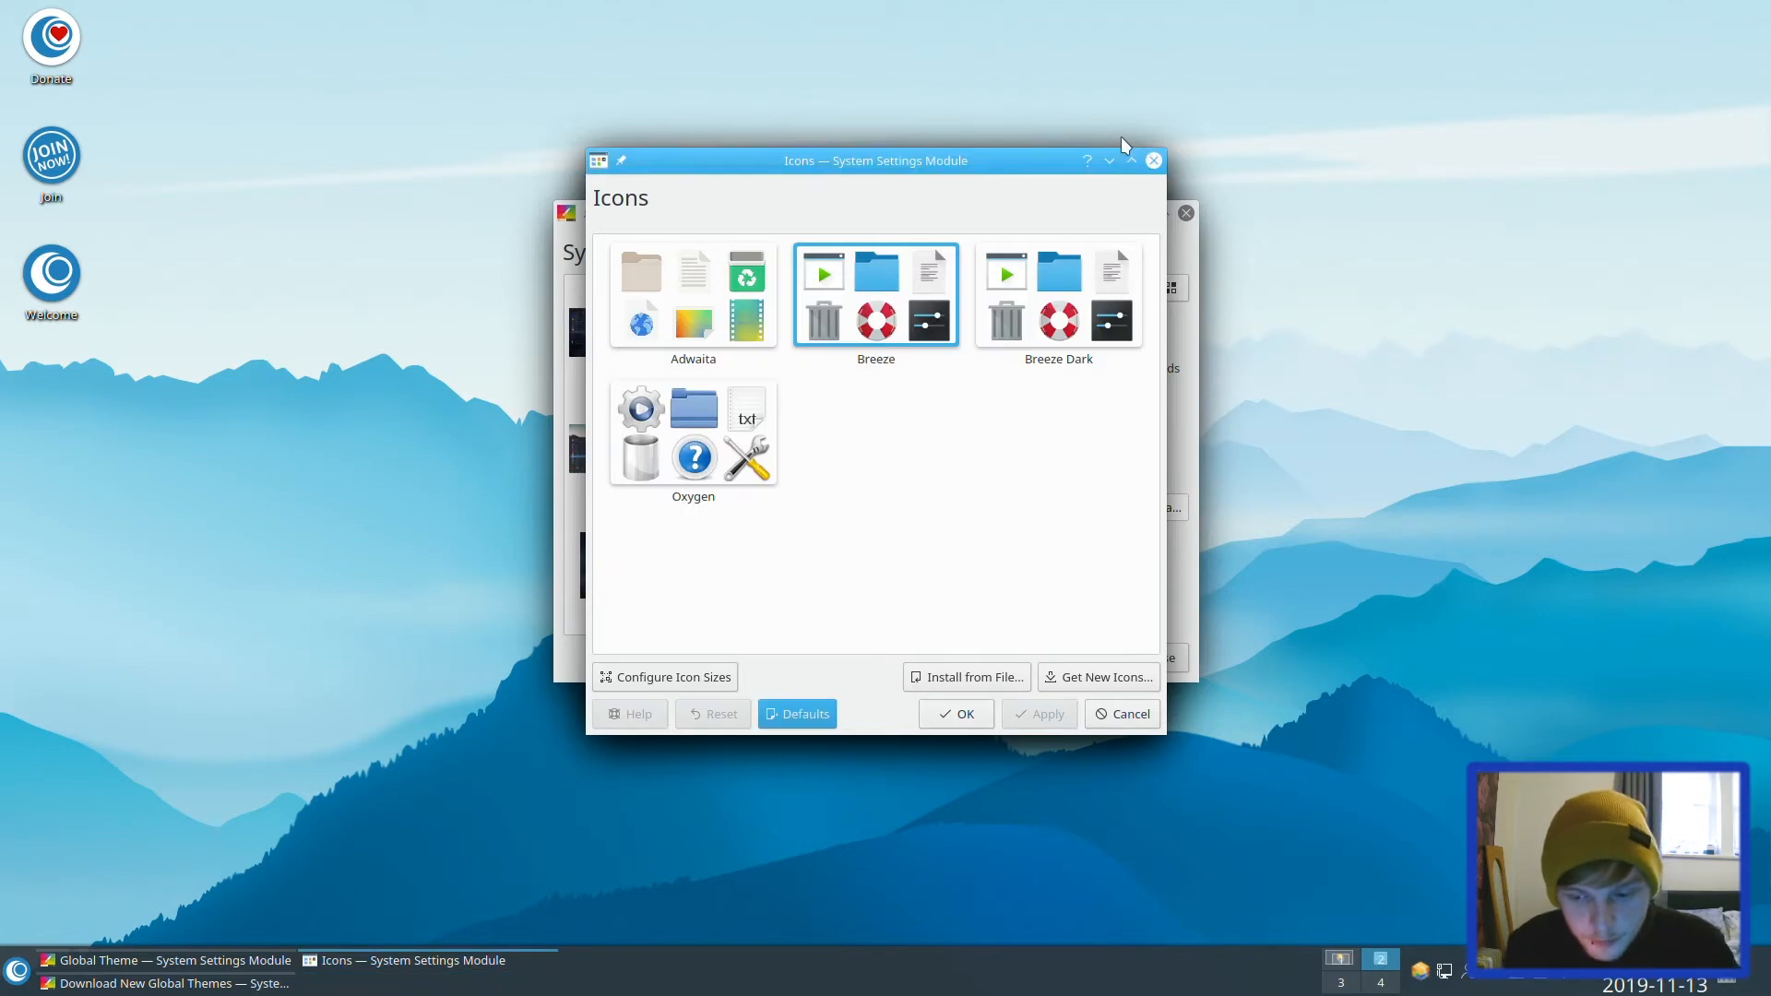
{"action": "mouse_move", "coordinate": [971, 172]}
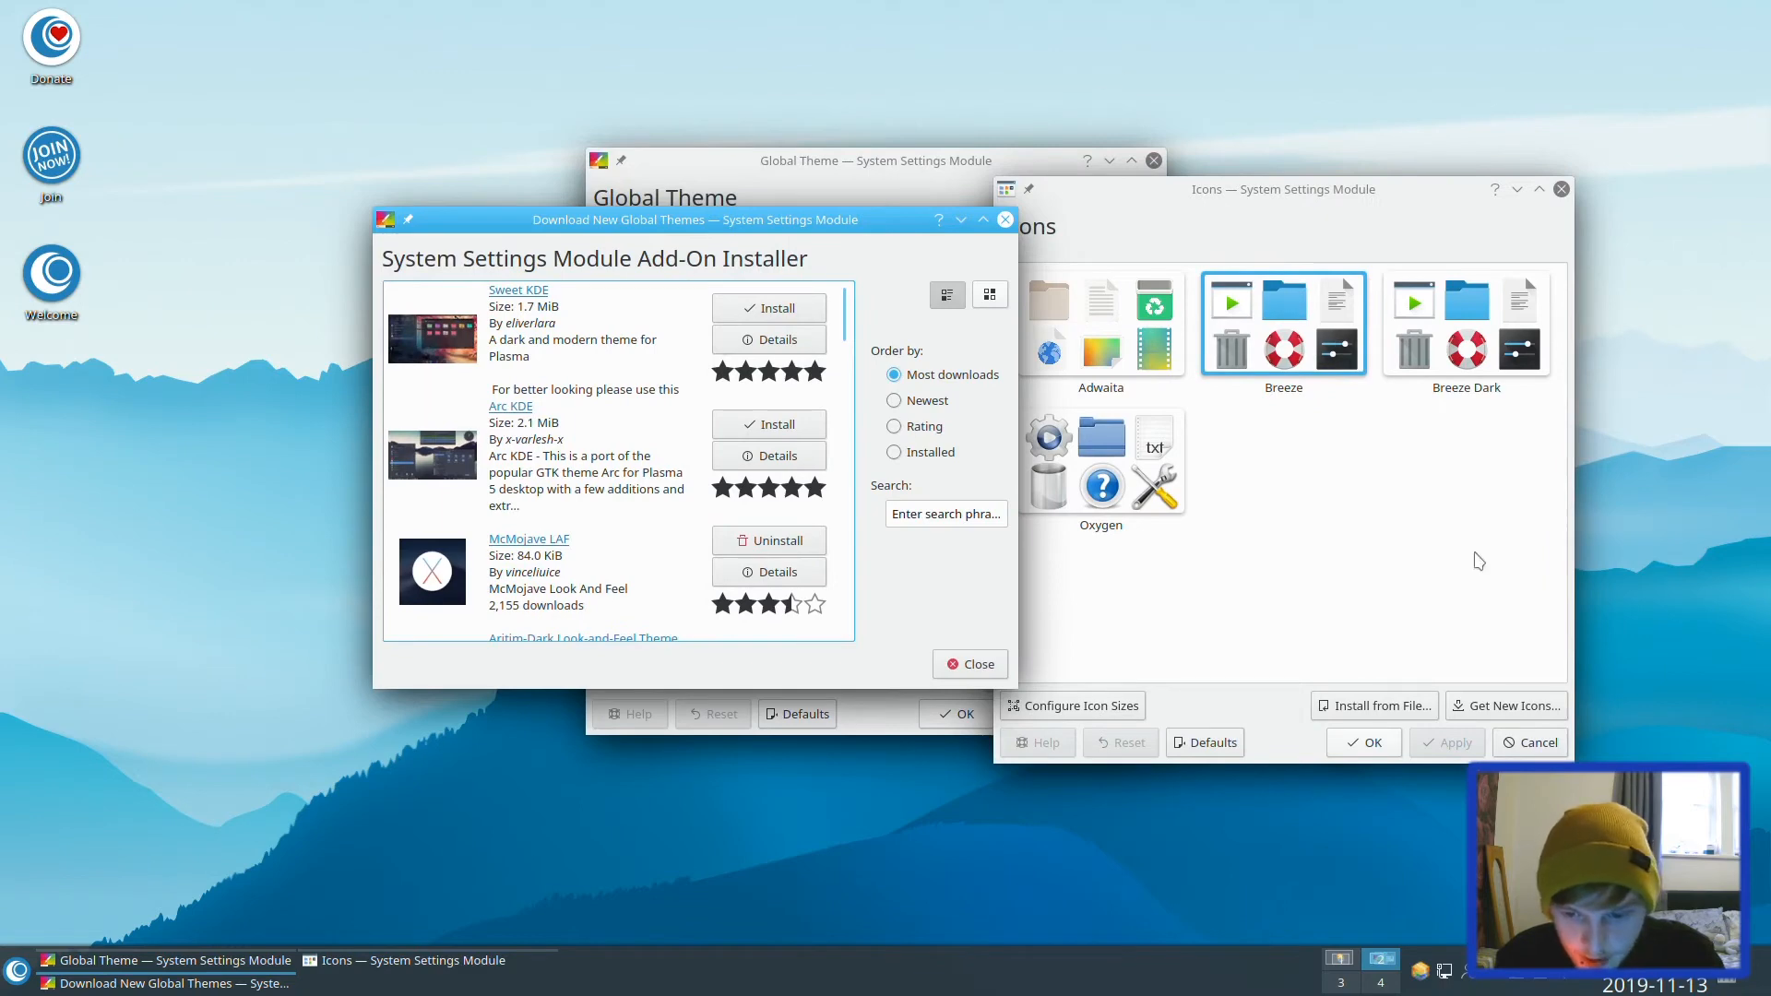
{"action": "mouse_move", "coordinate": [1509, 723]}
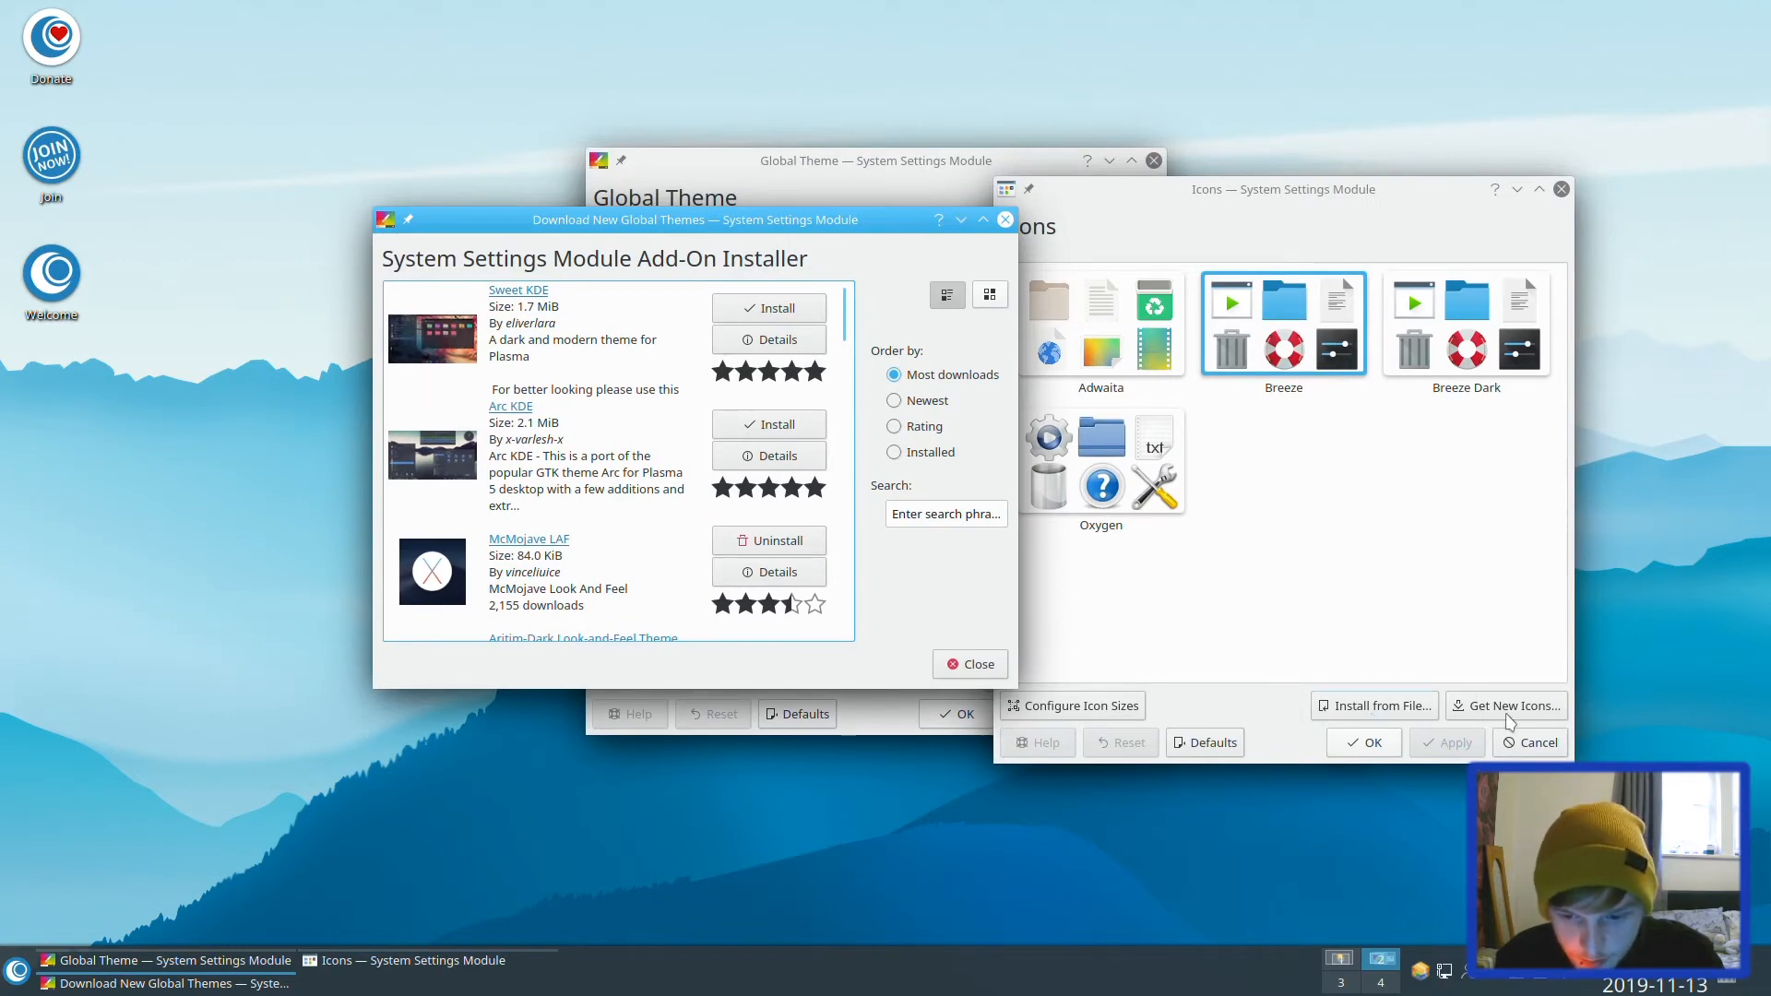
{"action": "left_click", "coordinate": [1504, 705]}
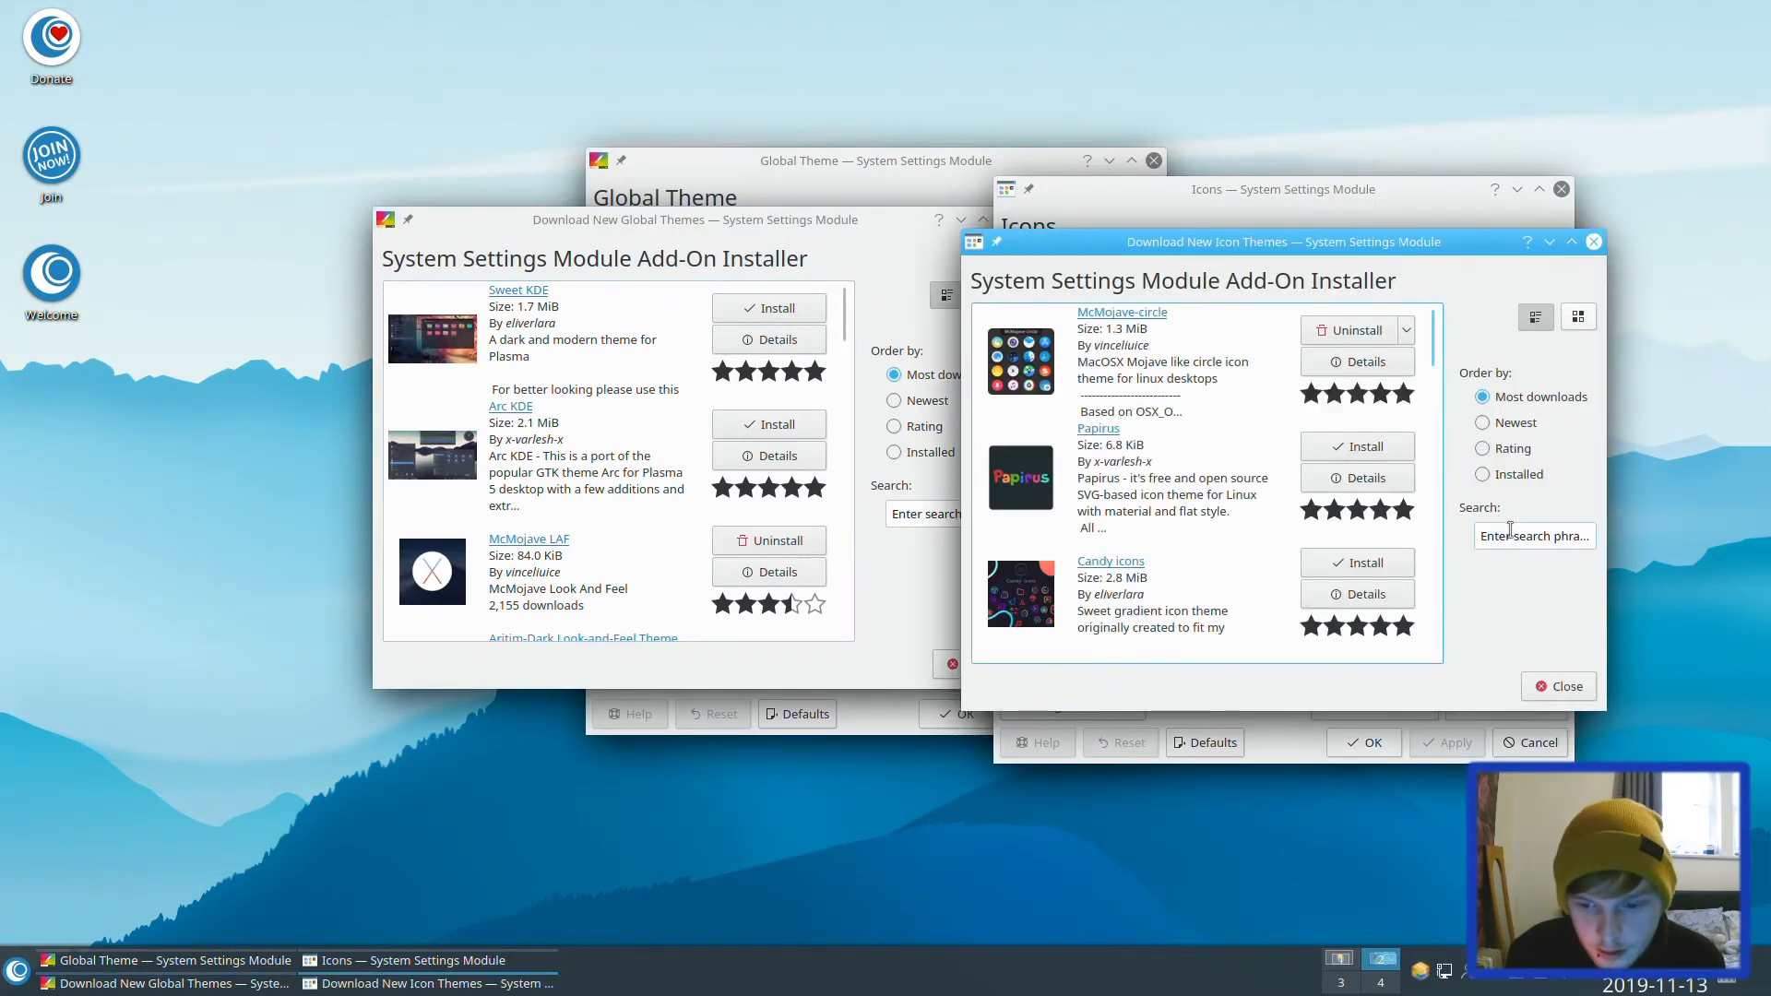
{"action": "type", "text": "moka"}
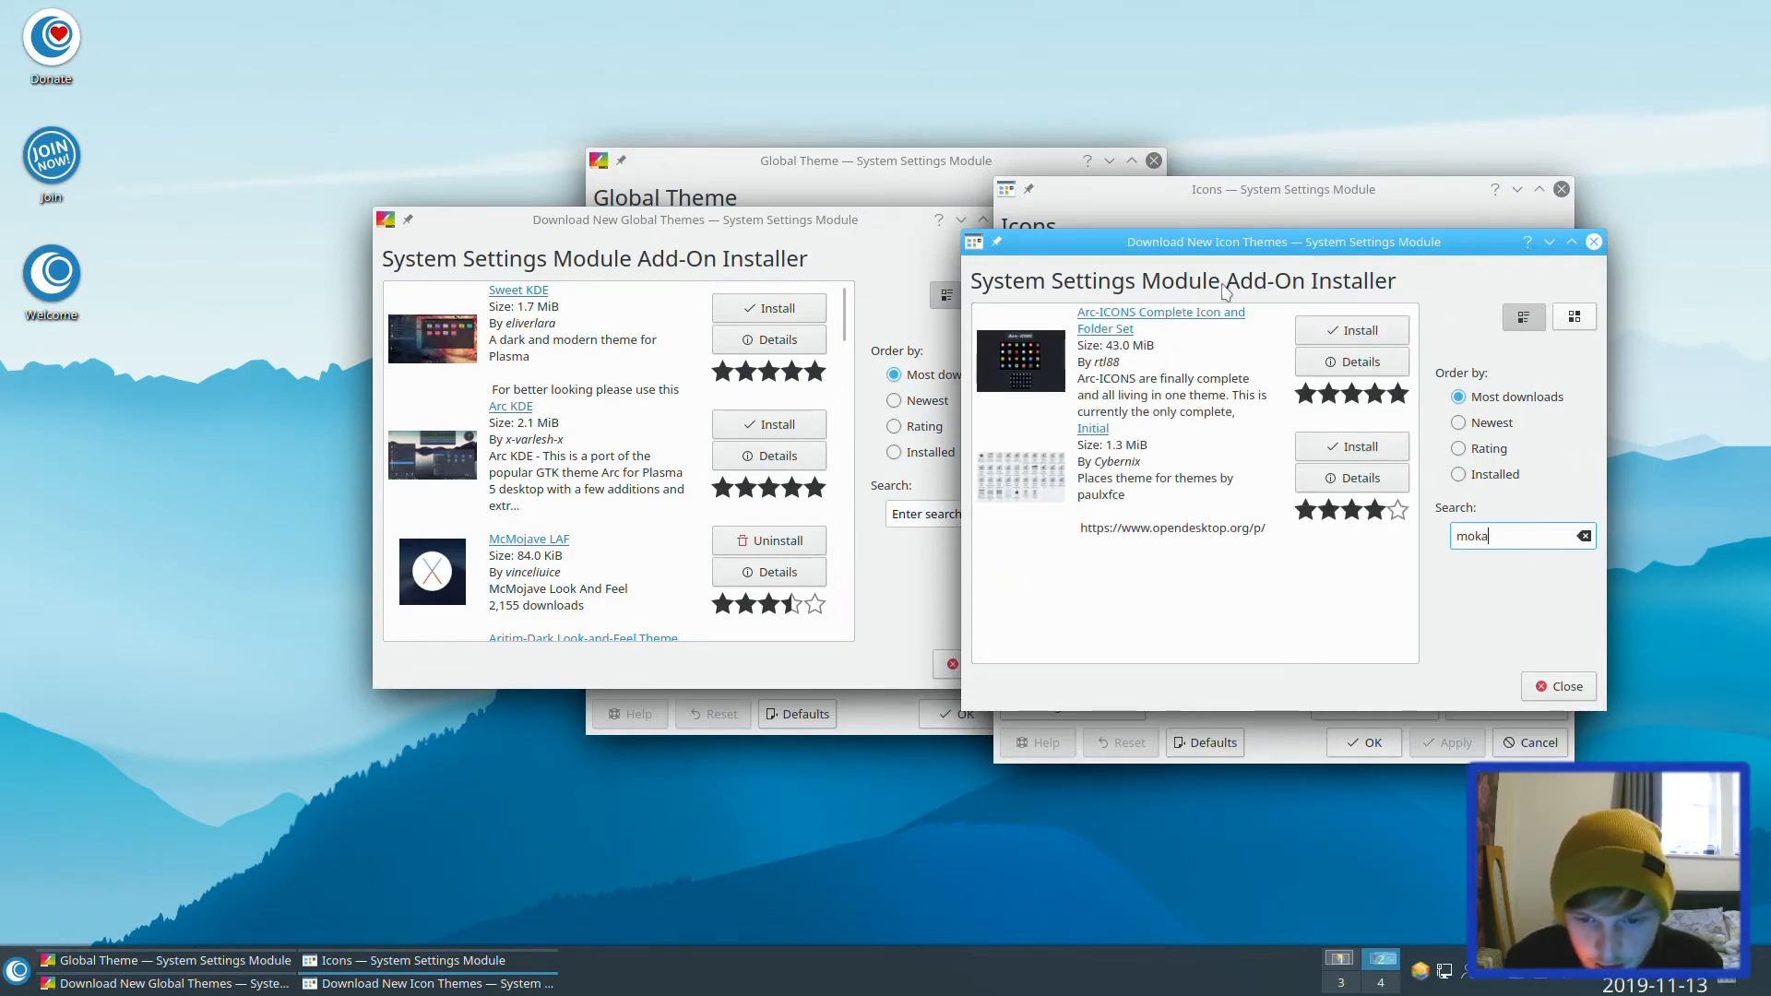
{"action": "left_click", "coordinate": [1351, 330]}
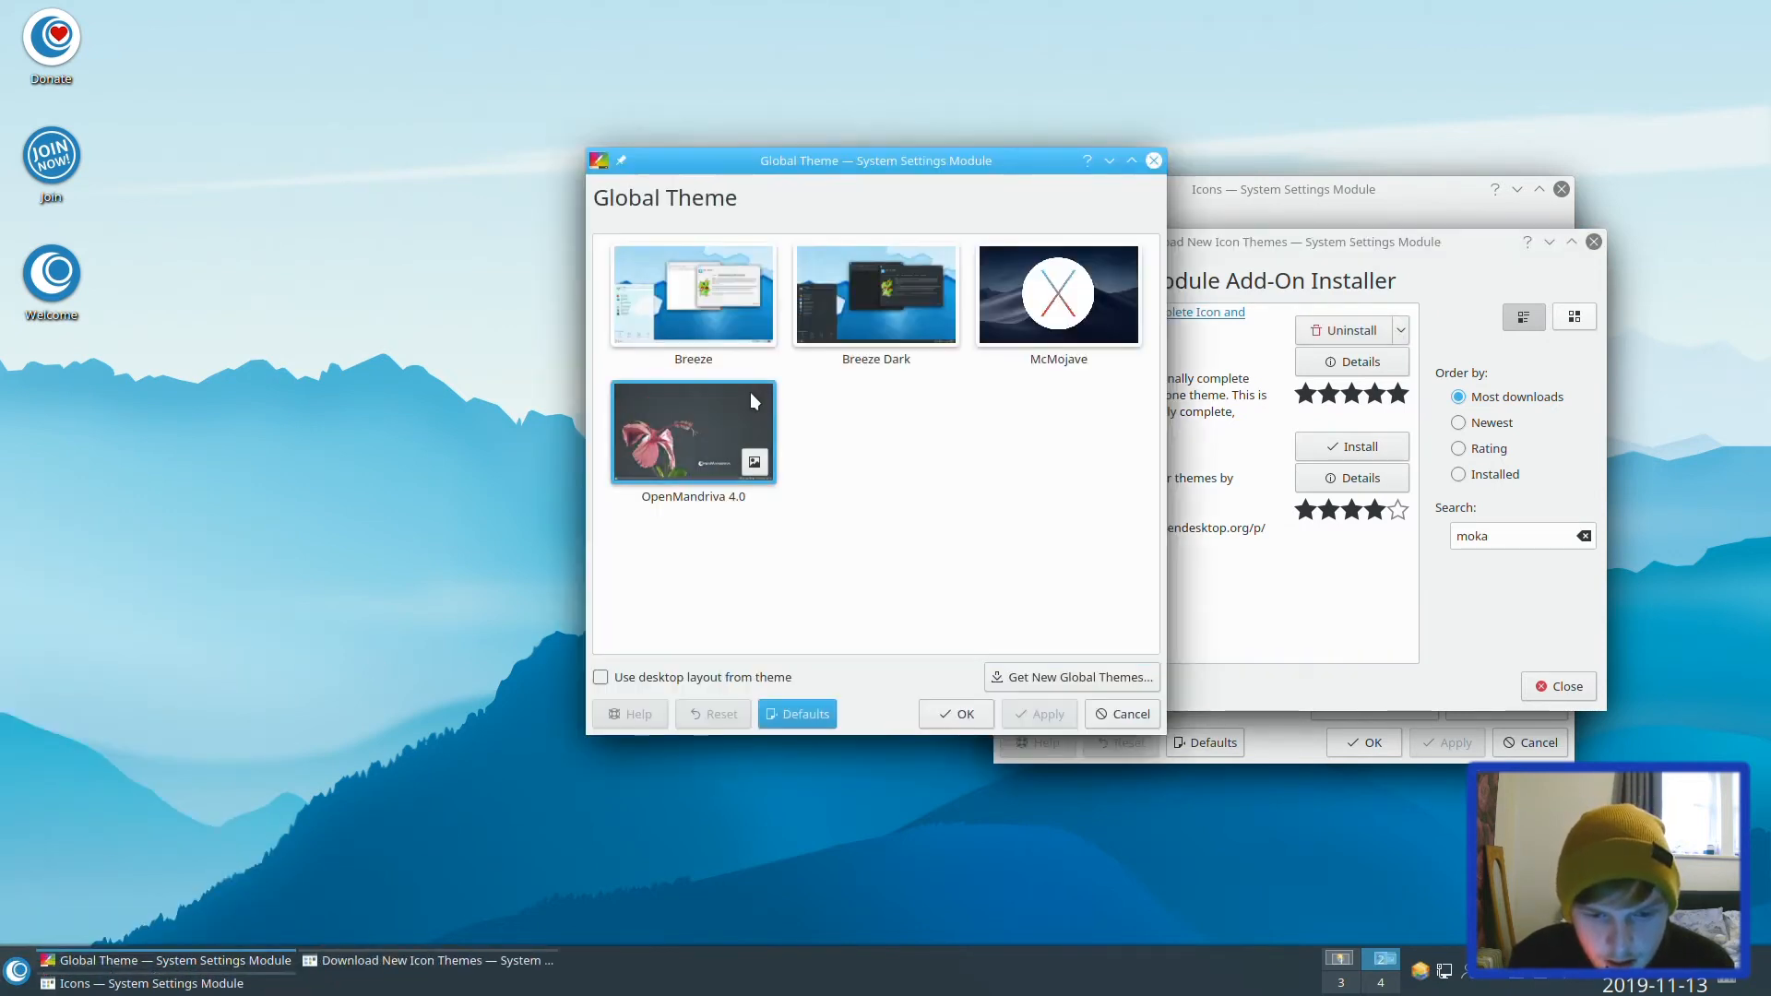
Step: Select and apply the McMojave global theme, then confirm with OK
{"action": "left_click", "coordinate": [1057, 294]}
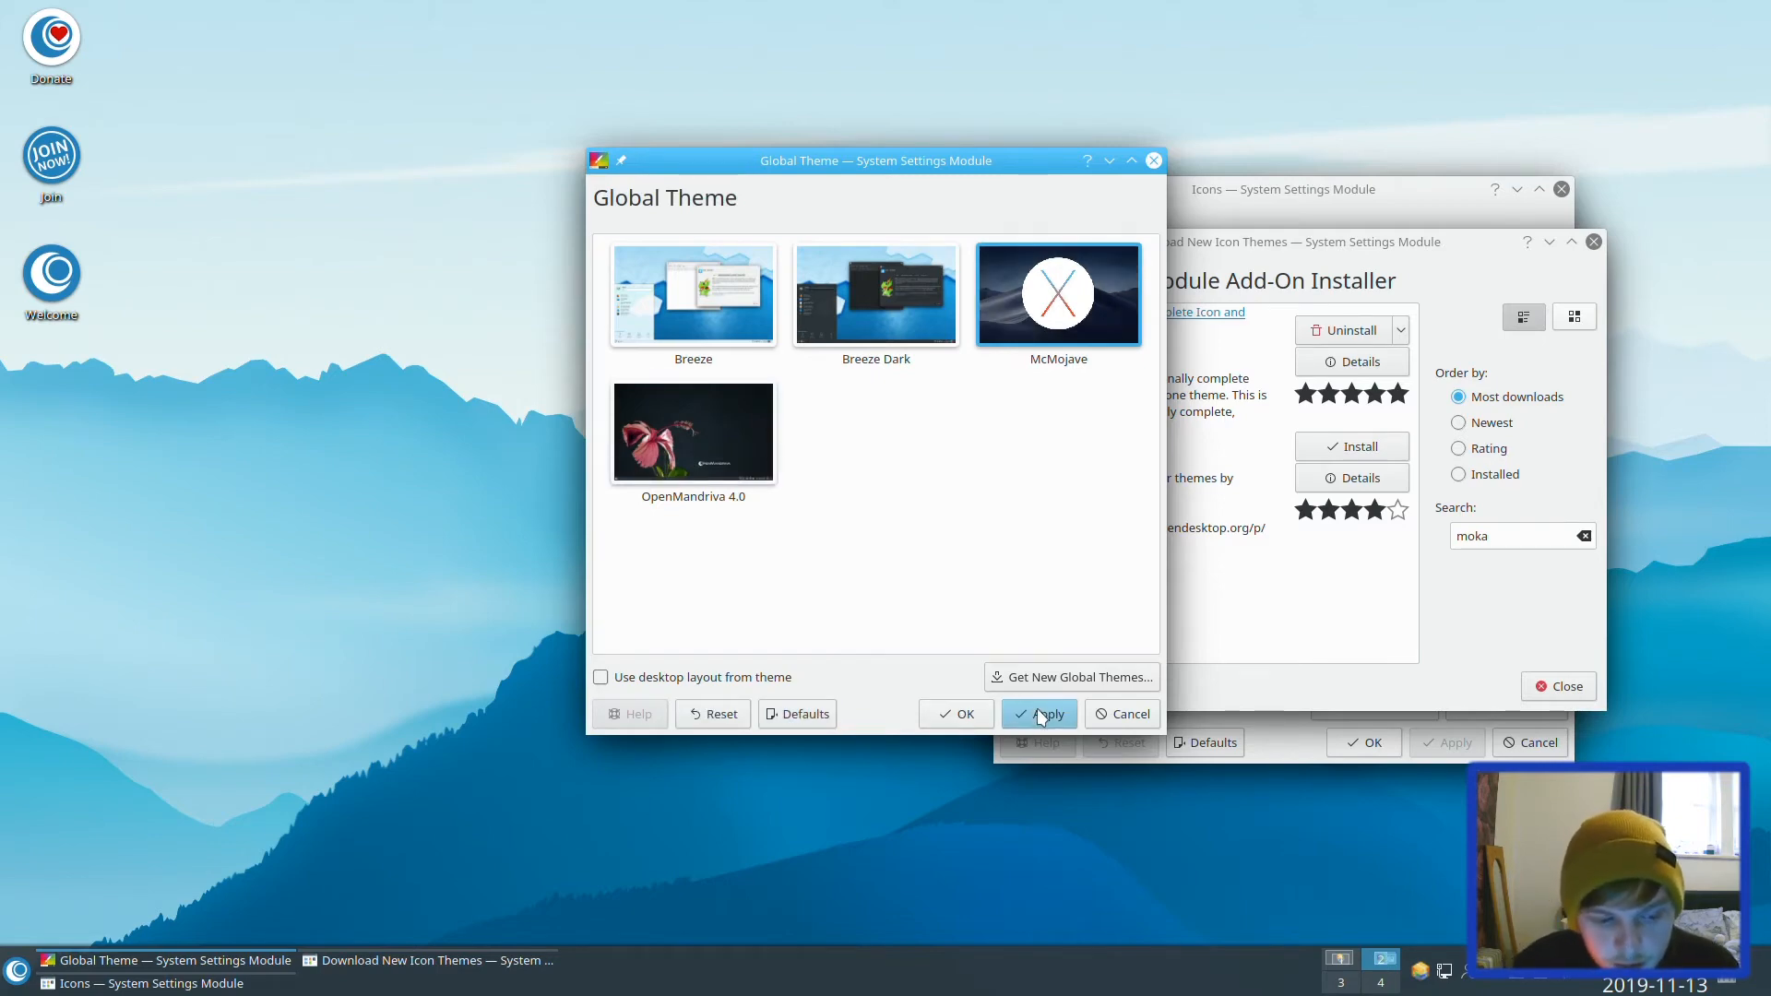
{"action": "left_click", "coordinate": [1037, 713]}
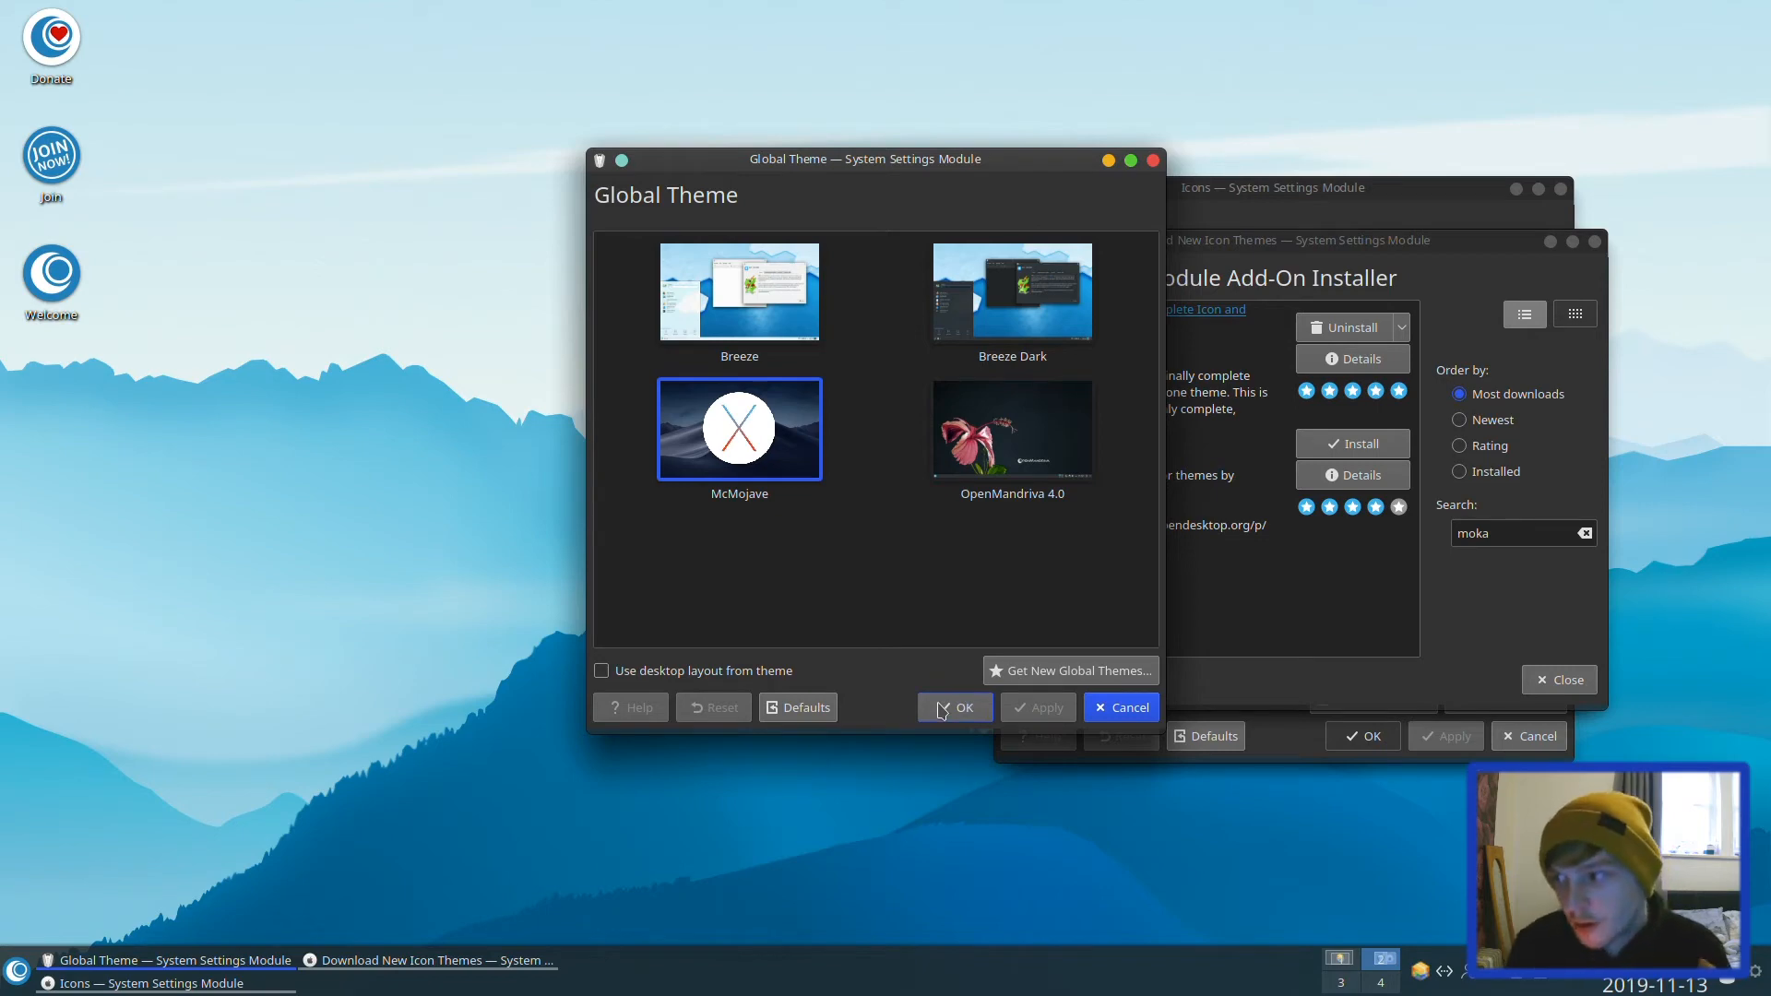
{"action": "left_click", "coordinate": [955, 707]}
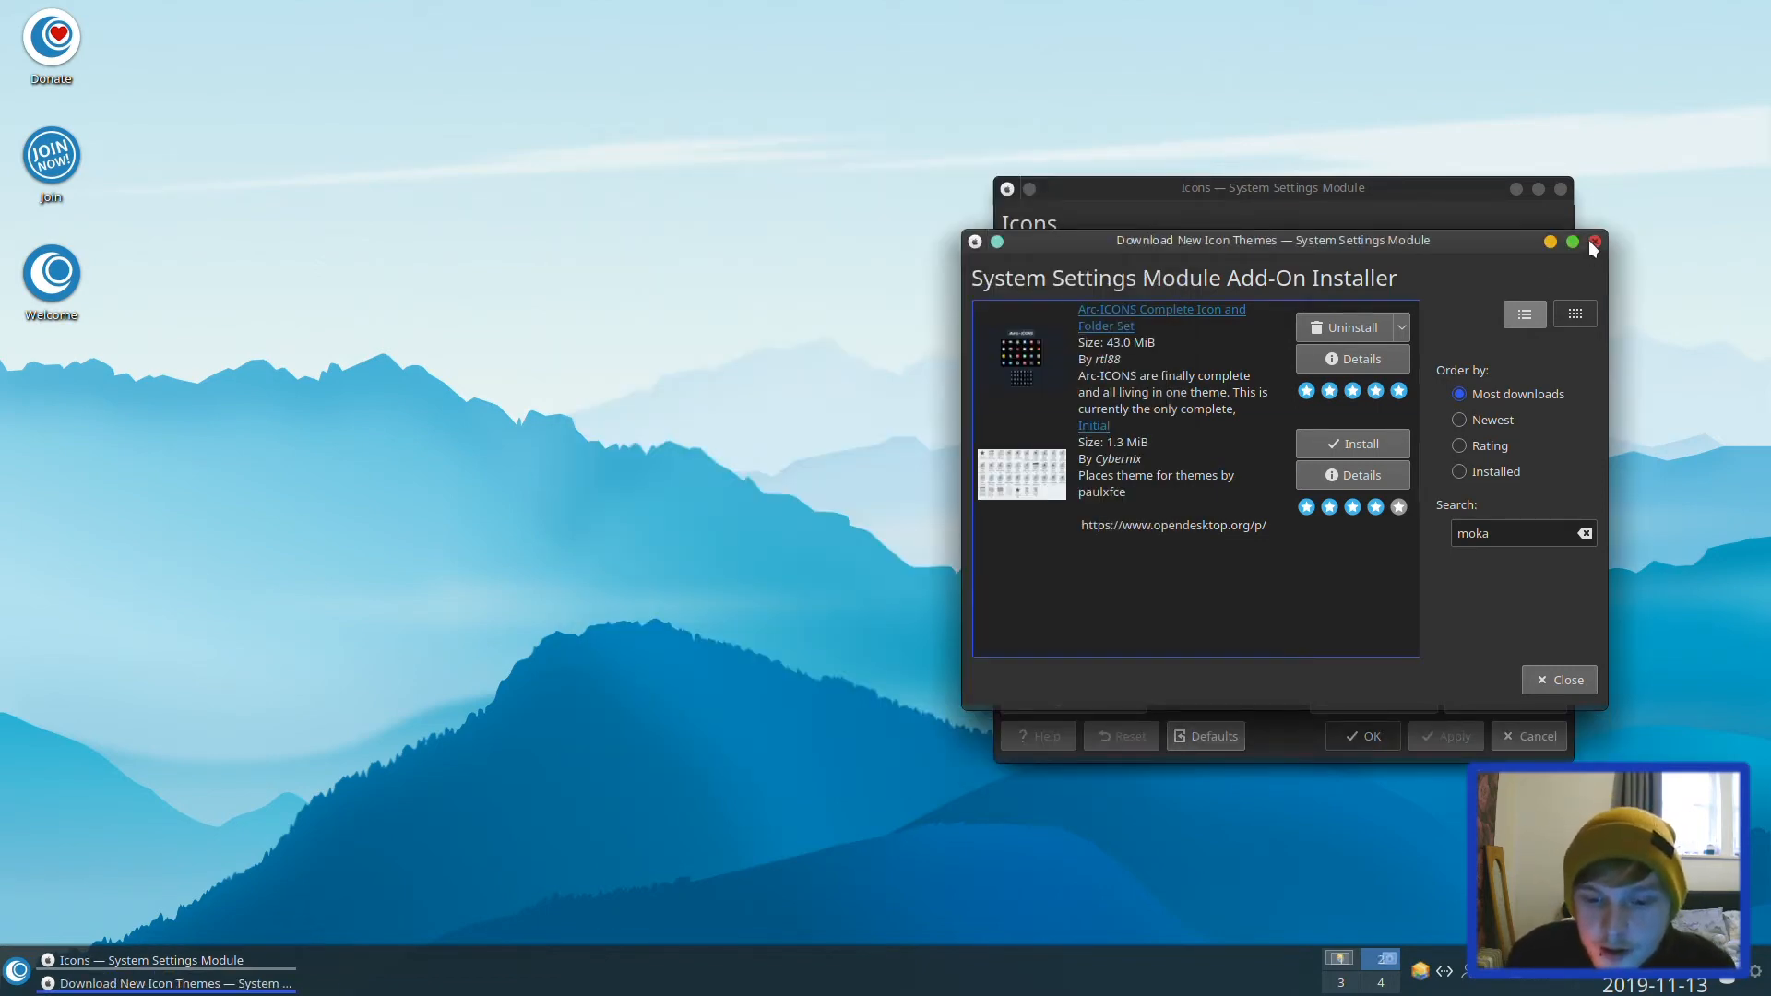
Step: Close the icon downloader, open Icons via an 'icon' search, and apply Arc-ICONS
{"action": "left_click", "coordinate": [1590, 241]}
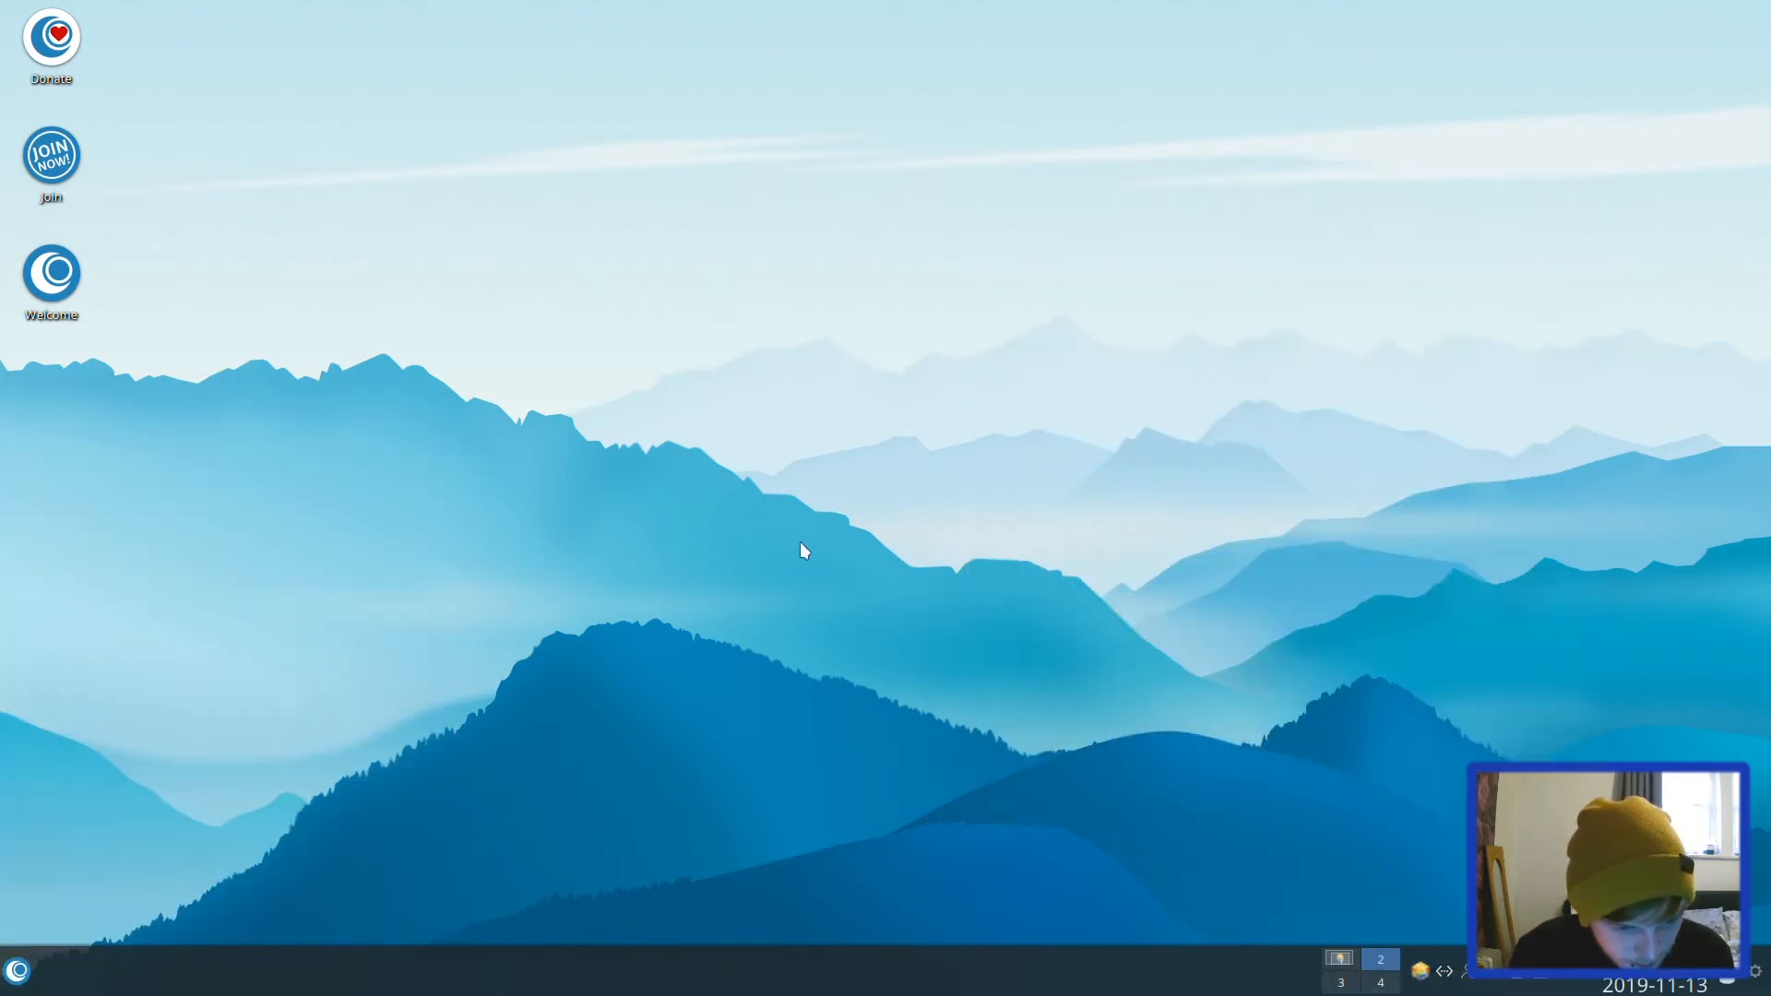
{"action": "left_click", "coordinate": [17, 972]}
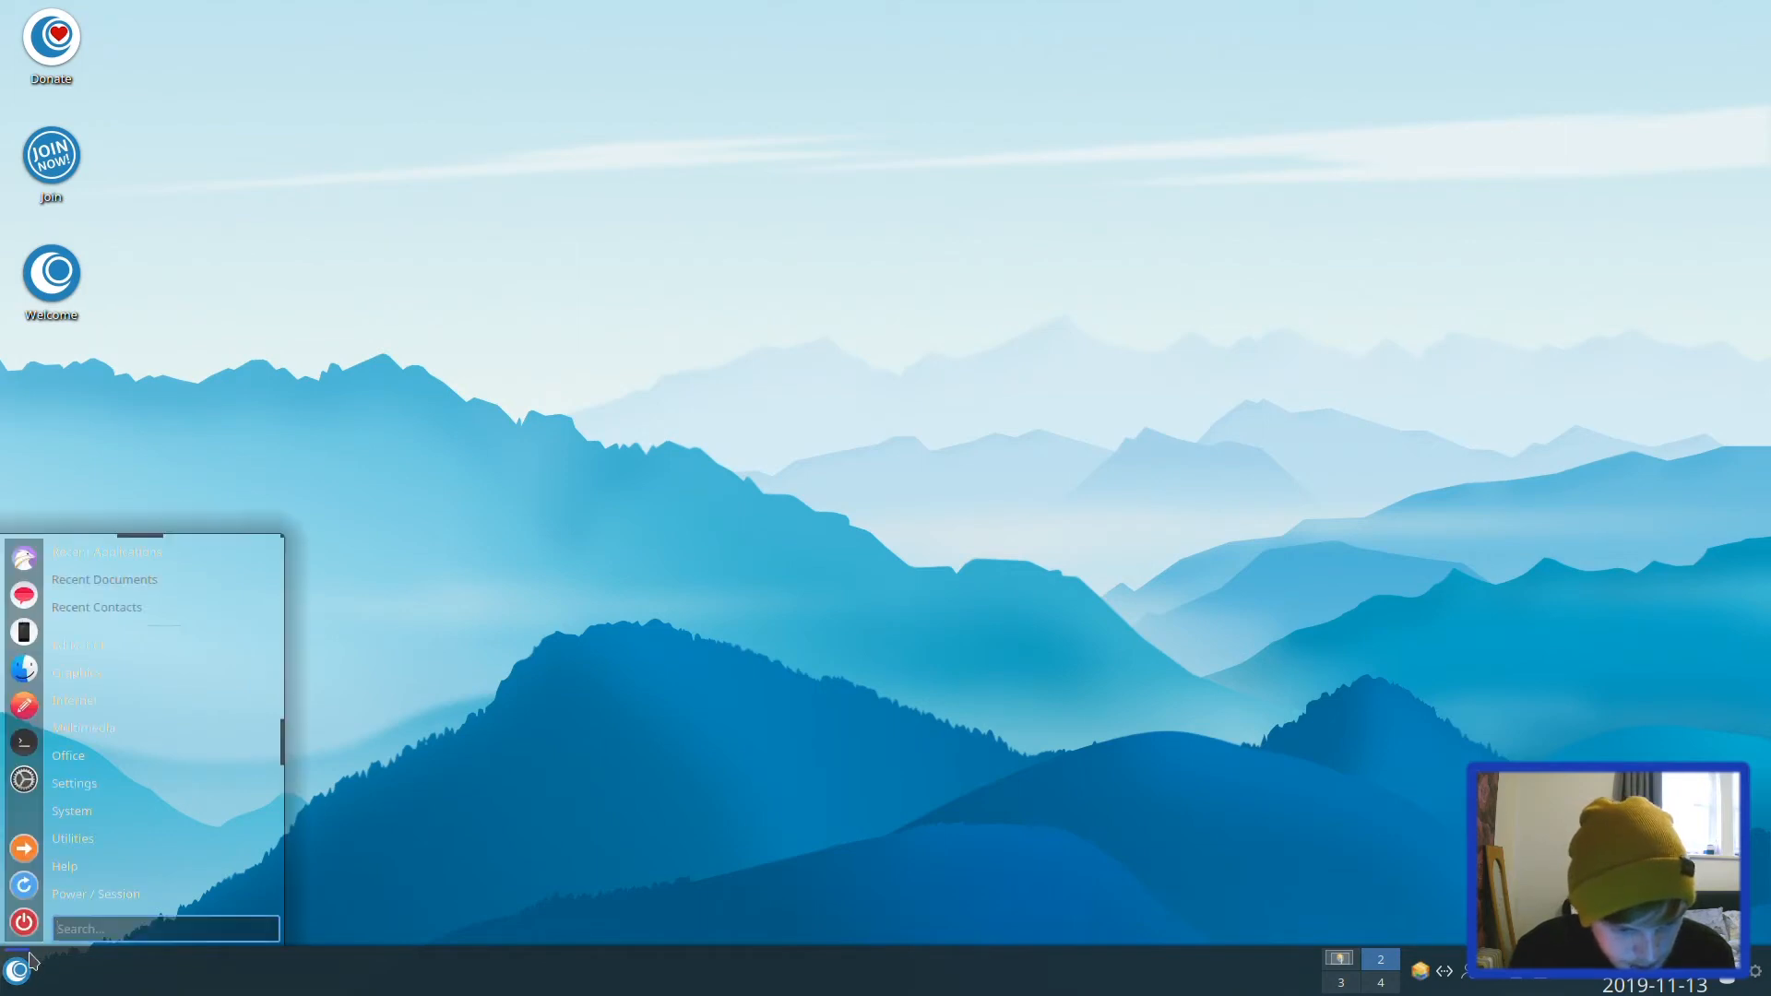
{"action": "type", "text": "icon"}
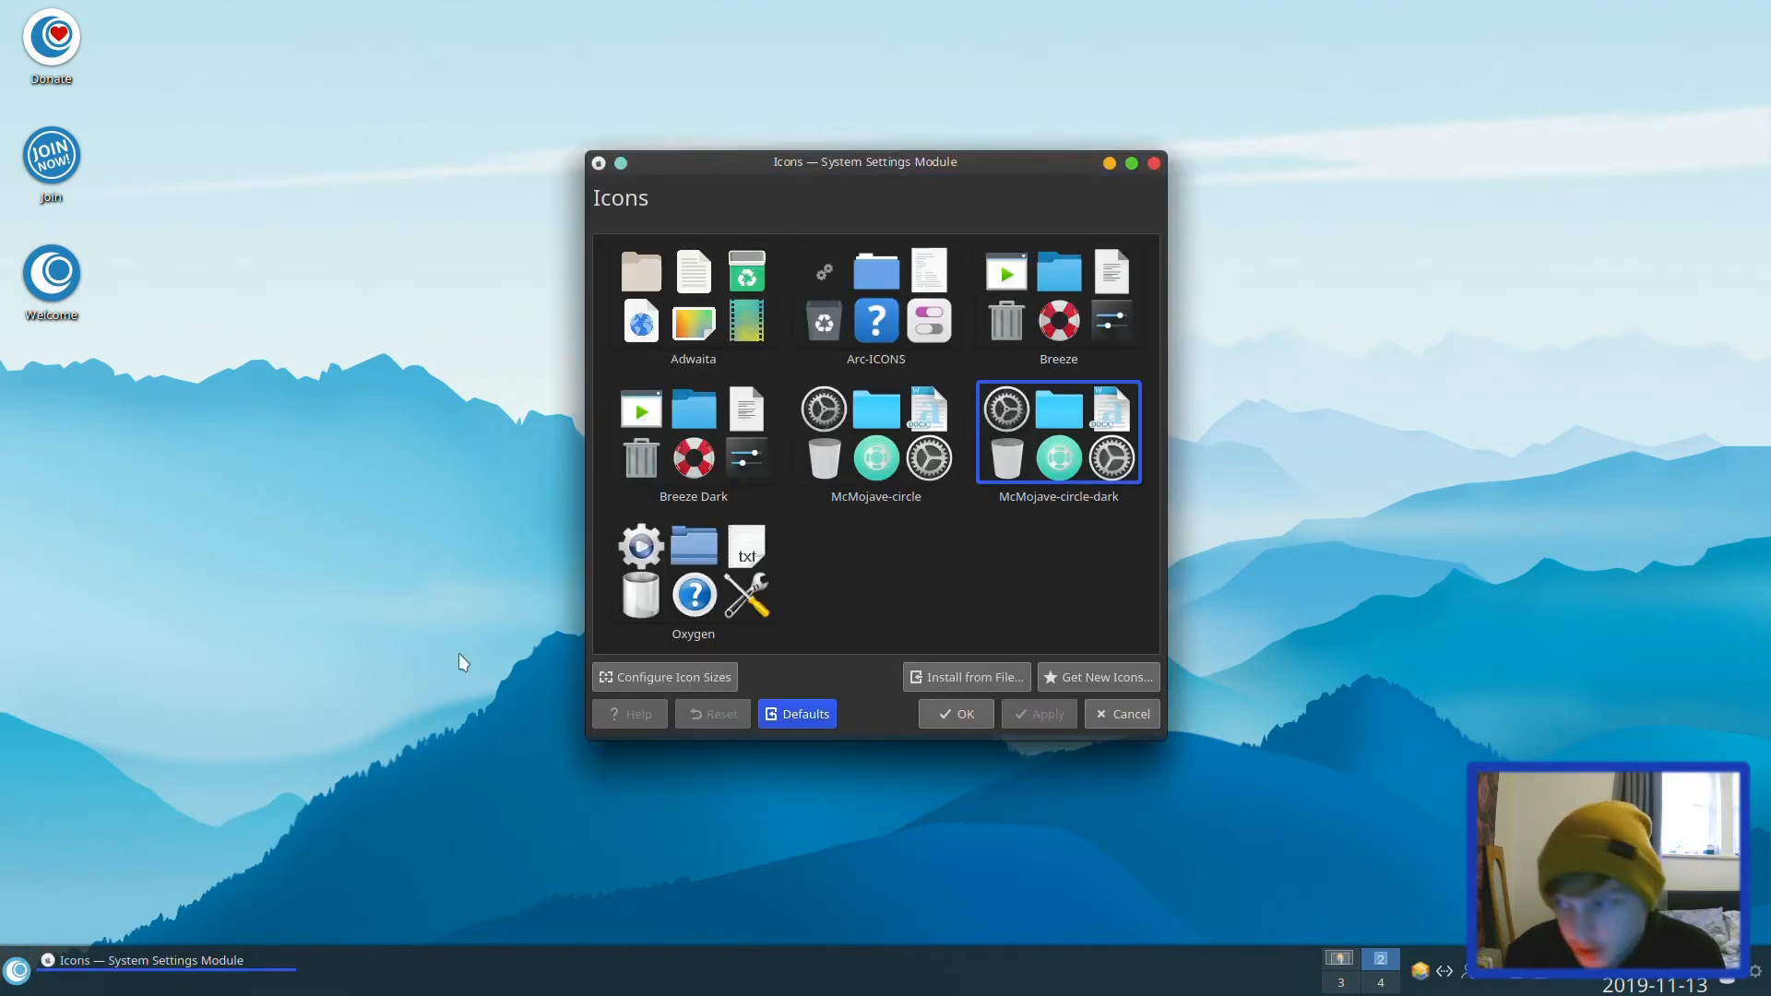
{"action": "mouse_move", "coordinate": [518, 628]}
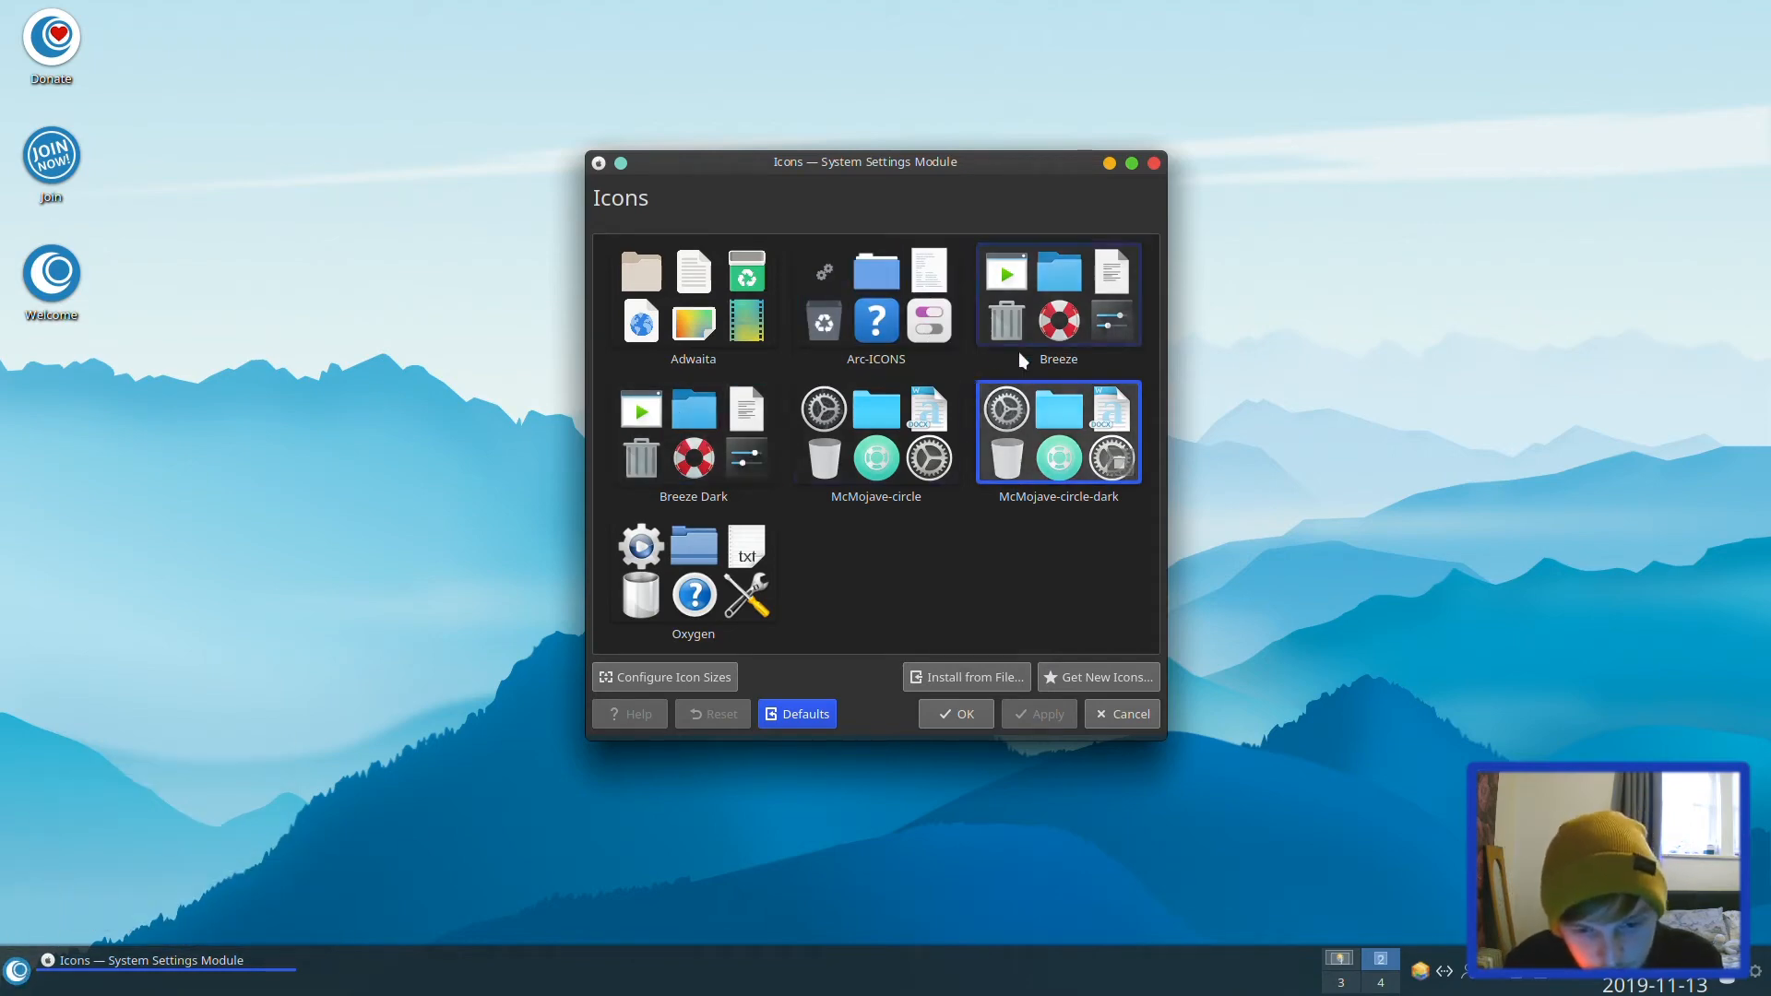
{"action": "left_click", "coordinate": [875, 293]}
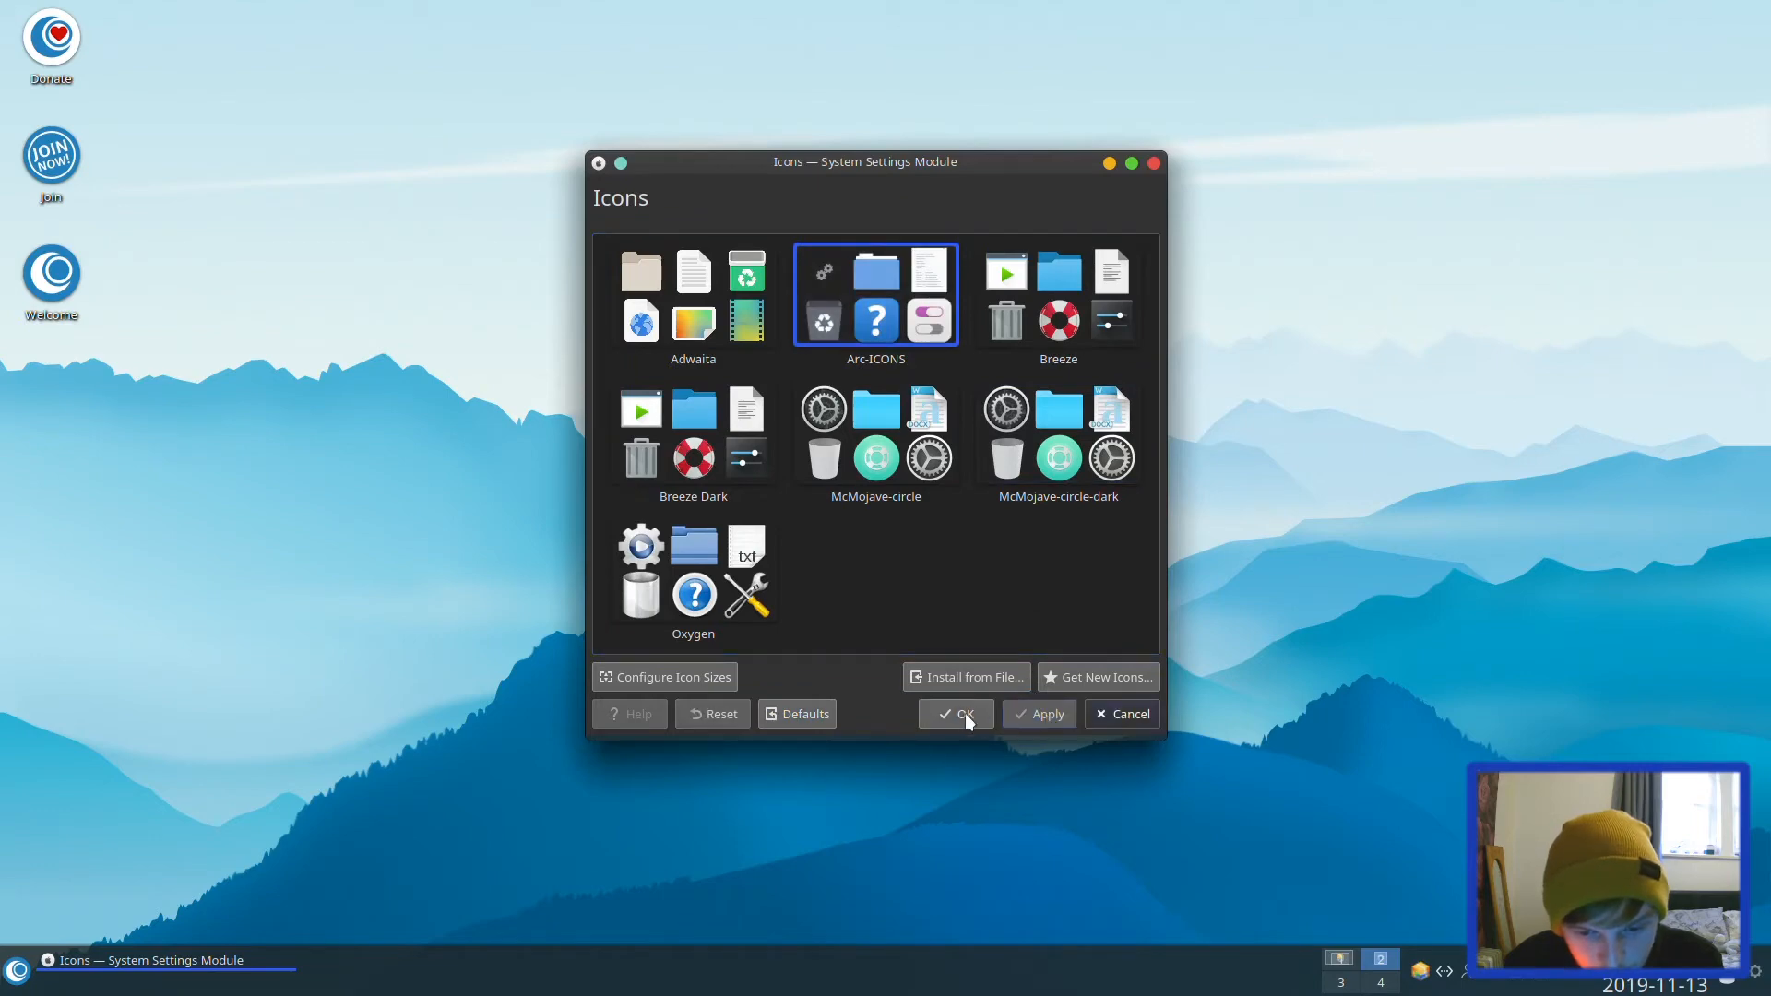
{"action": "left_click", "coordinate": [954, 713]}
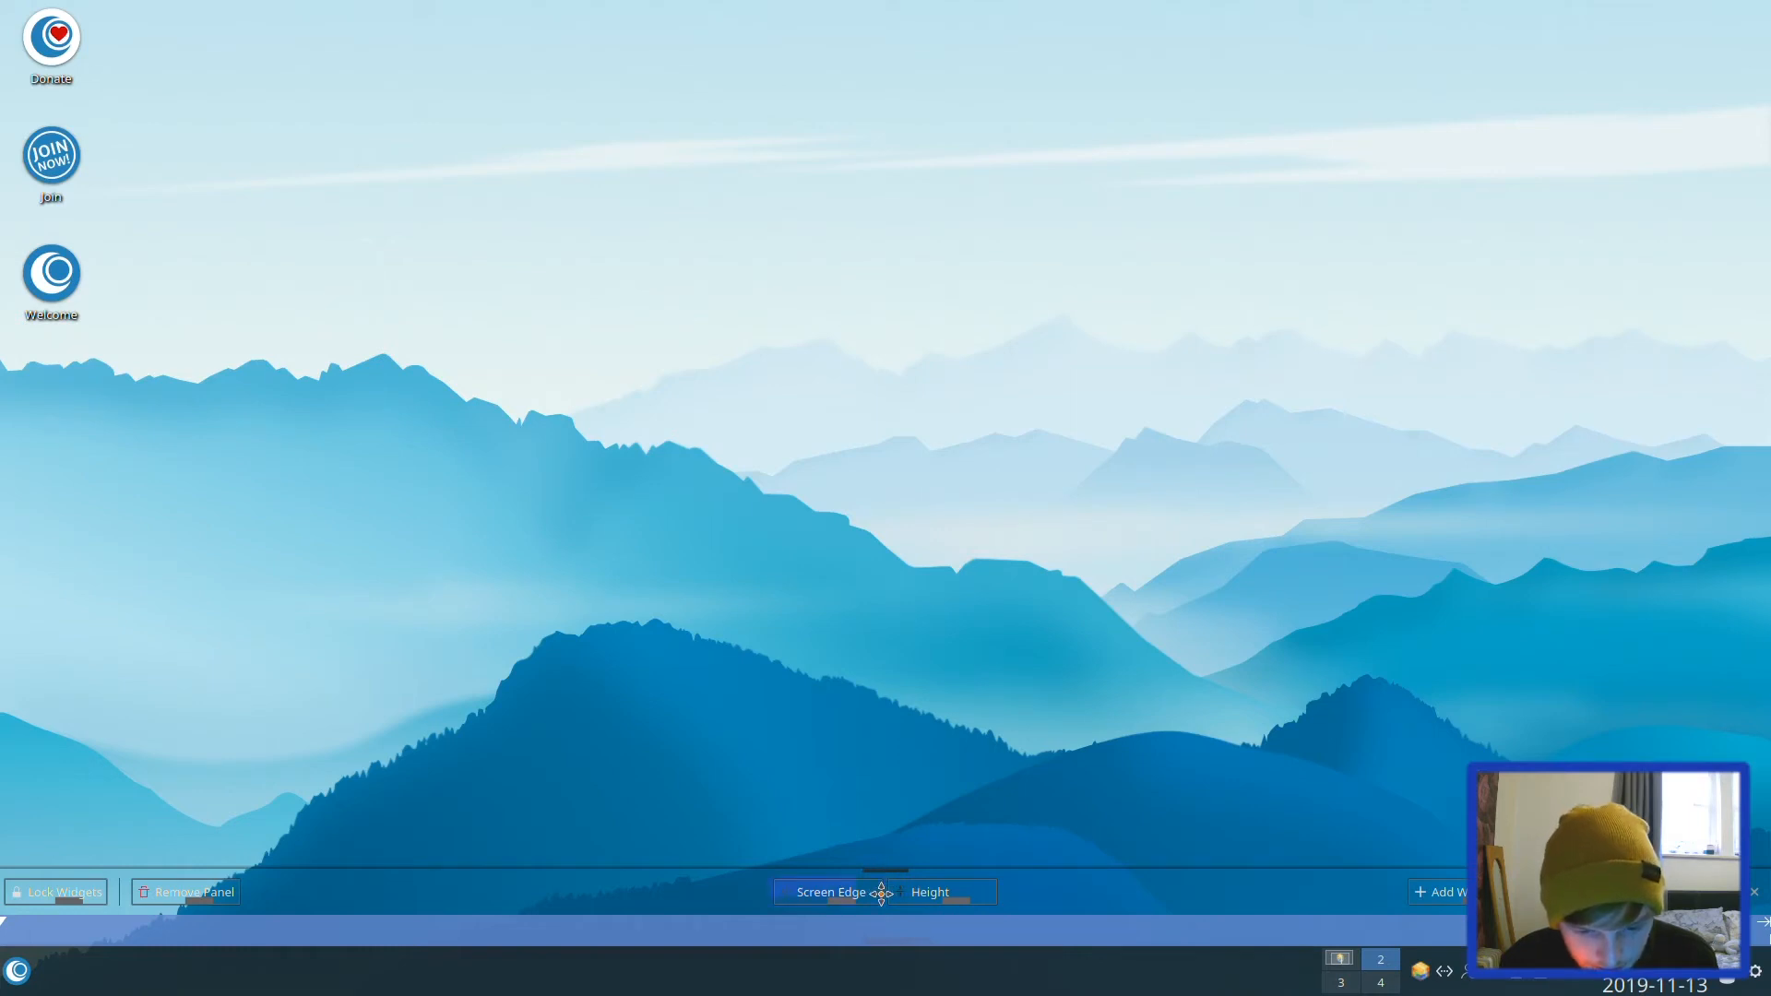
{"action": "mouse_move", "coordinate": [880, 891]}
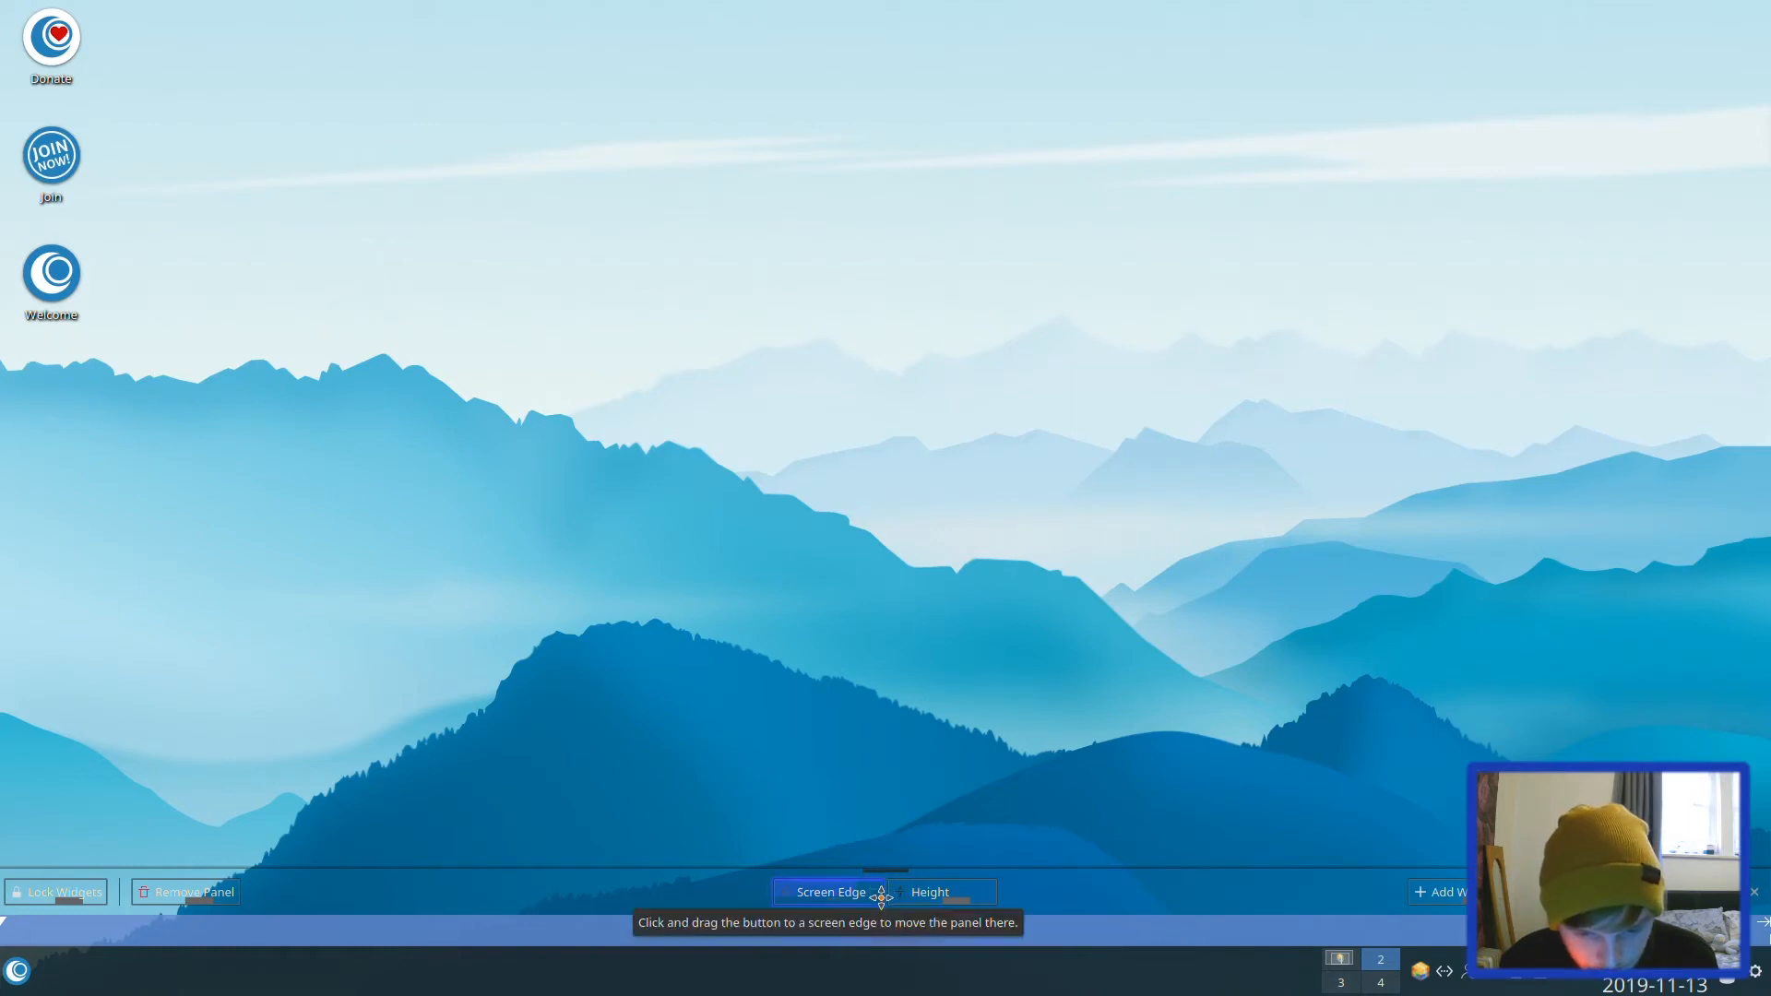
{"action": "mouse_move", "coordinate": [929, 891]}
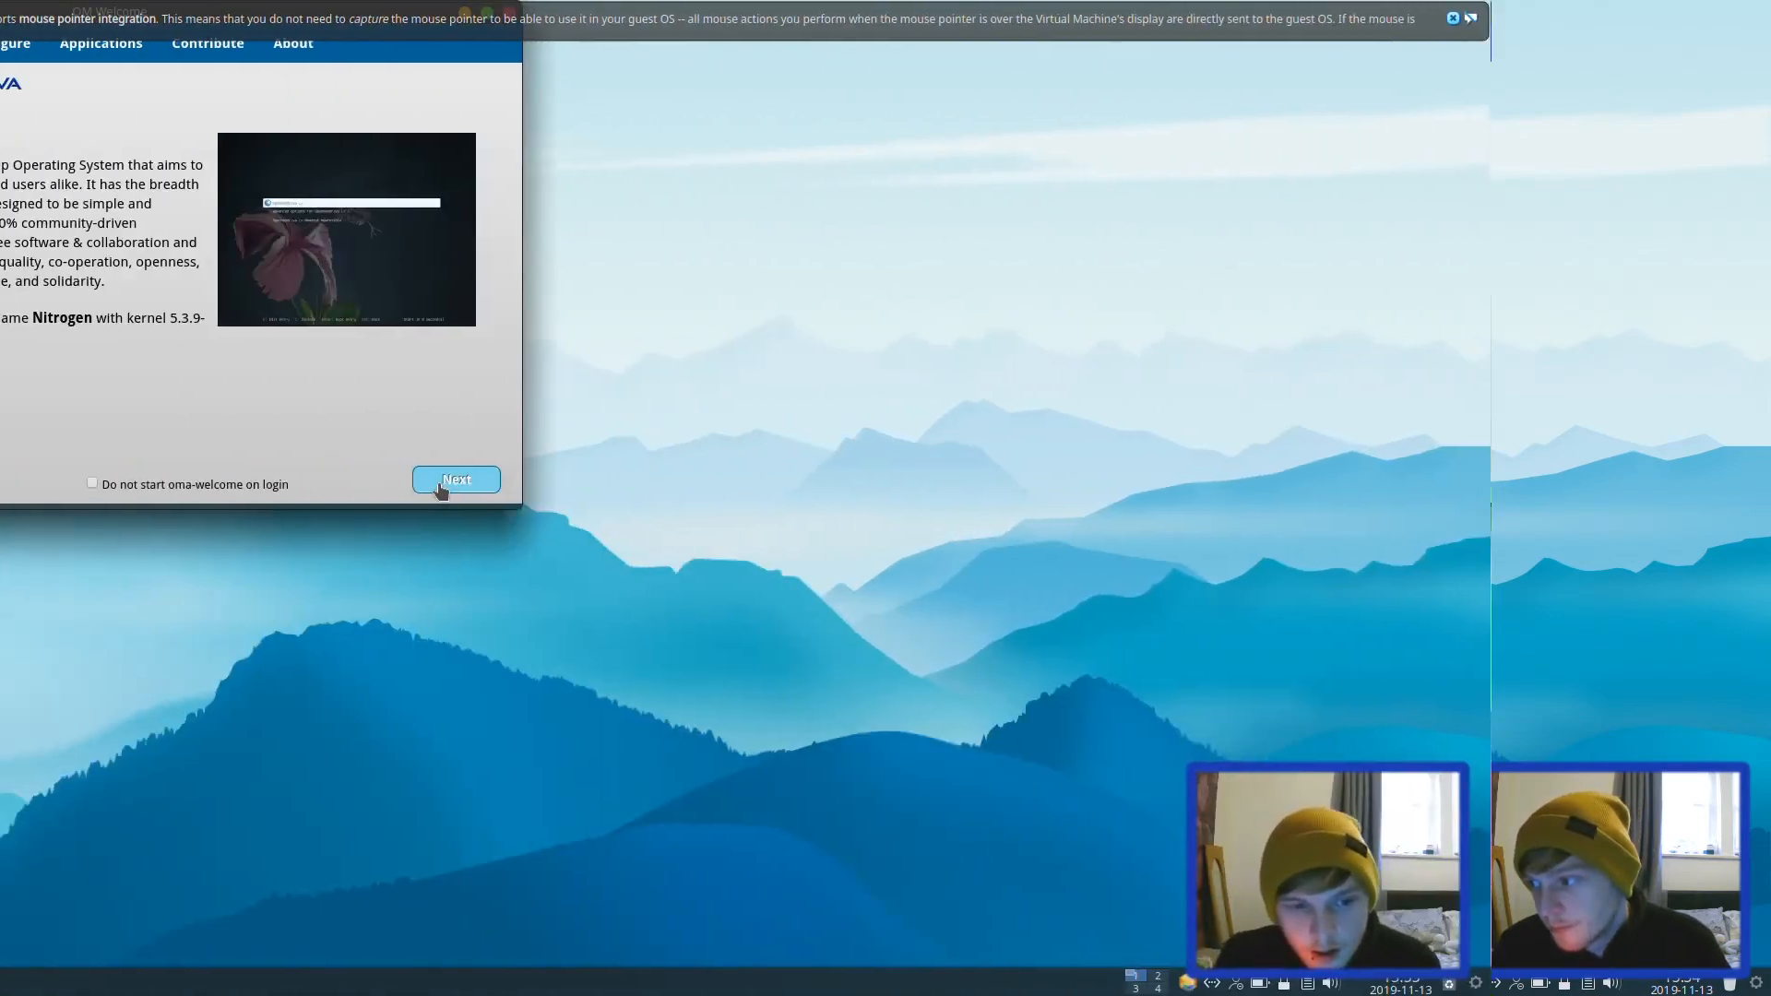
Step: Close OM Welcome and run htop in a newly launched Konsole terminal
{"action": "left_click", "coordinate": [455, 478]}
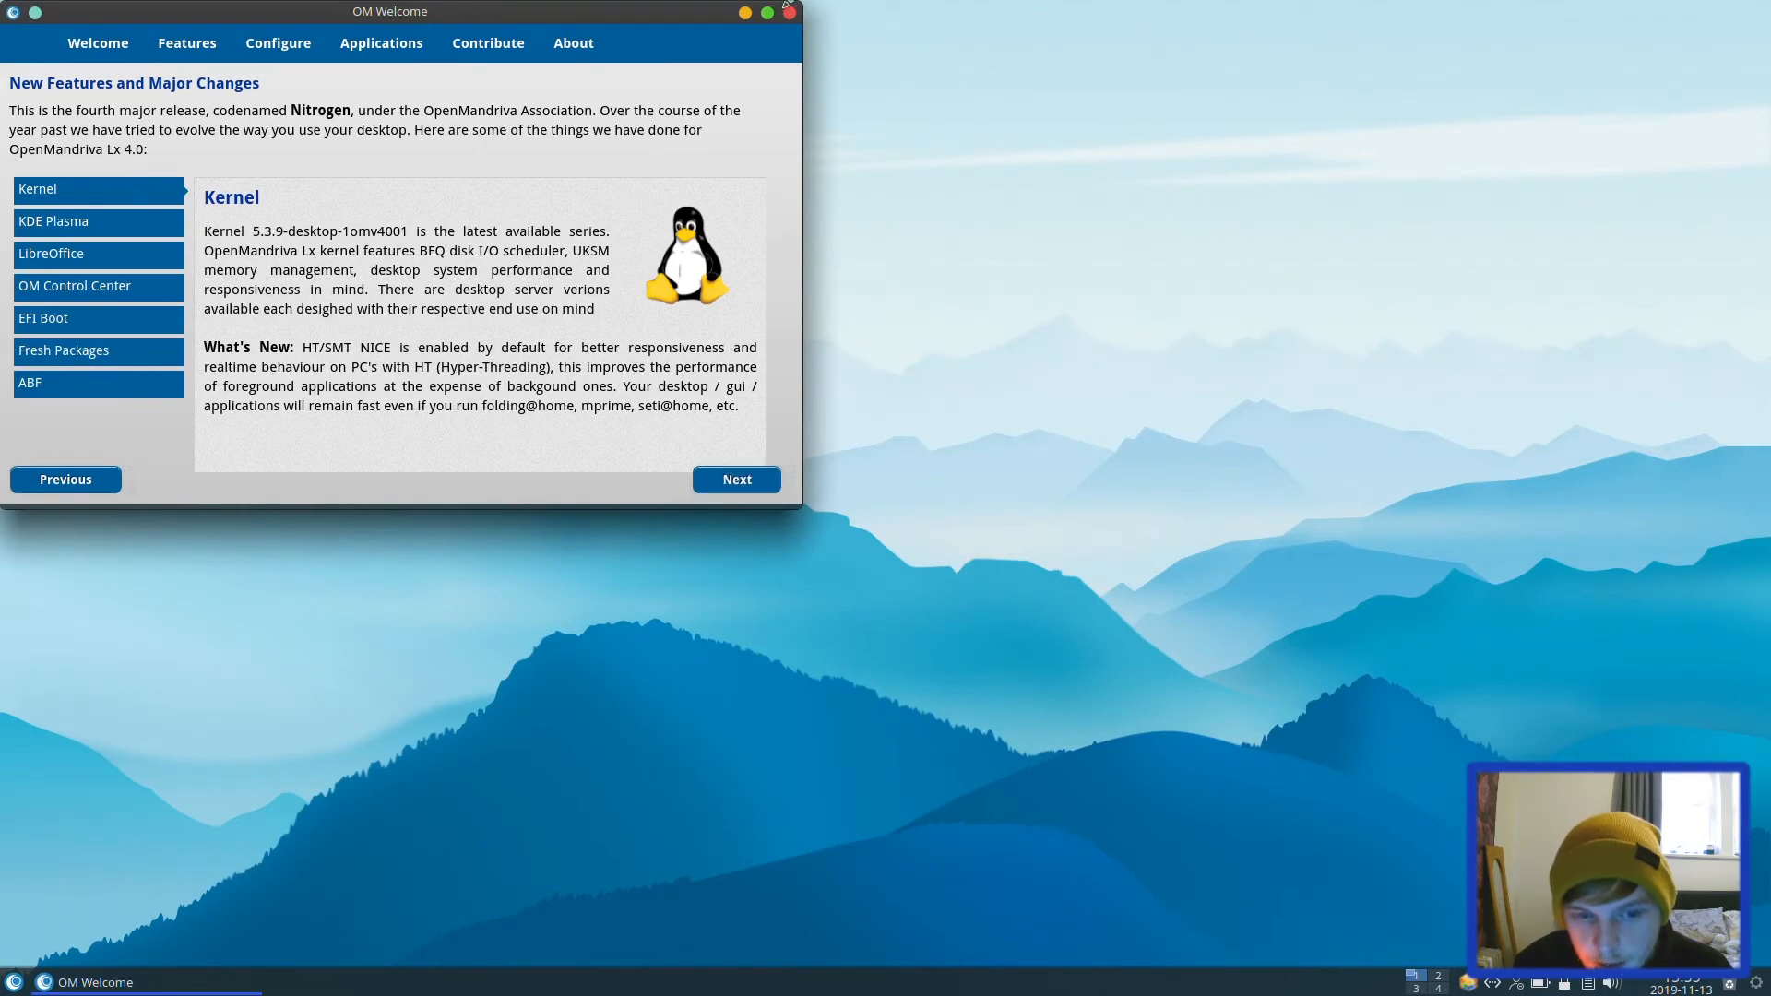
{"action": "left_click", "coordinate": [787, 11]}
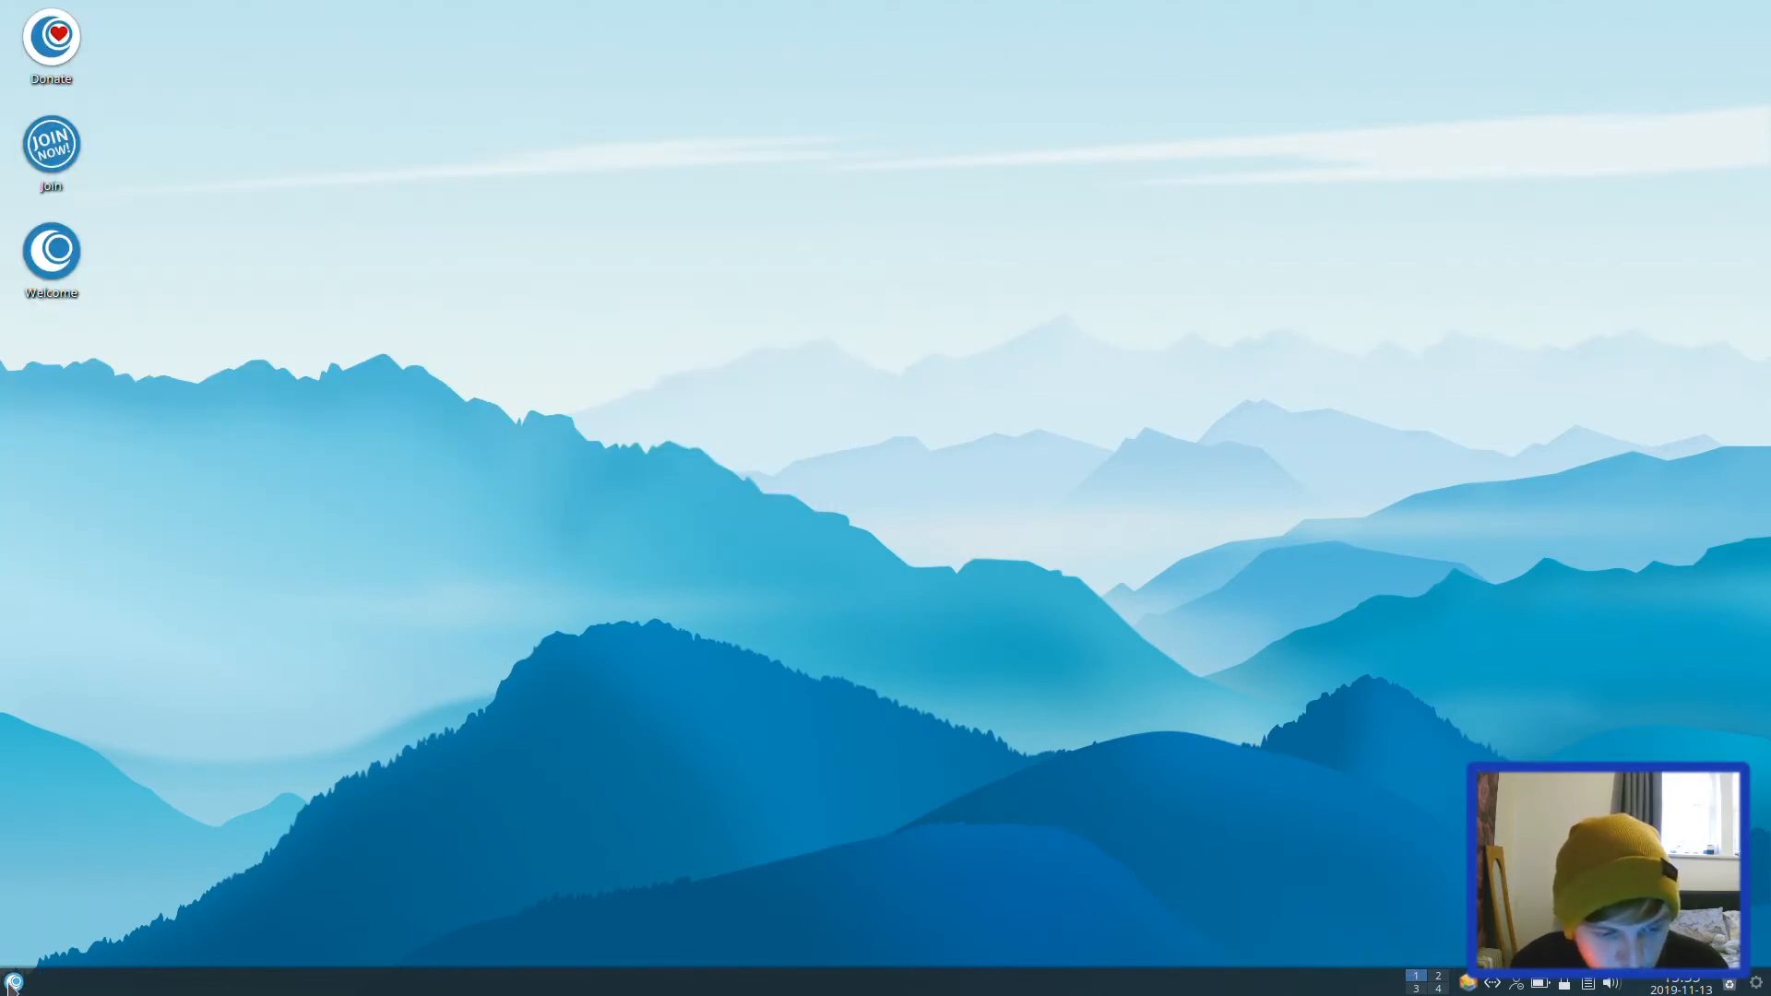
{"action": "left_click", "coordinate": [15, 981]}
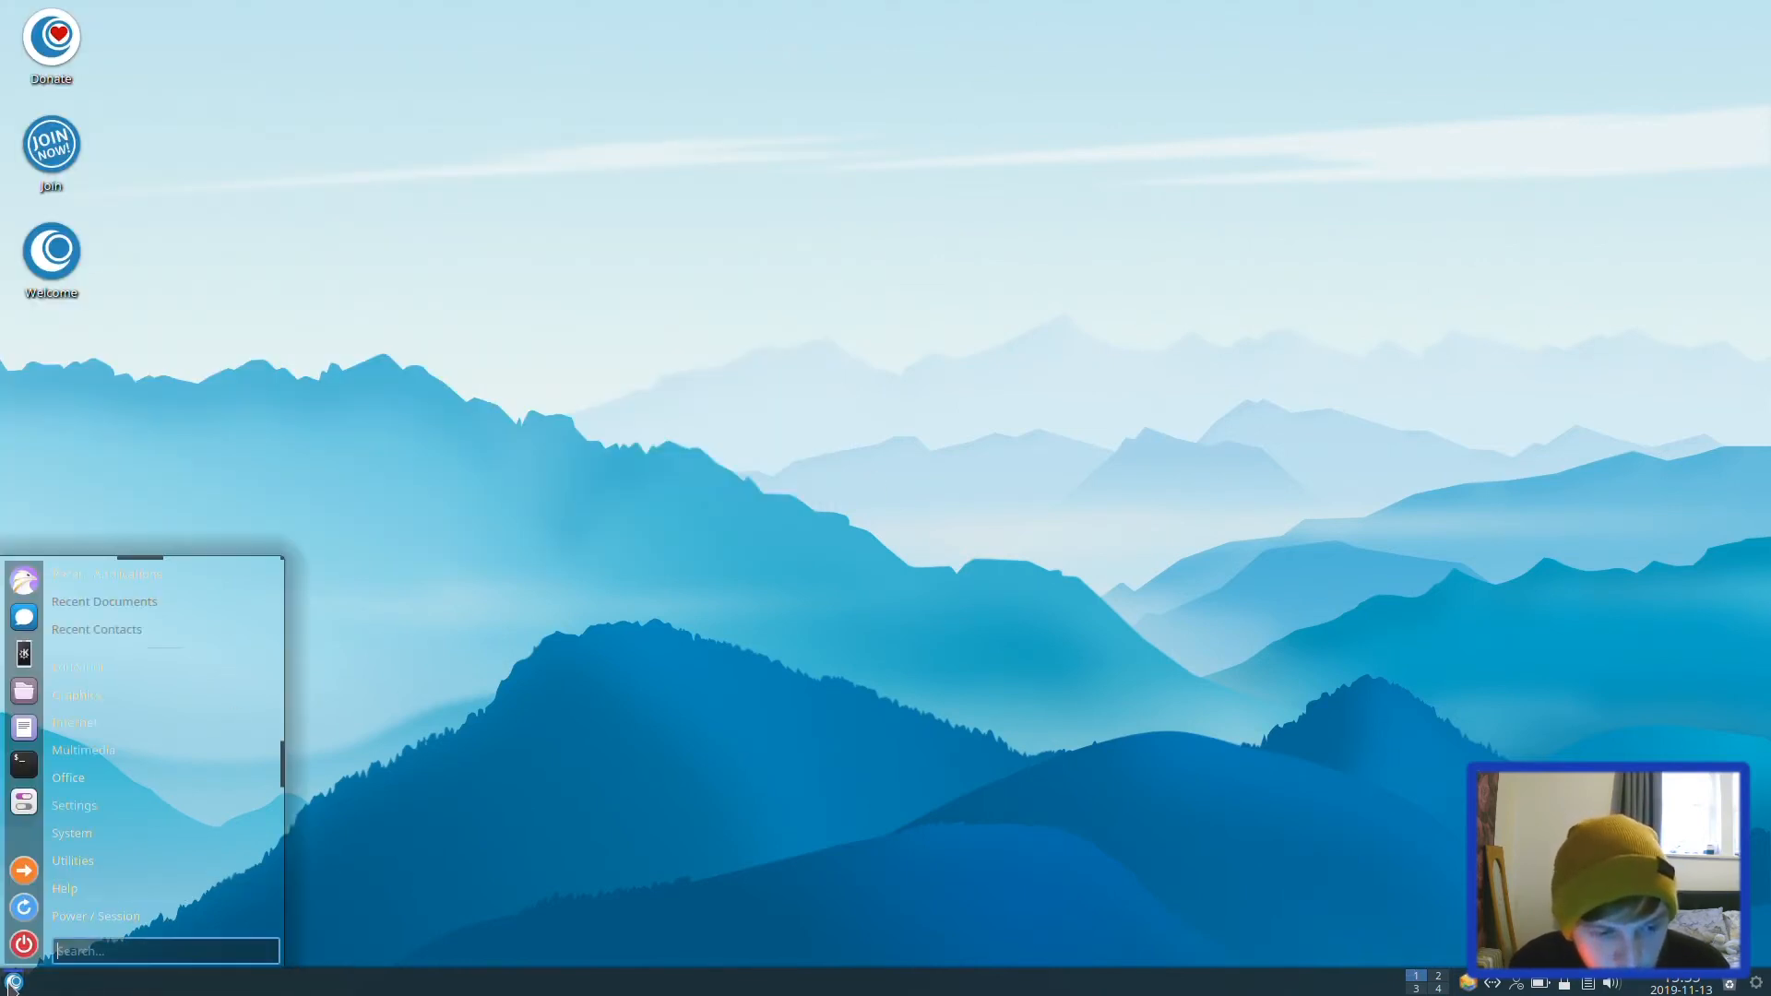
{"action": "left_click", "coordinate": [316, 706]}
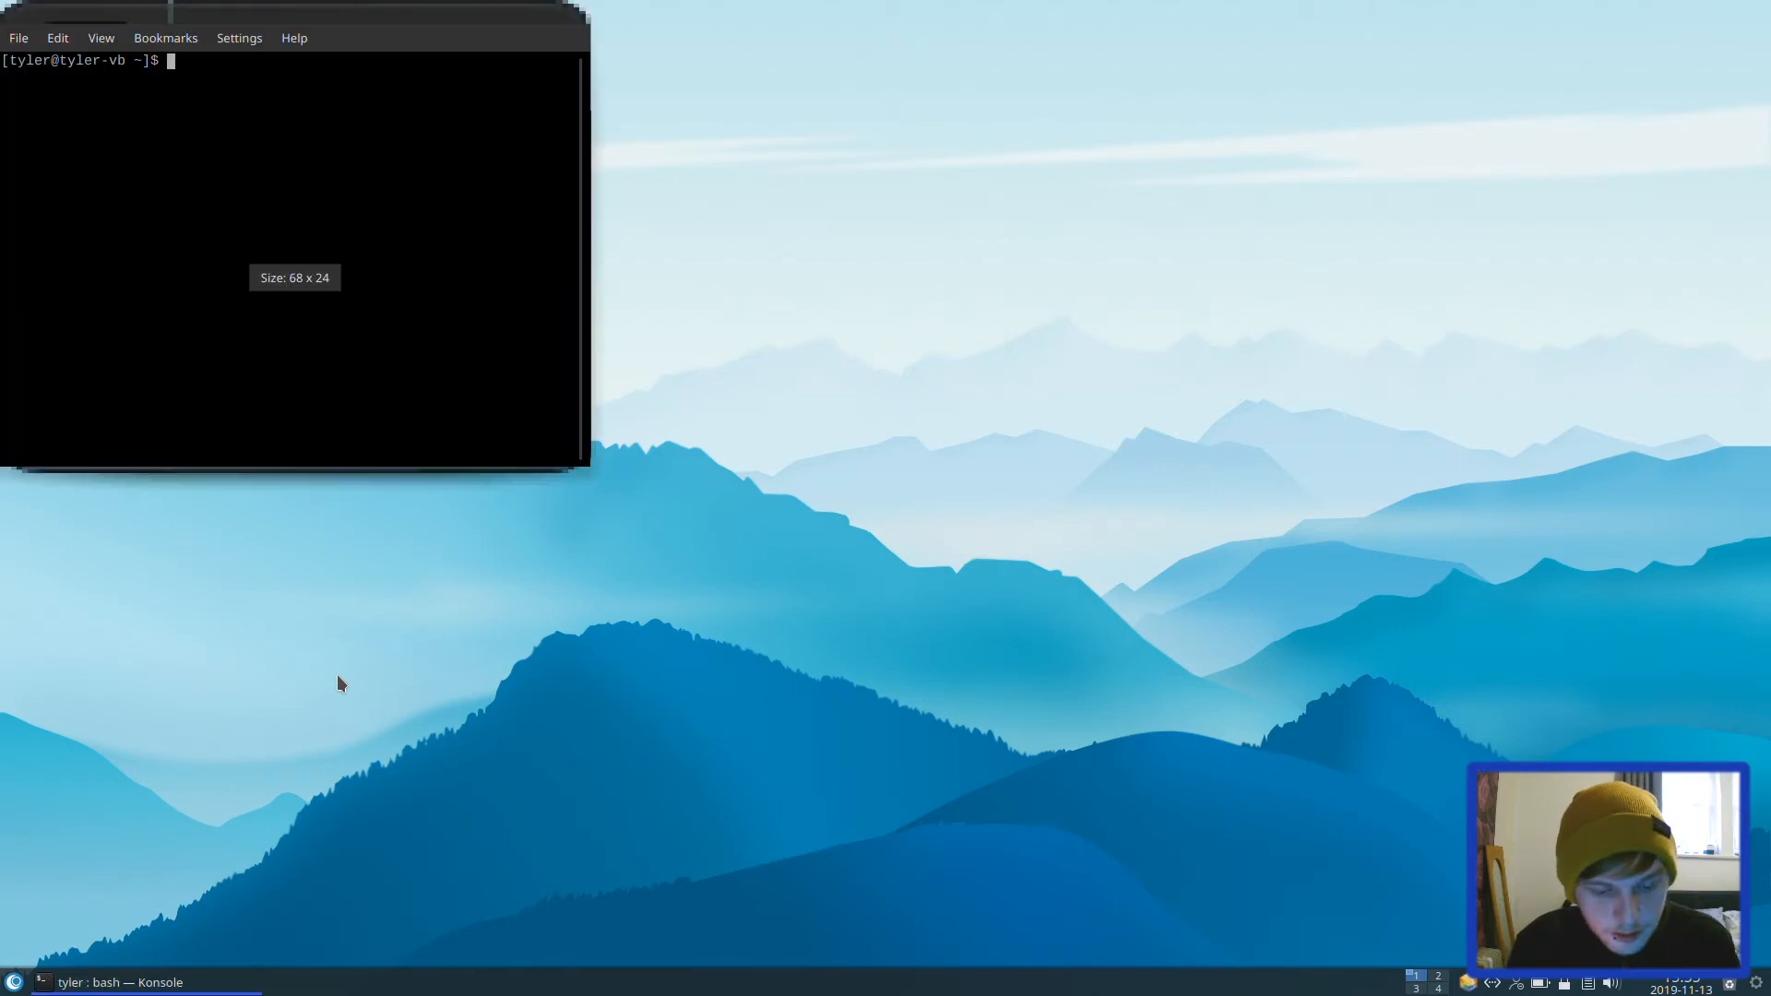
{"action": "type", "text": "htop"}
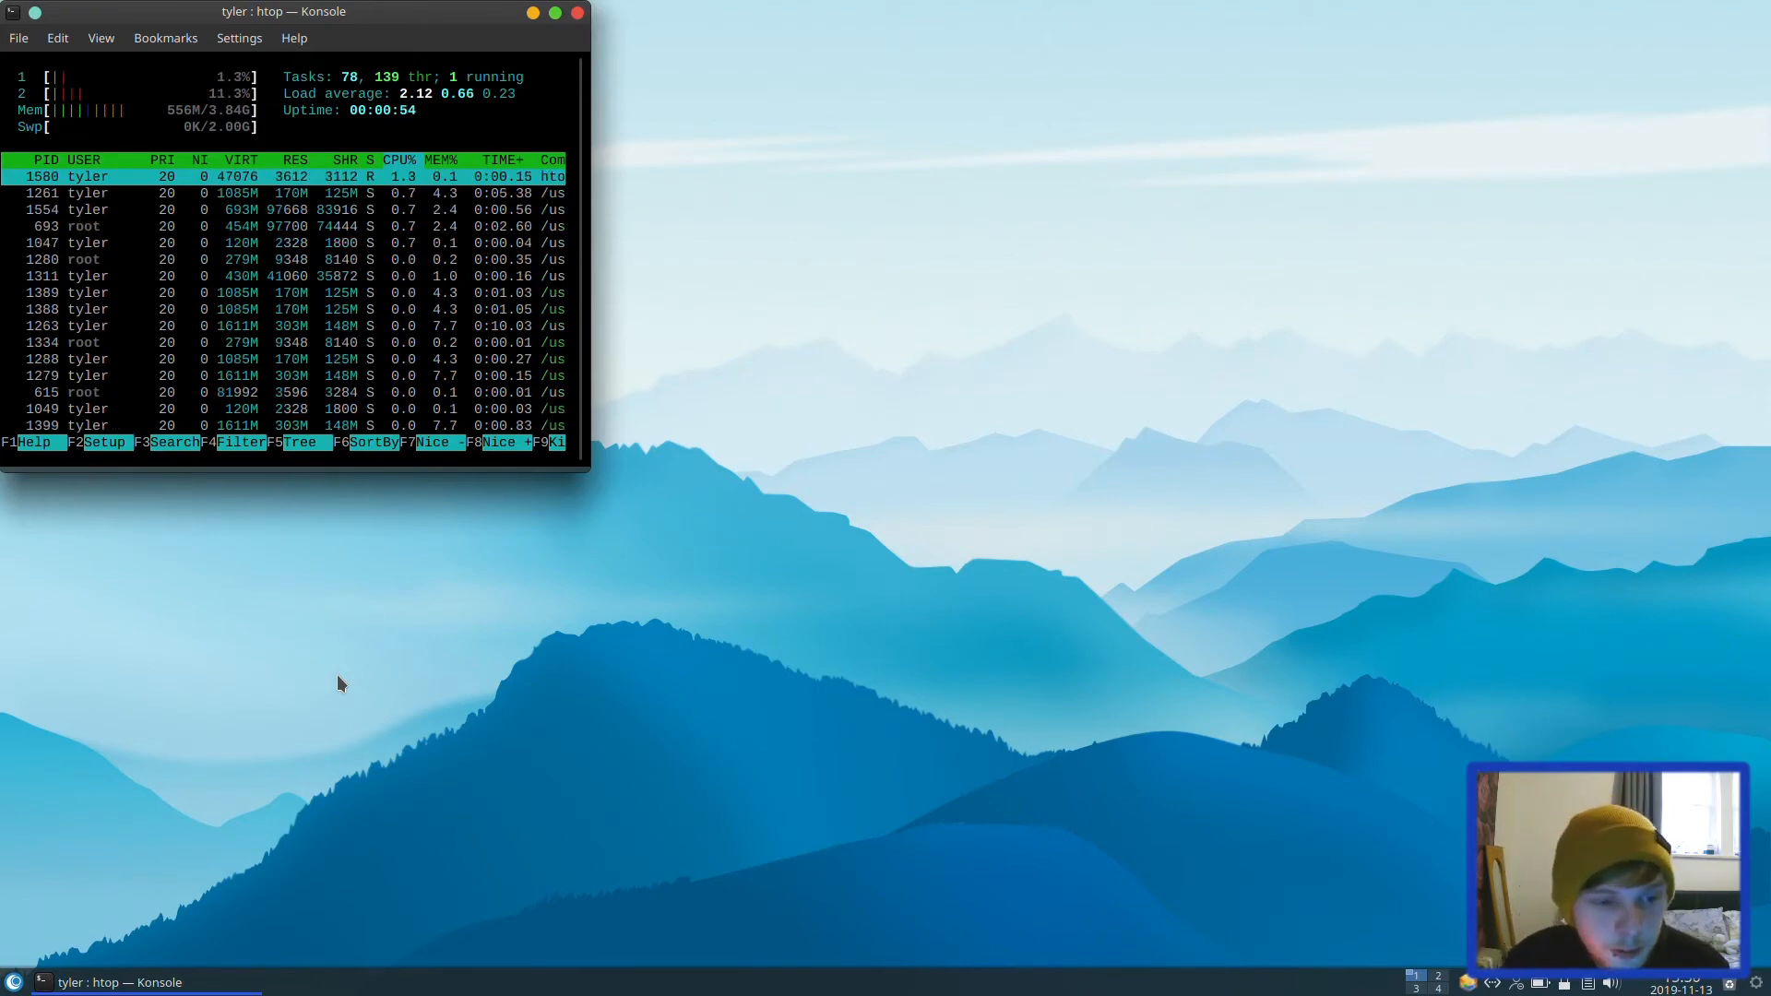
Step: Move the htop terminal to the screen centre and cancel its close prompt
{"action": "left_click_drag", "start_coordinate": [282, 11], "coordinate": [915, 191]}
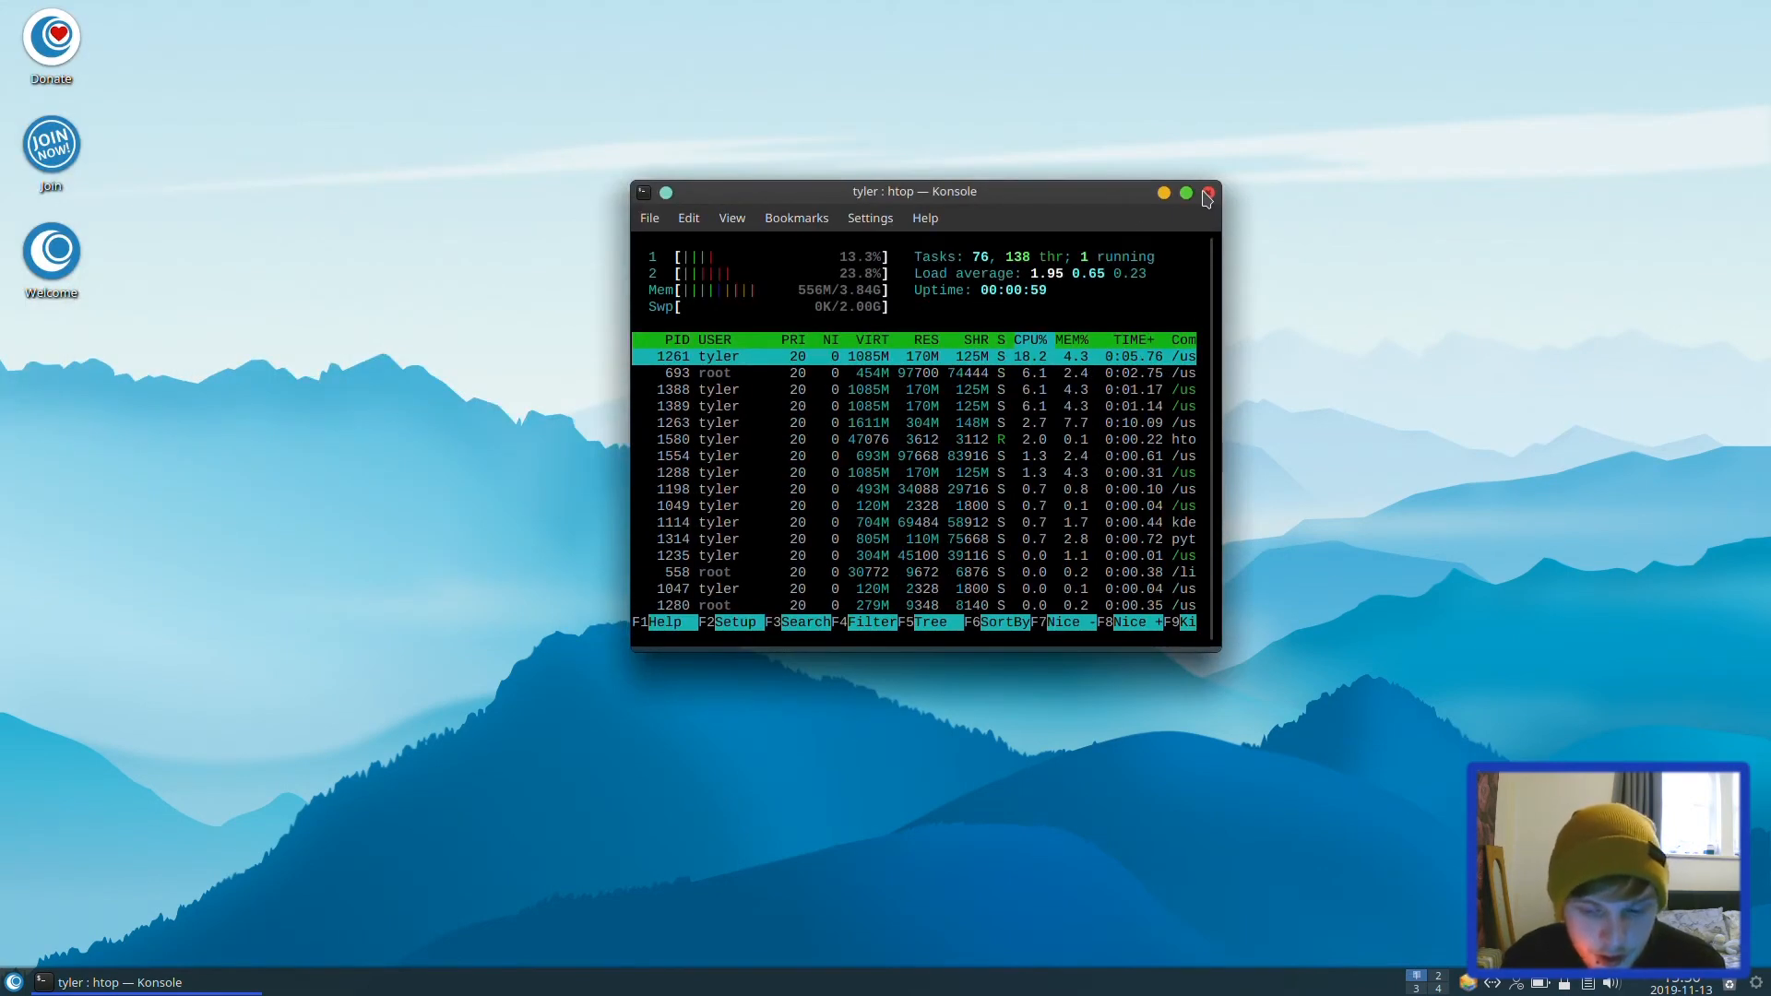
{"action": "left_click", "coordinate": [1204, 192]}
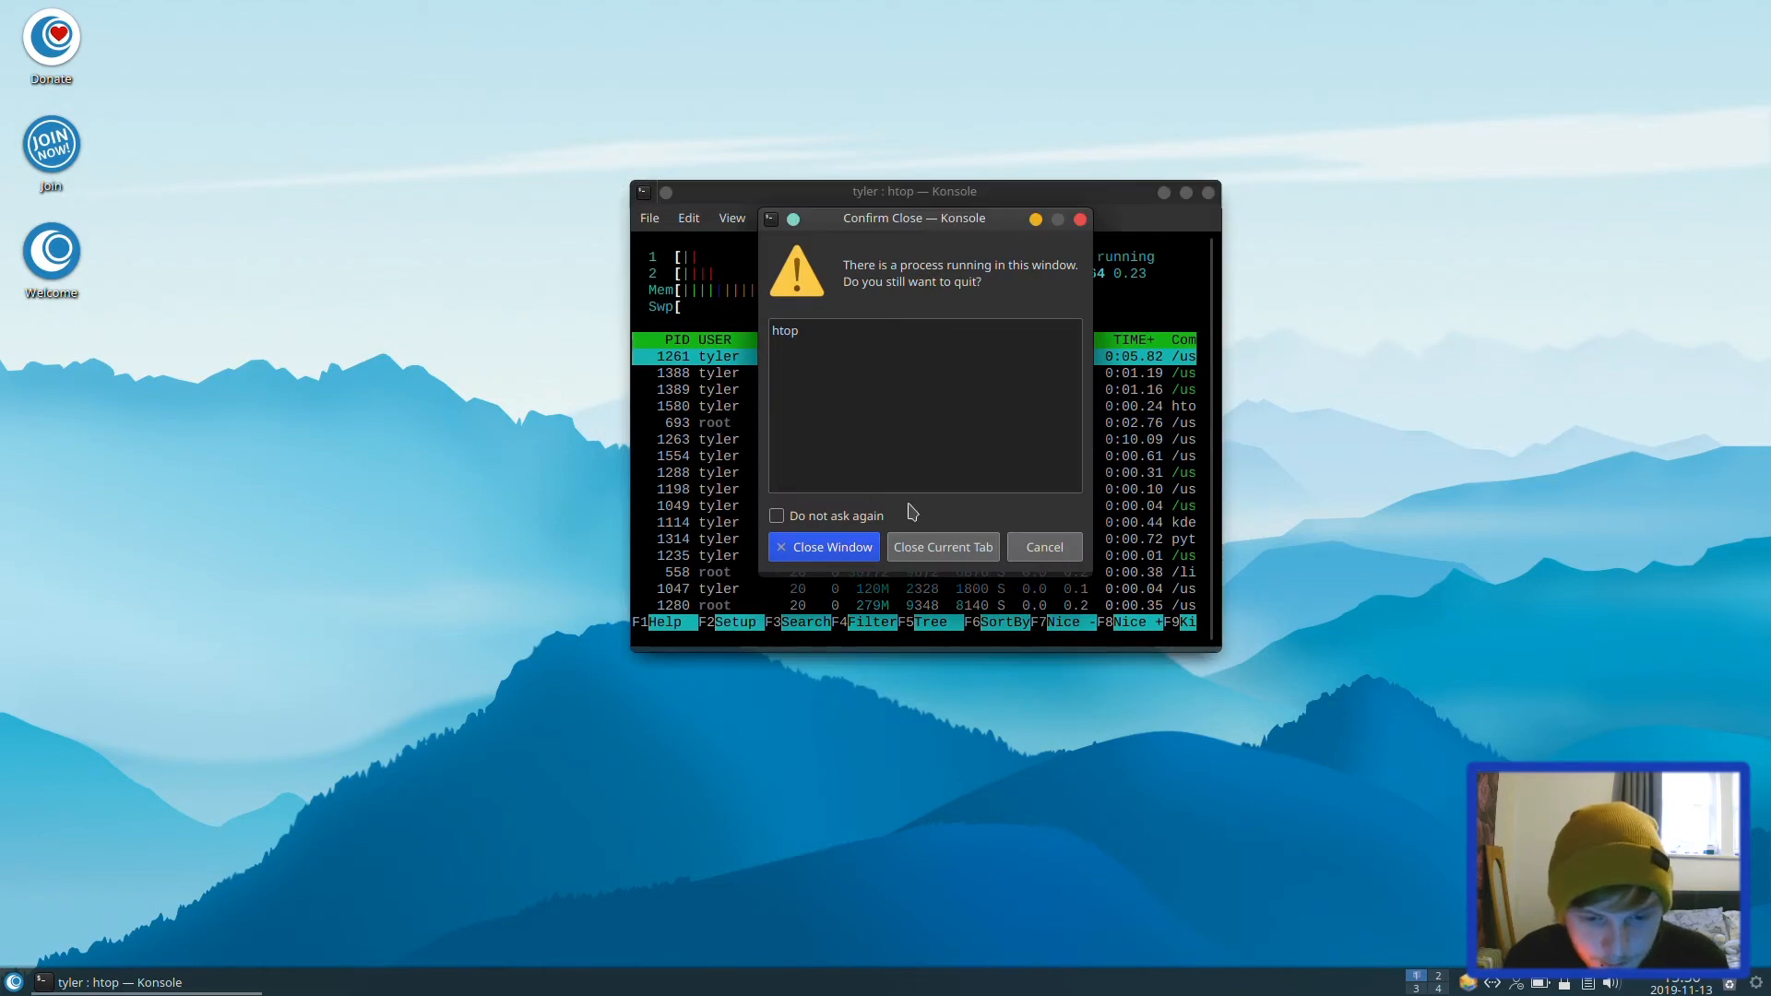
{"action": "left_click", "coordinate": [1042, 547]}
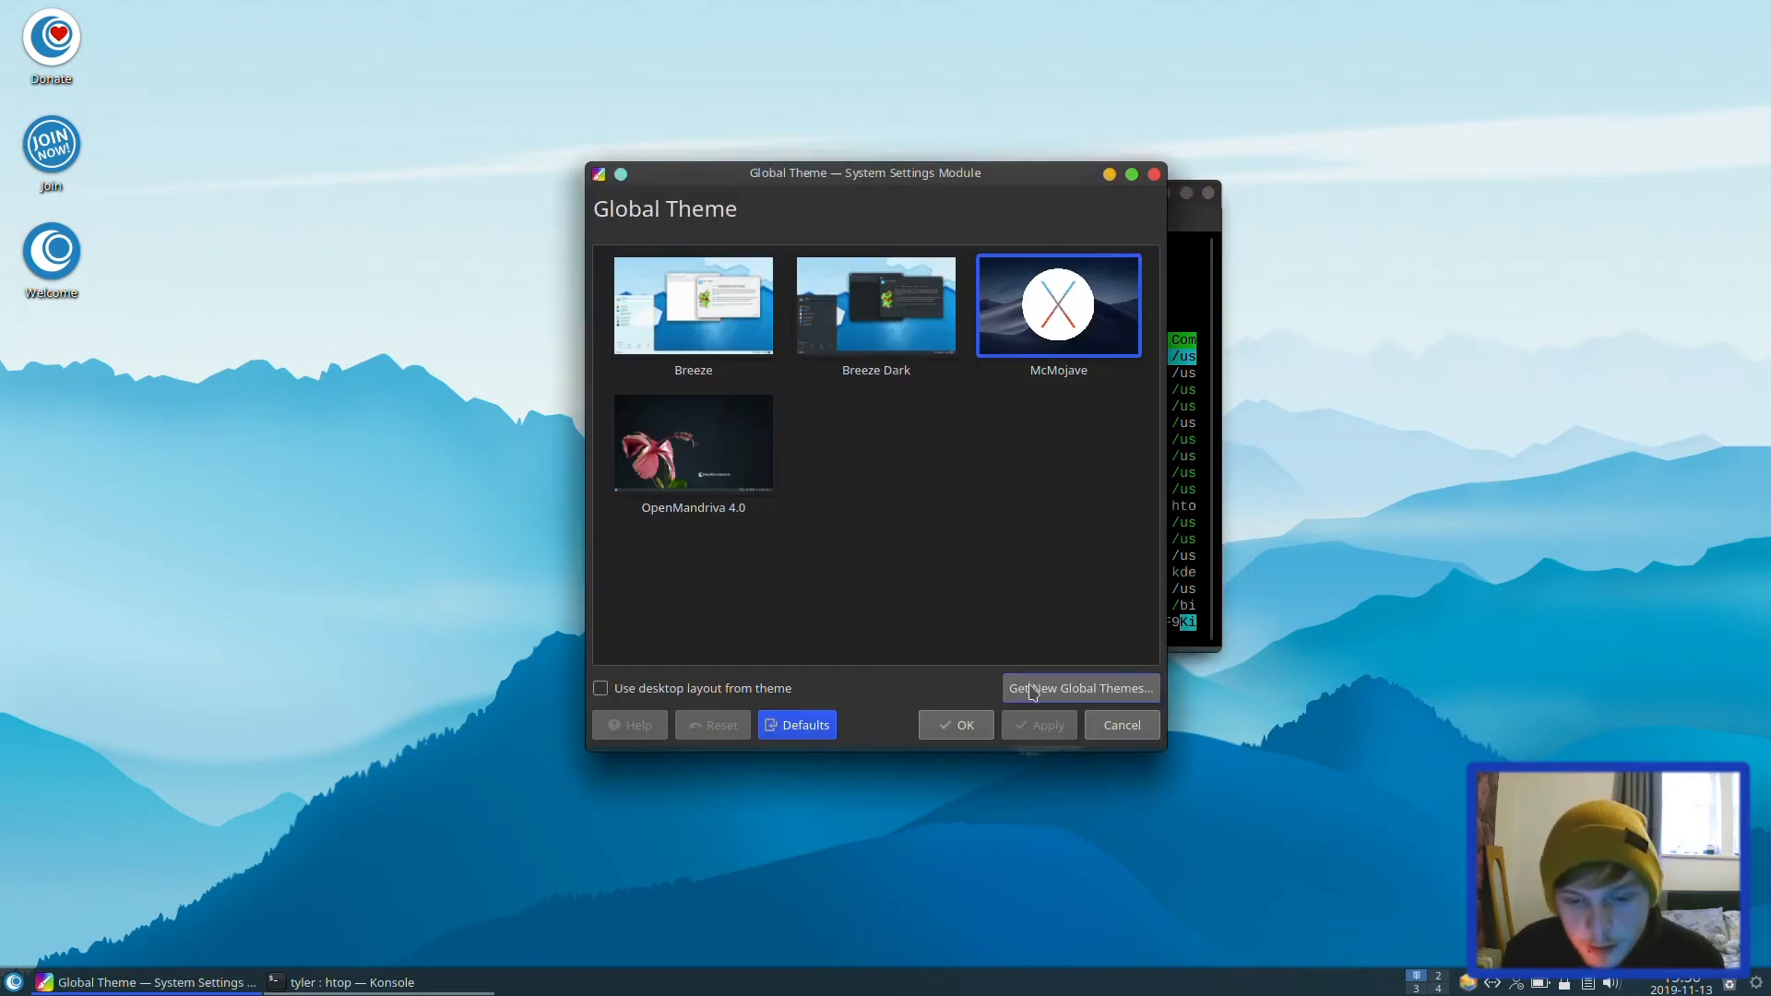
Step: Install Arc KDE from downloadable global themes and apply Arc Dark
{"action": "left_click", "coordinate": [1078, 688]}
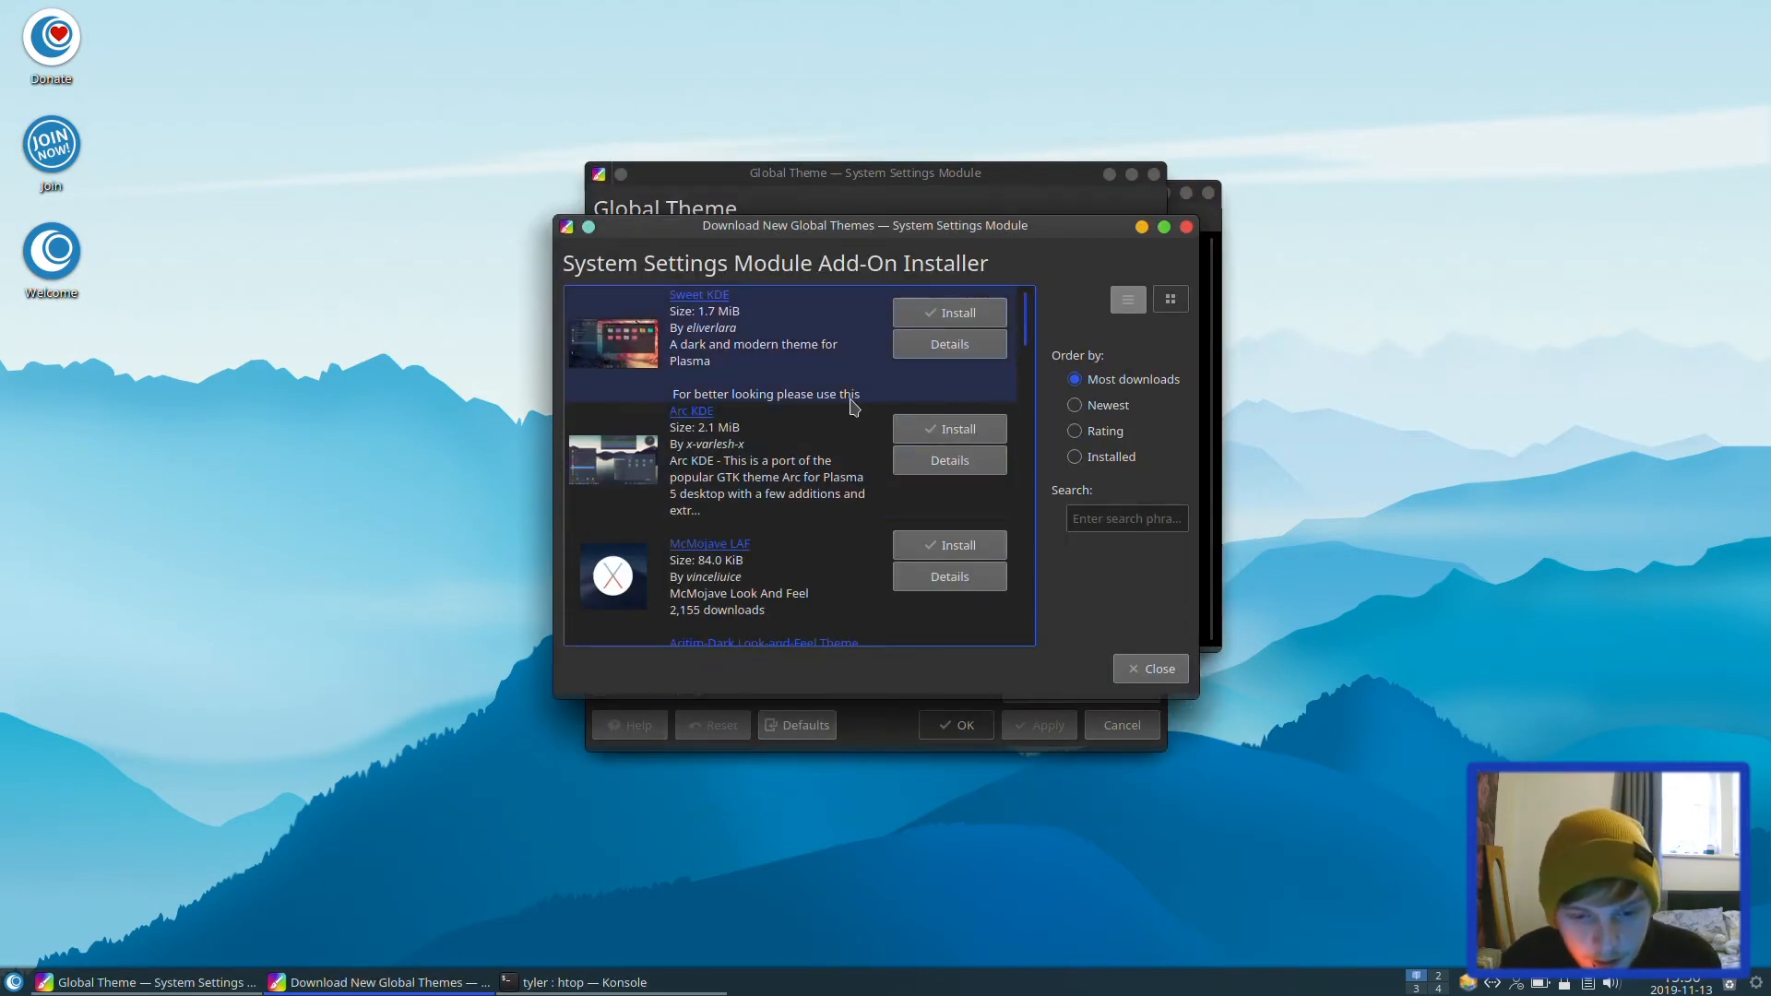
{"action": "left_click", "coordinate": [949, 428]}
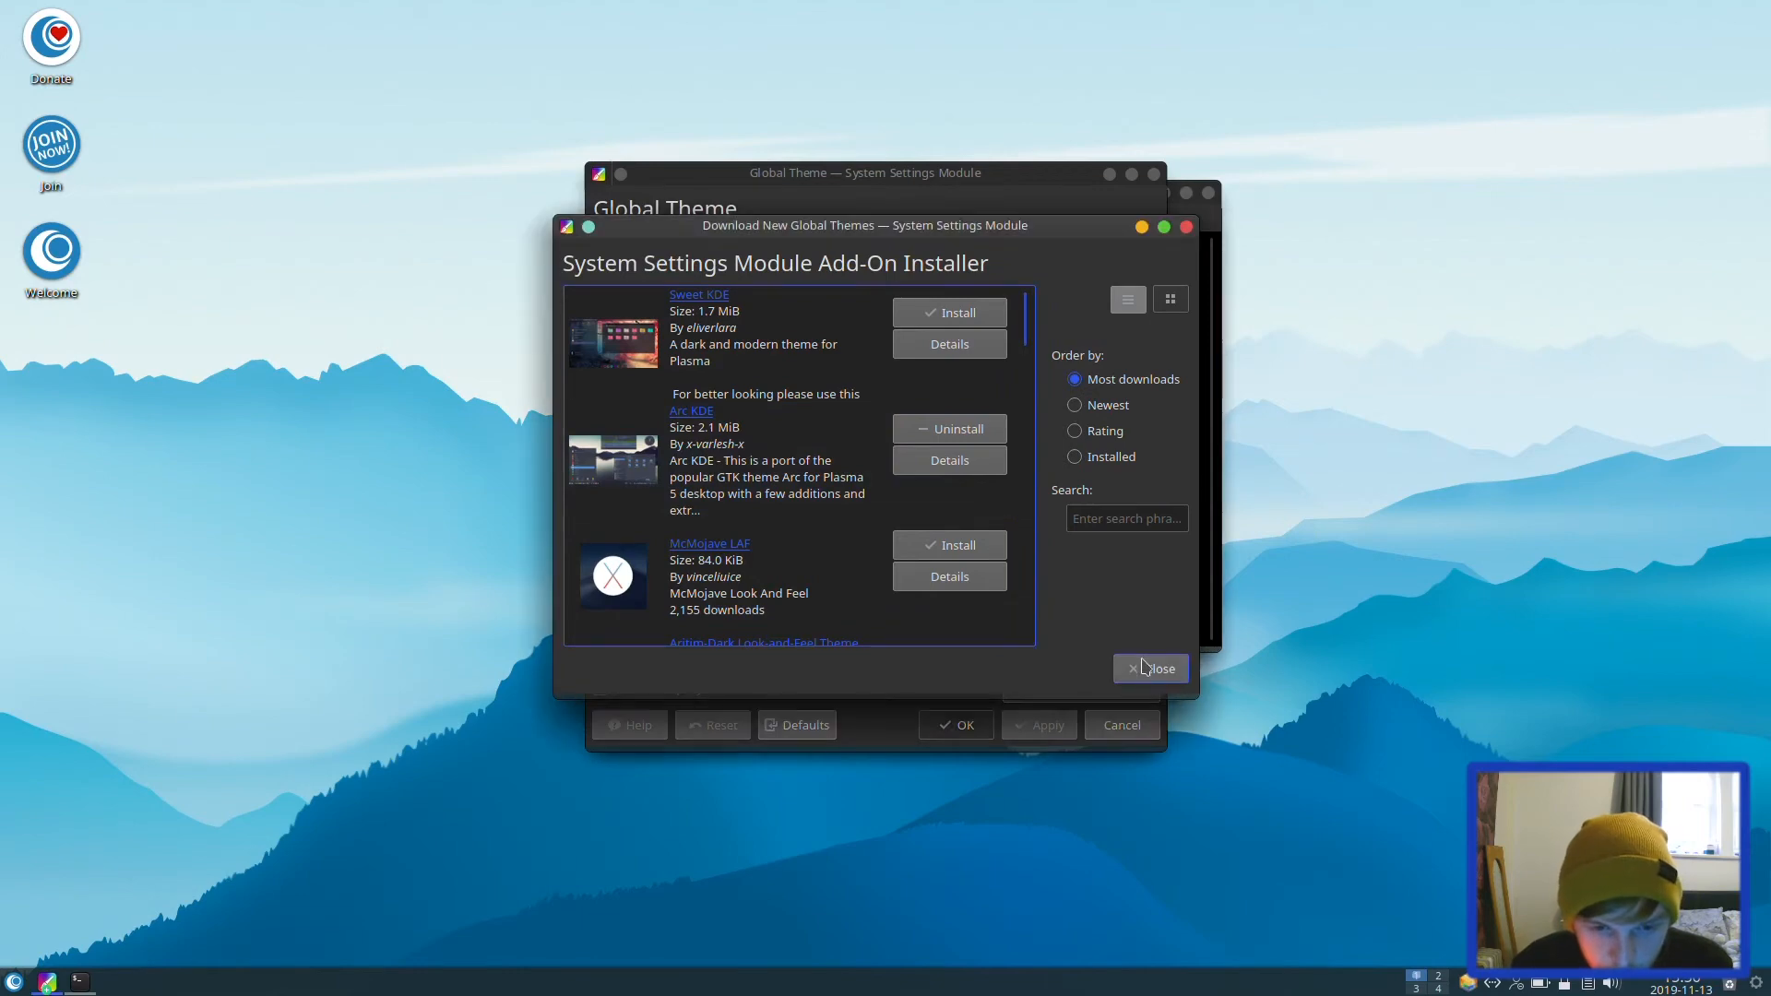
{"action": "left_click", "coordinate": [1150, 668]}
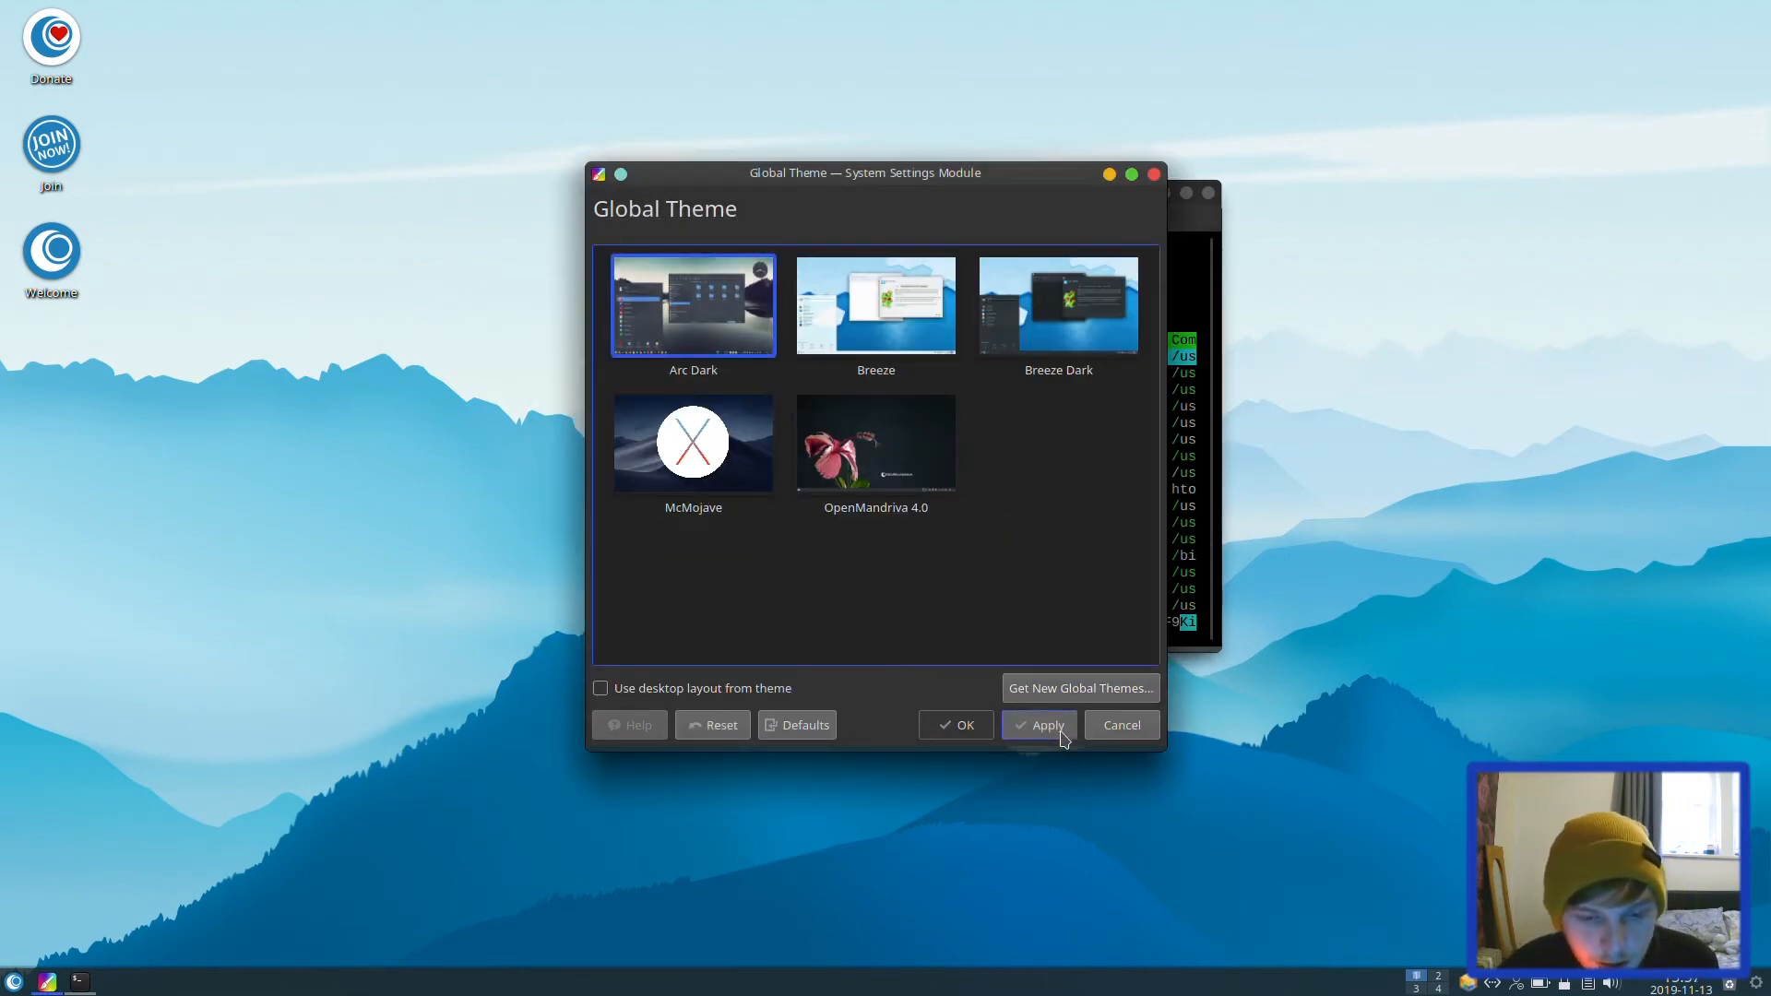
{"action": "left_click", "coordinate": [1046, 724]}
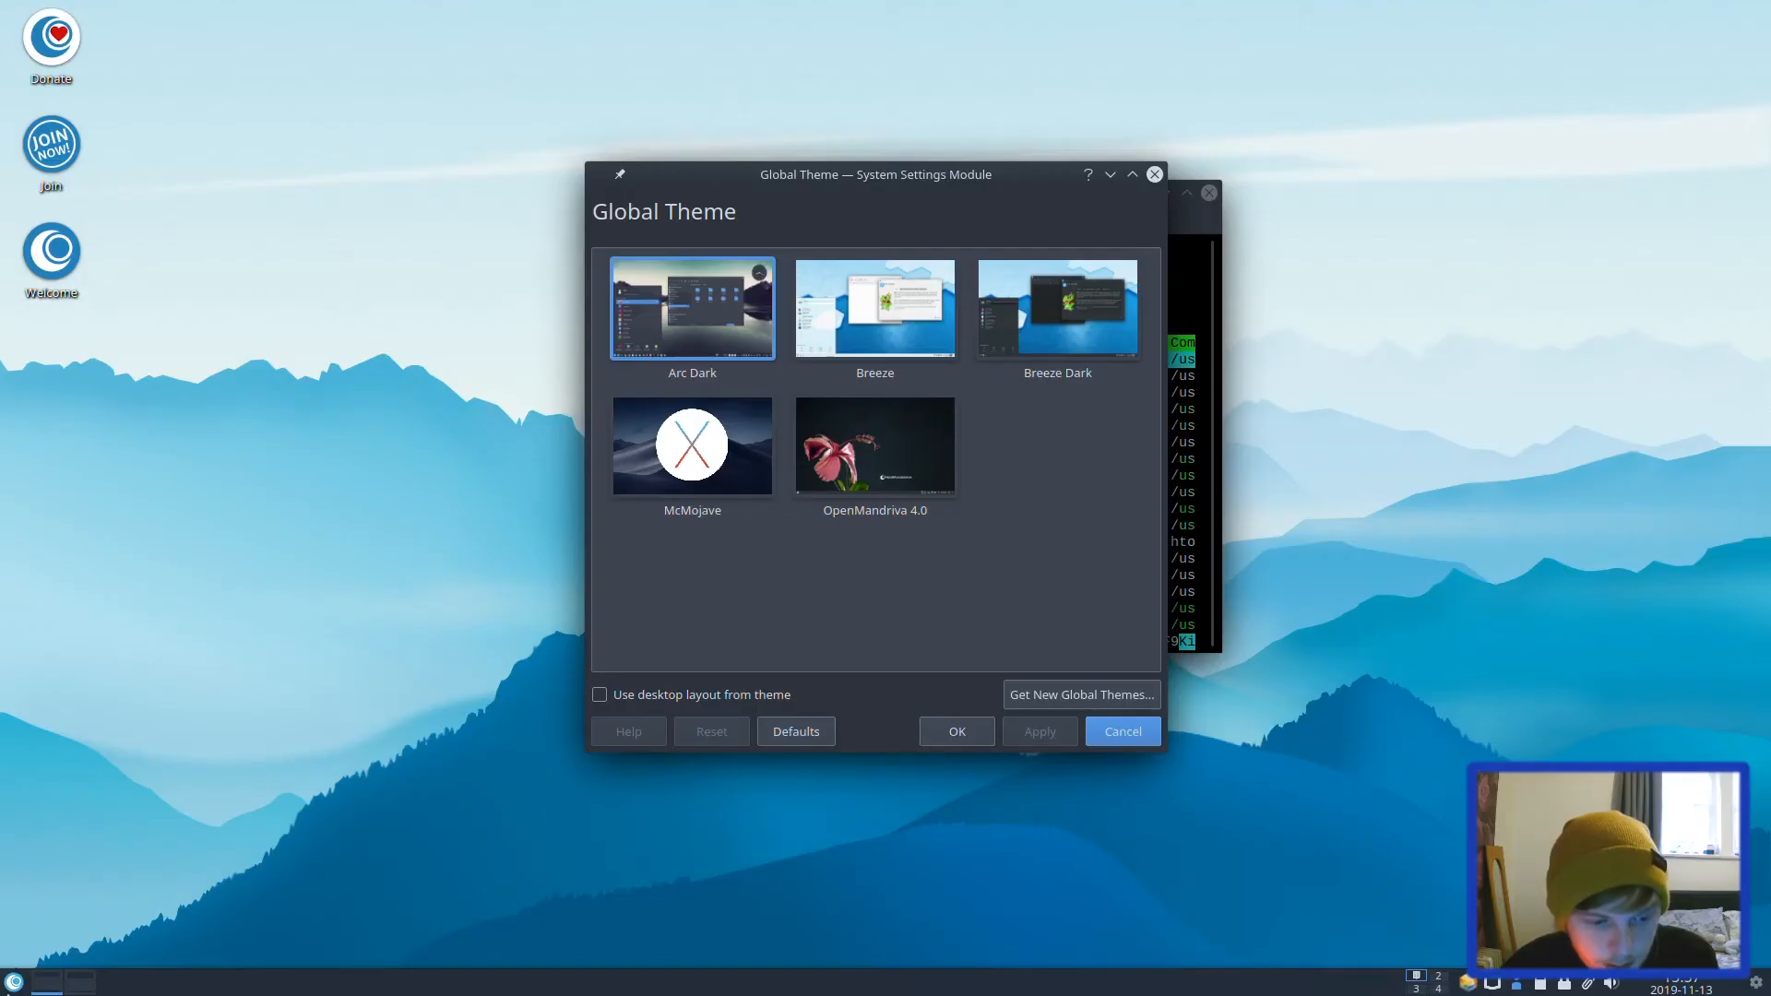
{"action": "left_click", "coordinate": [12, 980]}
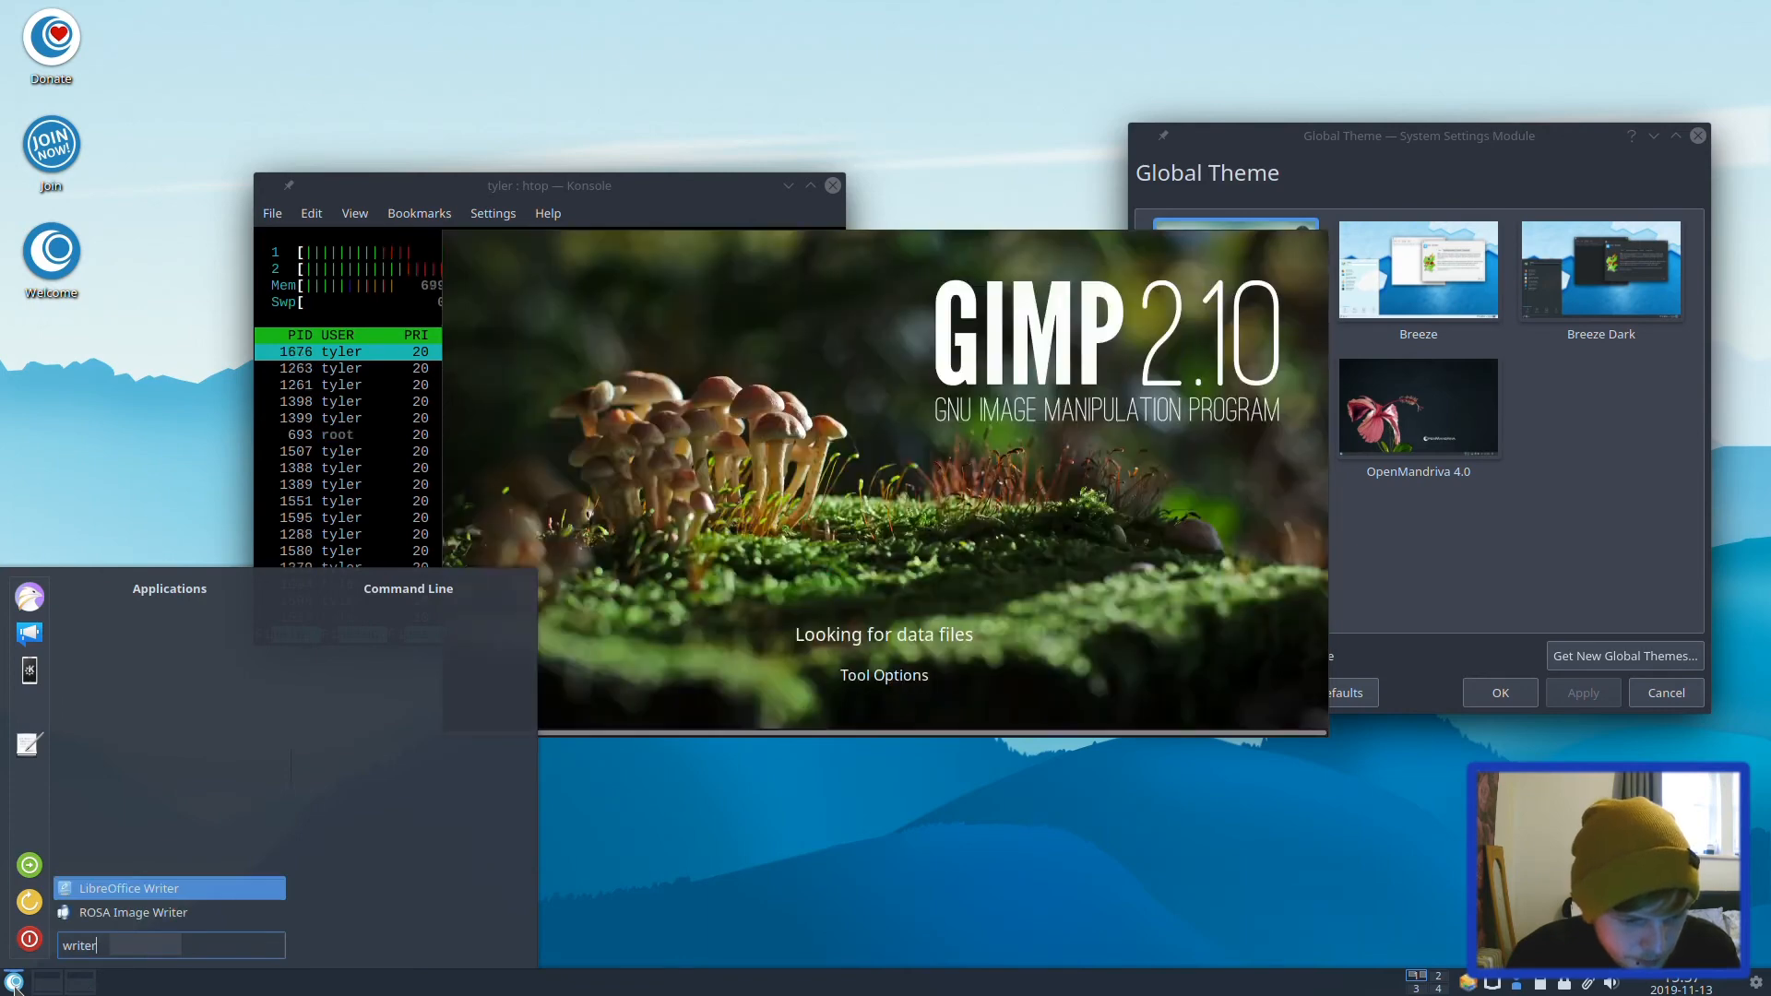
Step: Launch LibreOffice Writer from the 'writer' search results
{"action": "left_click", "coordinate": [127, 887]}
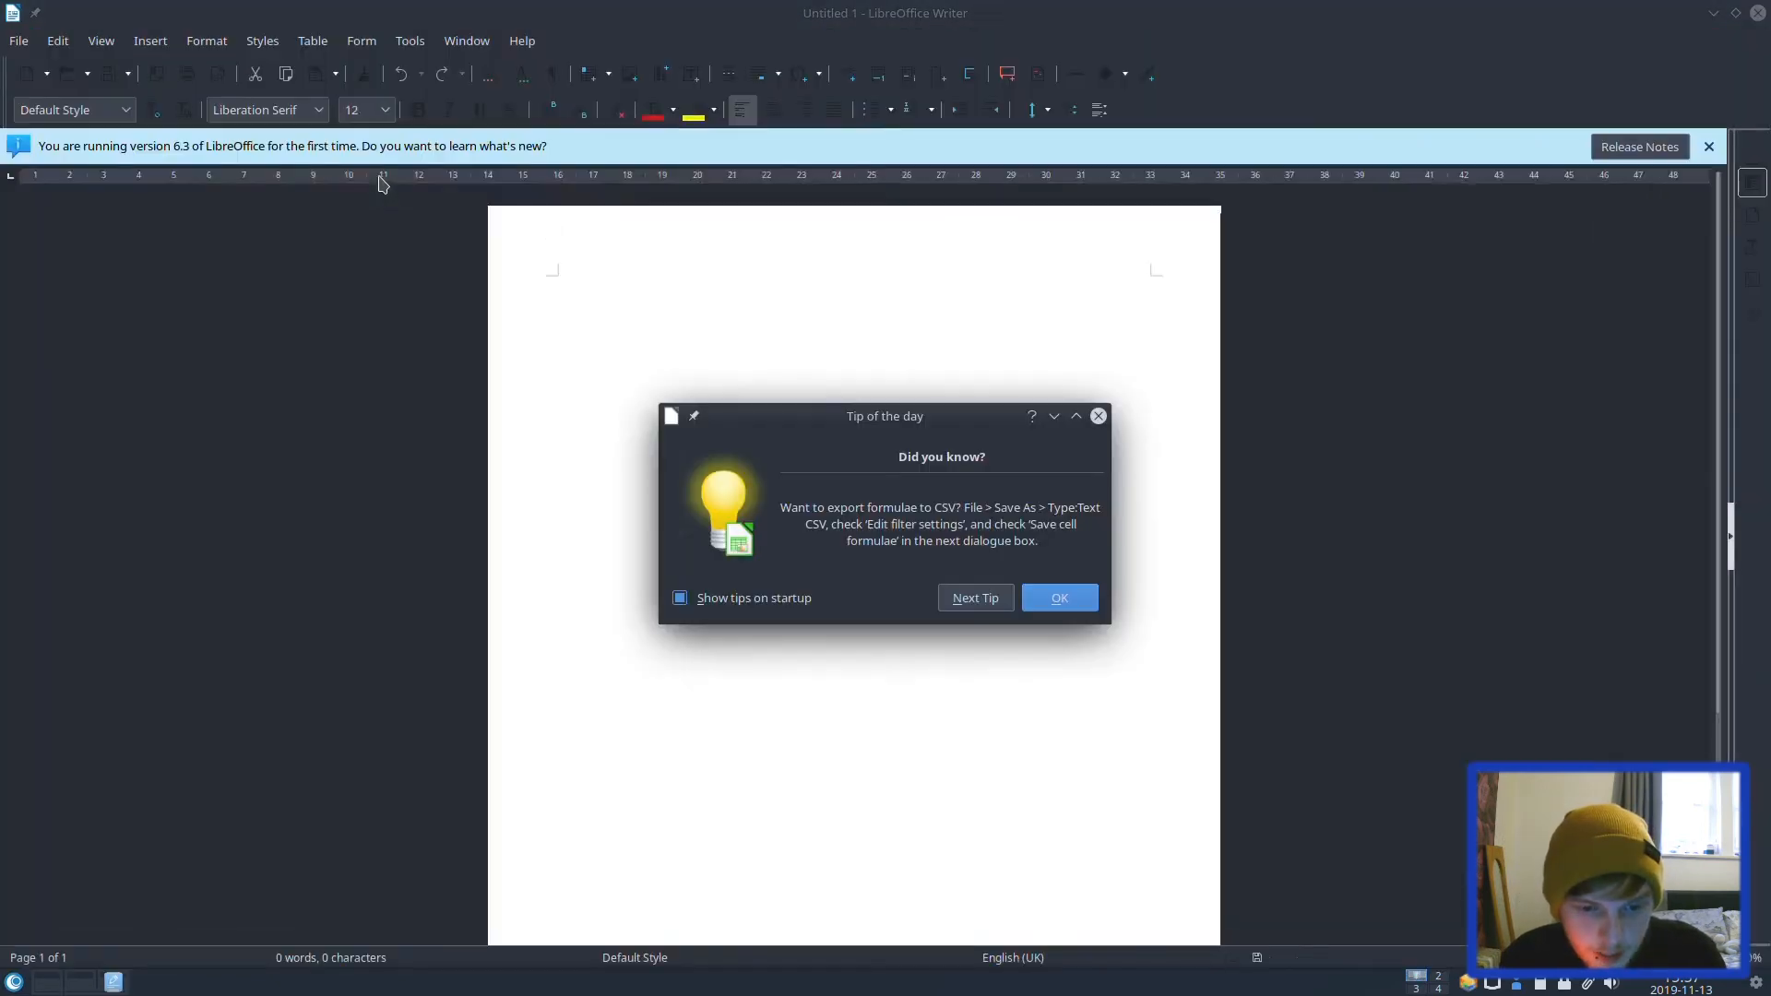
{"action": "mouse_move", "coordinate": [1096, 416]}
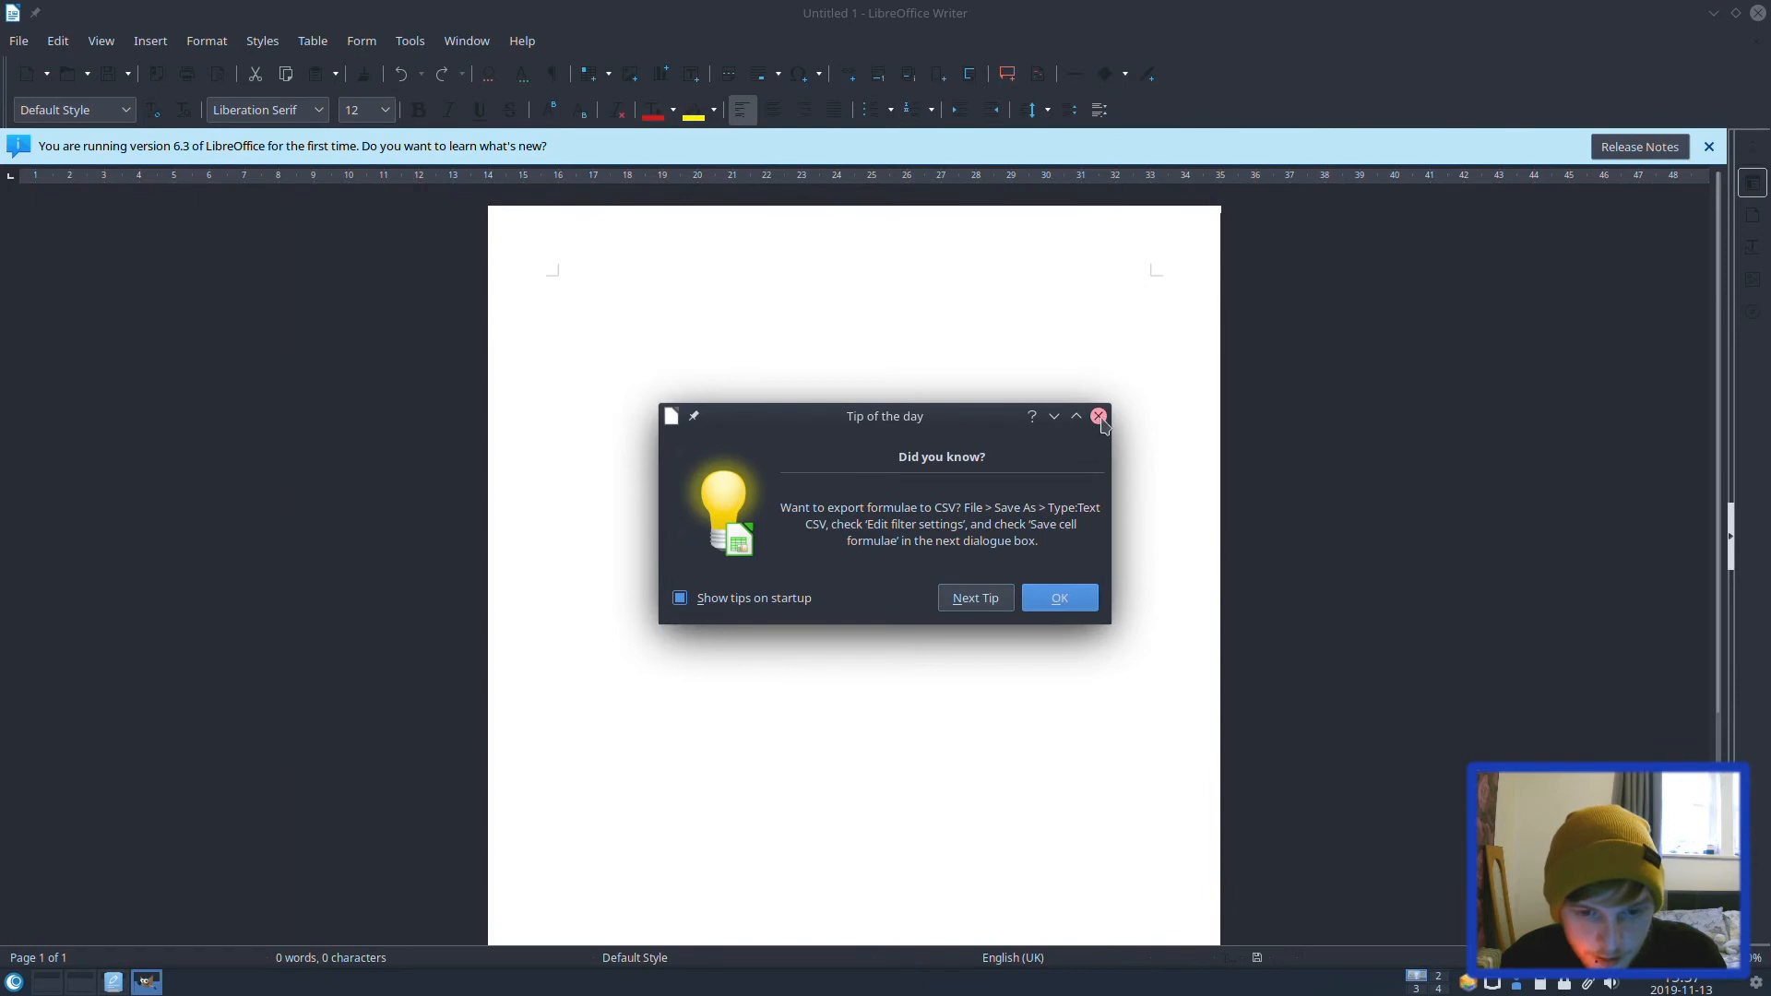
Step: Dismiss the tip of the day and open Help > About LibreOffice
{"action": "left_click", "coordinate": [1096, 416]}
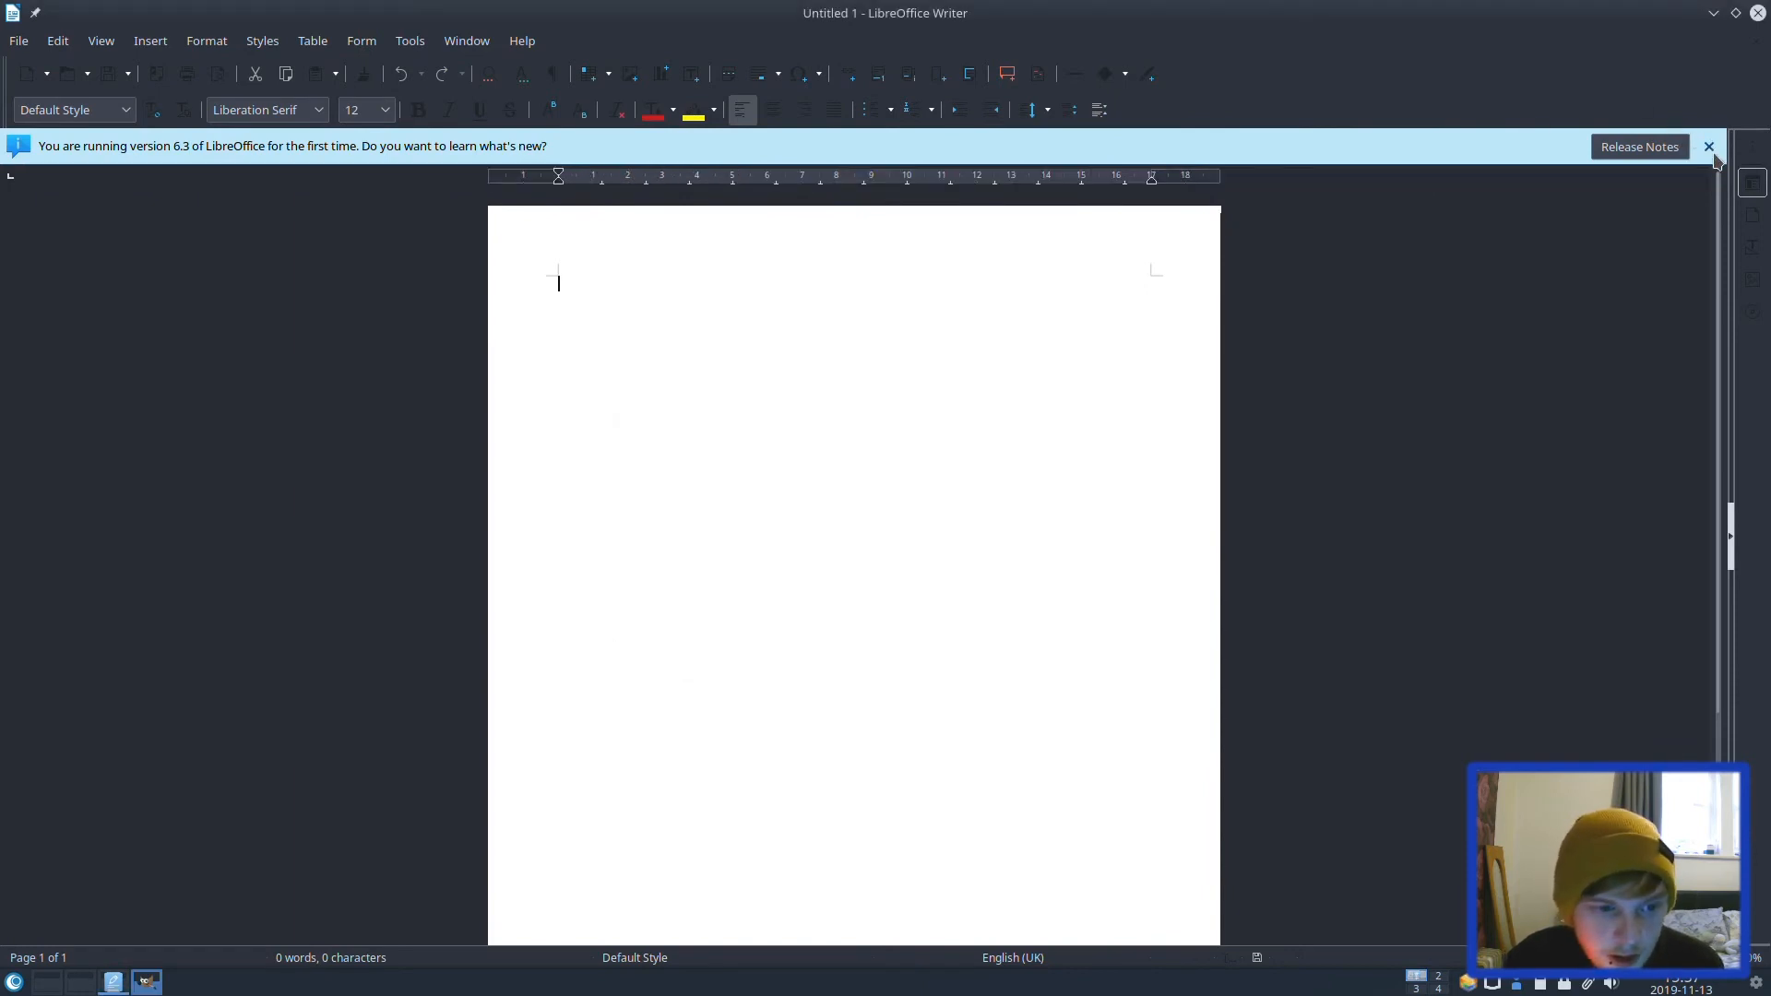
{"action": "left_click", "coordinate": [520, 40]}
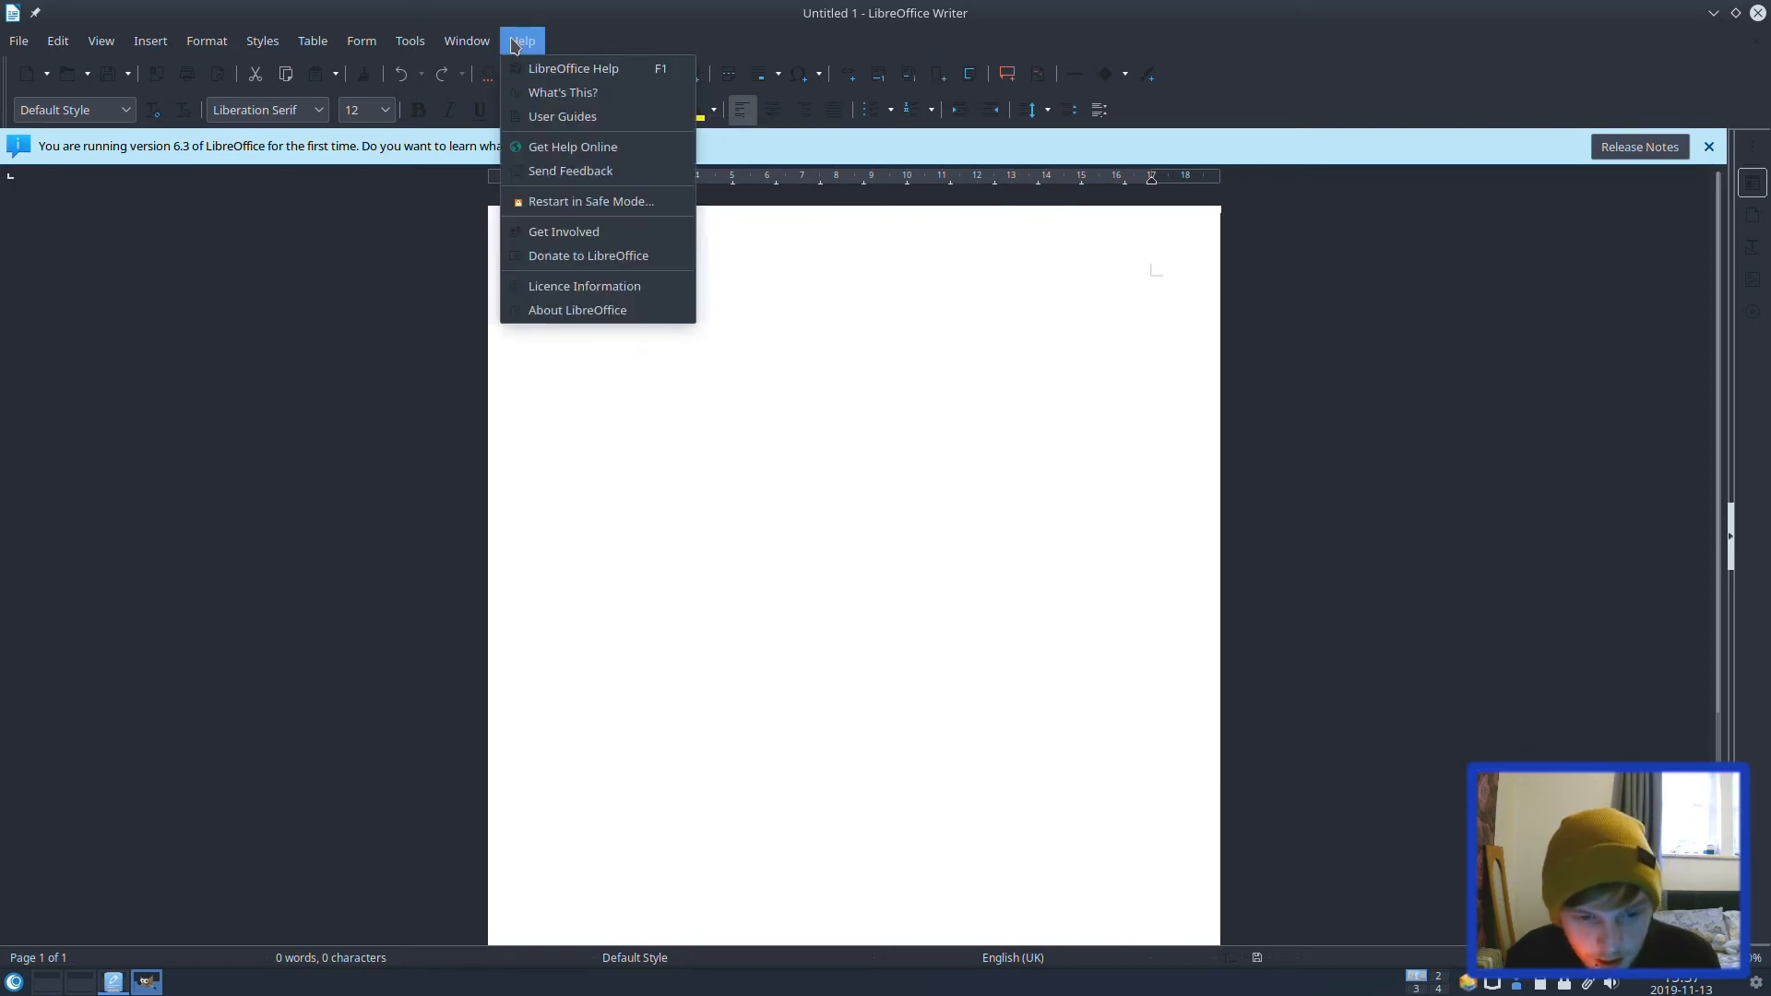
{"action": "left_click", "coordinate": [577, 310]}
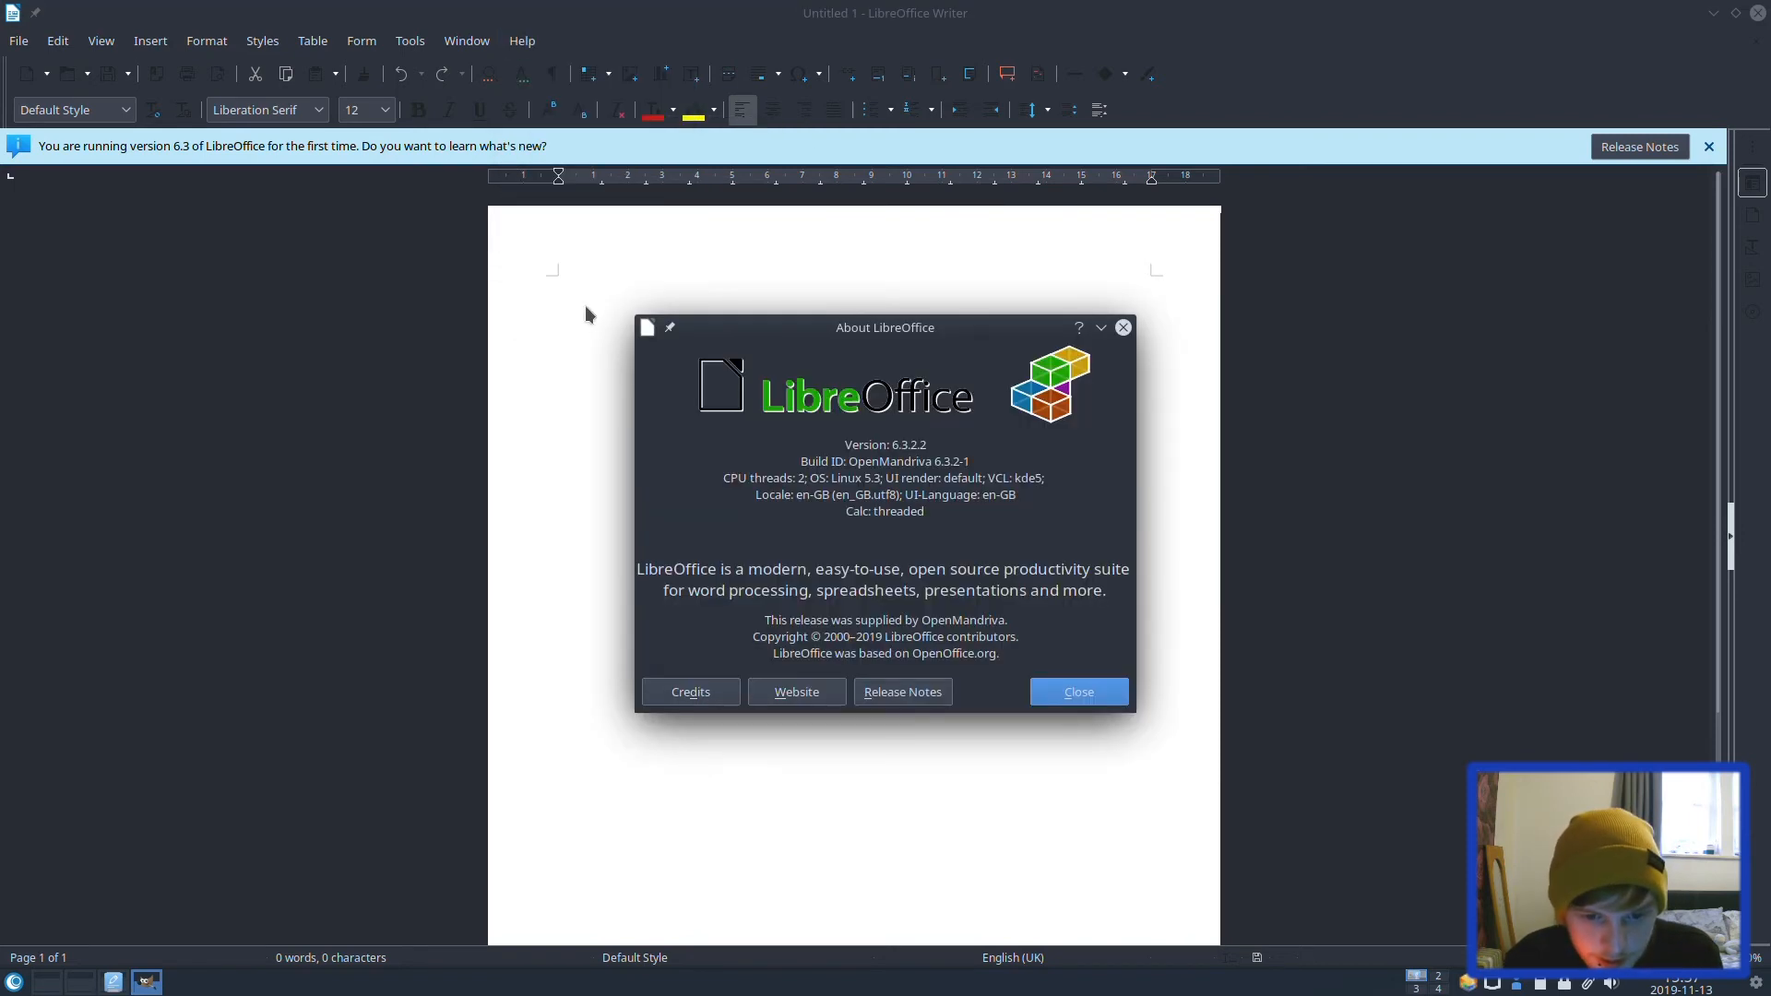
{"action": "mouse_move", "coordinate": [1050, 452]}
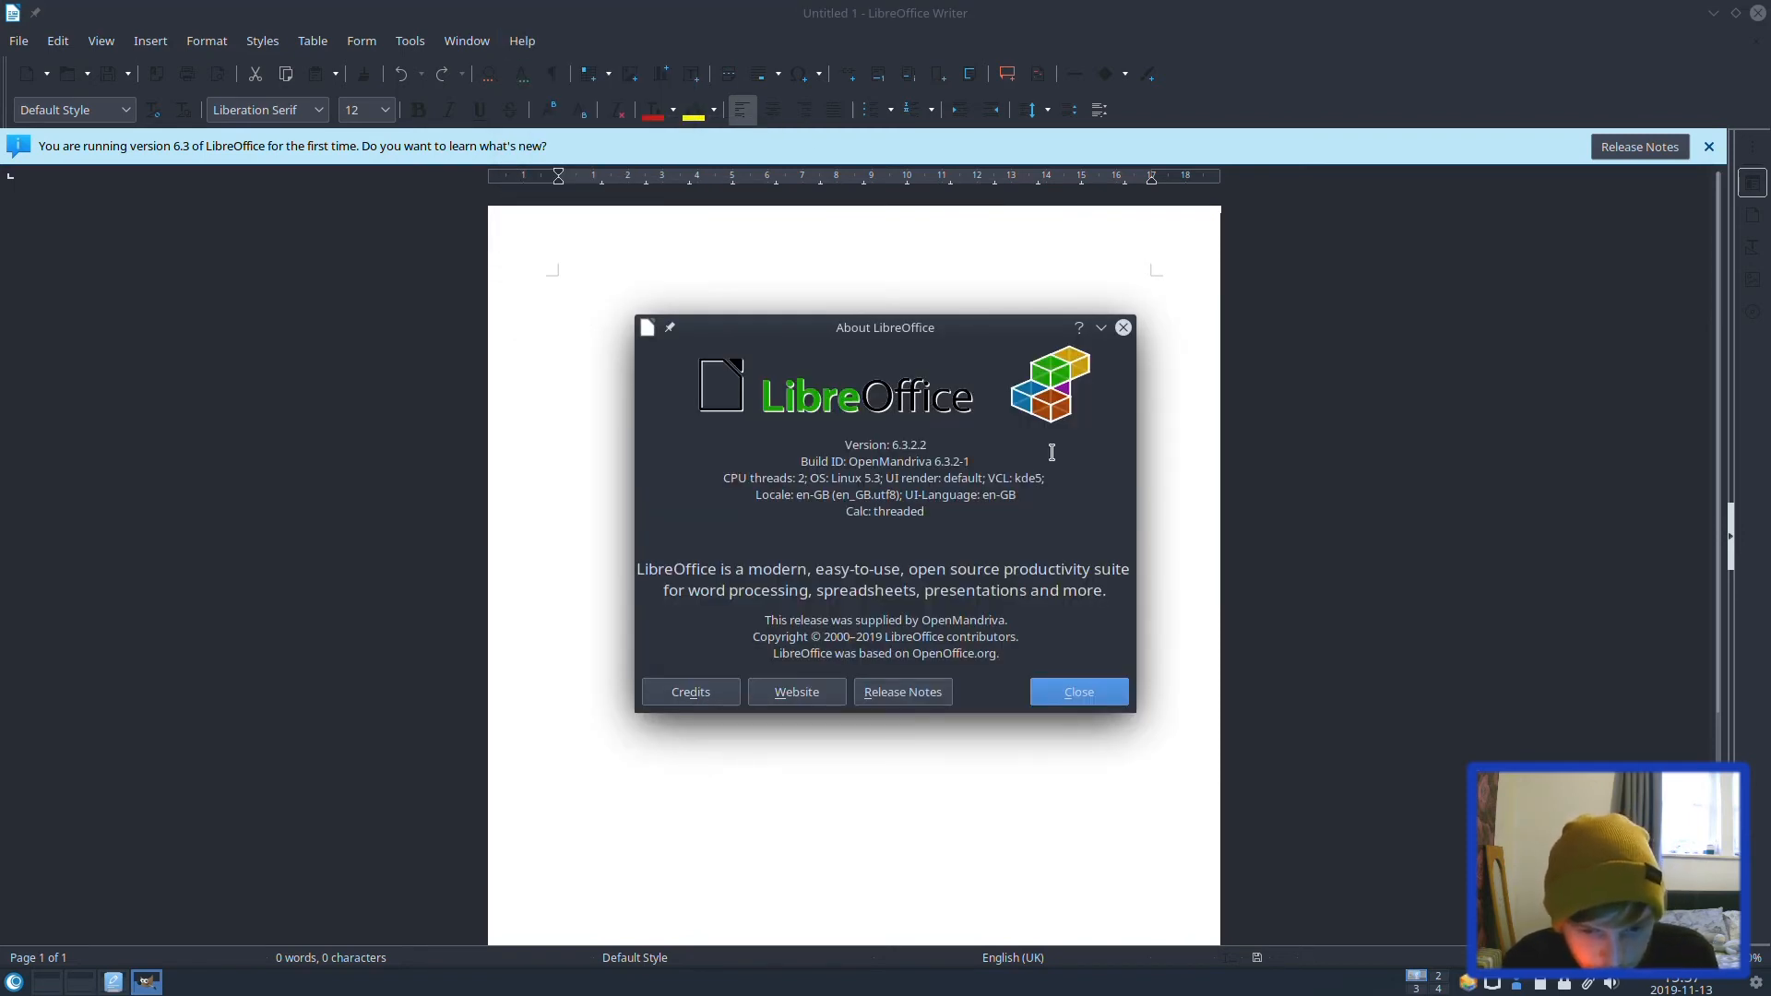
Step: Close About LibreOffice and raise the Konsole htop window from the taskbar
{"action": "left_click", "coordinate": [1075, 690]}
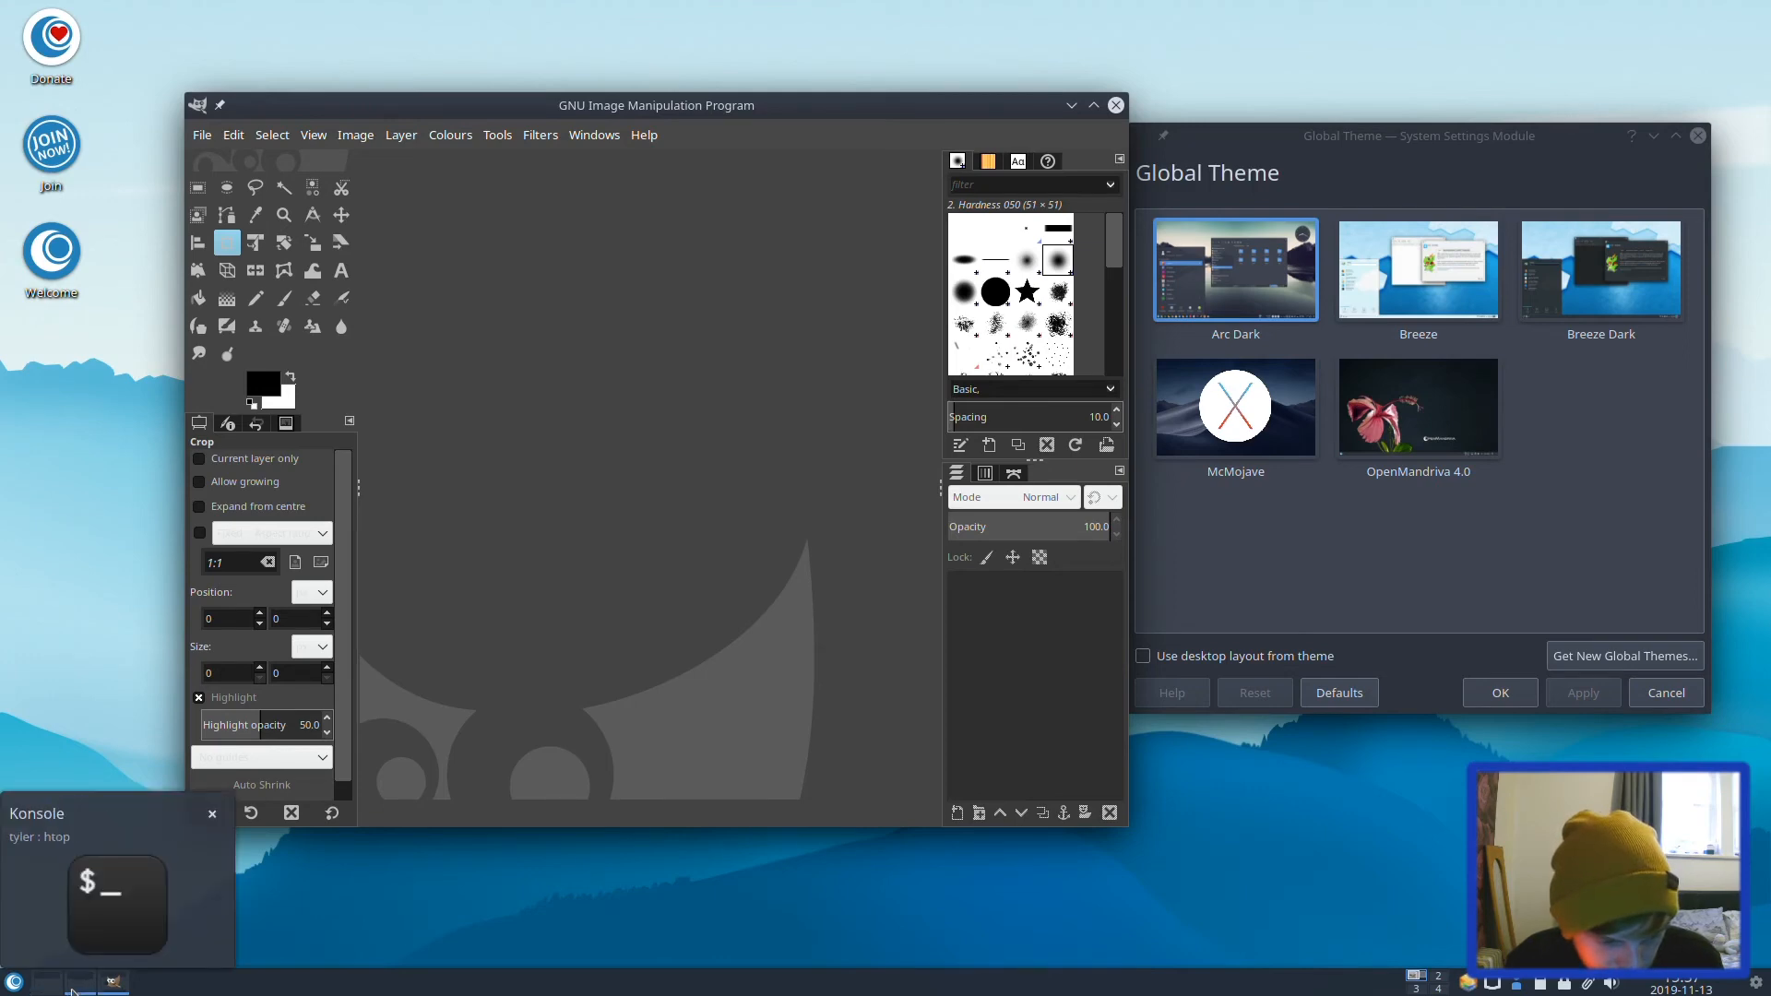
{"action": "left_click", "coordinate": [111, 980]}
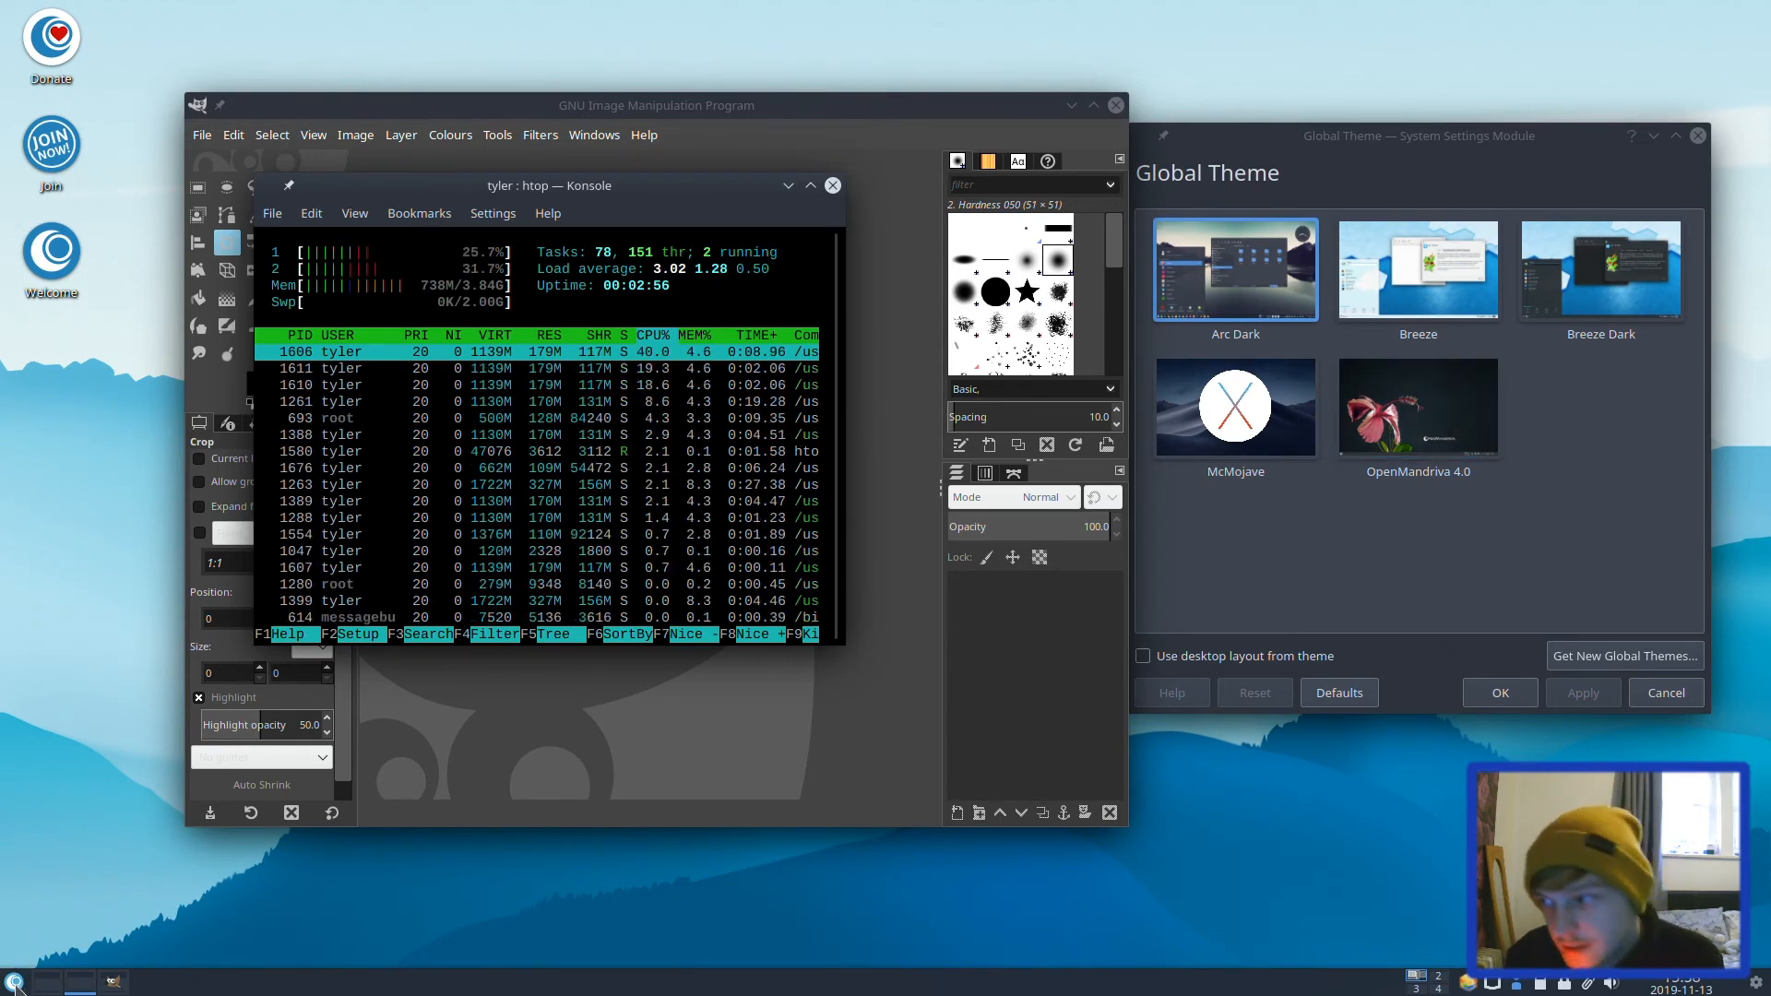
Step: Dismiss the 'program writer' error and launch LibreOffice Writer from a 'libre' search
{"action": "left_click", "coordinate": [12, 979]}
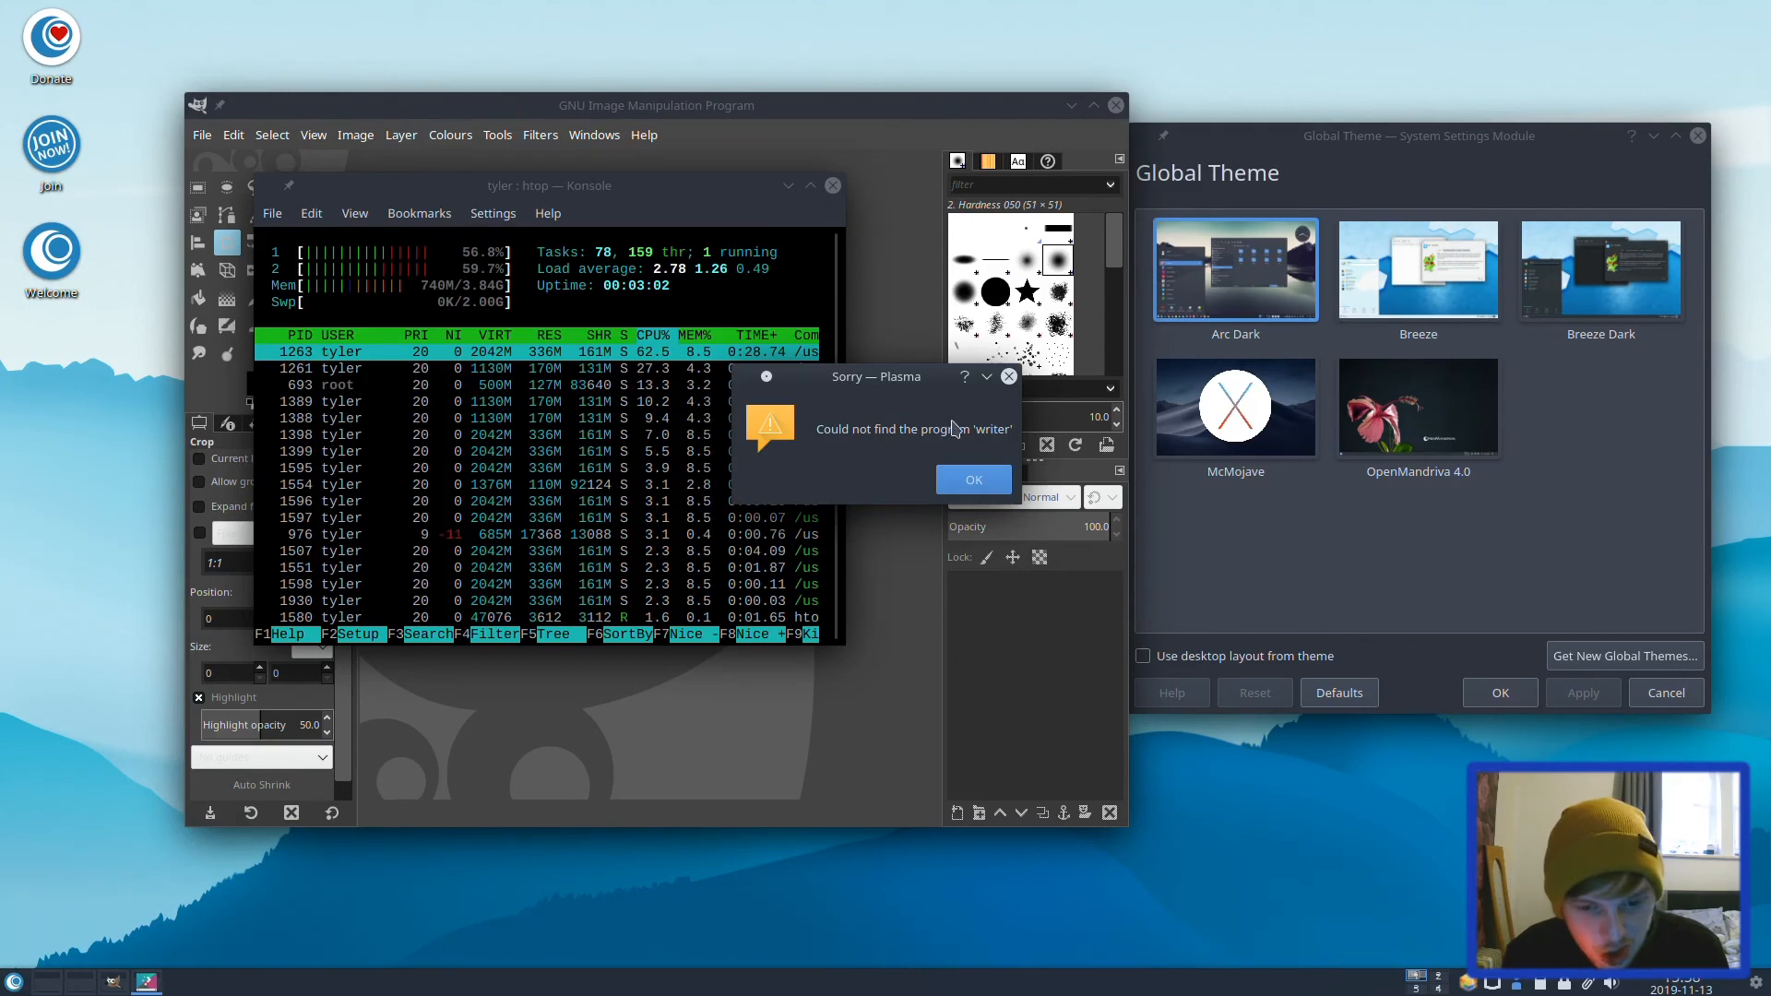
{"action": "left_click", "coordinate": [20, 979]}
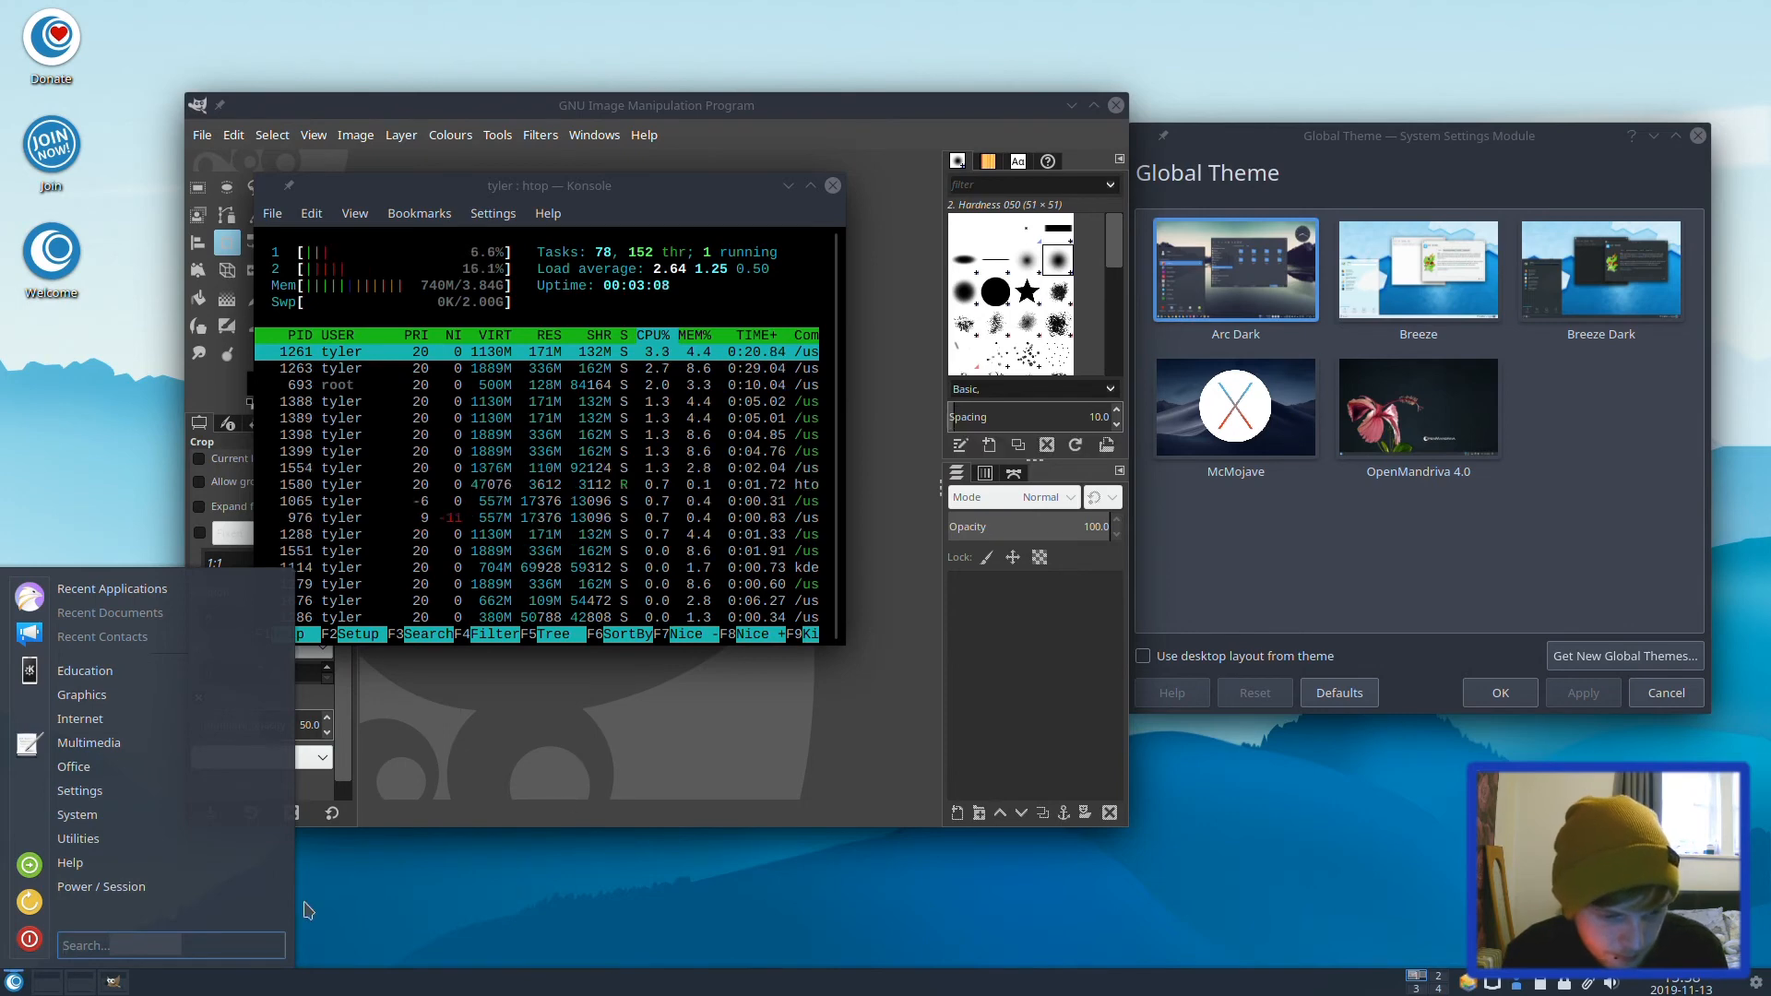
{"action": "type", "text": "libre"}
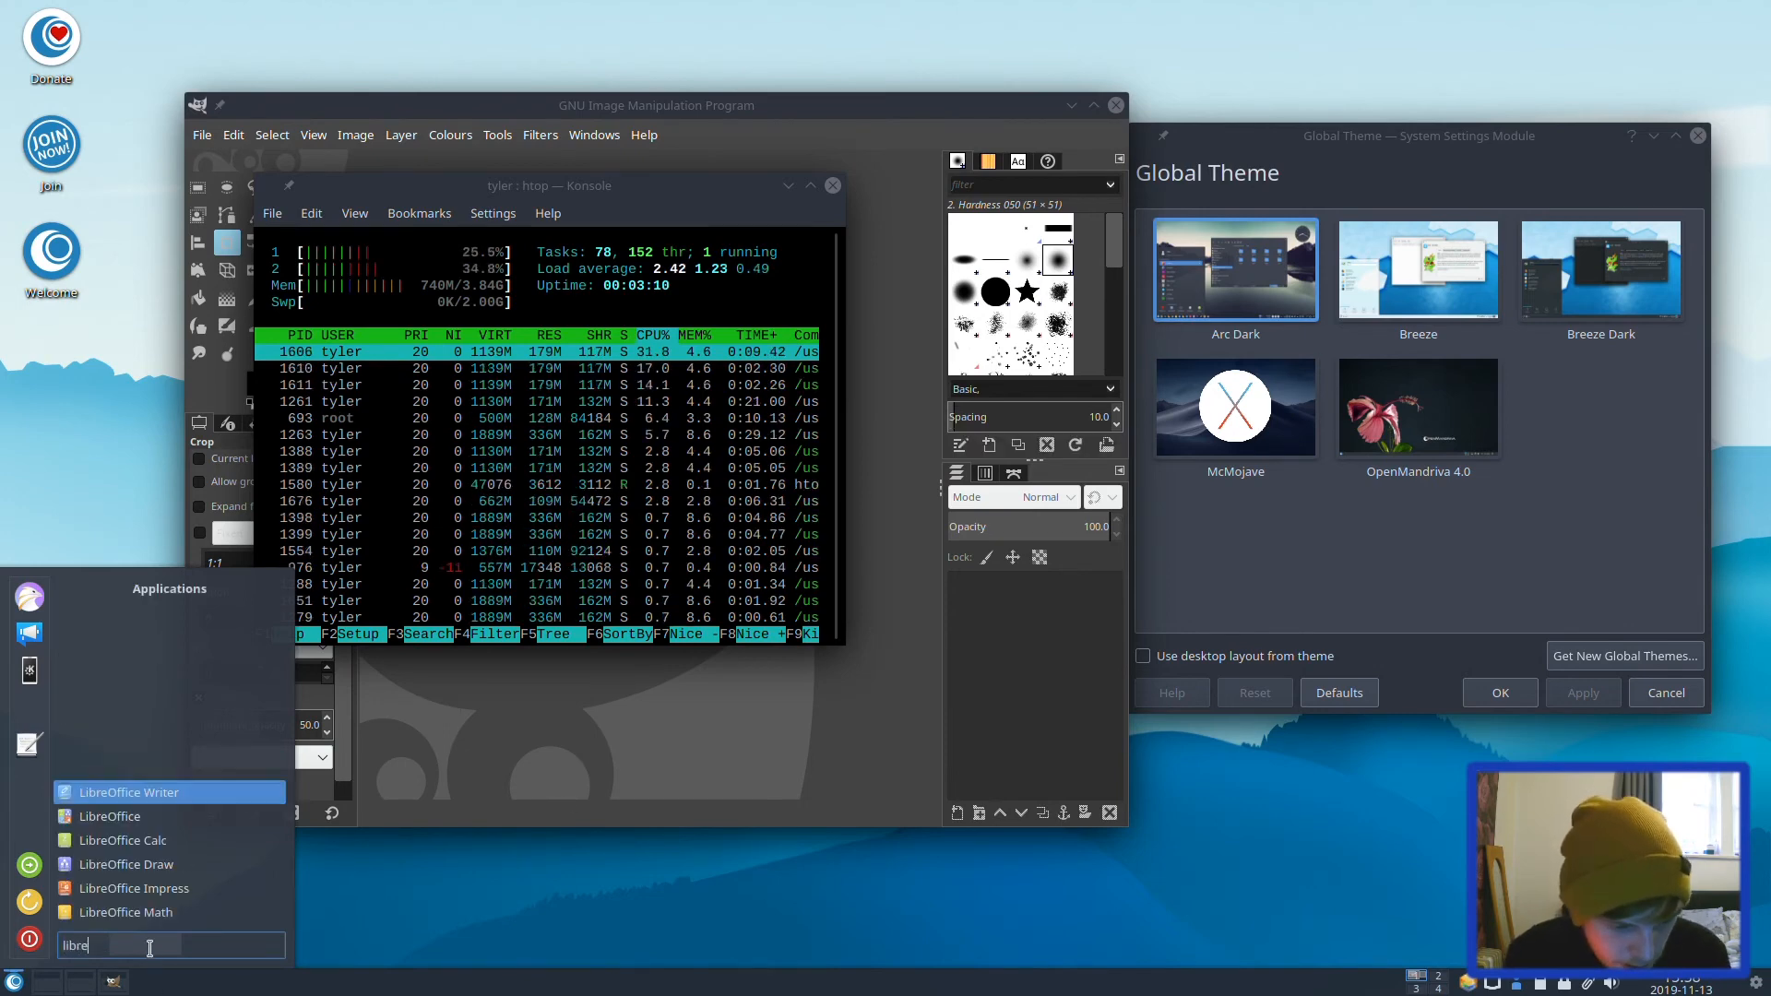
{"action": "left_click", "coordinate": [126, 791]}
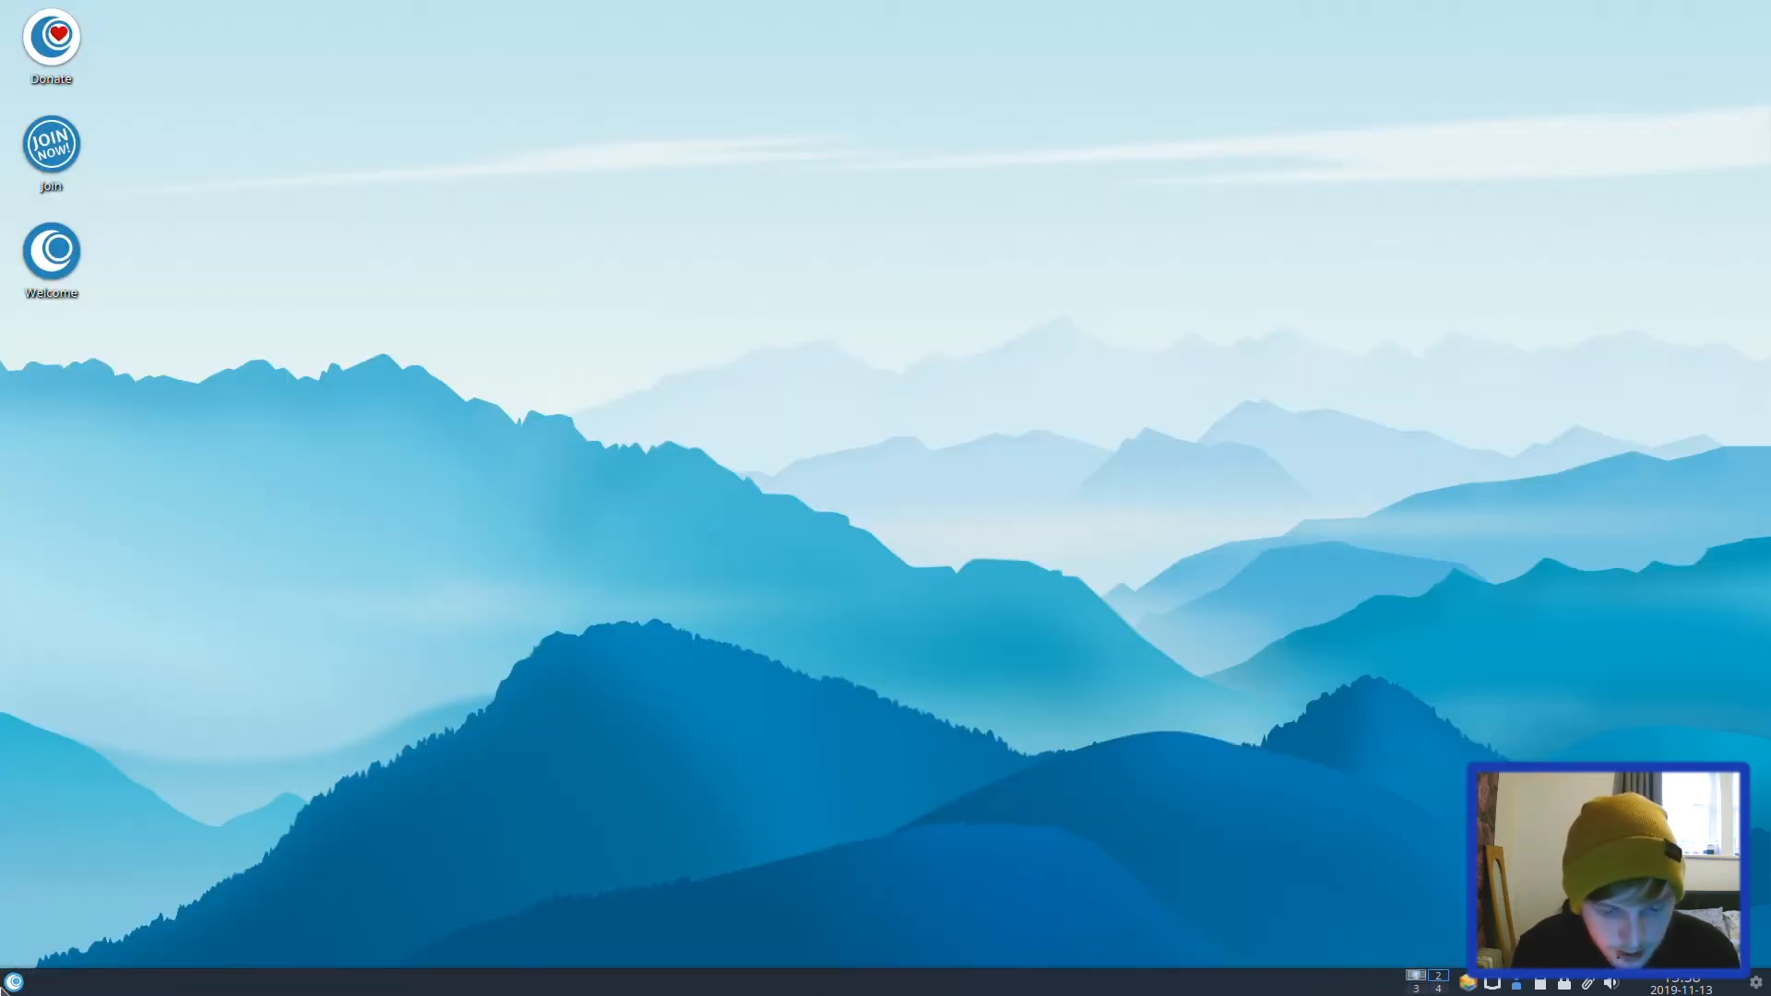
Step: Launch dnfdragora, mark firefox, then search for chromium packages
{"action": "type", "text": "software"}
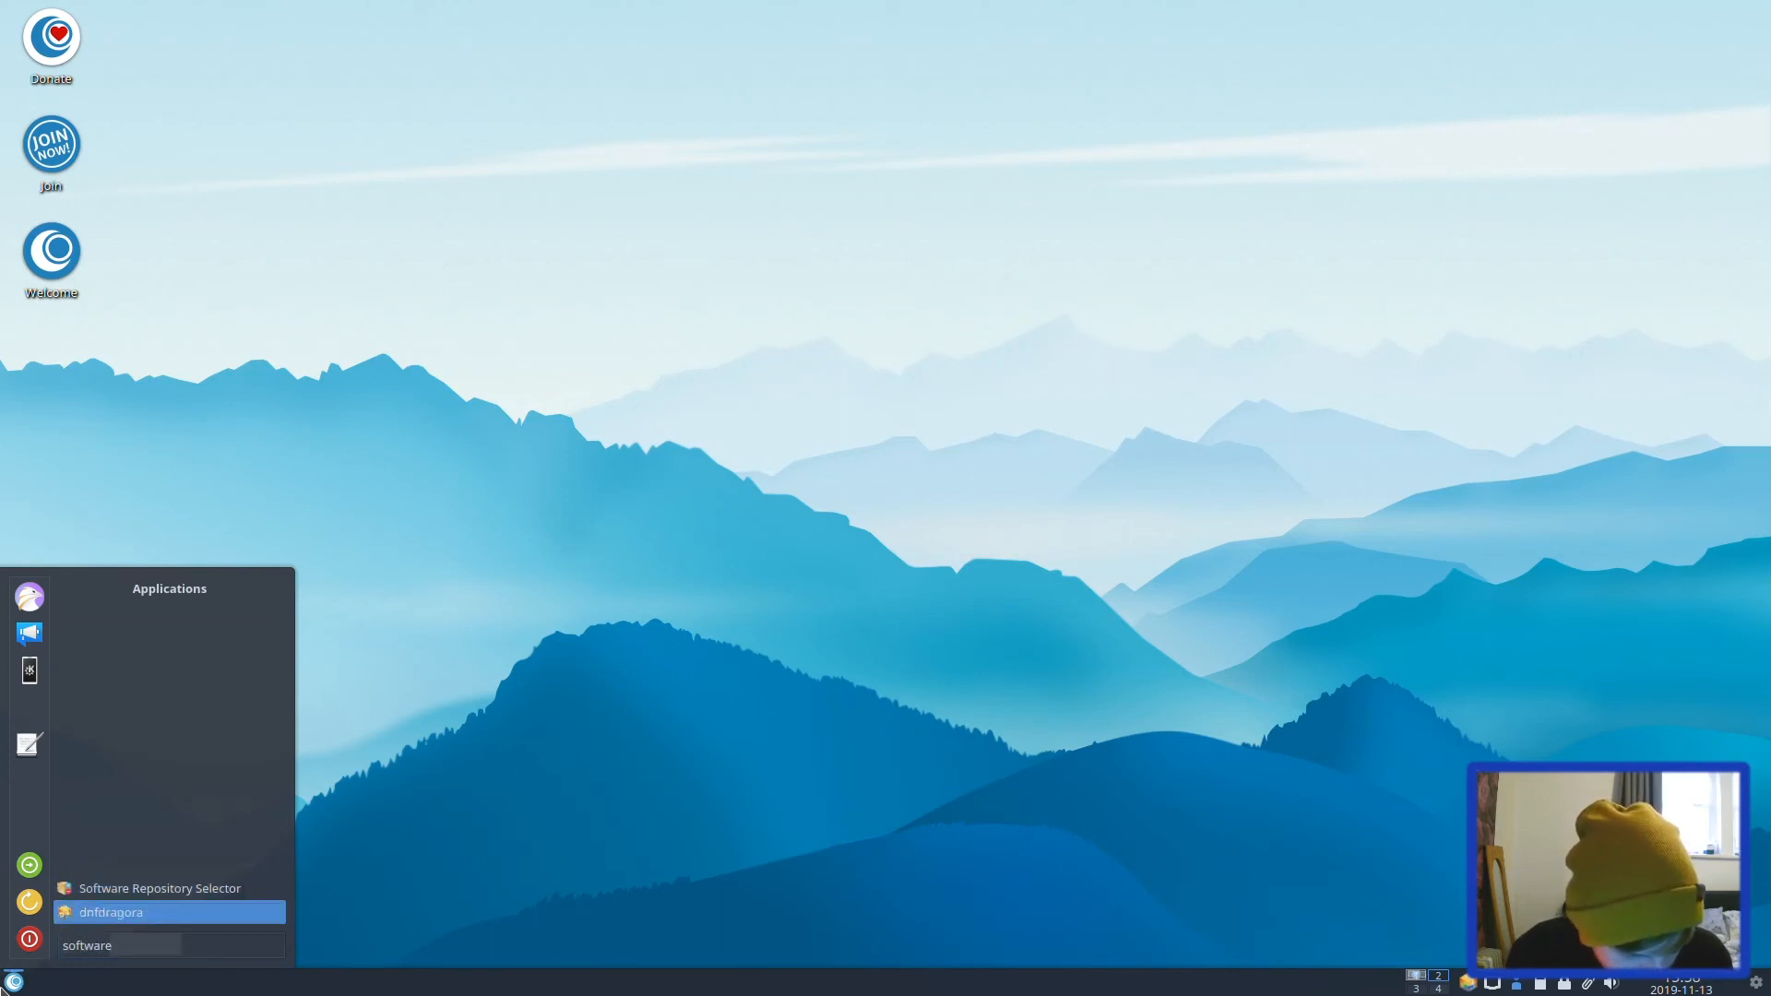
{"action": "left_click", "coordinate": [111, 911]}
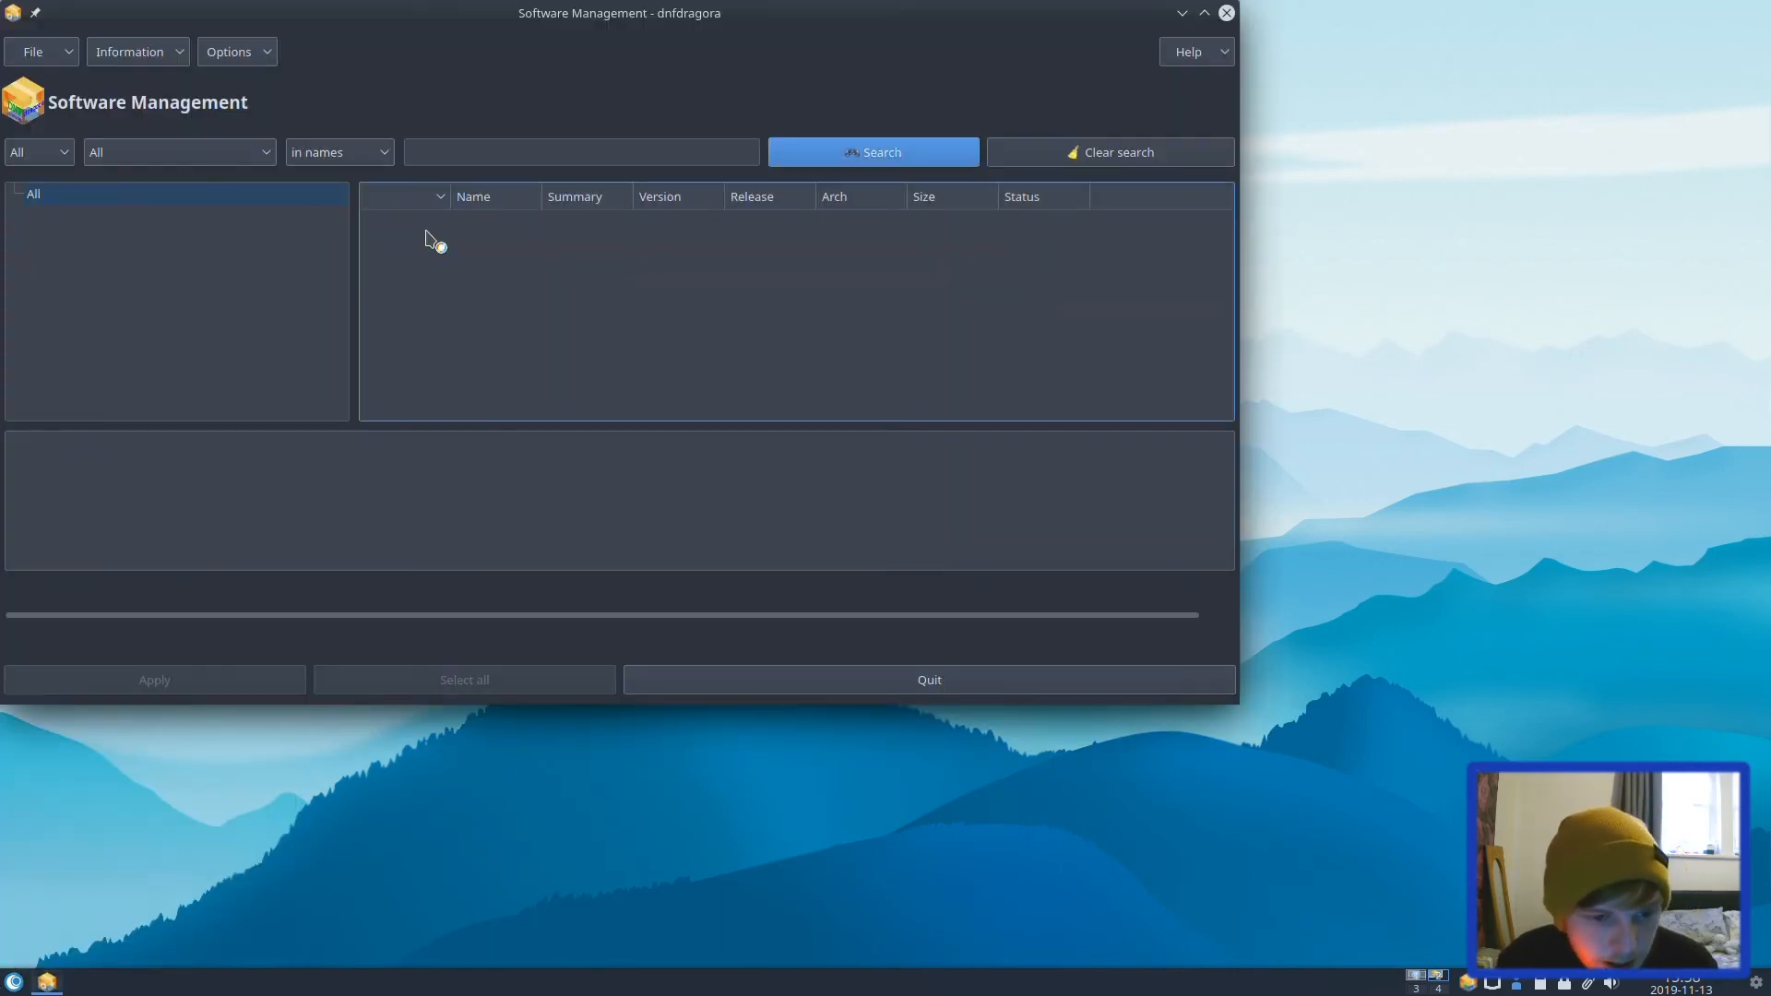
{"action": "left_click", "coordinate": [580, 151]}
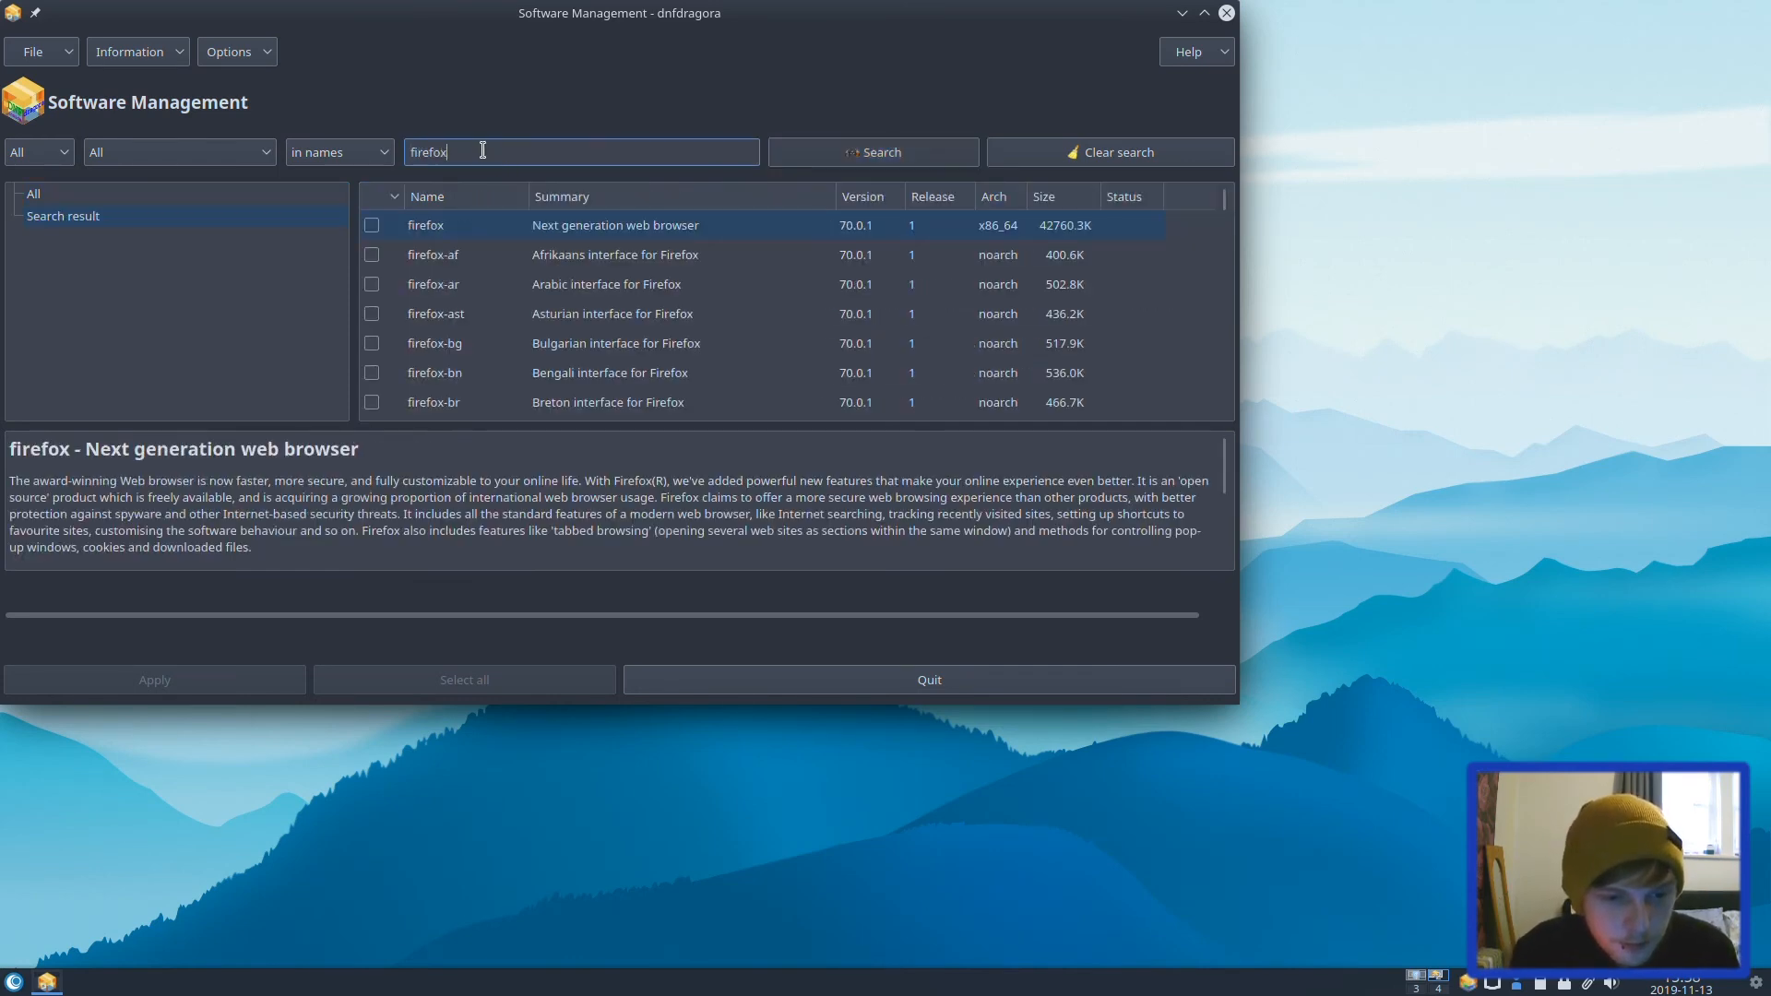
{"action": "left_click", "coordinate": [372, 223]}
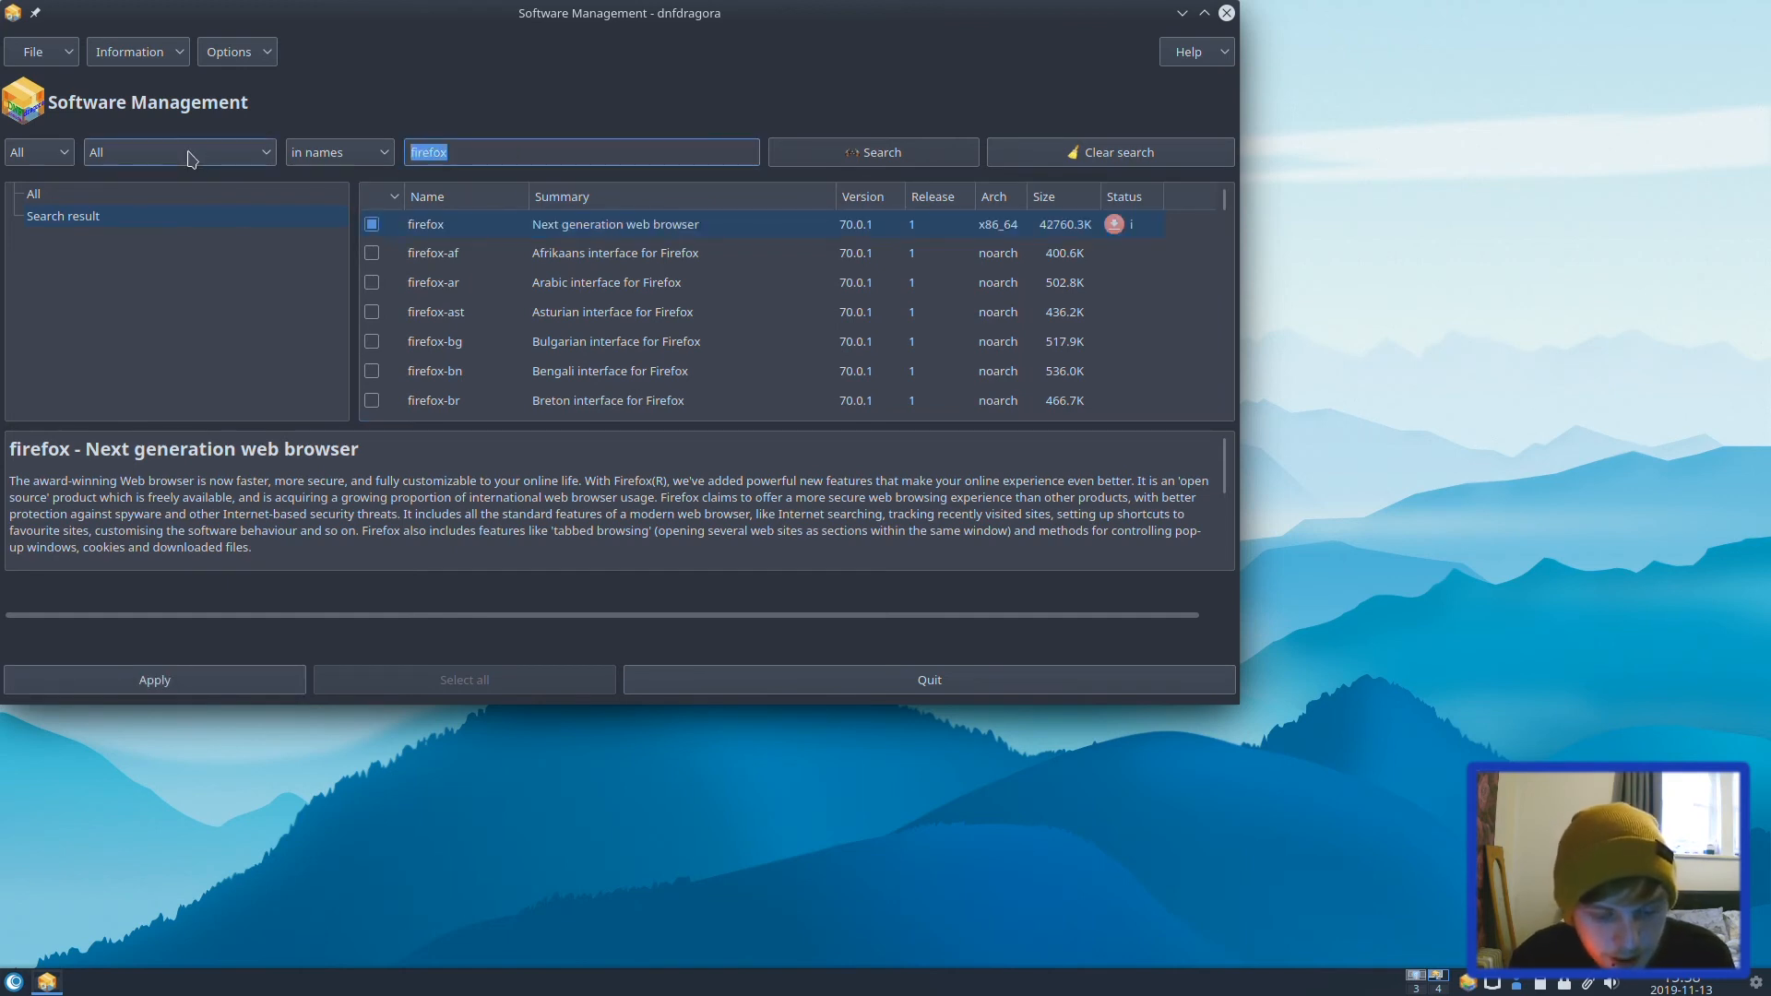
{"action": "type", "text": "chrome"}
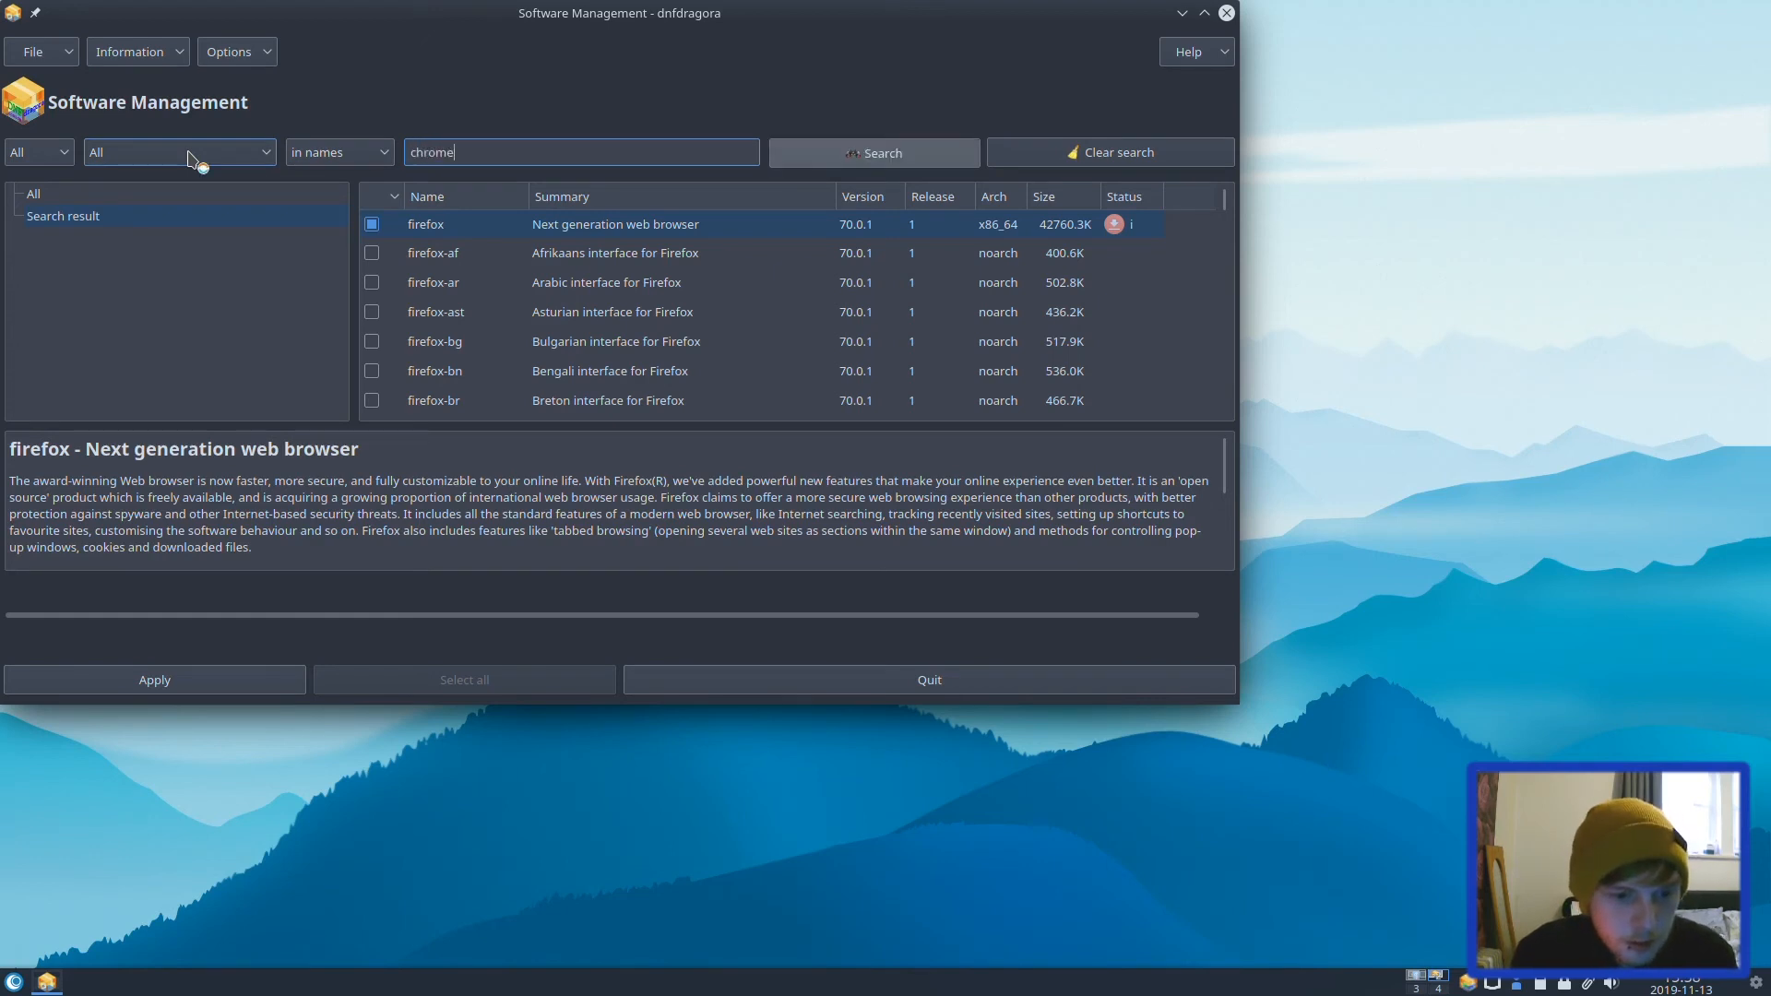
{"action": "left_click", "coordinate": [872, 152]}
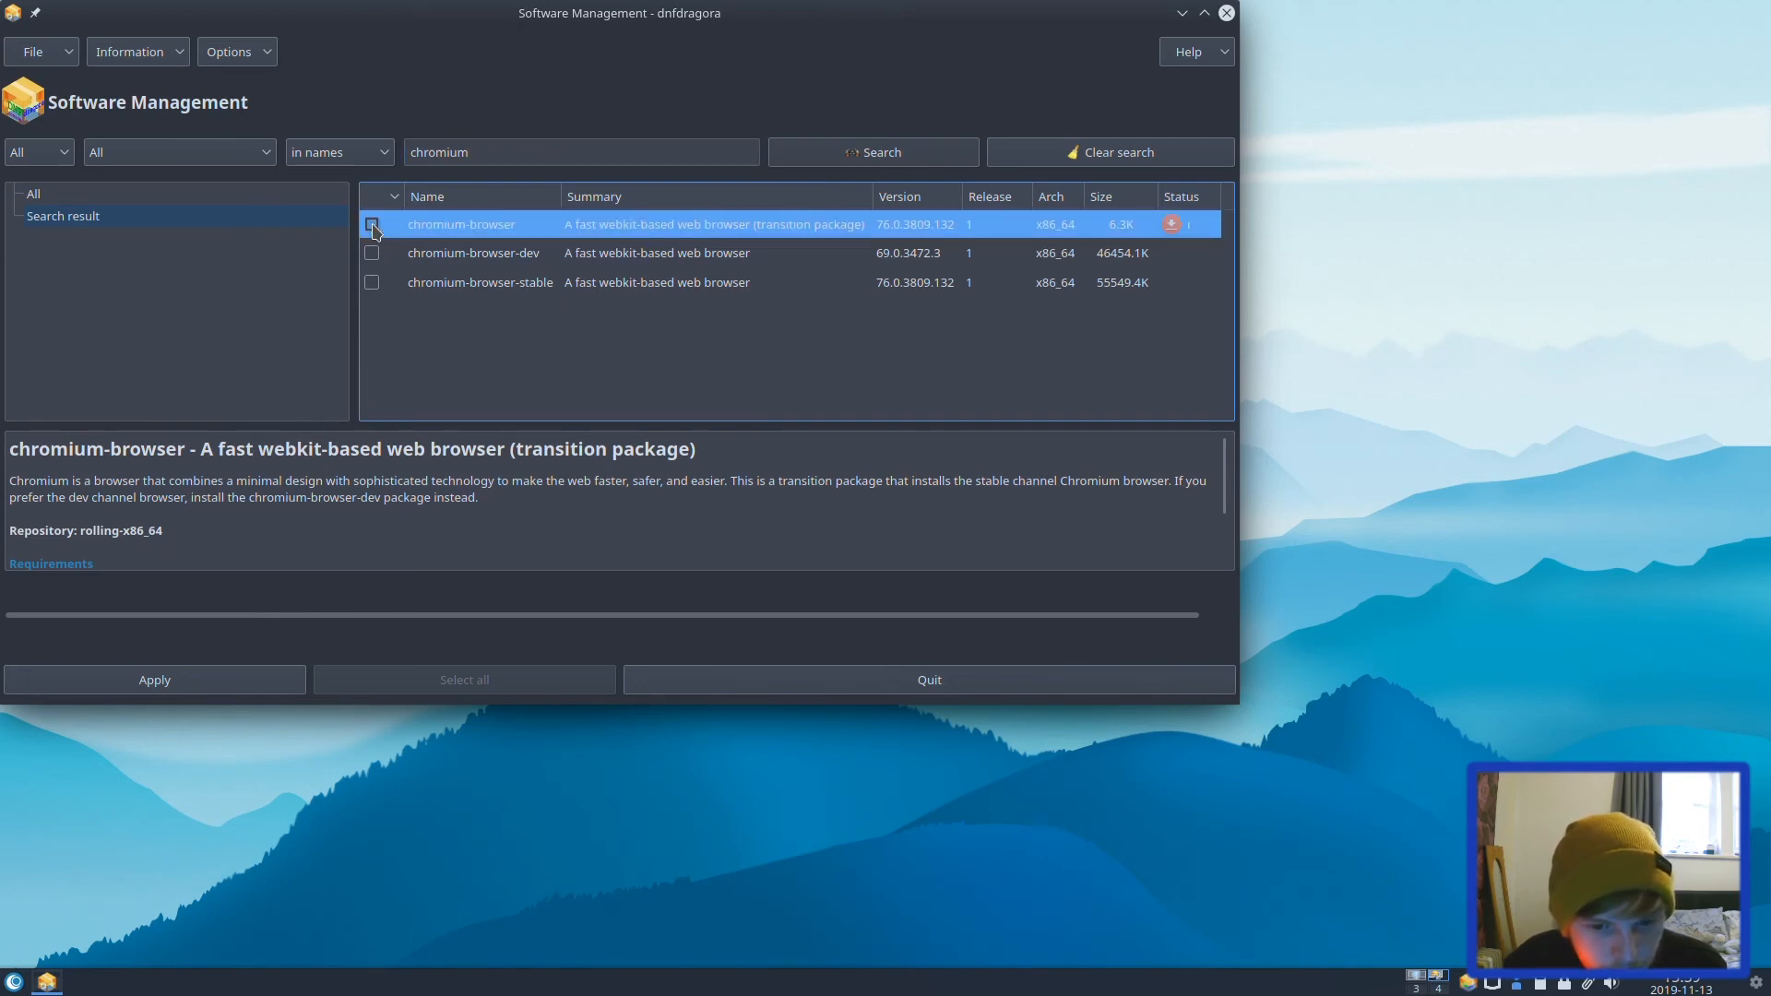
{"action": "mouse_move", "coordinate": [193, 659]}
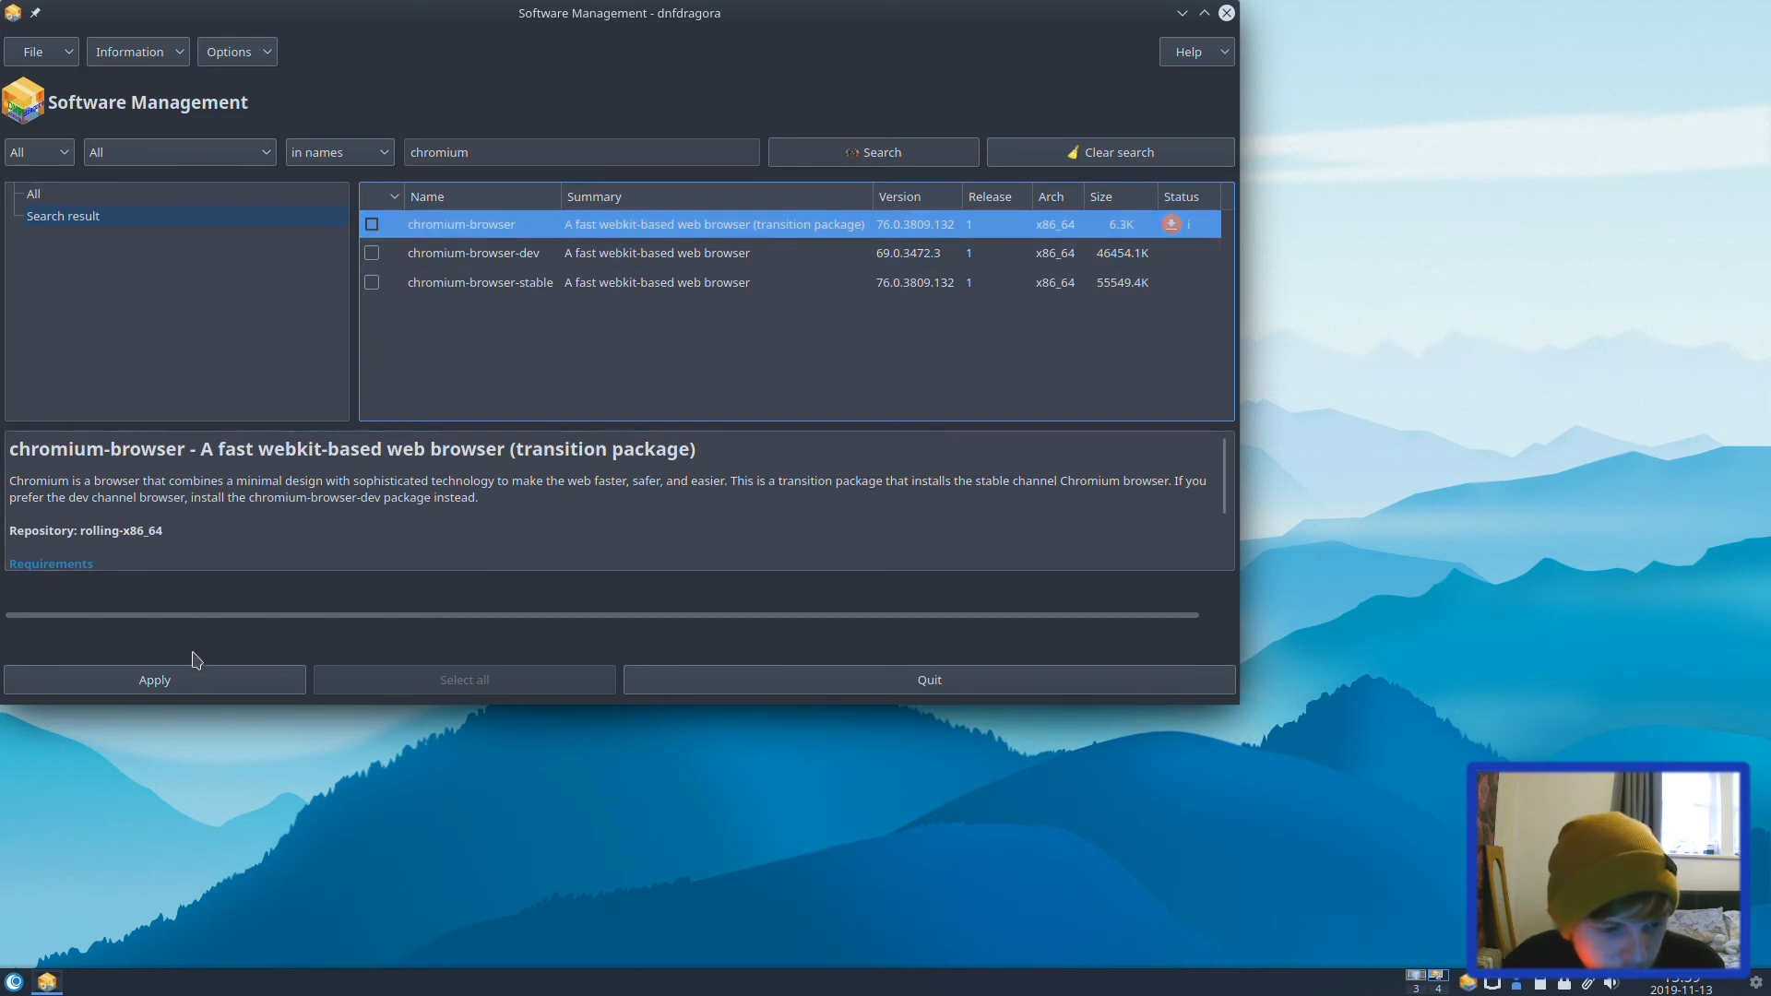
Step: Apply the chromium-browser install, confirm its dependencies, and authenticate
{"action": "left_click", "coordinate": [154, 679]}
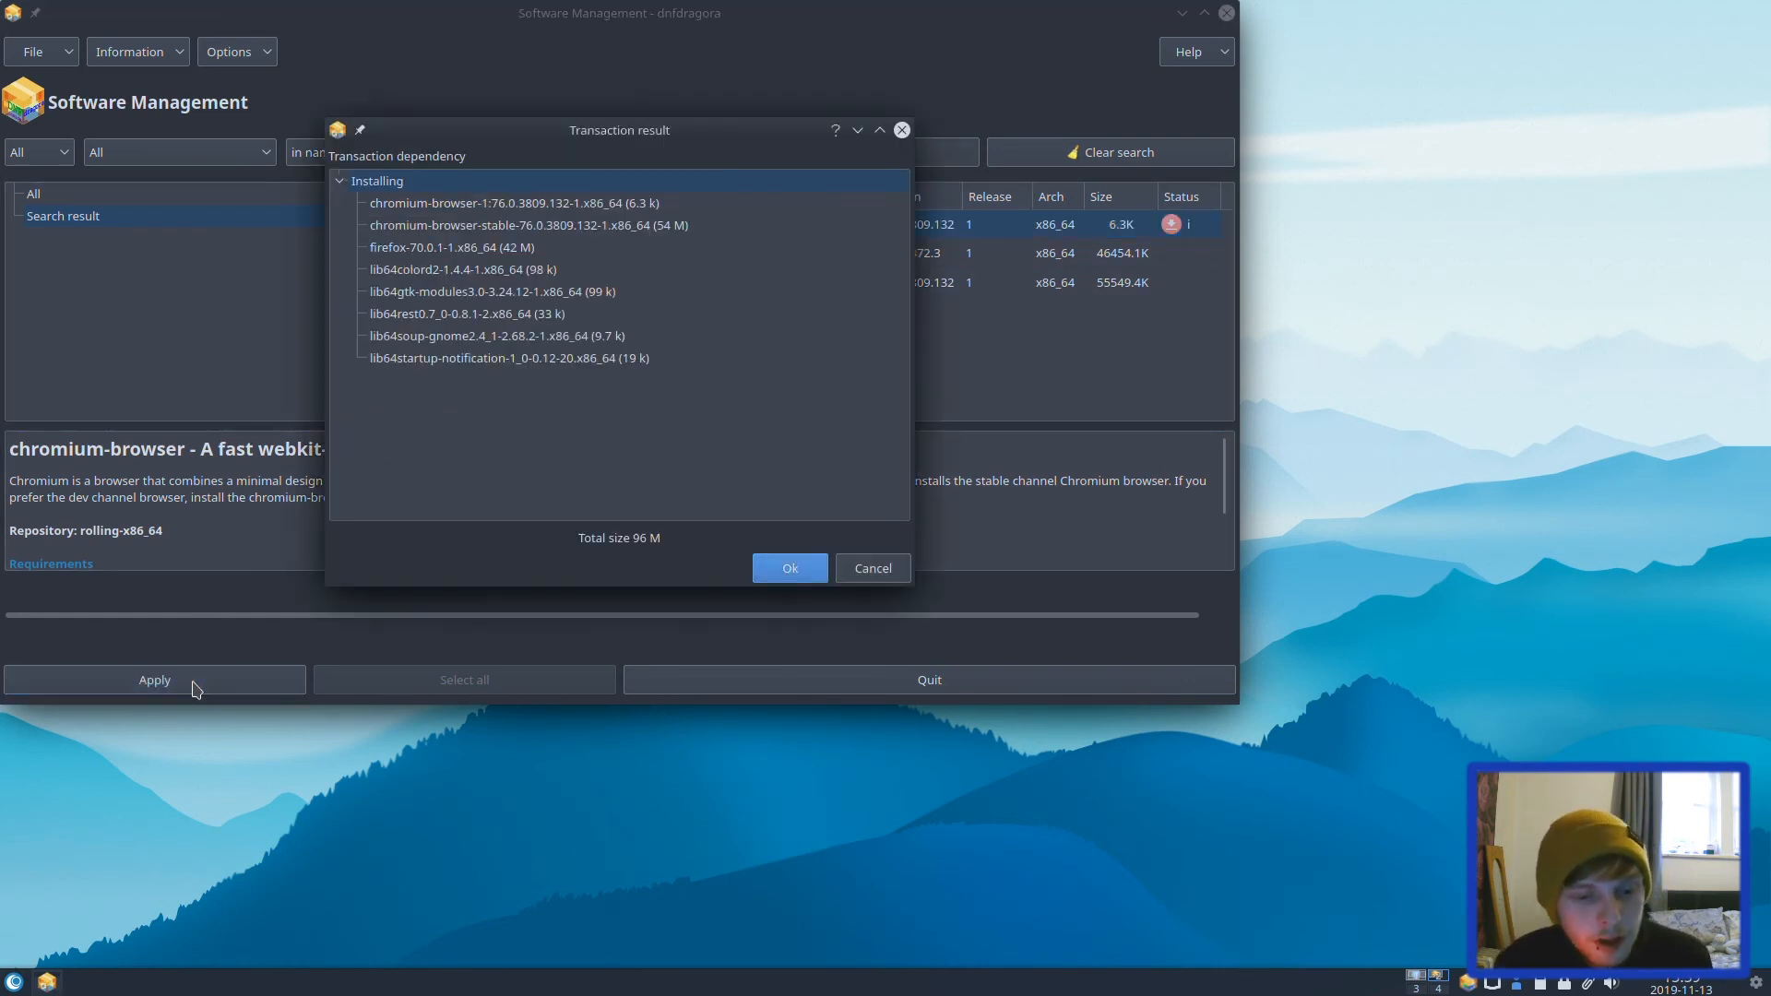
{"action": "left_click", "coordinate": [790, 568]}
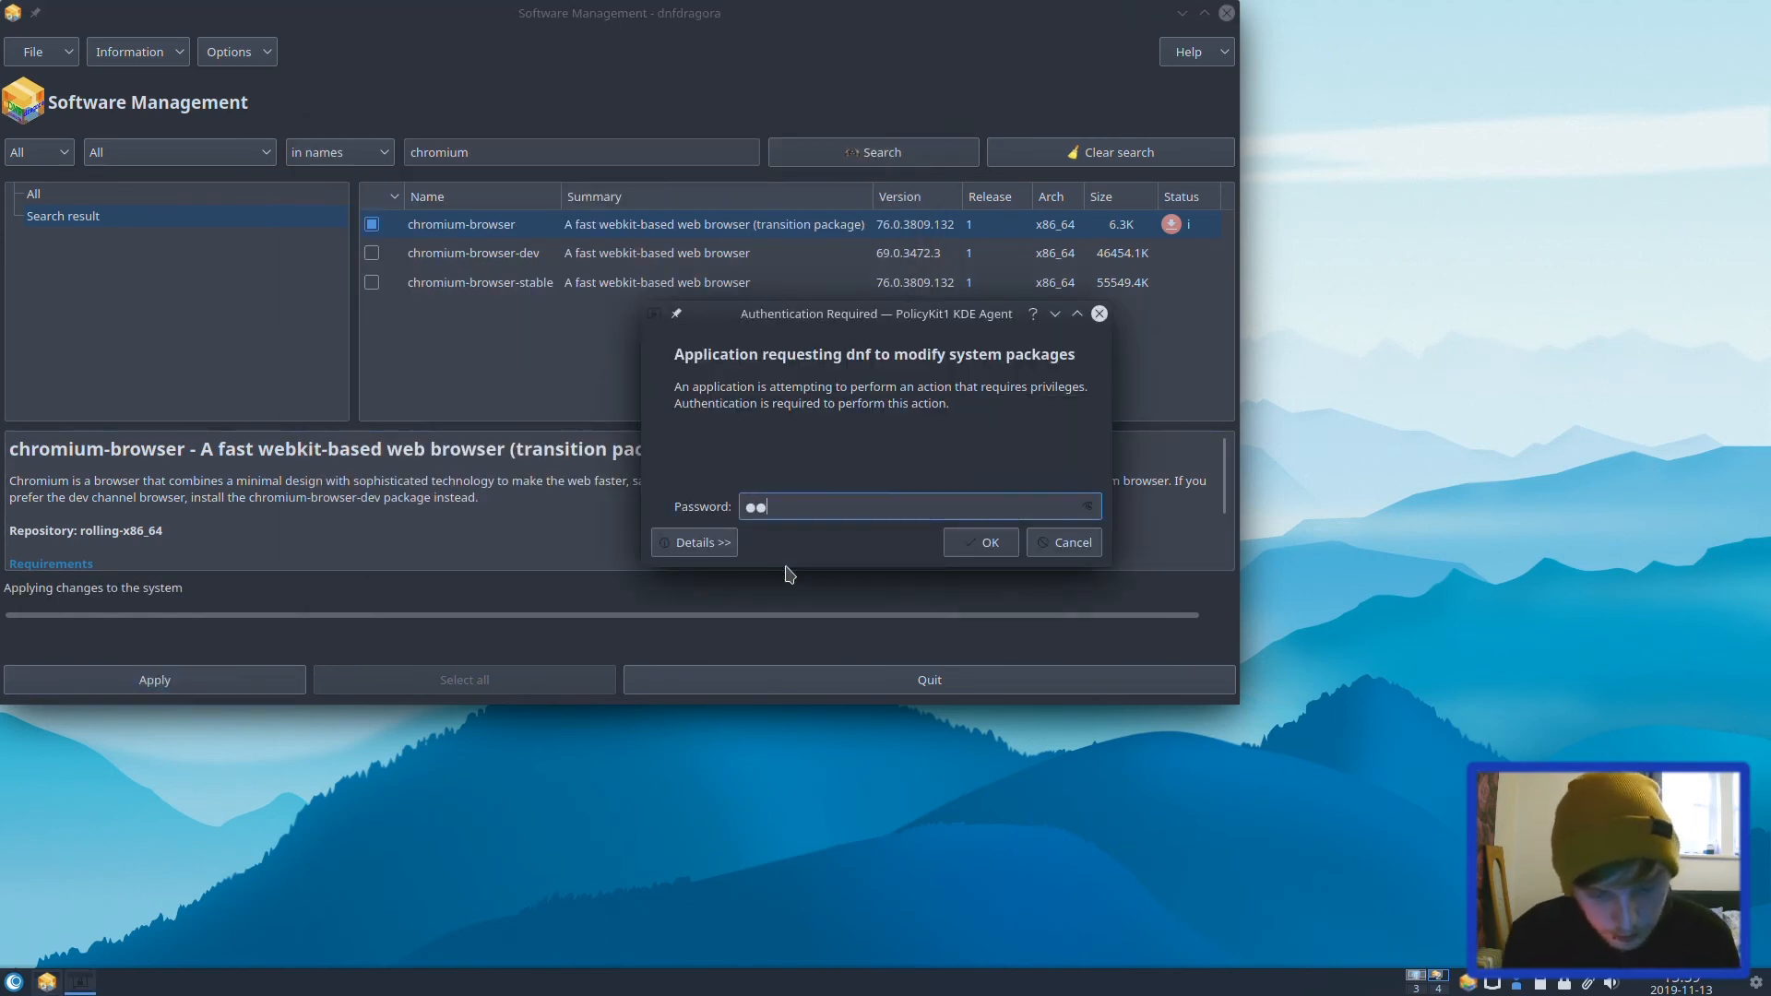
{"action": "left_click", "coordinate": [978, 542]}
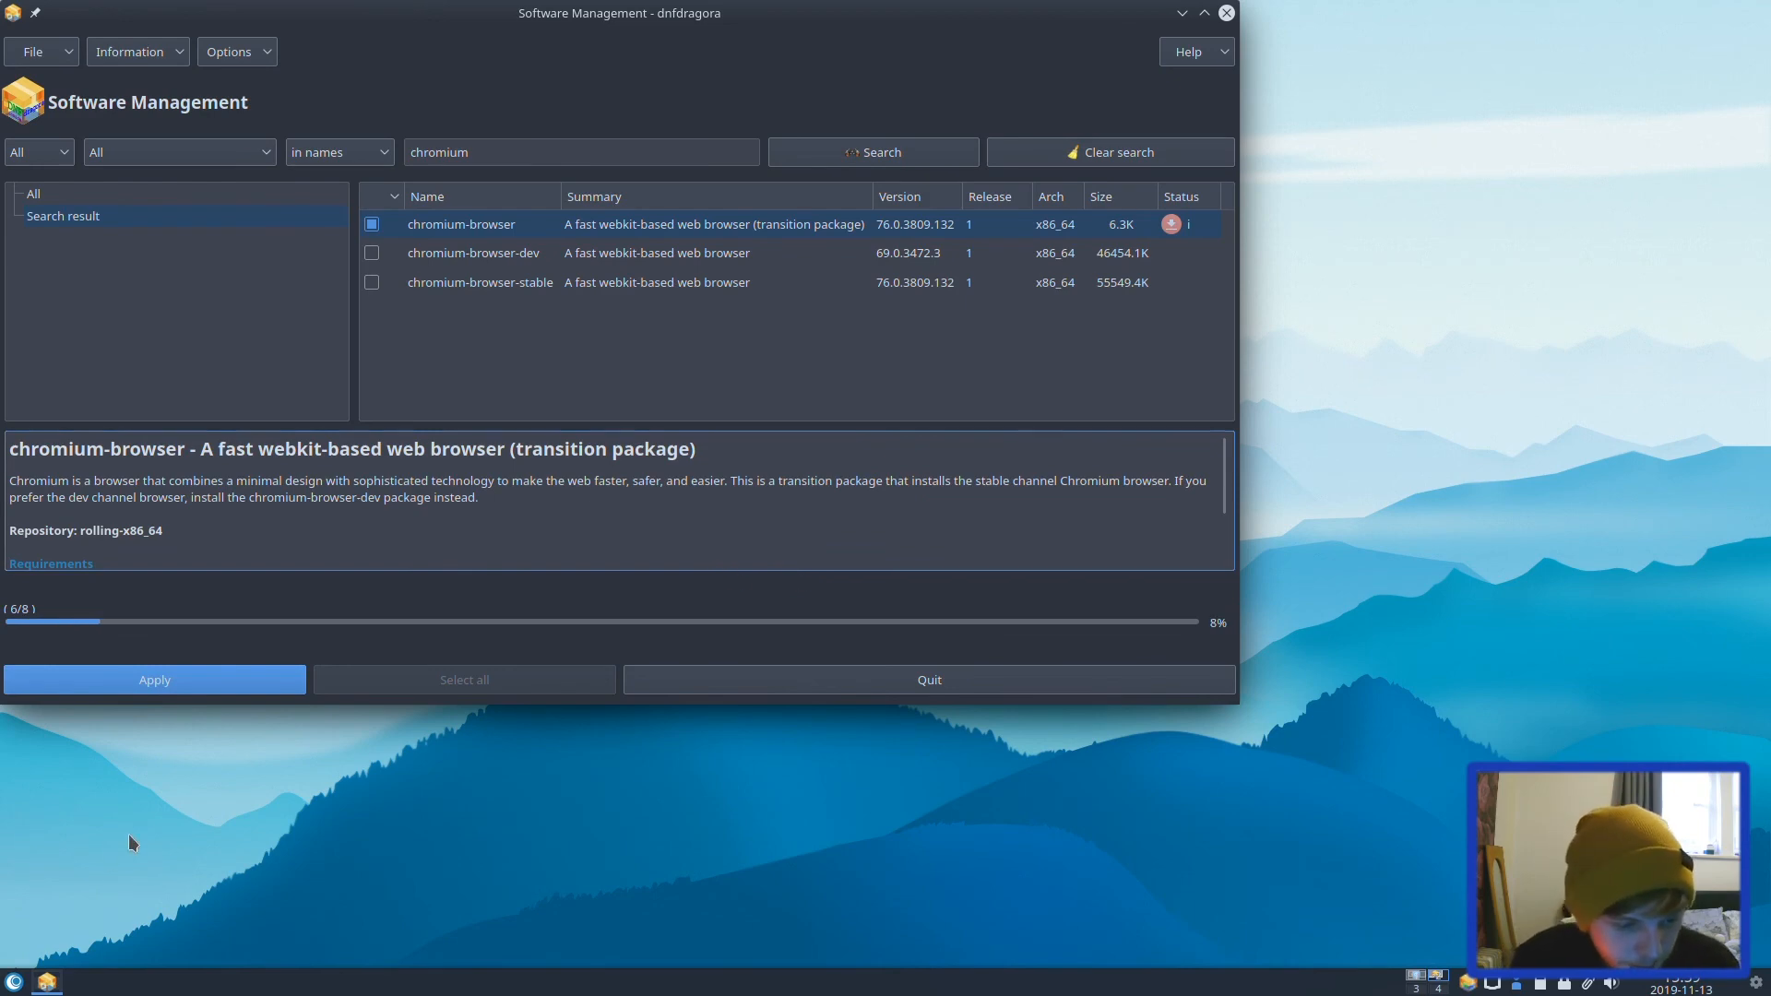
{"action": "left_click", "coordinate": [14, 979]}
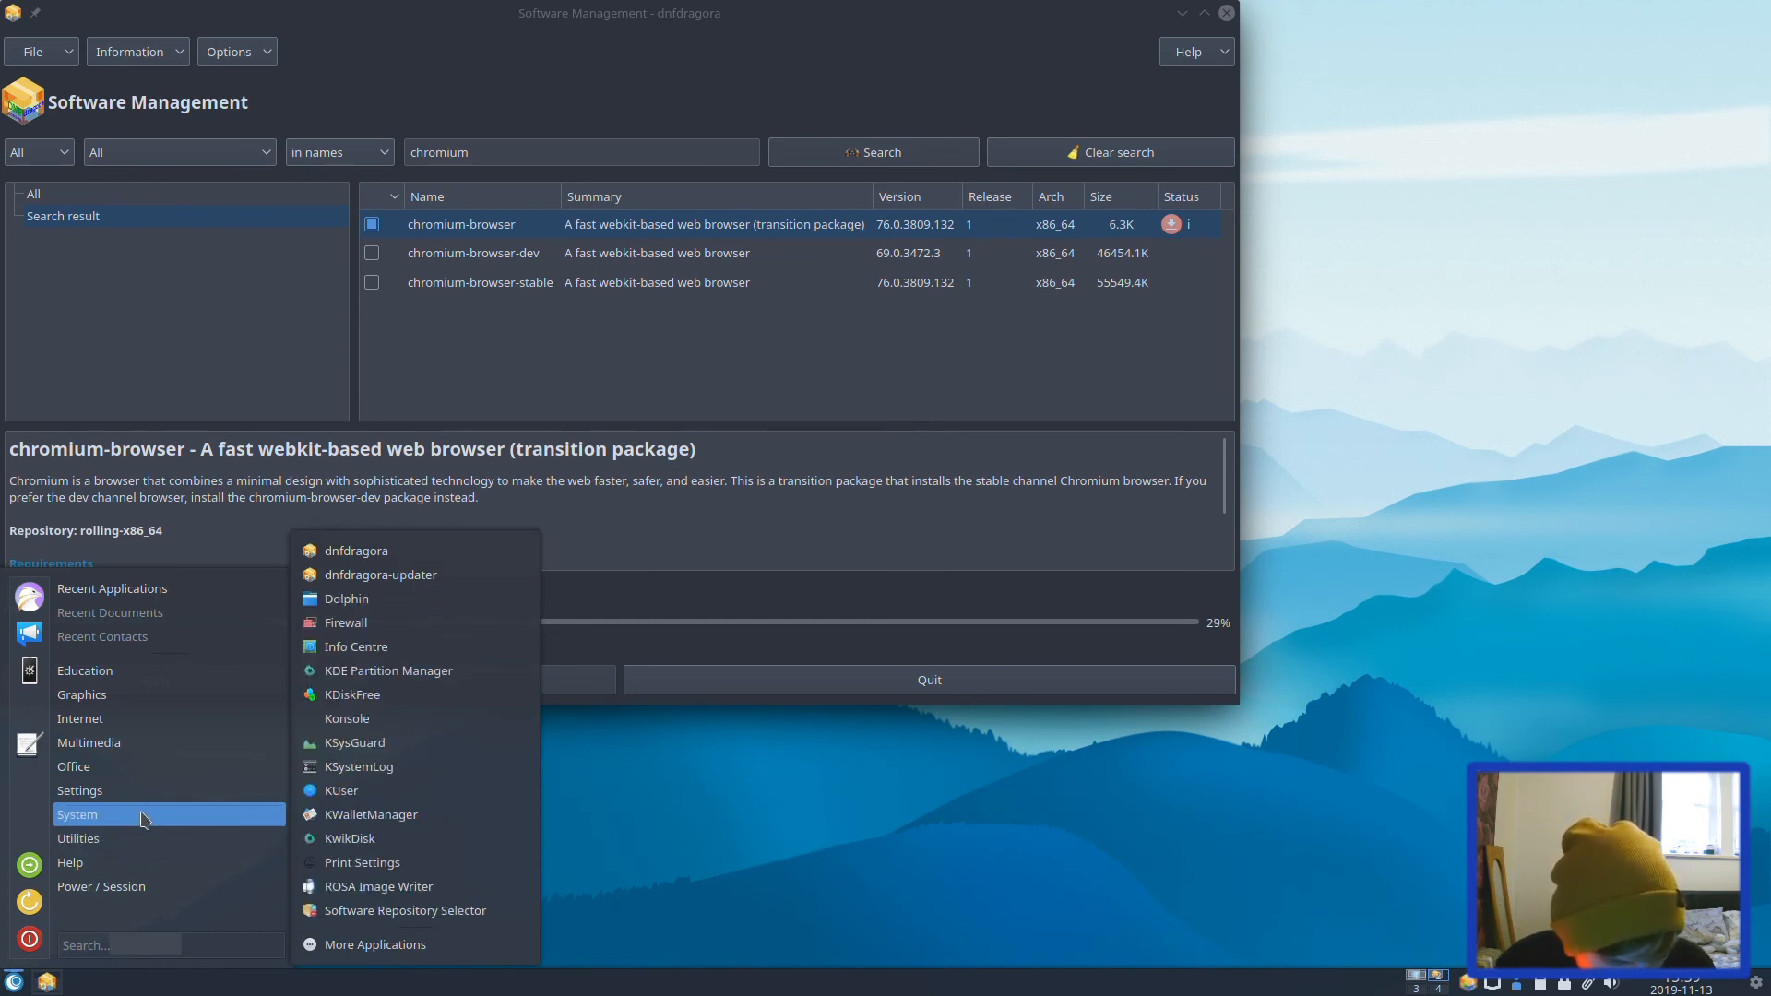
{"action": "mouse_move", "coordinate": [341, 789]}
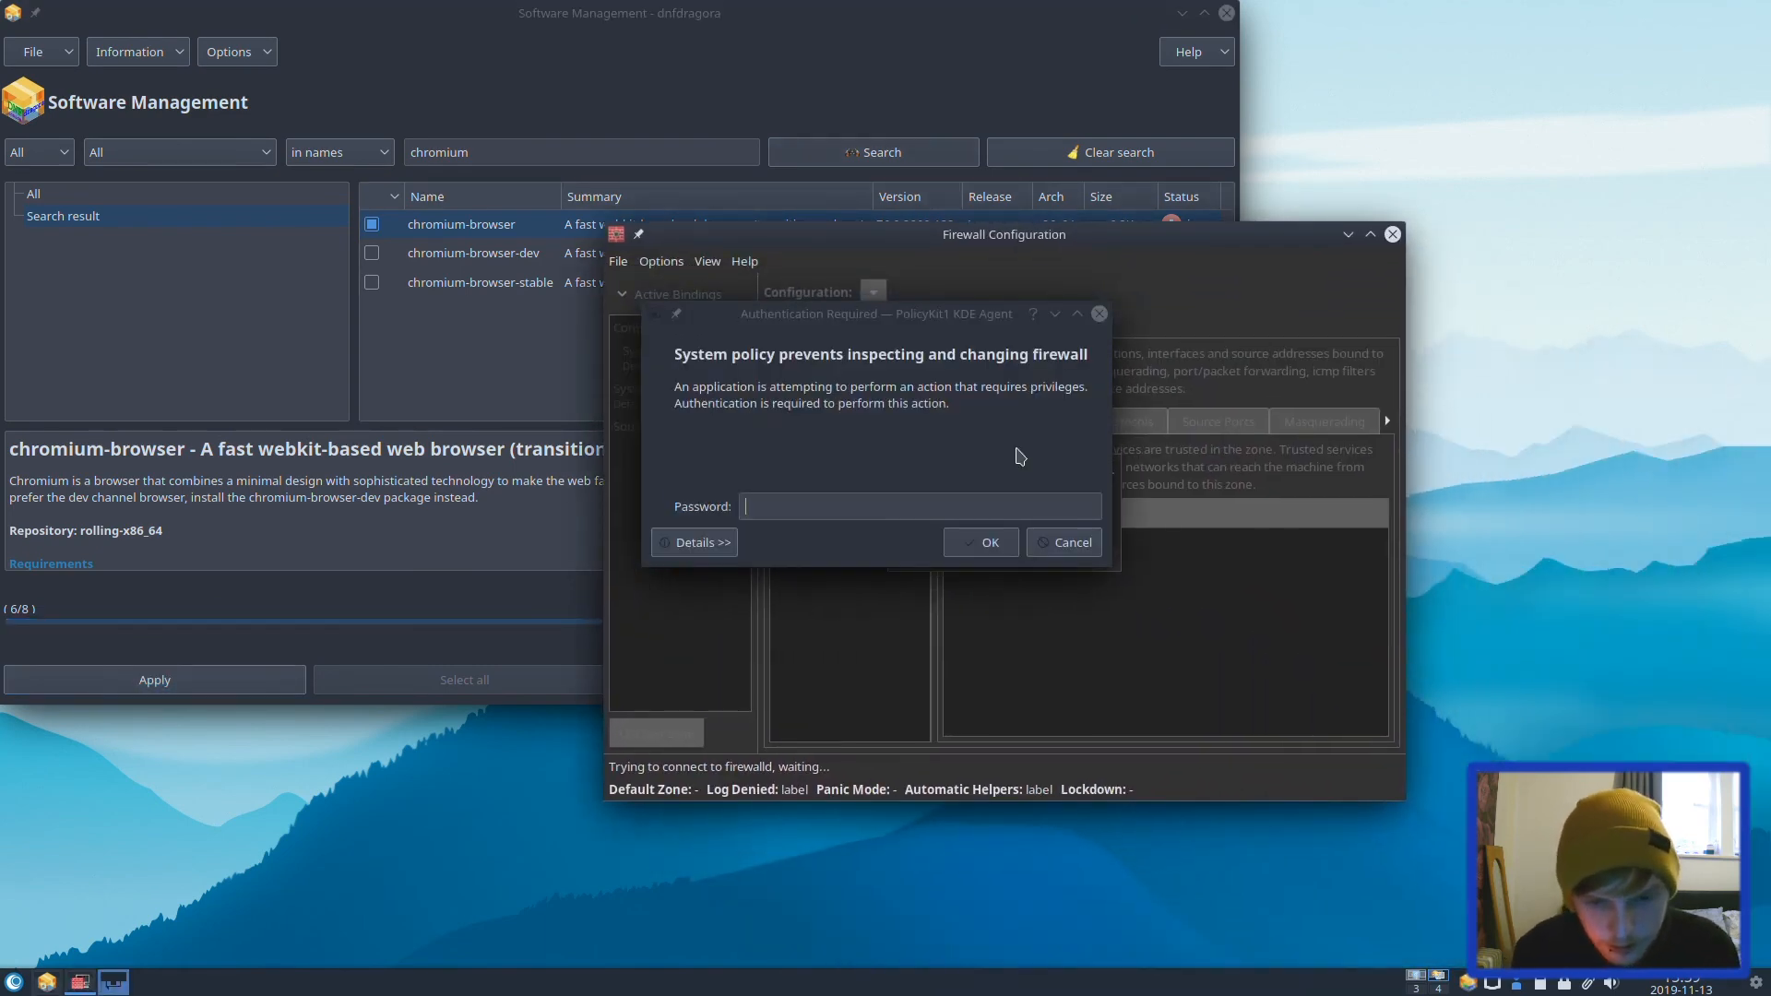
Step: Enter the password to unlock the firewall settings
{"action": "left_click", "coordinate": [918, 504]}
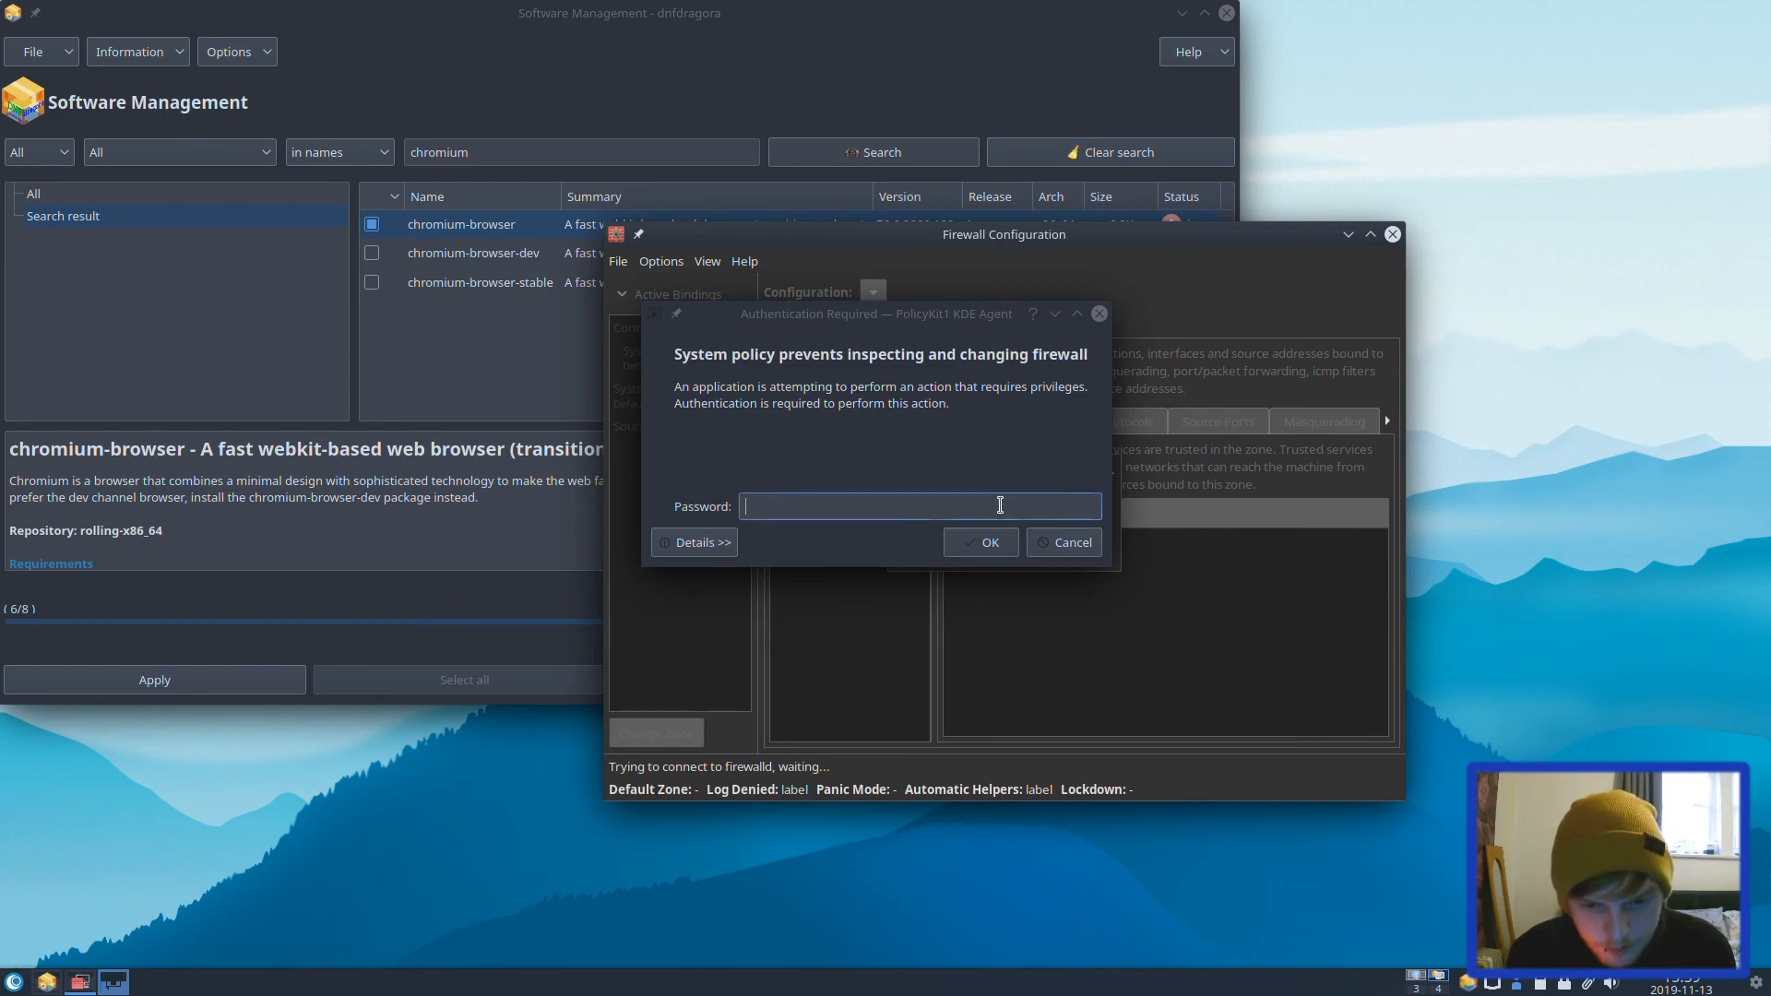
{"action": "type", "text": "password"}
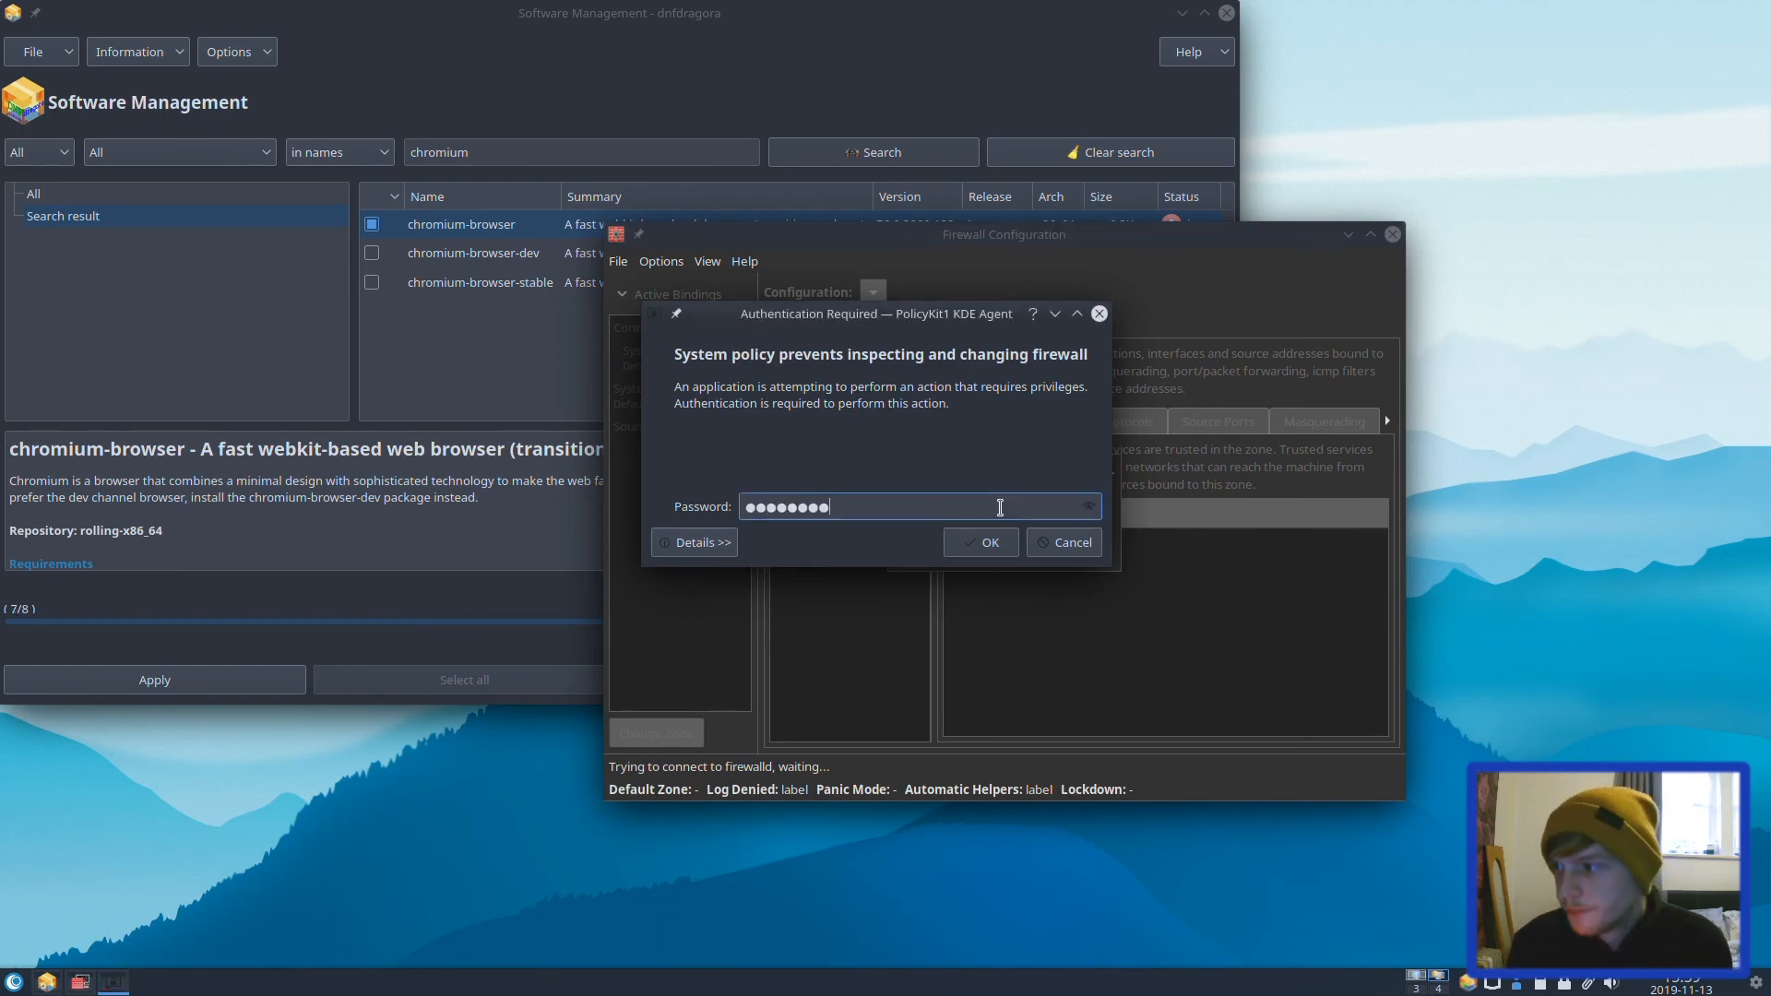
{"action": "left_click", "coordinate": [978, 542]}
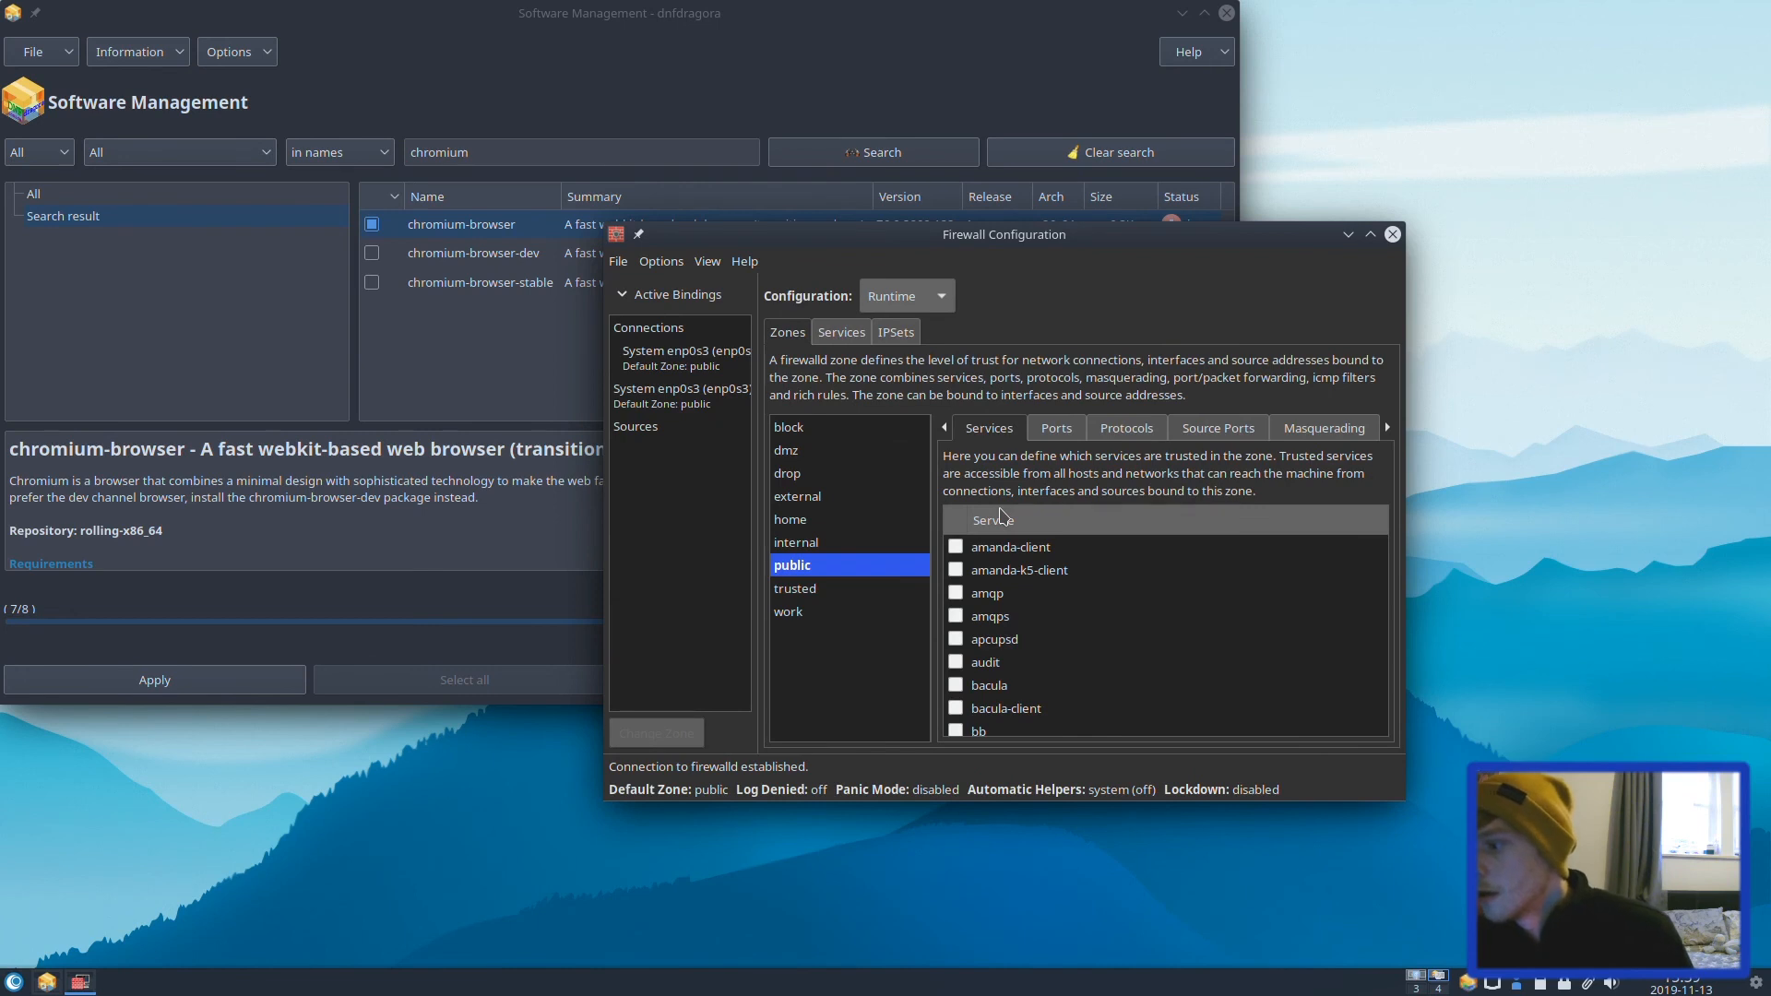
{"action": "left_click", "coordinate": [154, 679]}
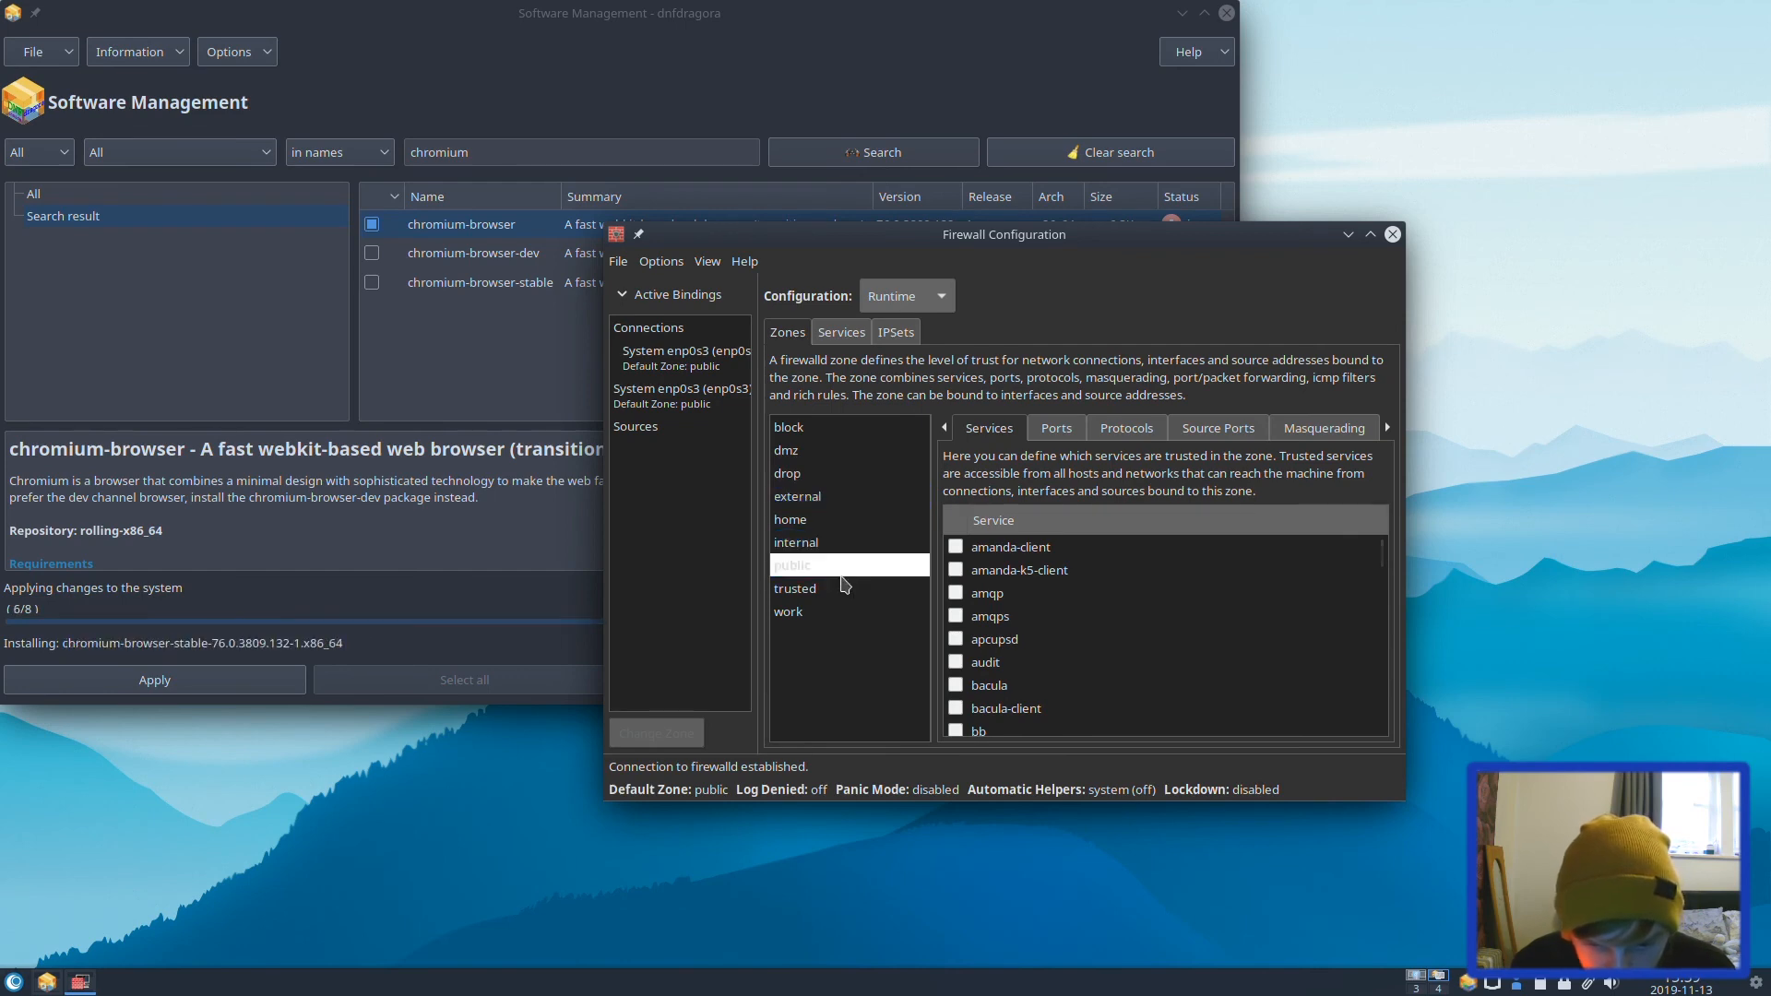
Step: Inspect the public zone's services, ports and protocols, then apcupsd's port 3551 tcp
{"action": "left_click", "coordinate": [793, 564]}
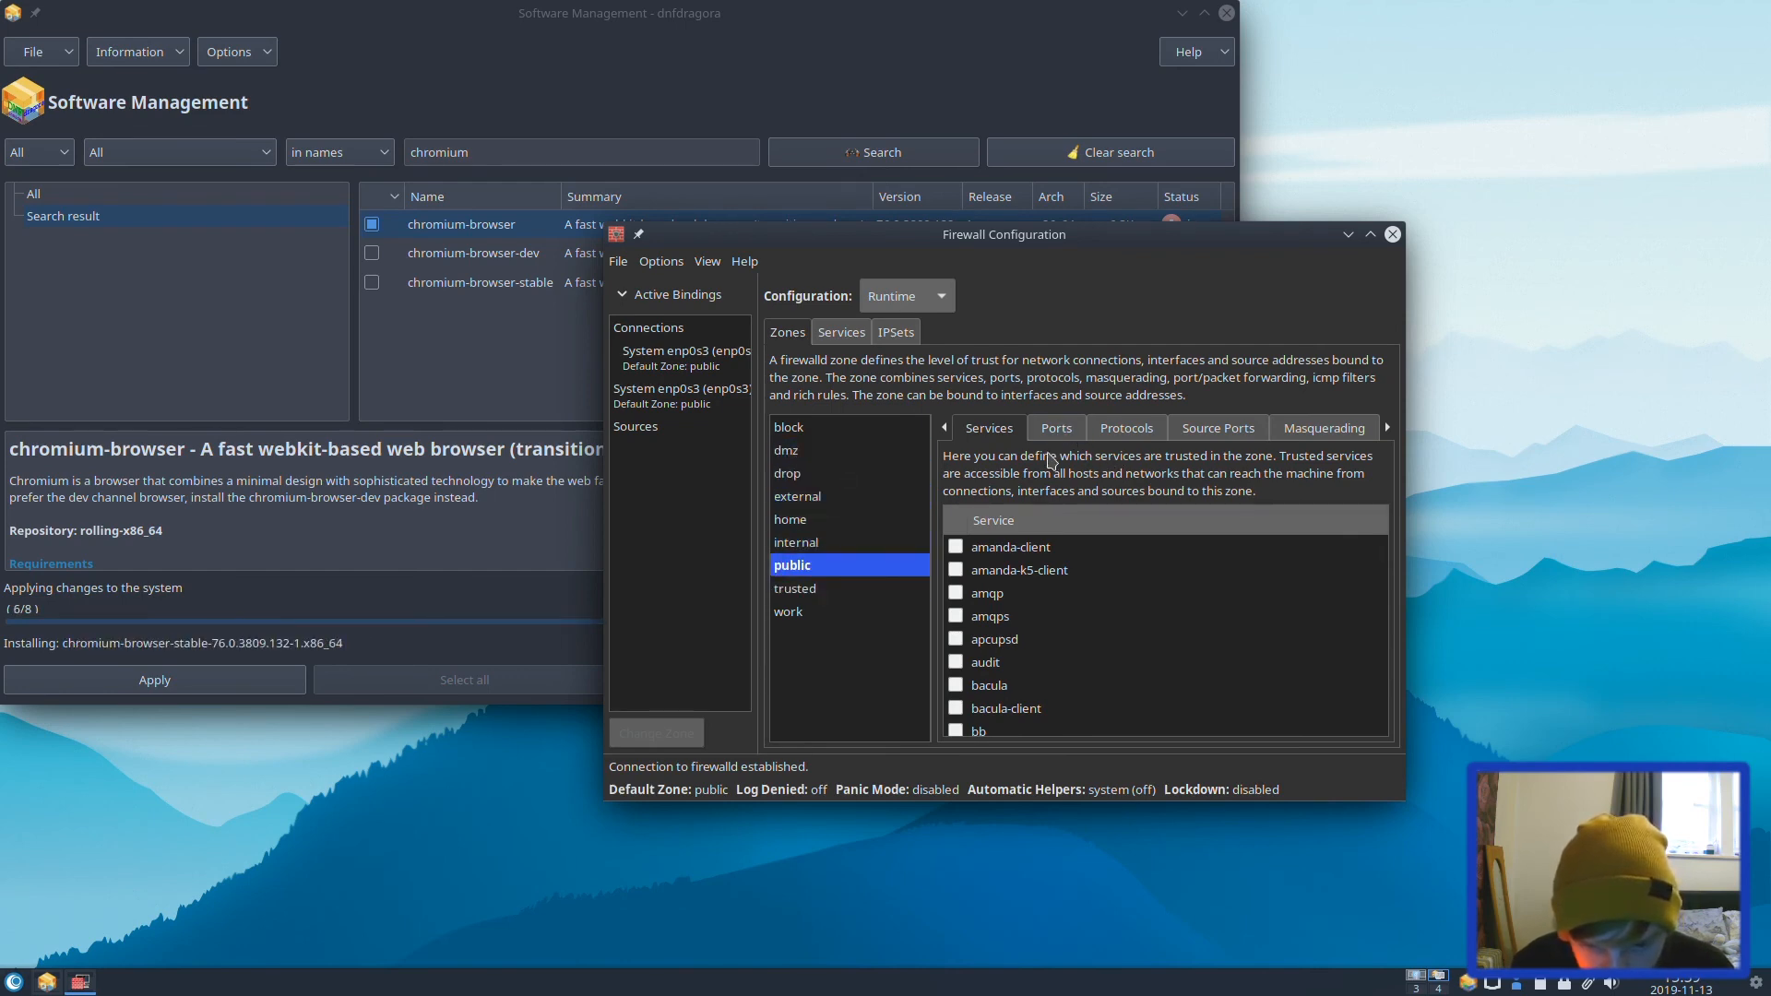
{"action": "left_click", "coordinate": [988, 686]}
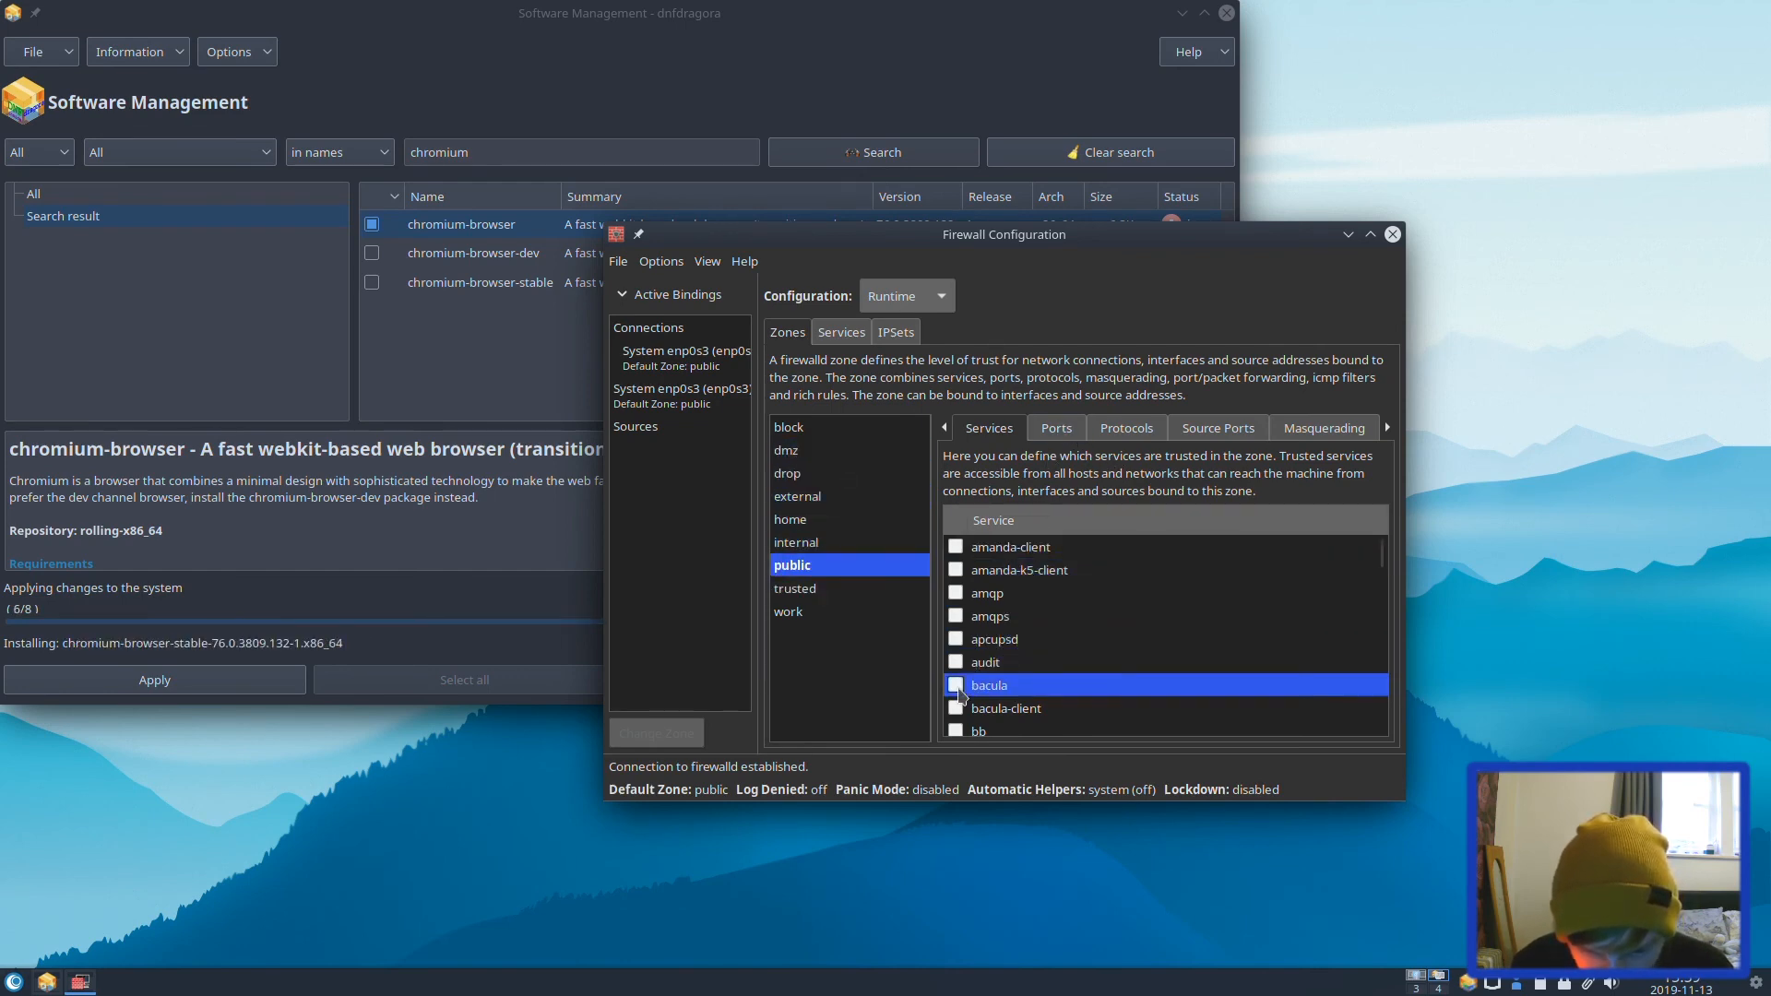
{"action": "left_click", "coordinate": [1053, 427]}
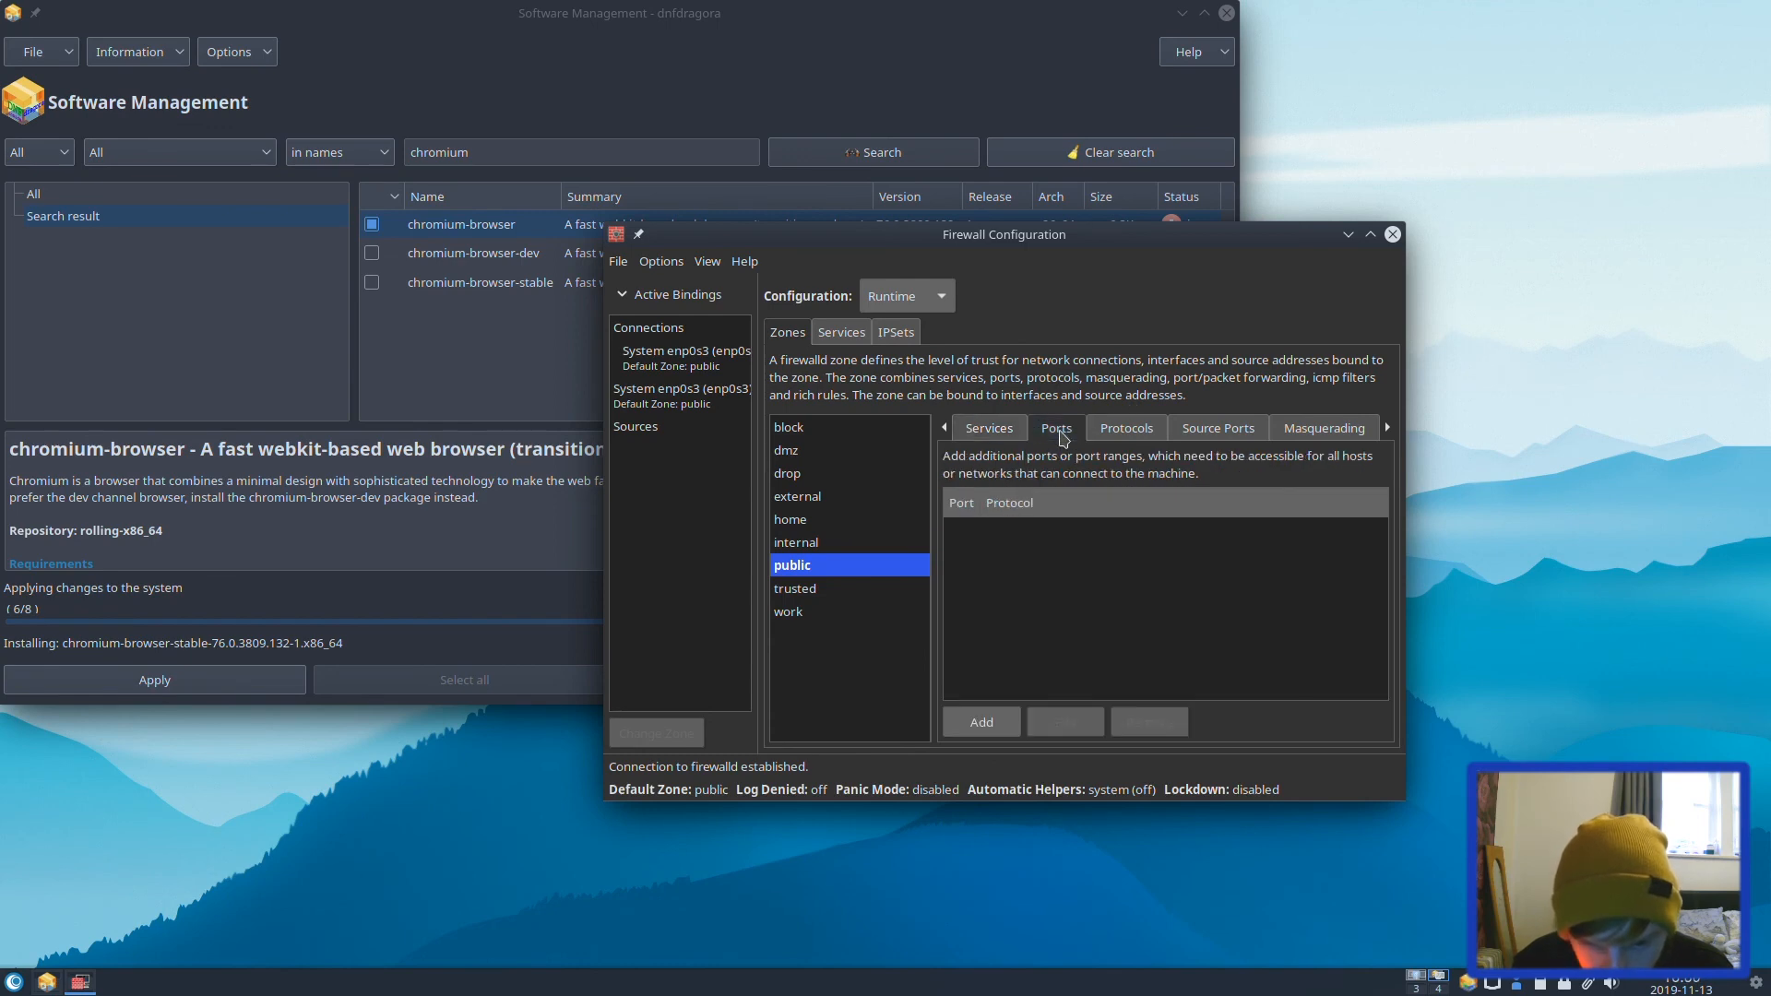
{"action": "left_click", "coordinate": [1125, 427]}
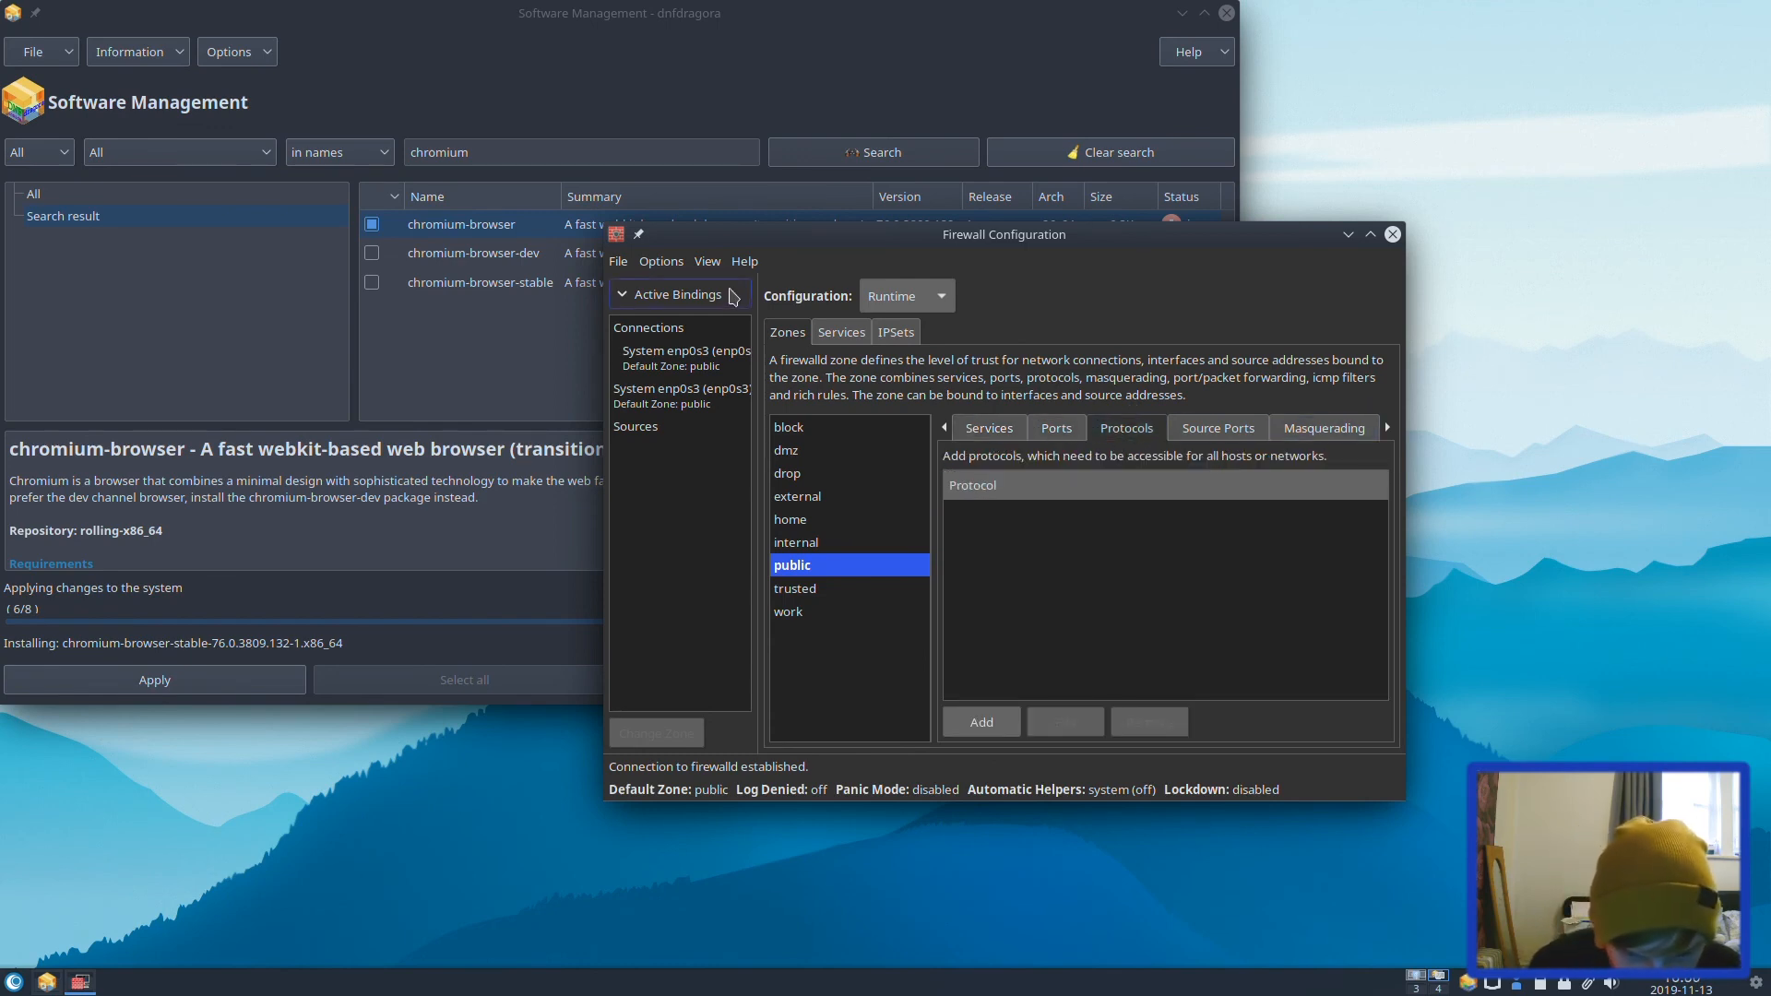
{"action": "left_click", "coordinate": [840, 331]}
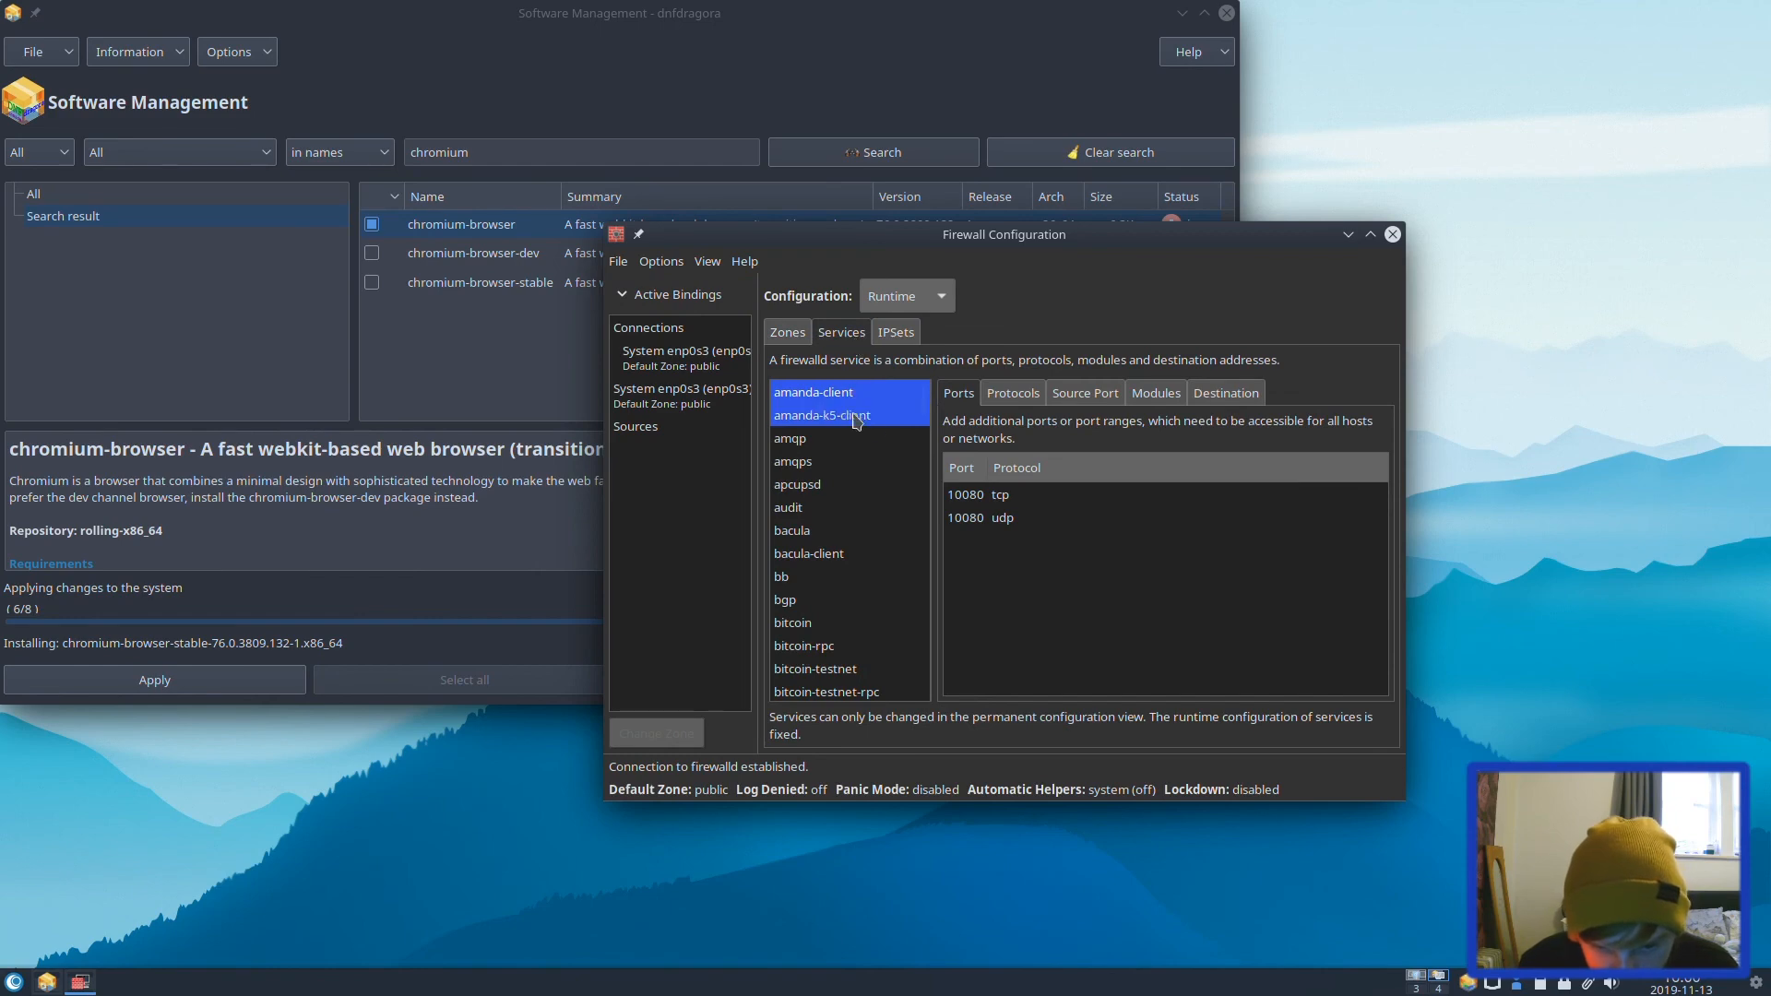
{"action": "left_click", "coordinate": [796, 484]}
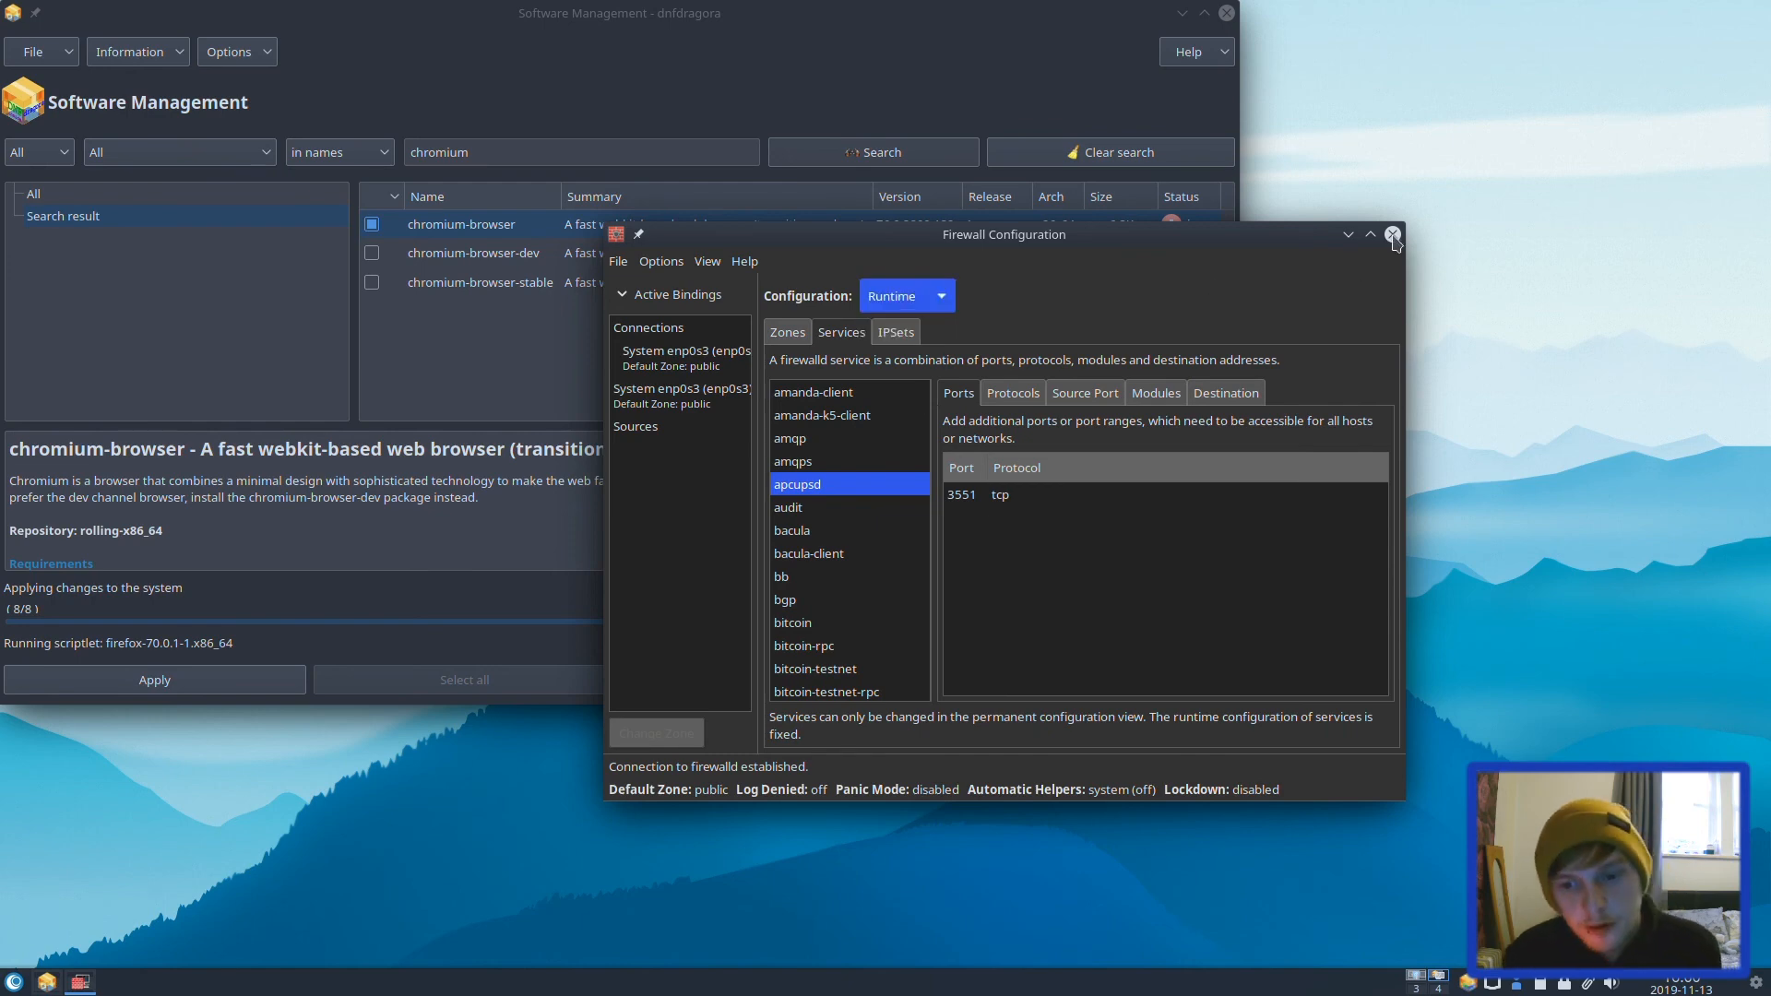
Step: Close Firewall Configuration and search the application menu for 'update' after Chromium installs
{"action": "left_click", "coordinate": [1394, 235]}
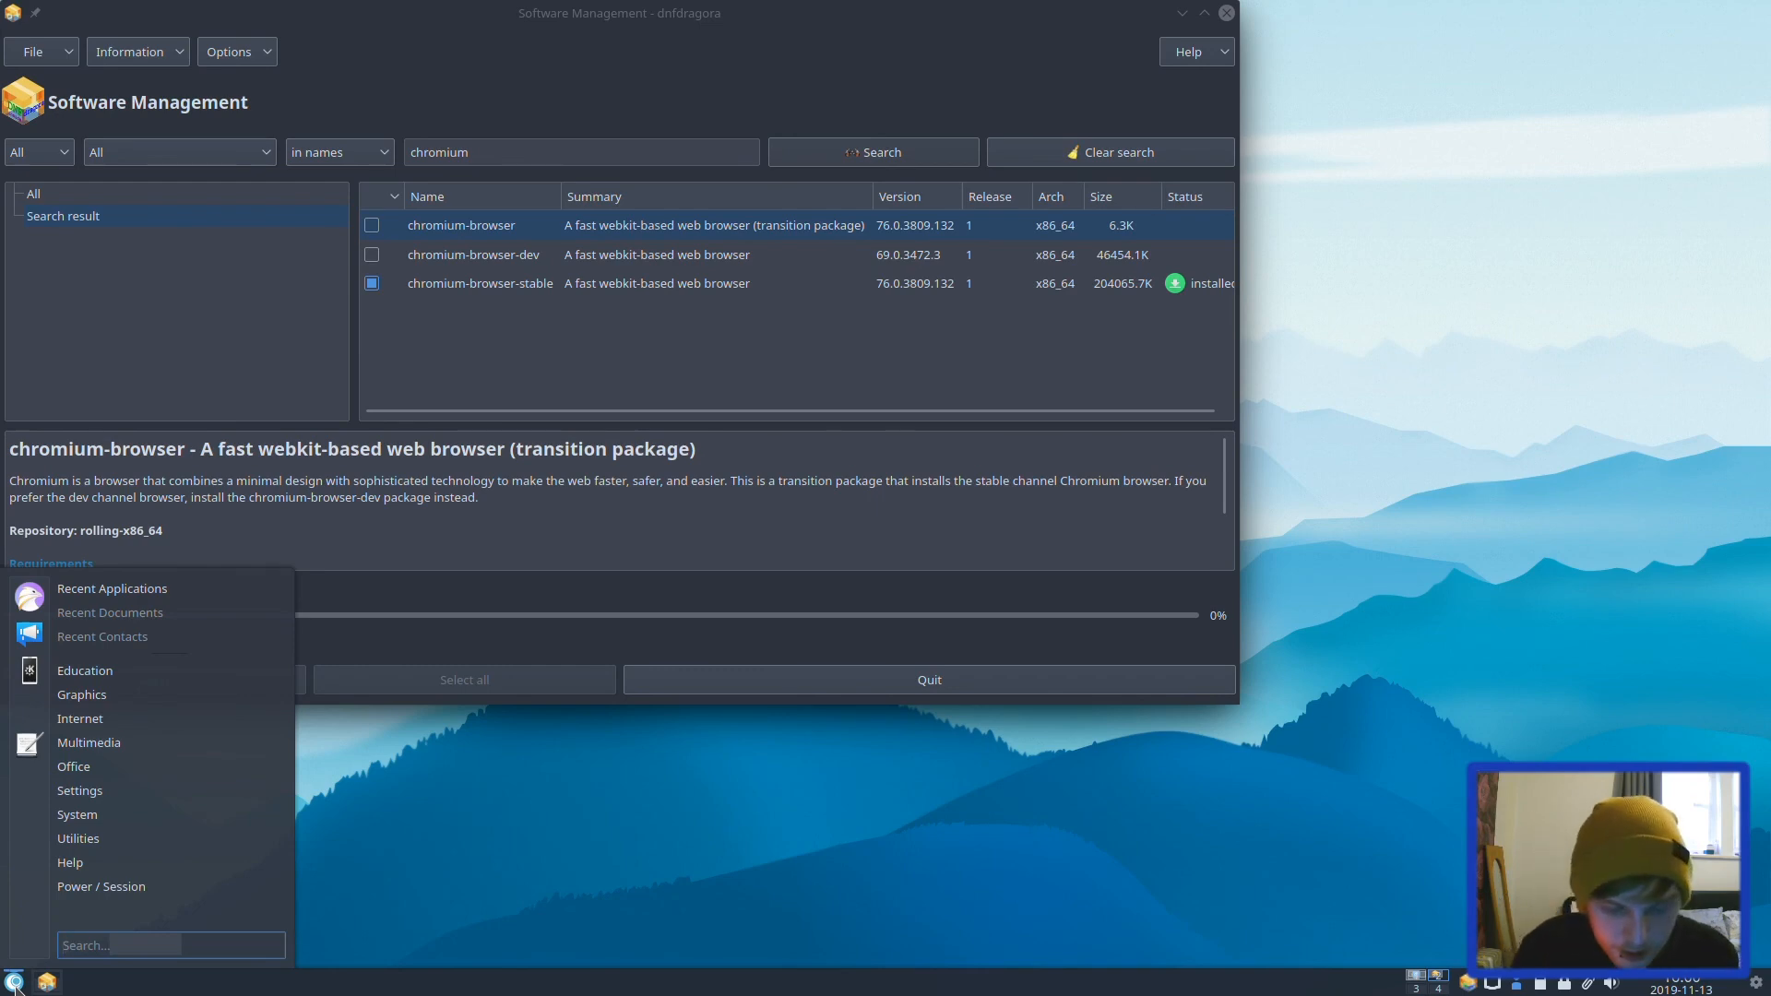
{"action": "type", "text": "update"}
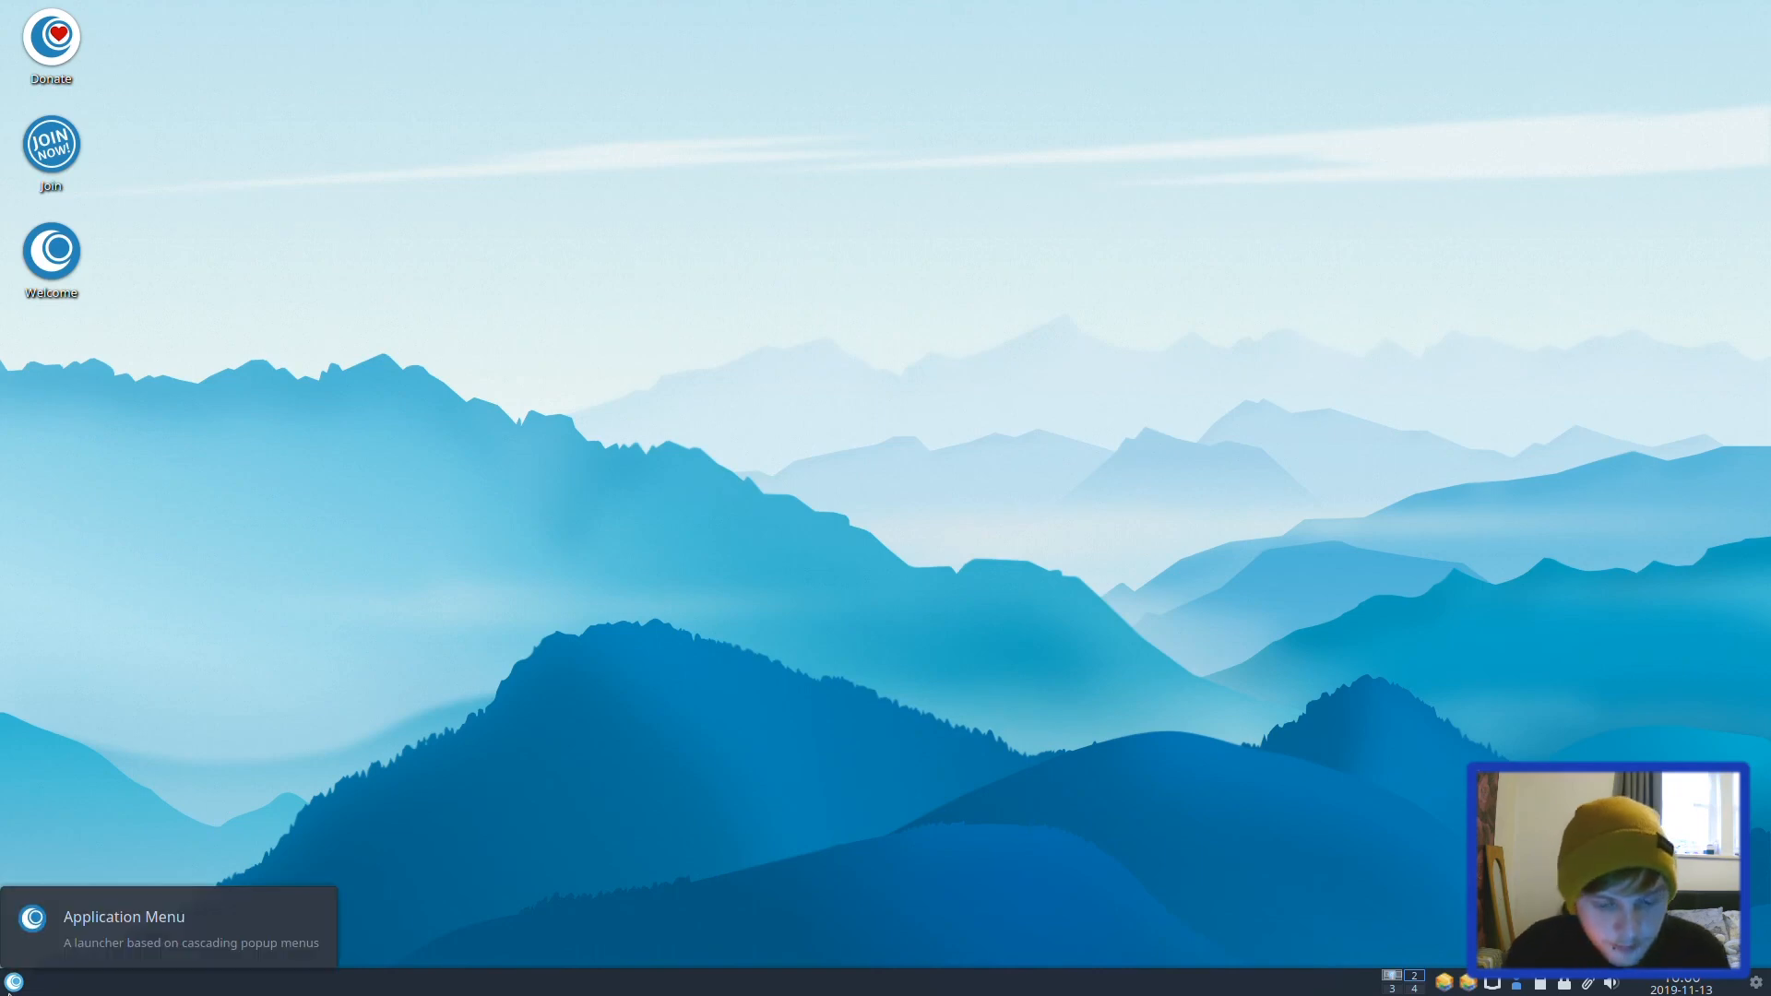
{"action": "type", "text": "upda"}
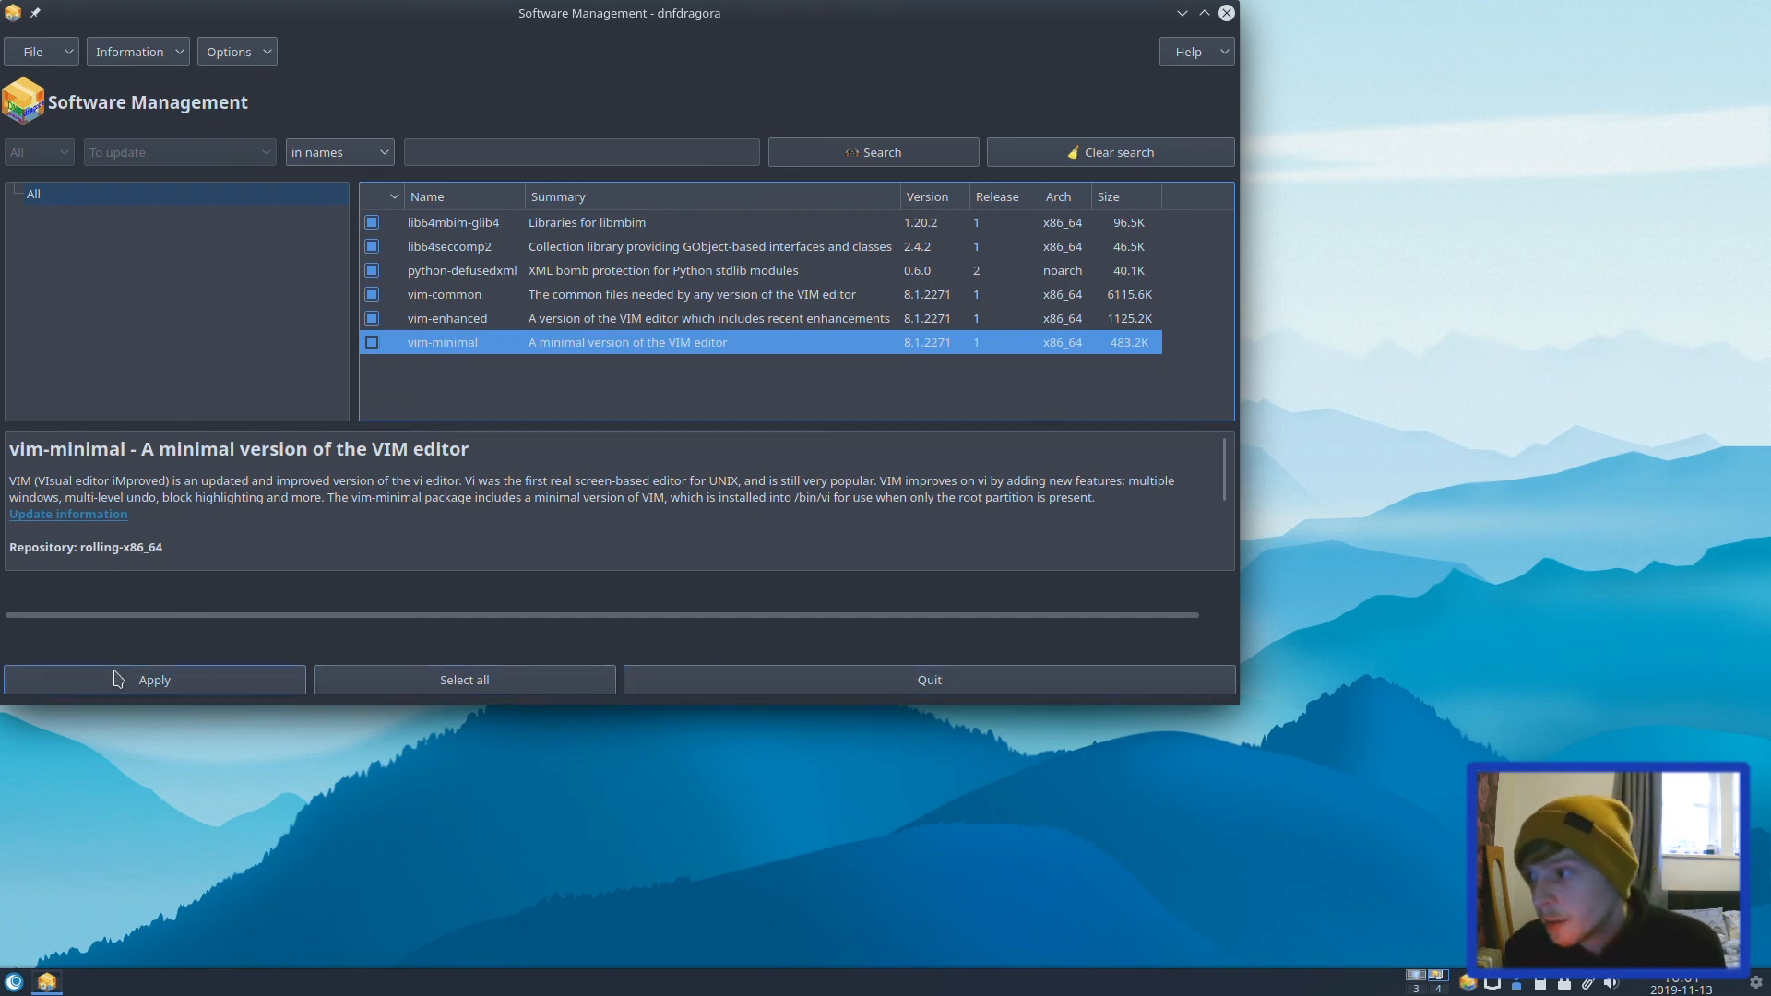
Step: Apply and confirm the six-package, 7.7 M vim and library update
{"action": "left_click", "coordinate": [154, 679]}
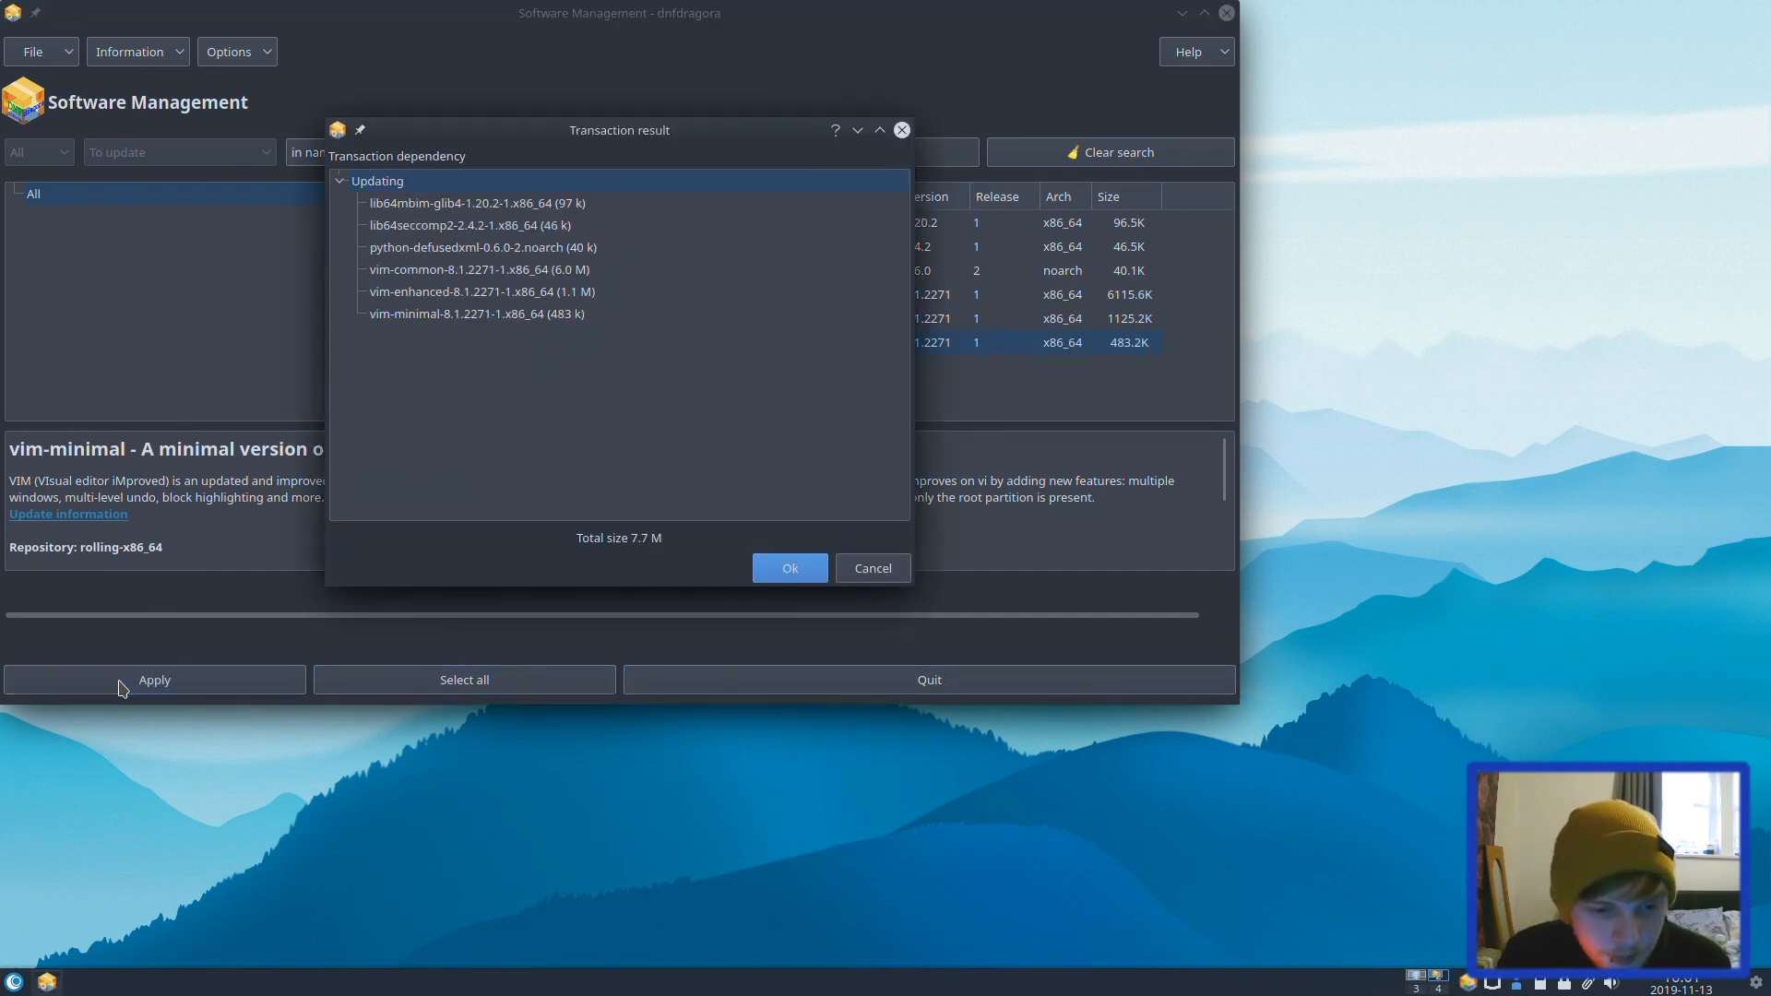
{"action": "left_click", "coordinate": [790, 568]}
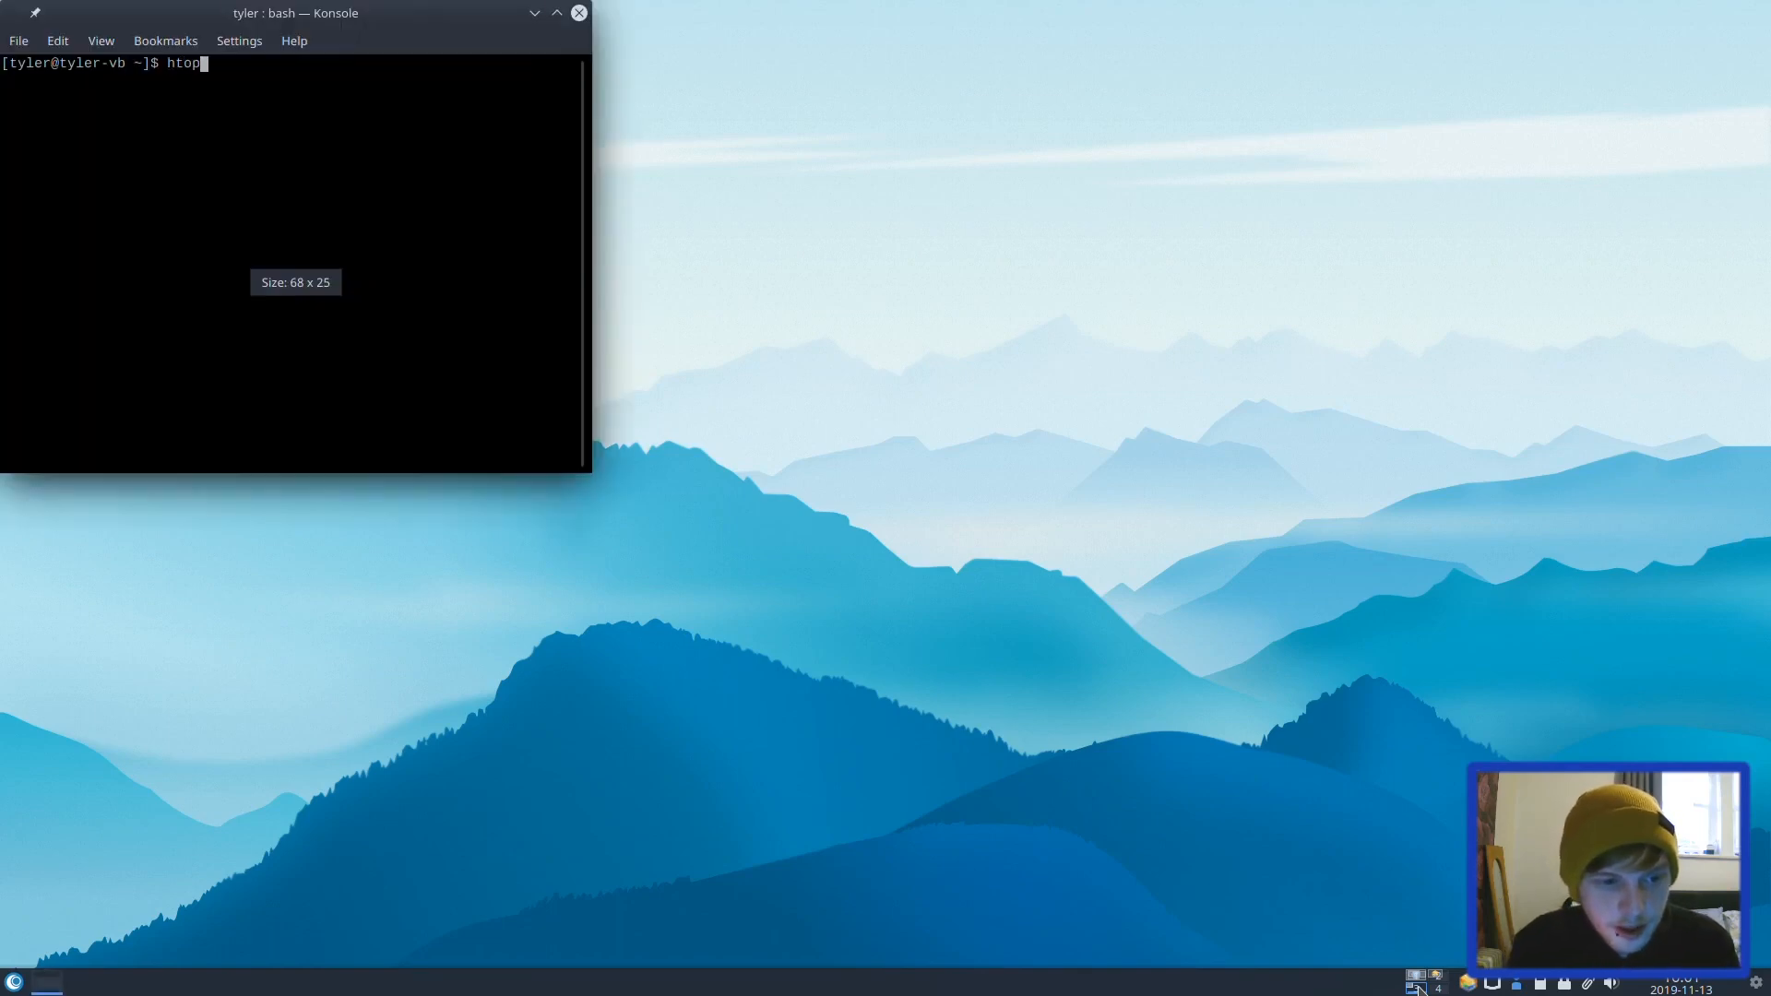
Step: Run htop in Konsole to show live CPU, memory and 84 tasks
{"action": "key", "text": "Return"}
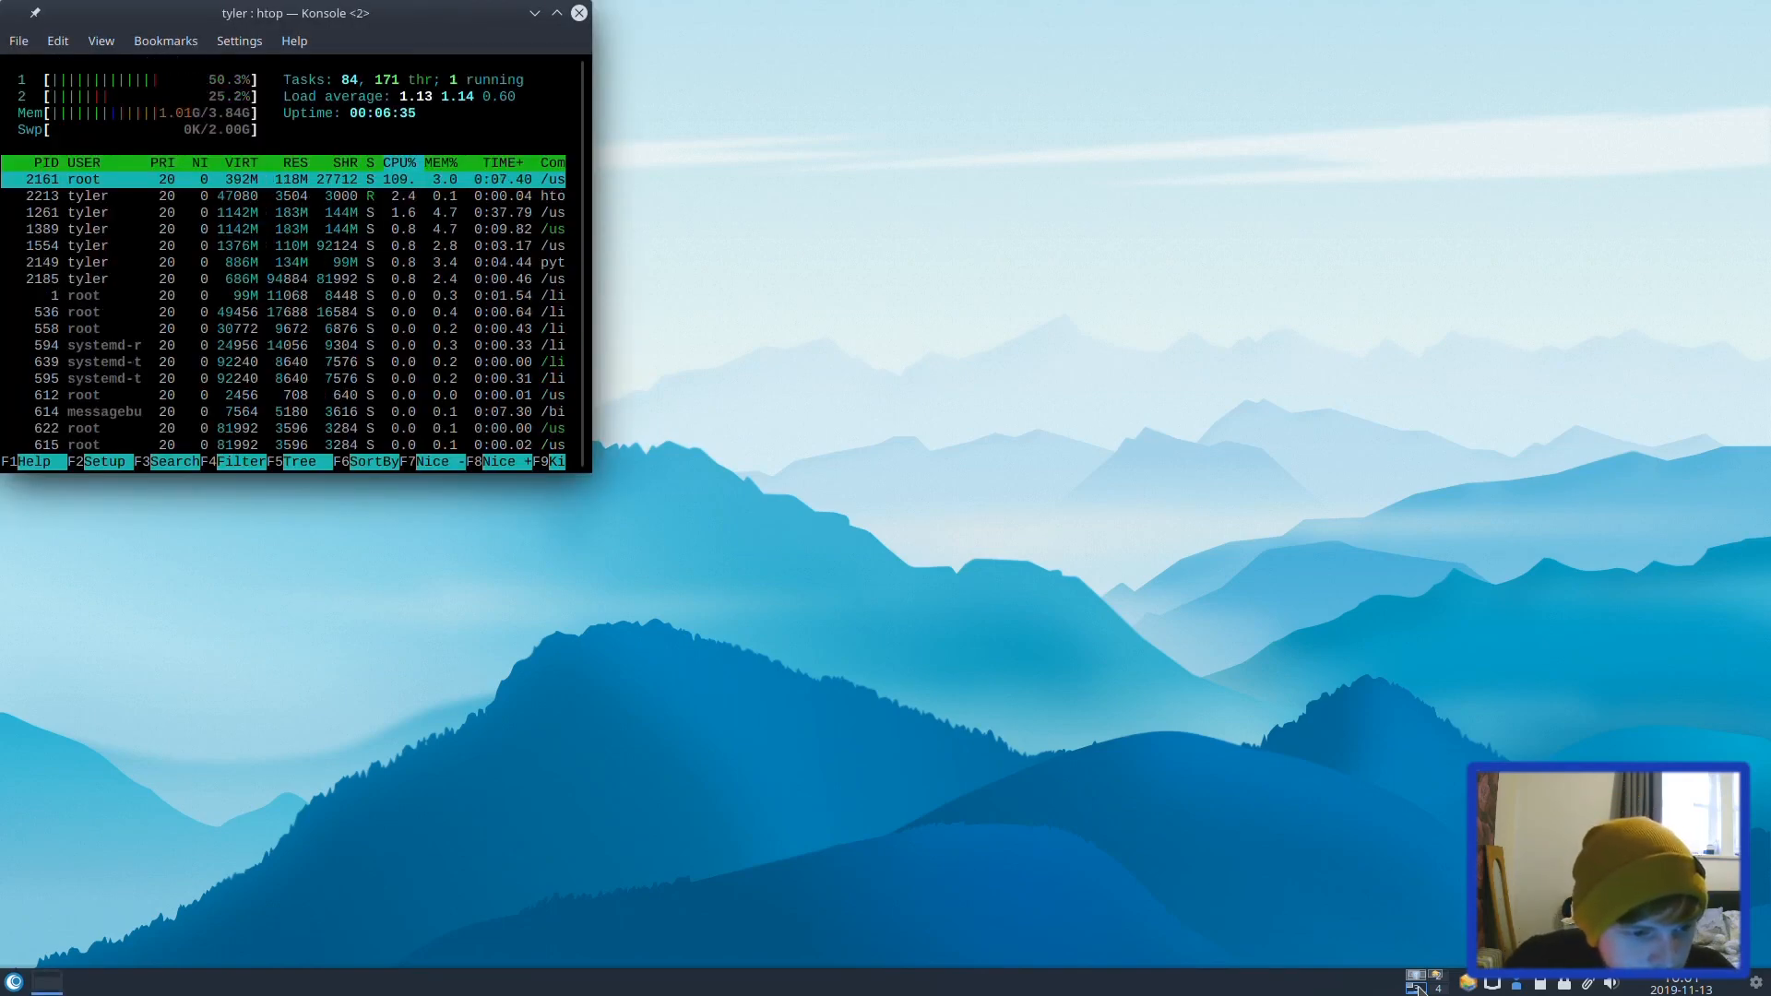